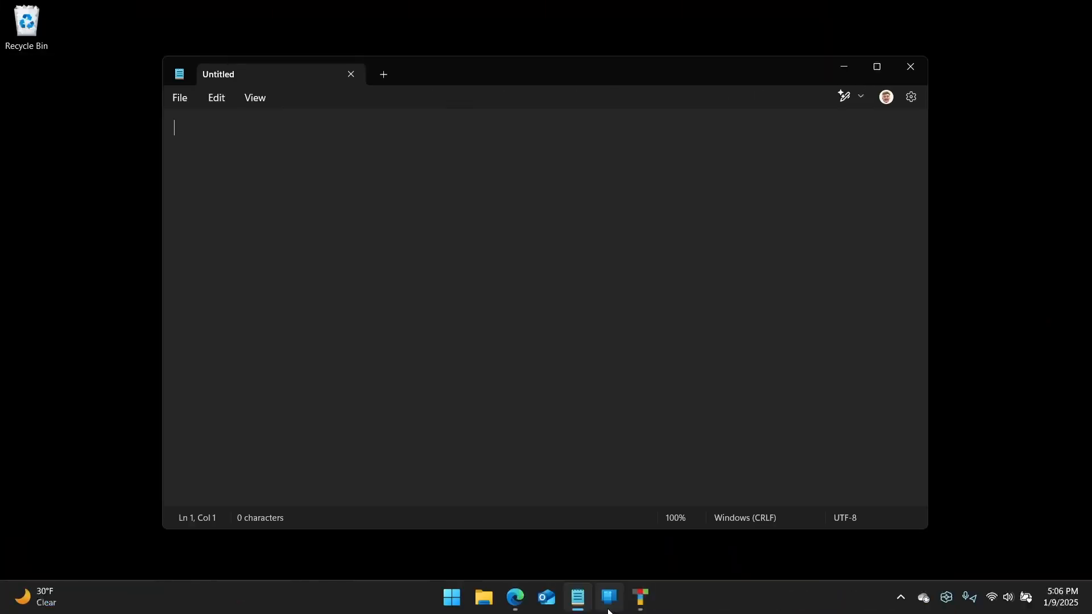
- Bring the .NETpad window forward and close it, leaving the blank Notepad document
left_click(638, 598)
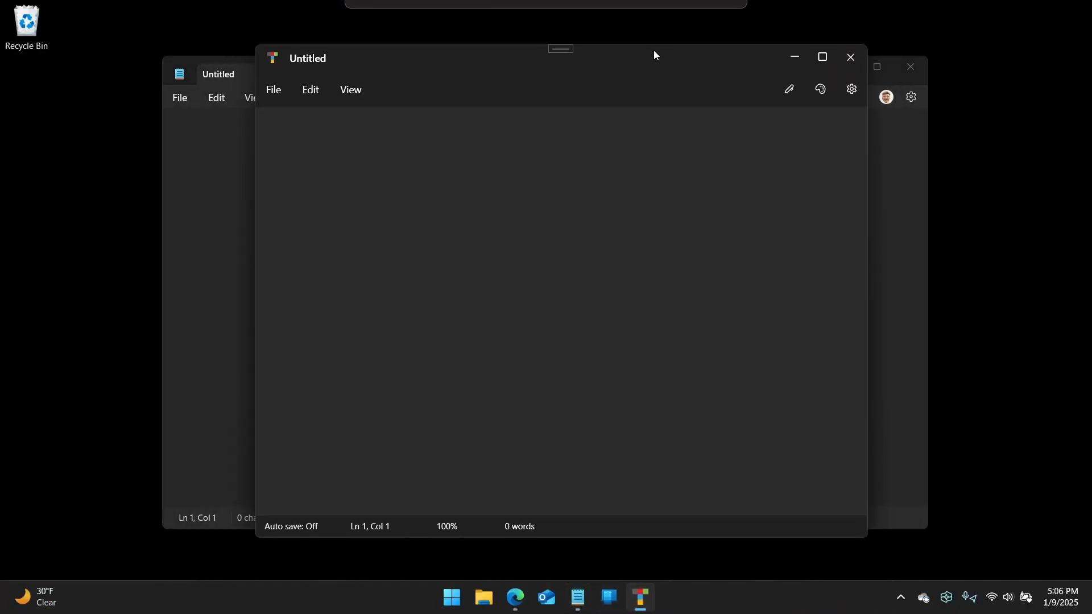
mouse_move(851, 89)
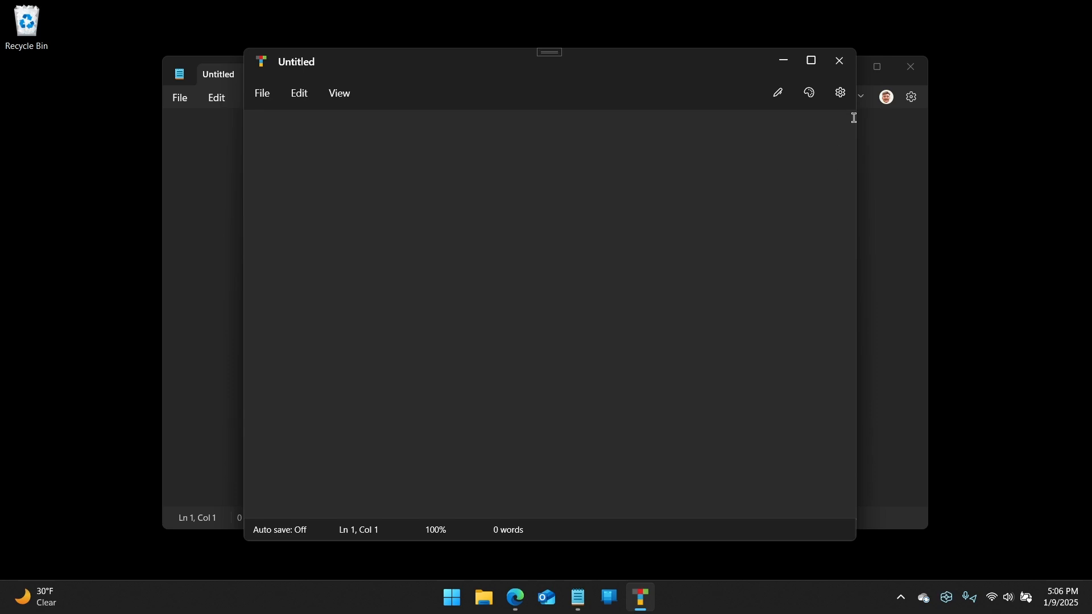
mouse_move(262, 66)
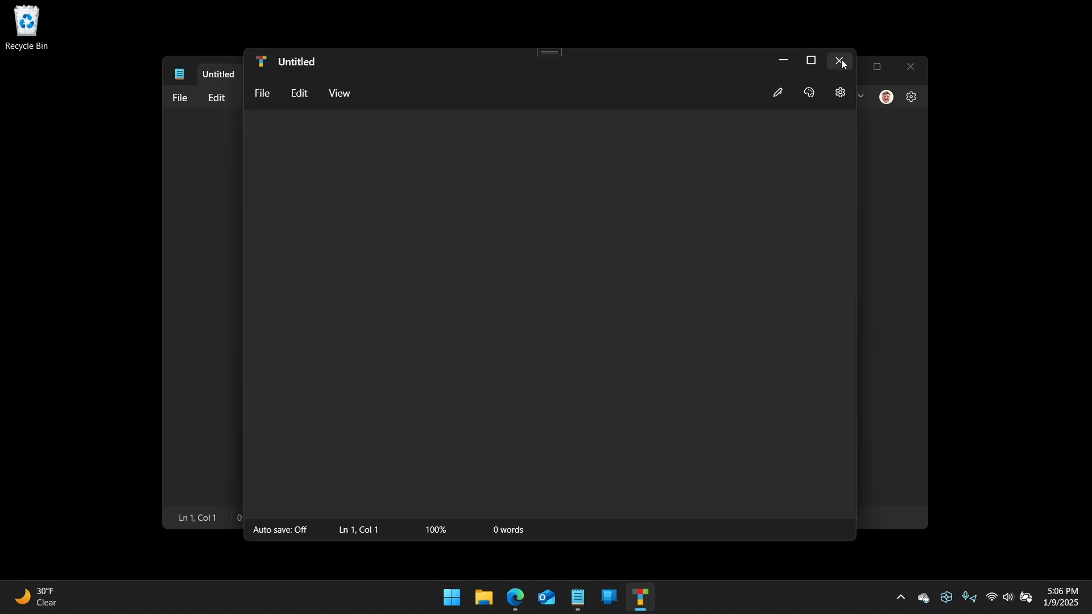
left_click(840, 60)
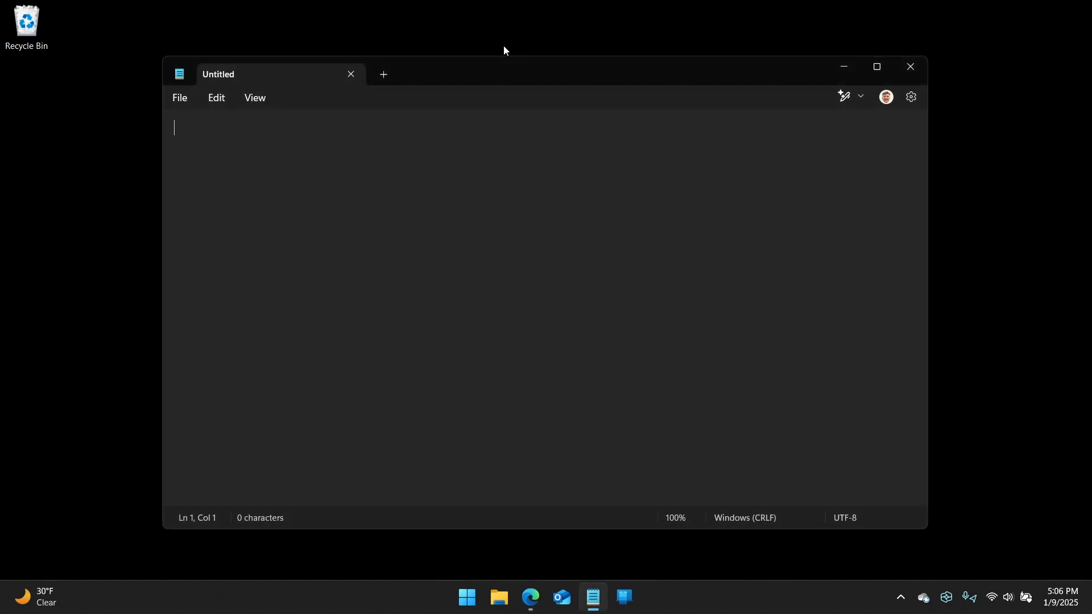
mouse_move(567, 204)
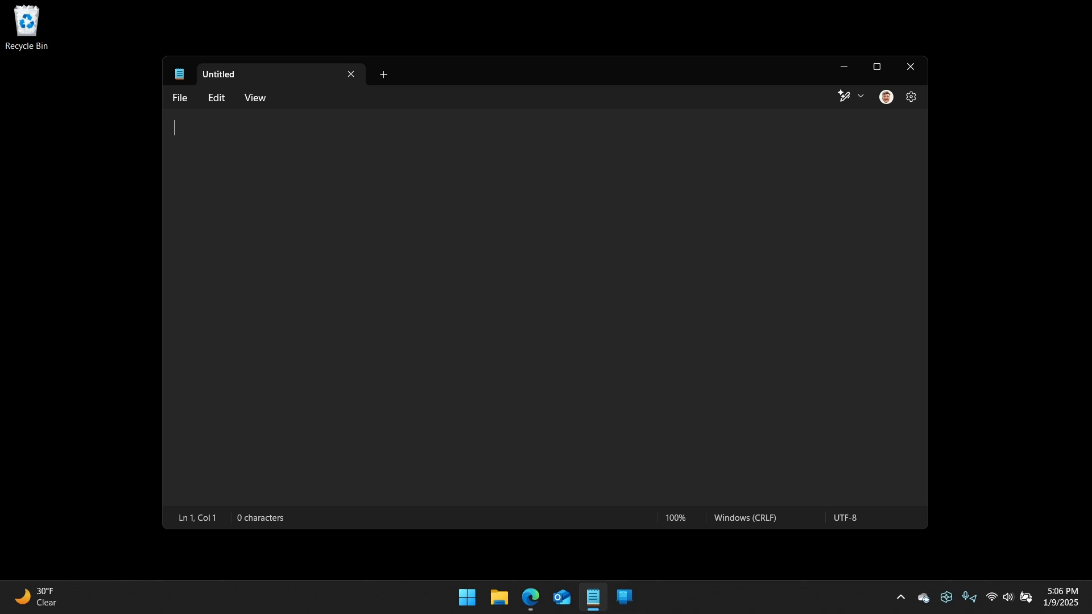
mouse_move(682, 350)
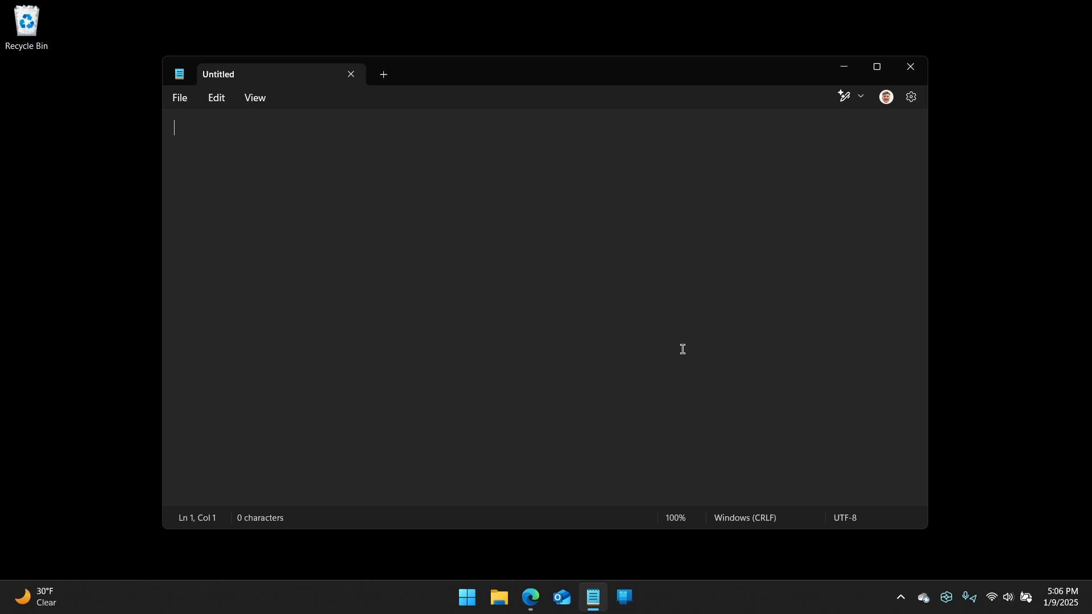
mouse_move(676, 329)
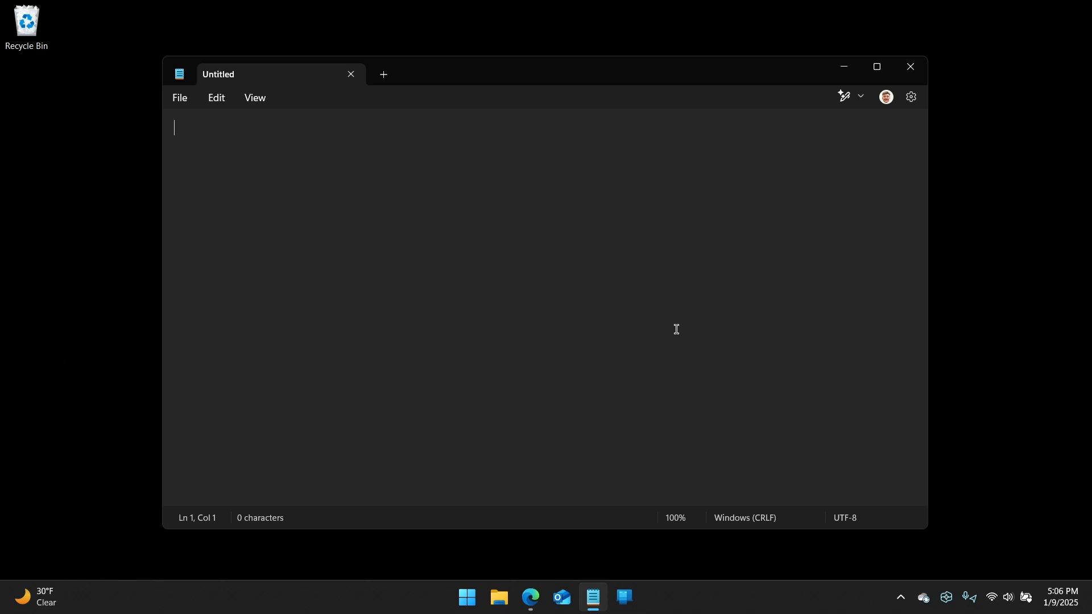
mouse_move(668, 342)
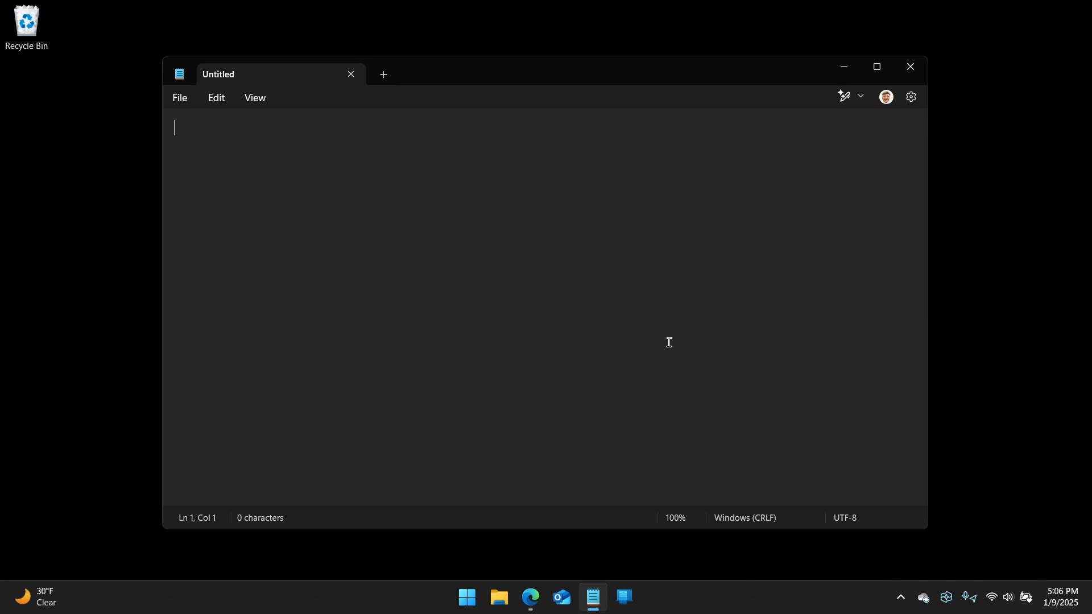
mouse_move(684, 363)
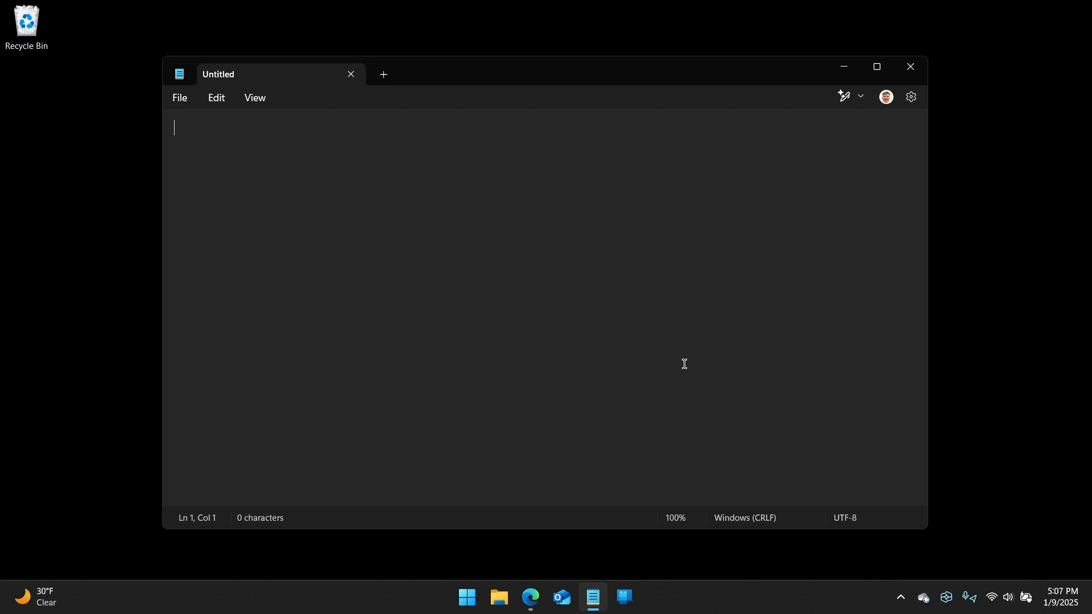
mouse_move(694, 371)
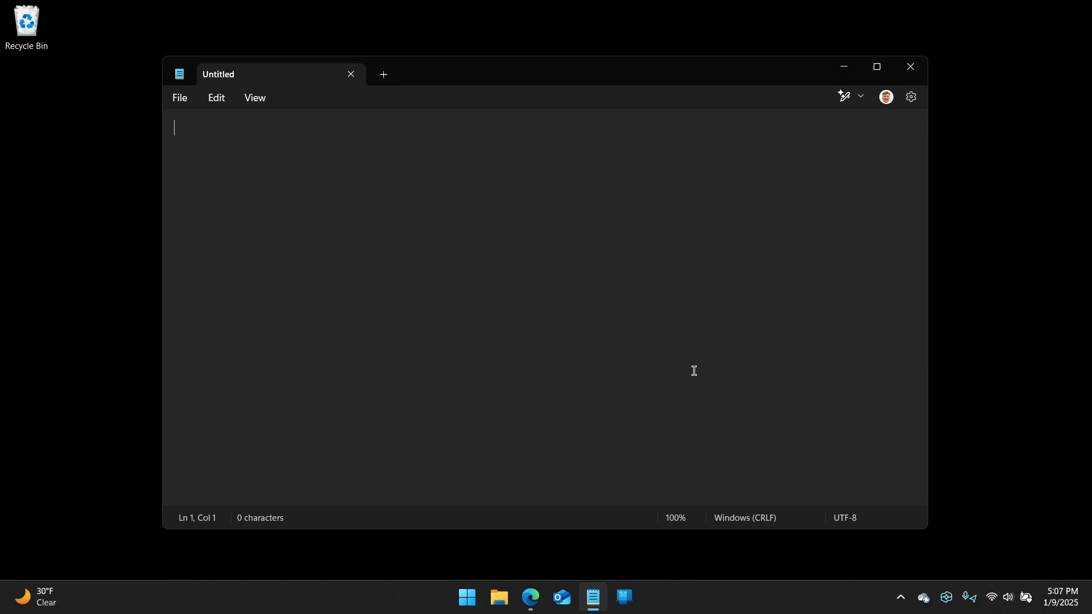
mouse_move(625, 281)
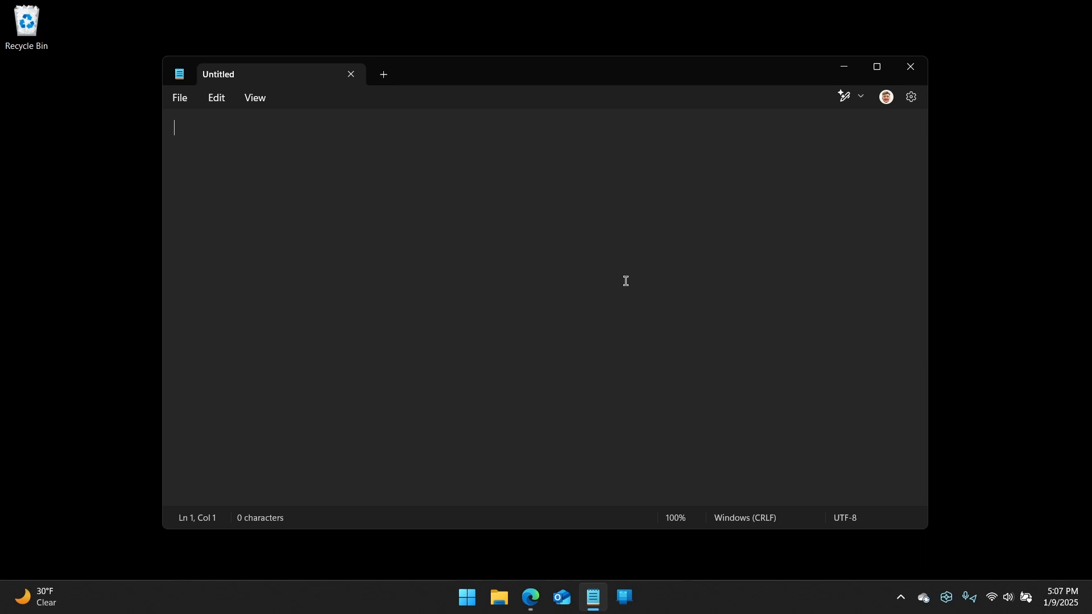
mouse_move(614, 370)
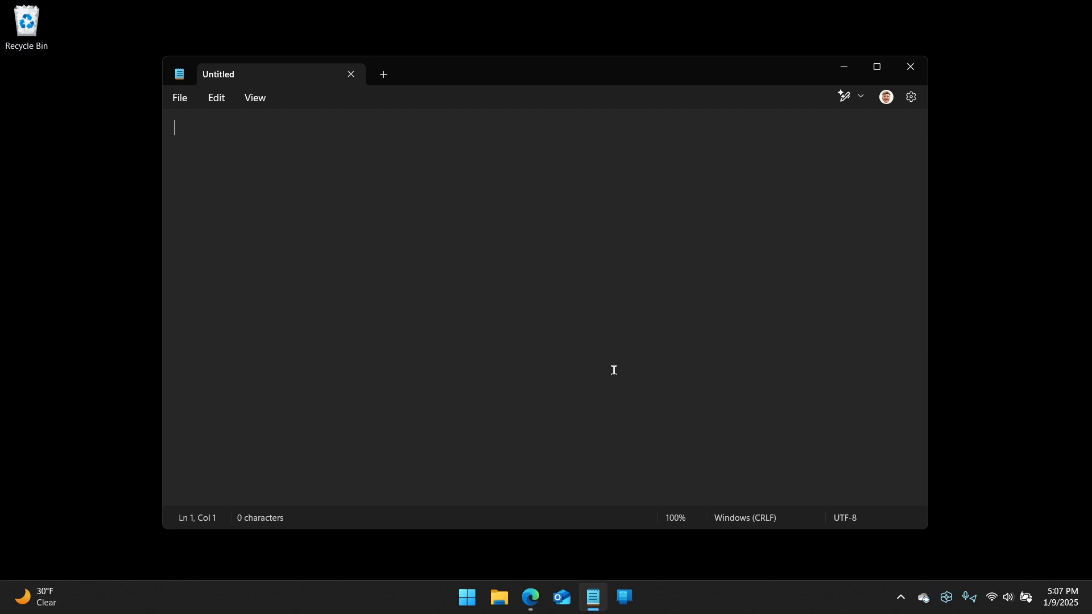
mouse_move(638, 373)
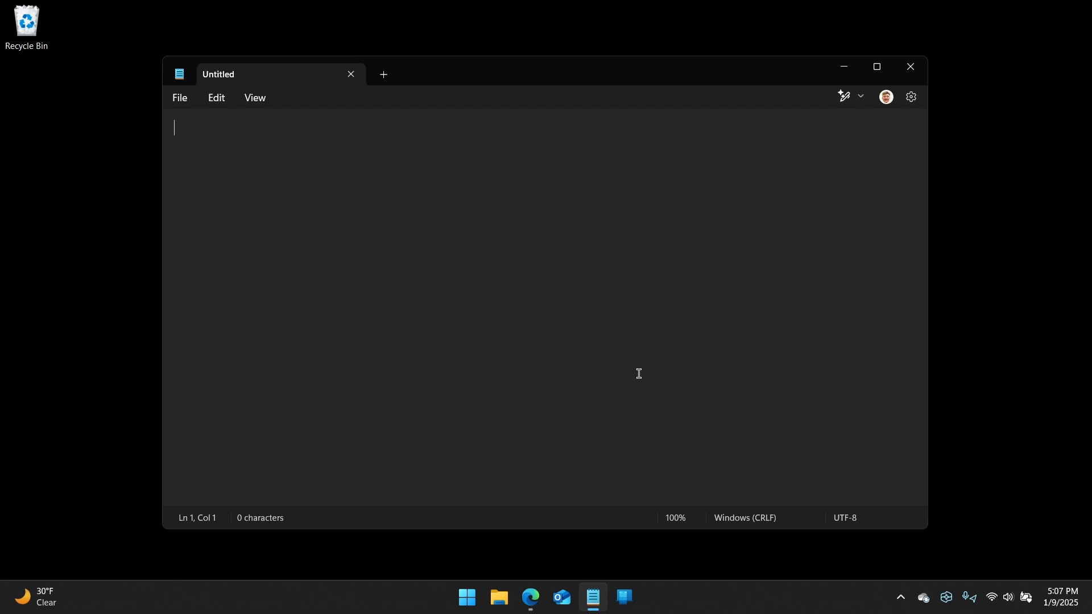
mouse_move(668, 360)
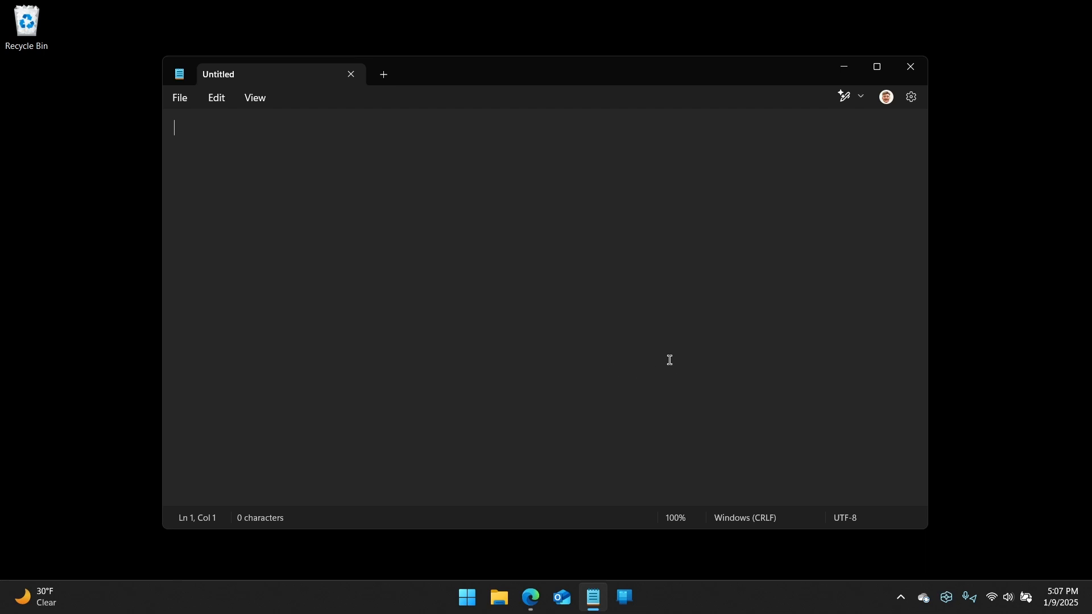
mouse_move(622, 401)
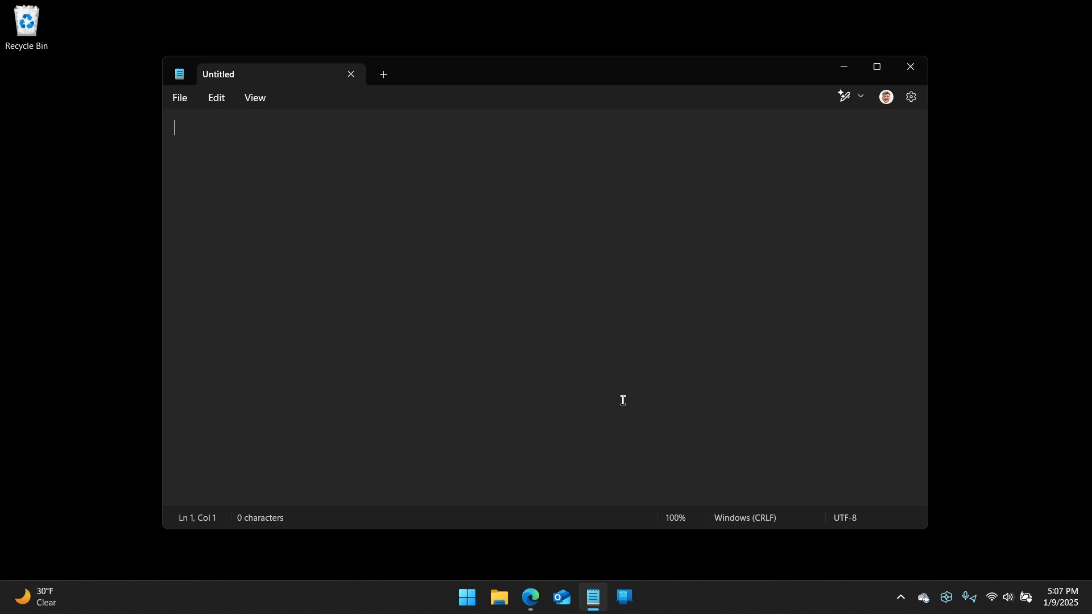
mouse_move(849, 527)
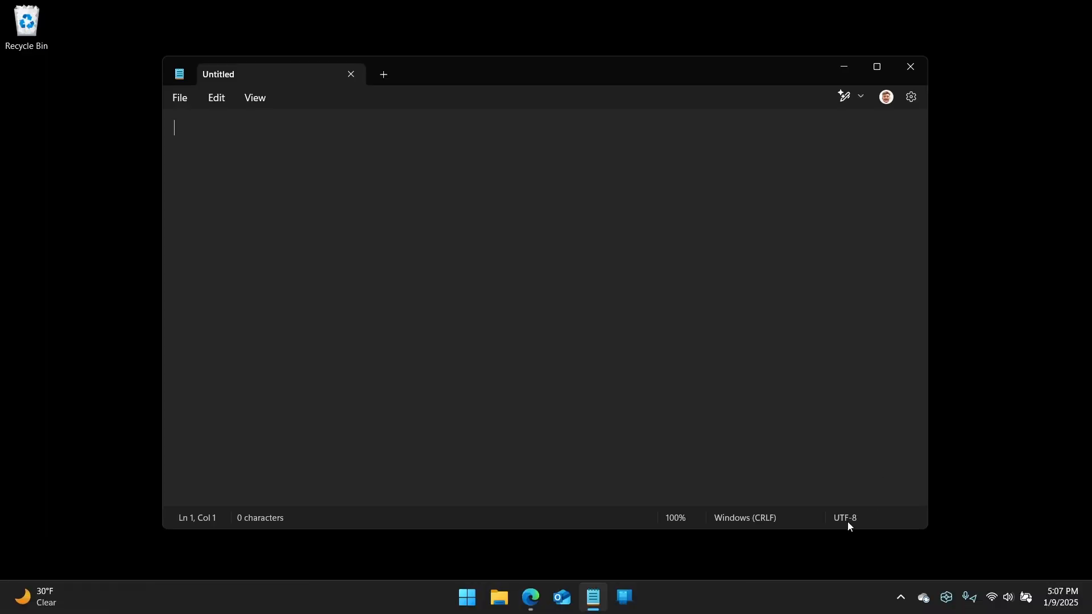
mouse_move(364, 239)
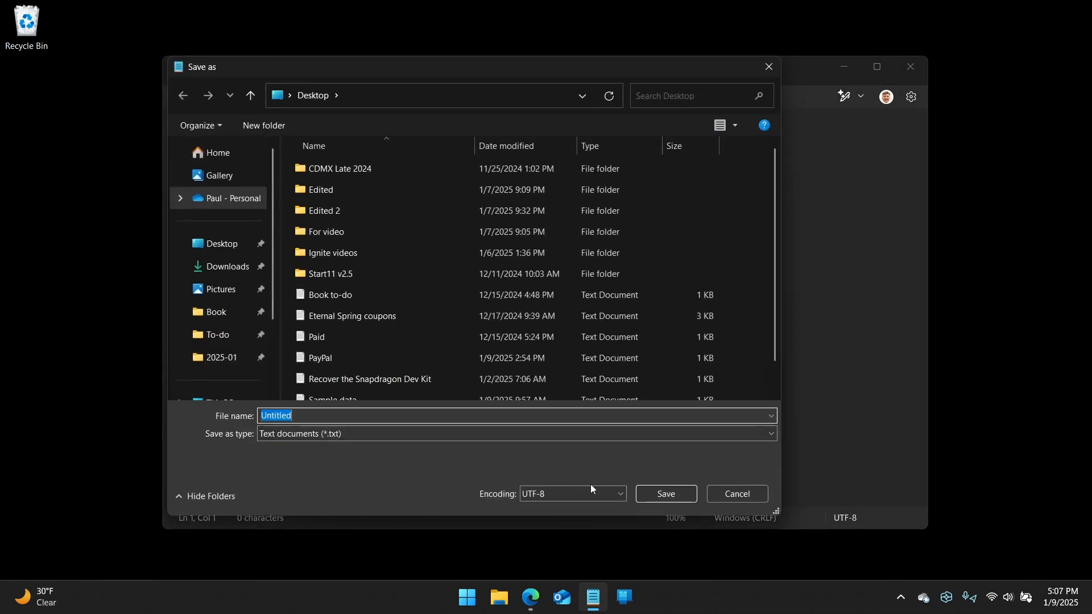
mouse_move(665, 494)
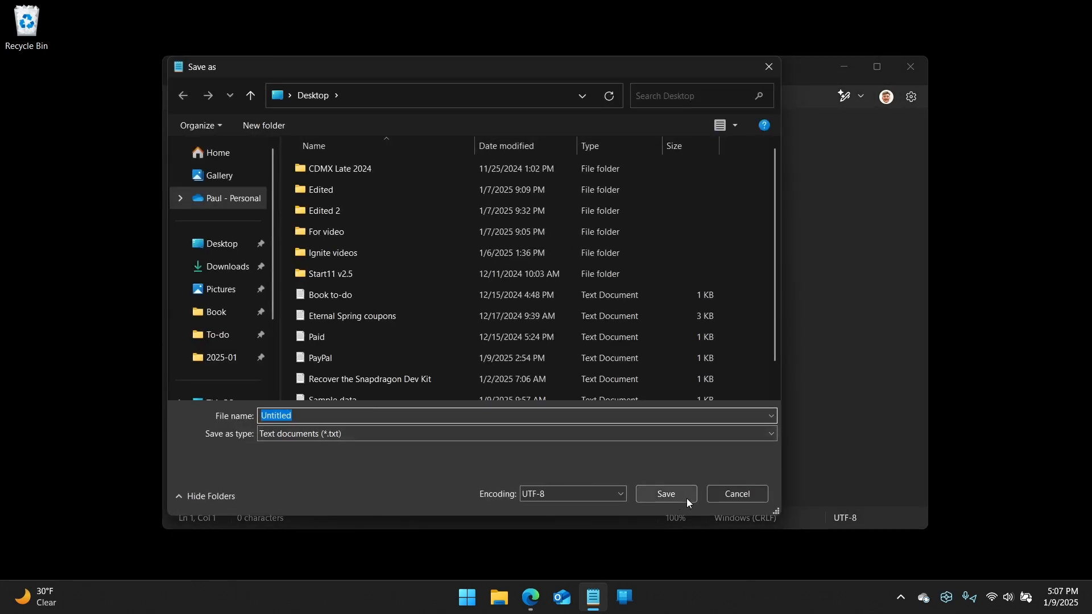
left_click(571, 493)
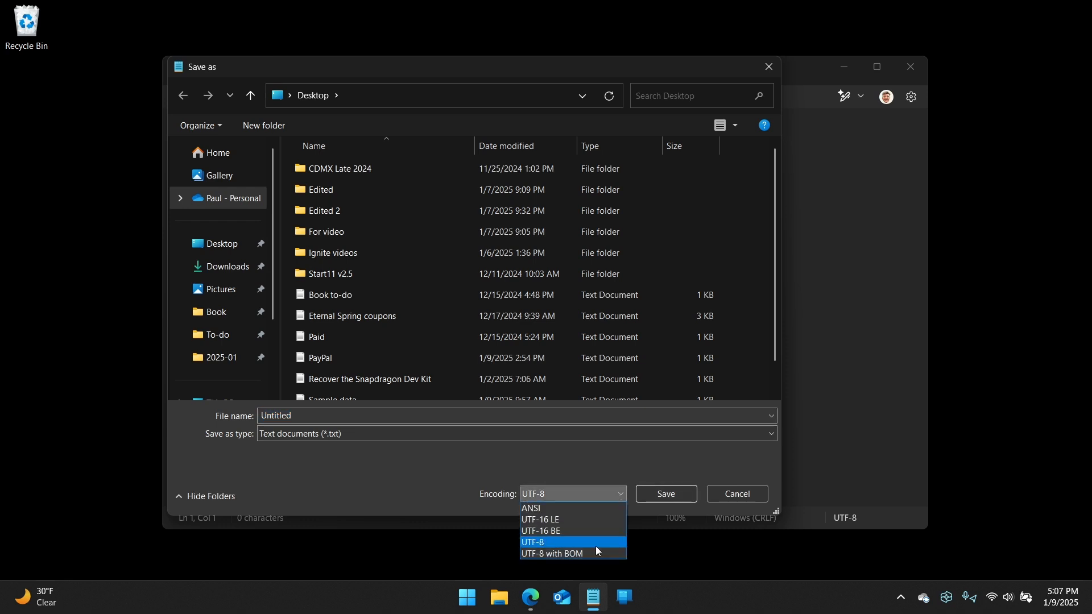
mouse_move(548, 531)
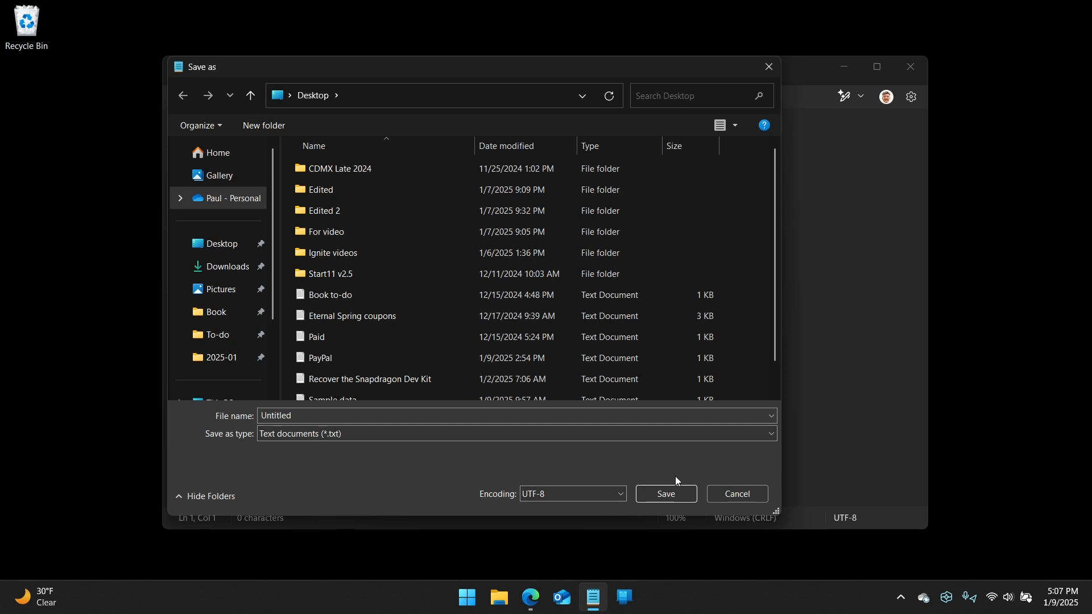
left_click(737, 494)
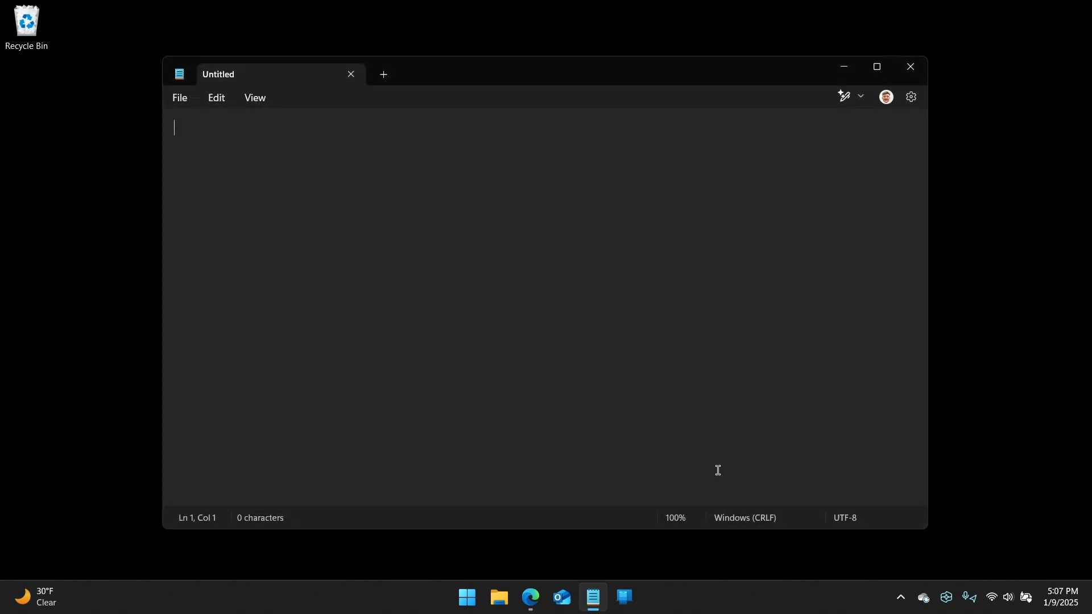
mouse_move(715, 415)
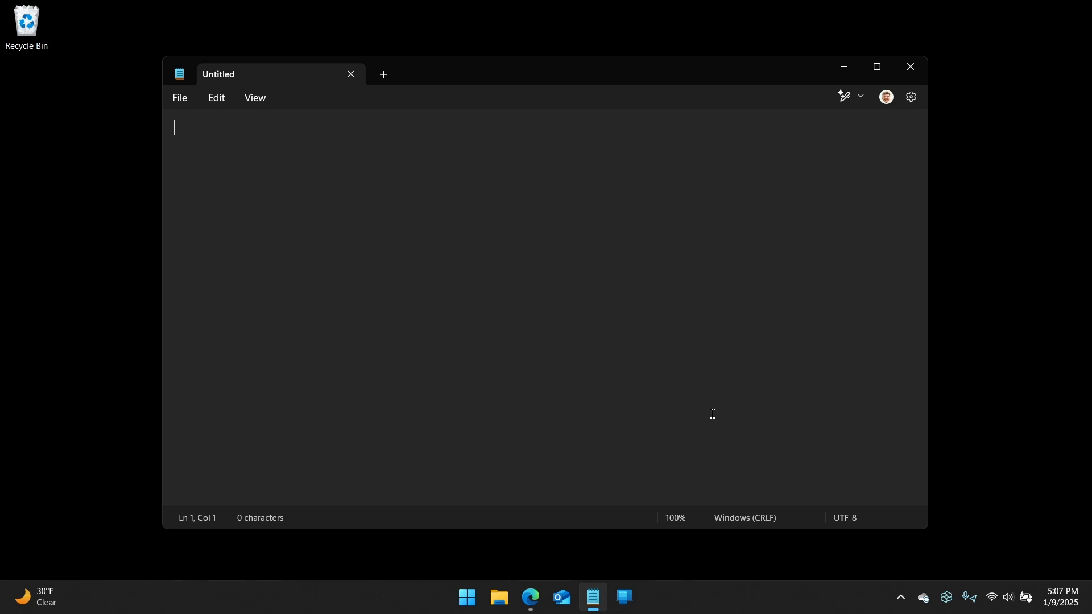
mouse_move(941, 50)
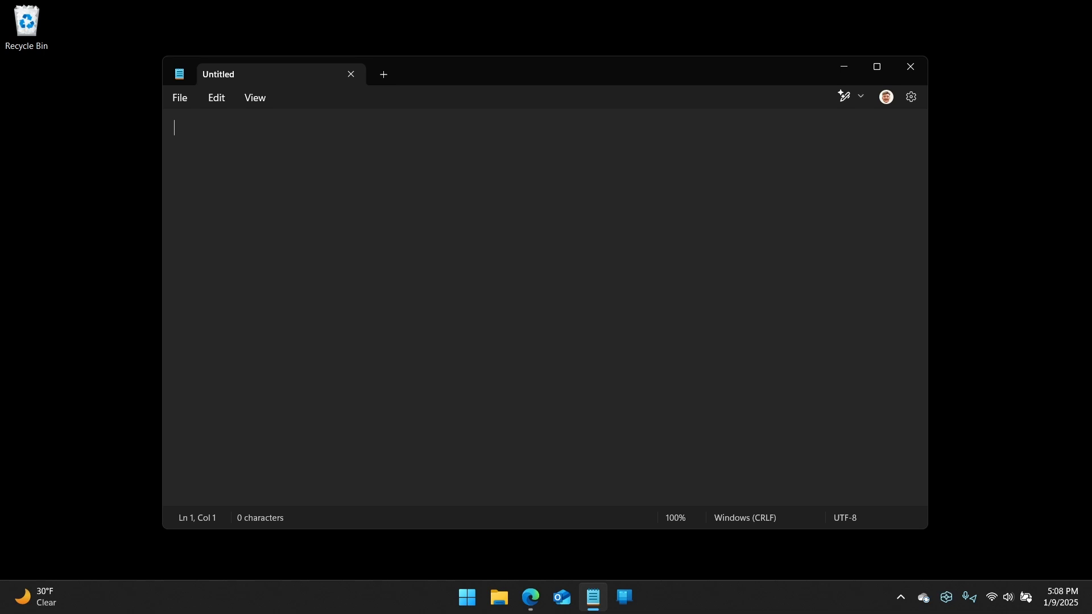
mouse_move(936, 313)
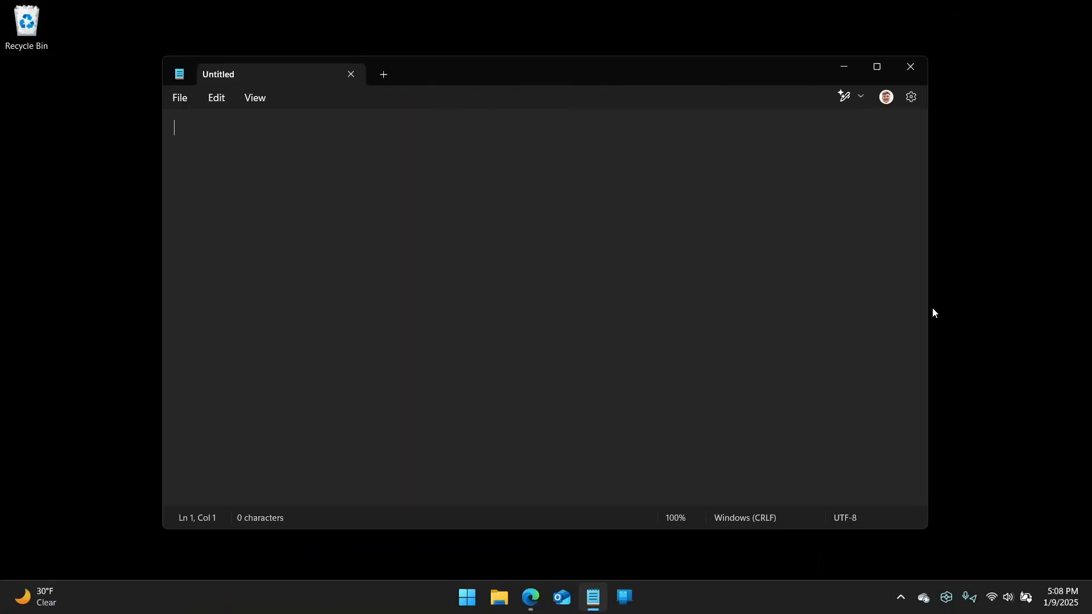
mouse_move(330, 6)
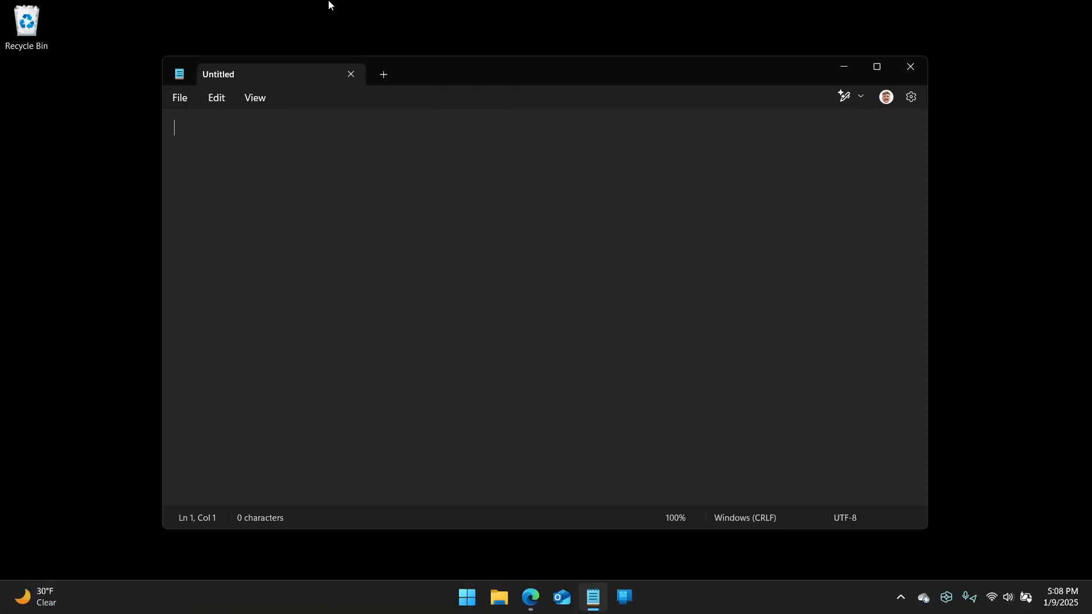
- Add a second blank document tab and remove it again
left_click(384, 74)
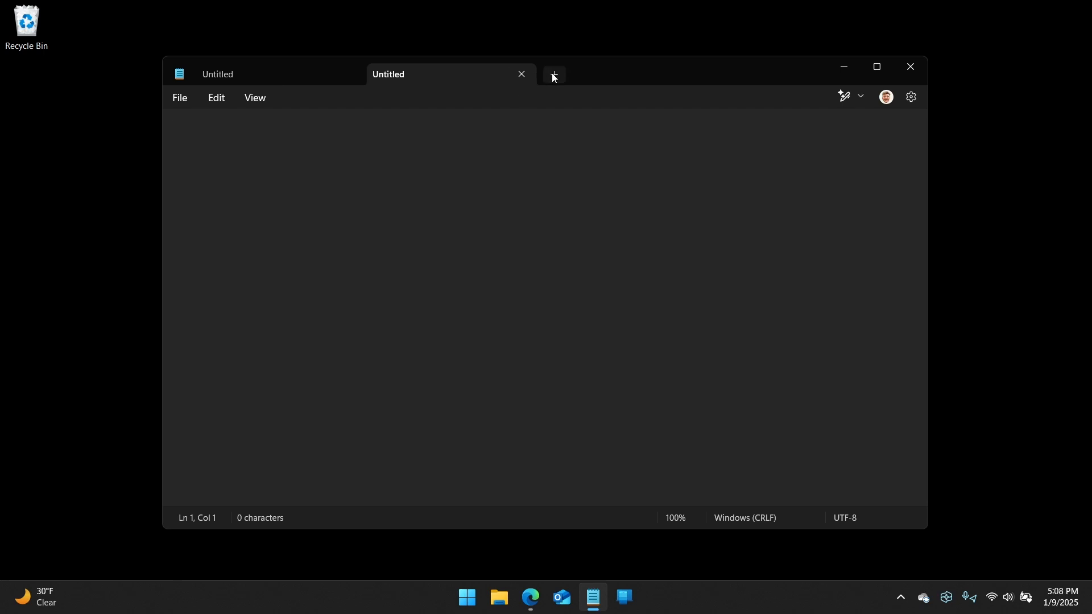
mouse_move(522, 74)
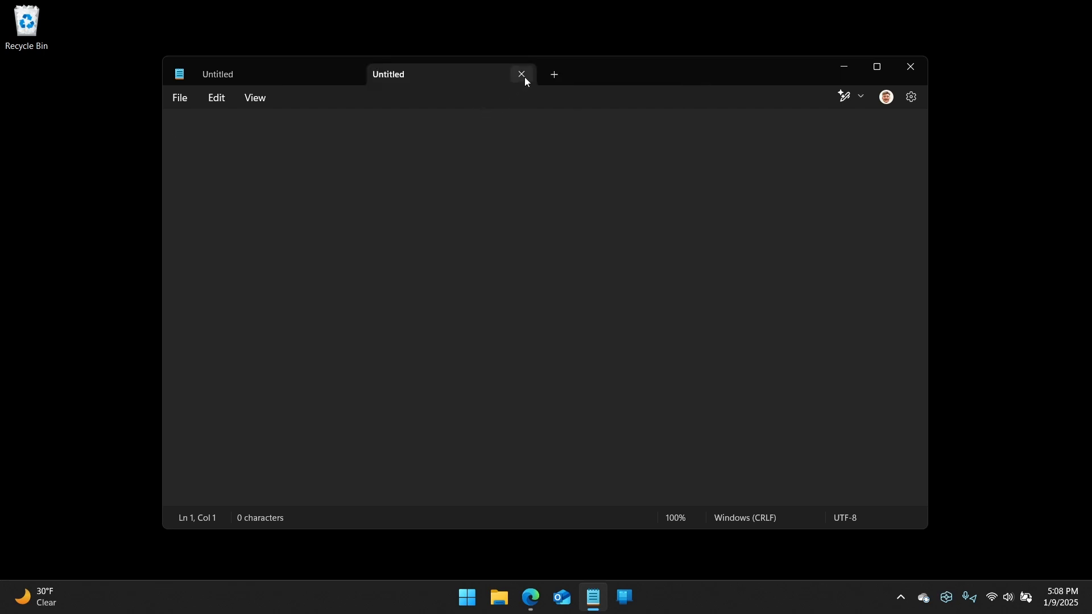
left_click(521, 74)
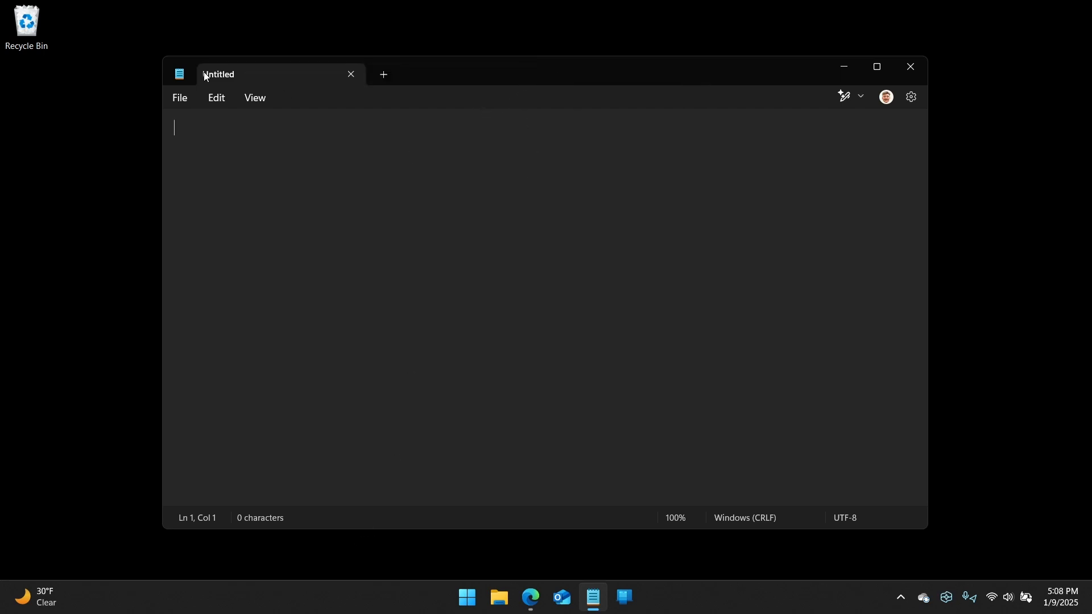
mouse_move(710, 423)
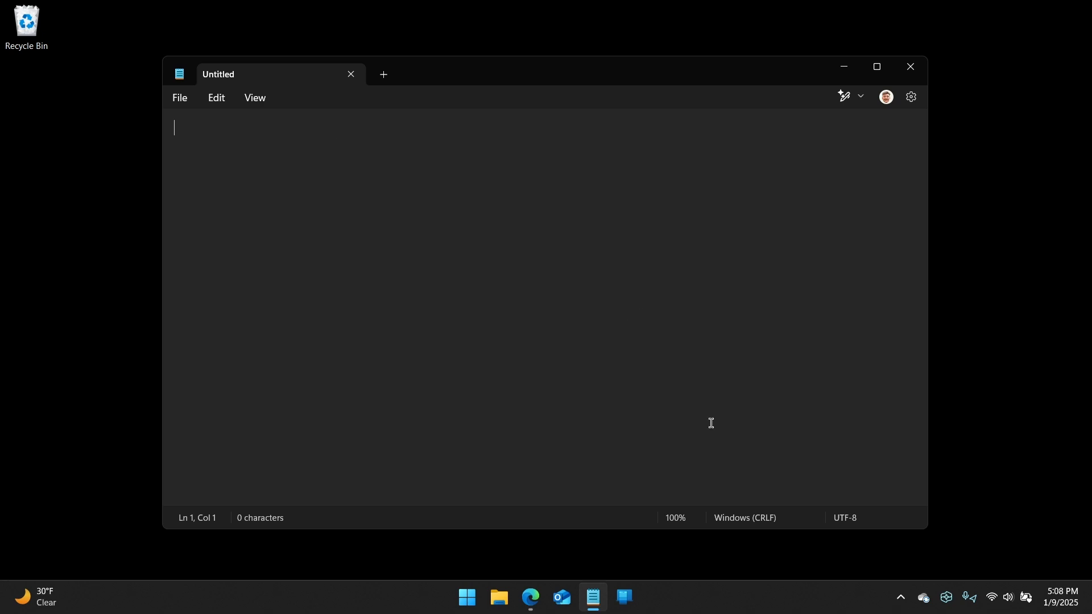
mouse_move(738, 151)
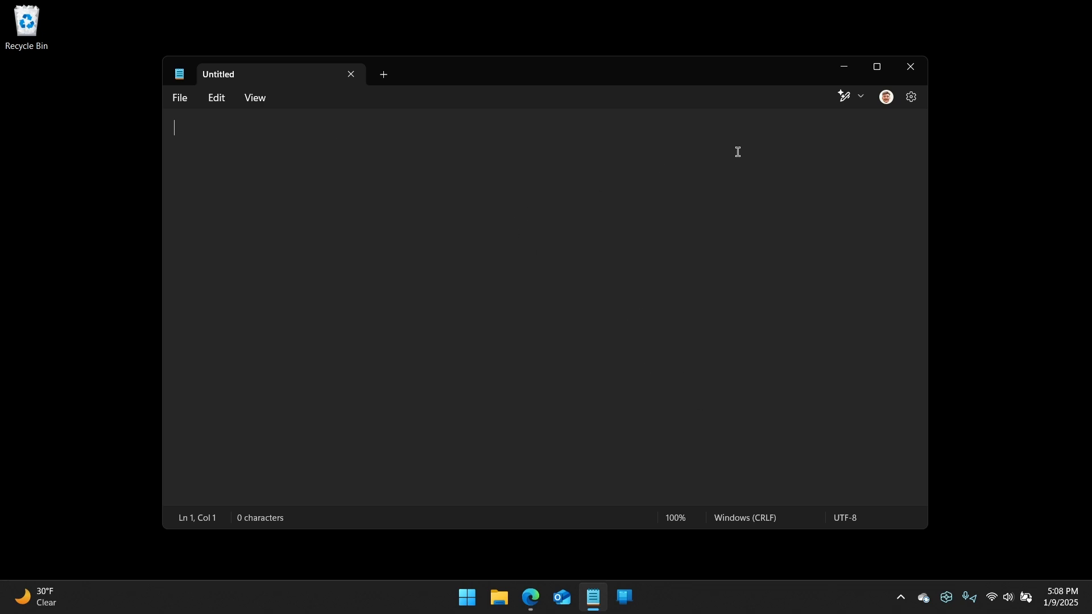
- In Settings, try the Light app theme, then return to Dark
left_click(911, 95)
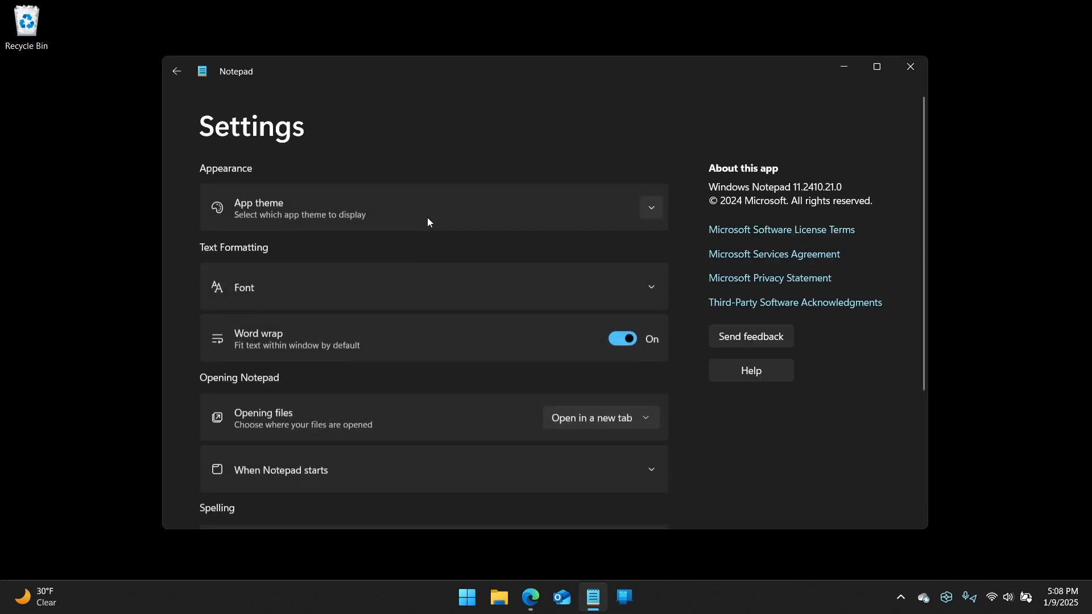
left_click(433, 207)
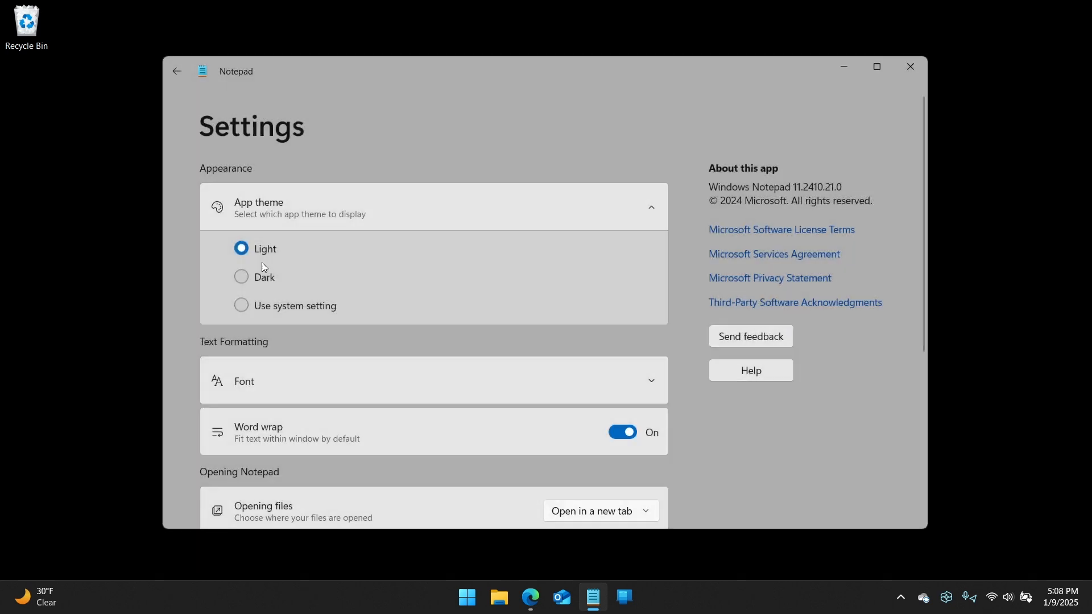
left_click(241, 305)
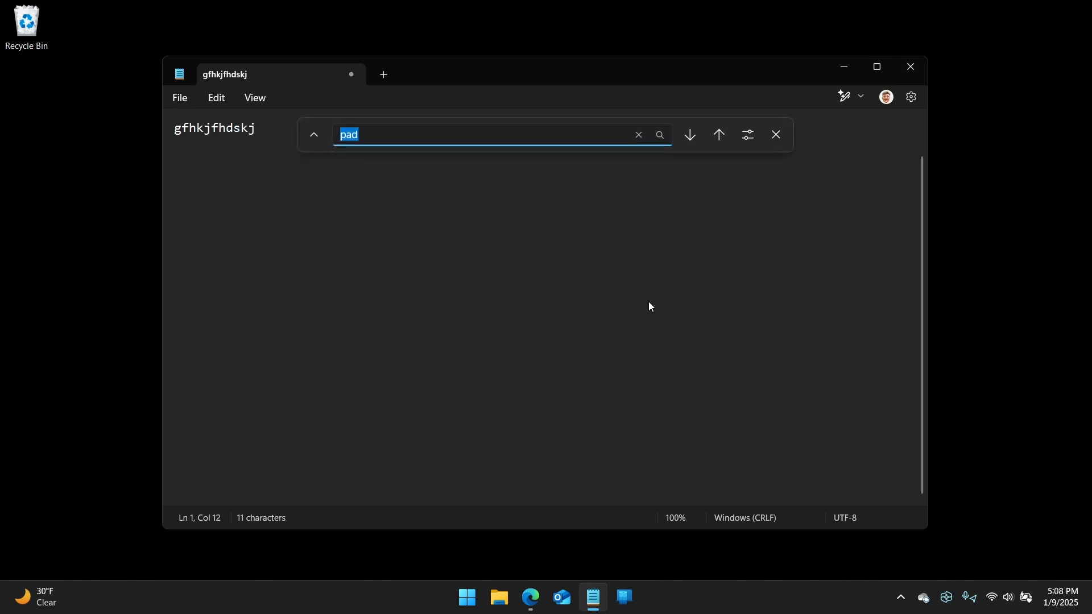
- Expand Find to show Replace, close the bar, and view spelling options for the misspelled word
left_click(314, 134)
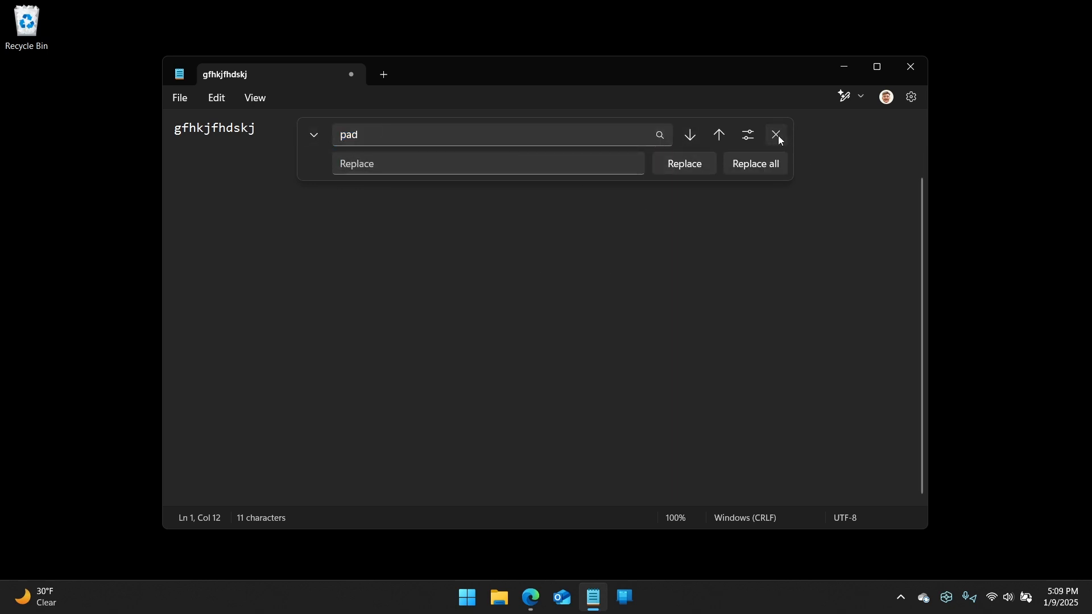
left_click(775, 135)
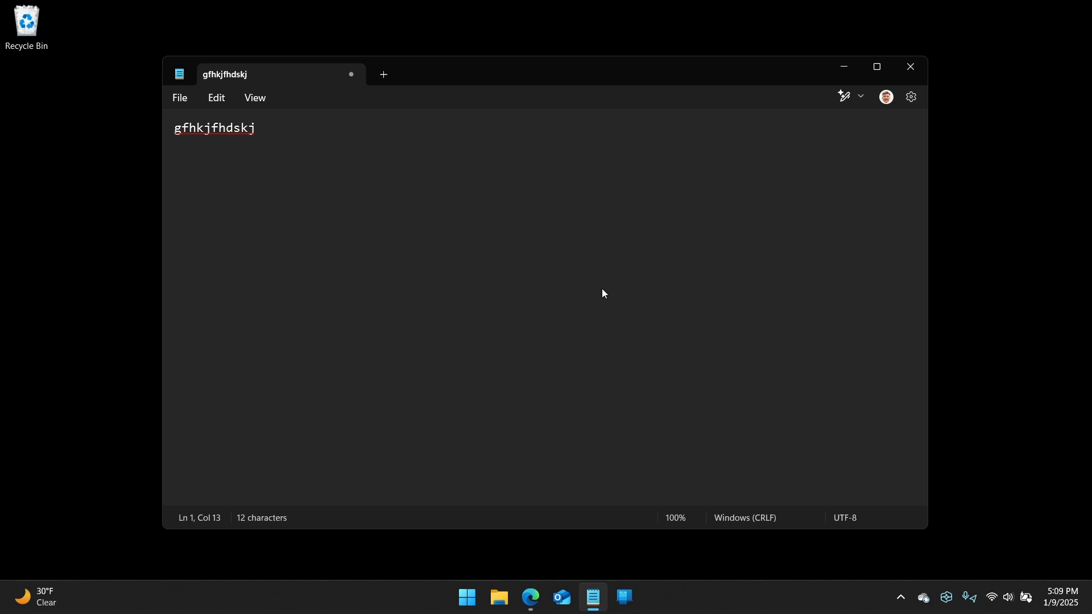
right_click(243, 131)
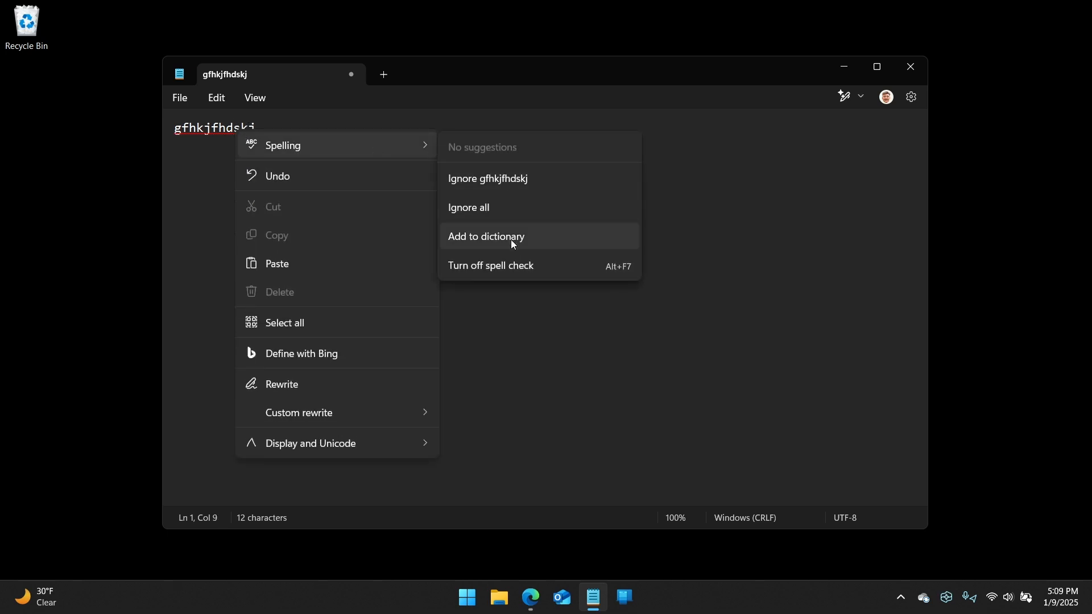
mouse_move(203, 236)
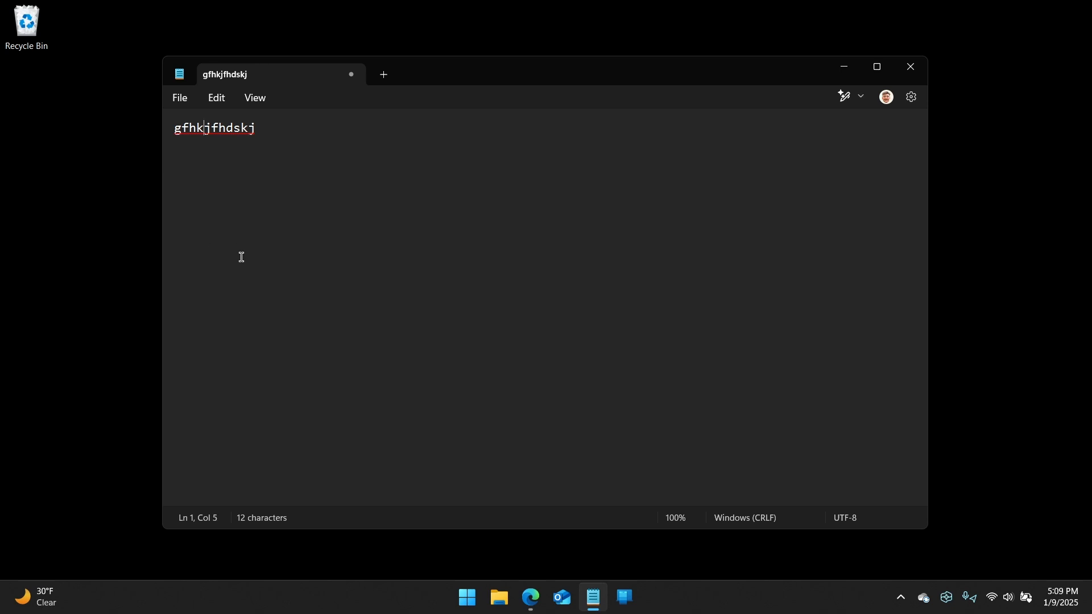
mouse_move(469, 316)
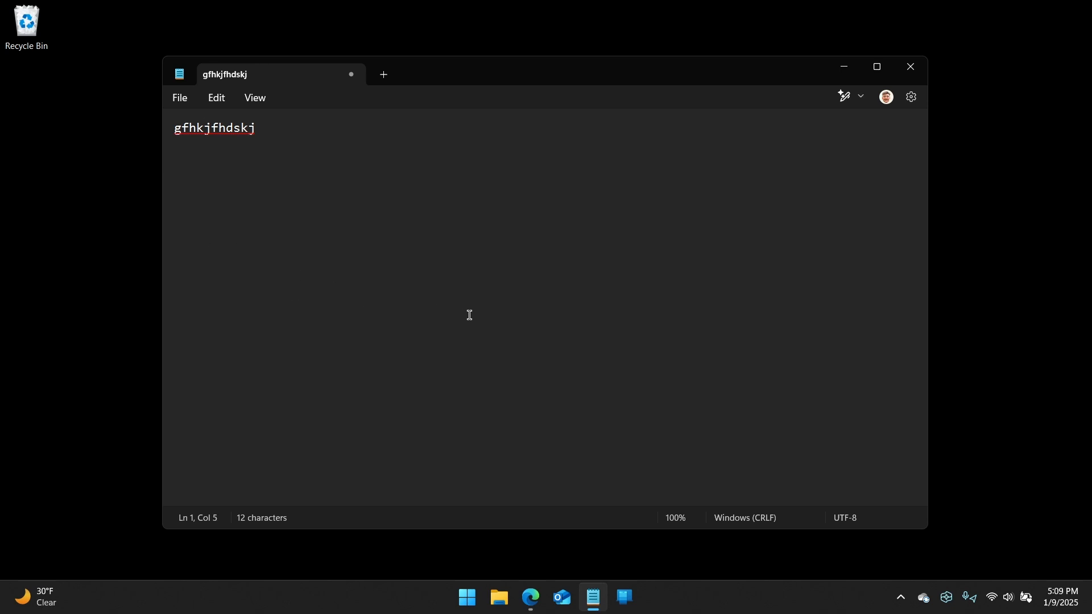
mouse_move(424, 208)
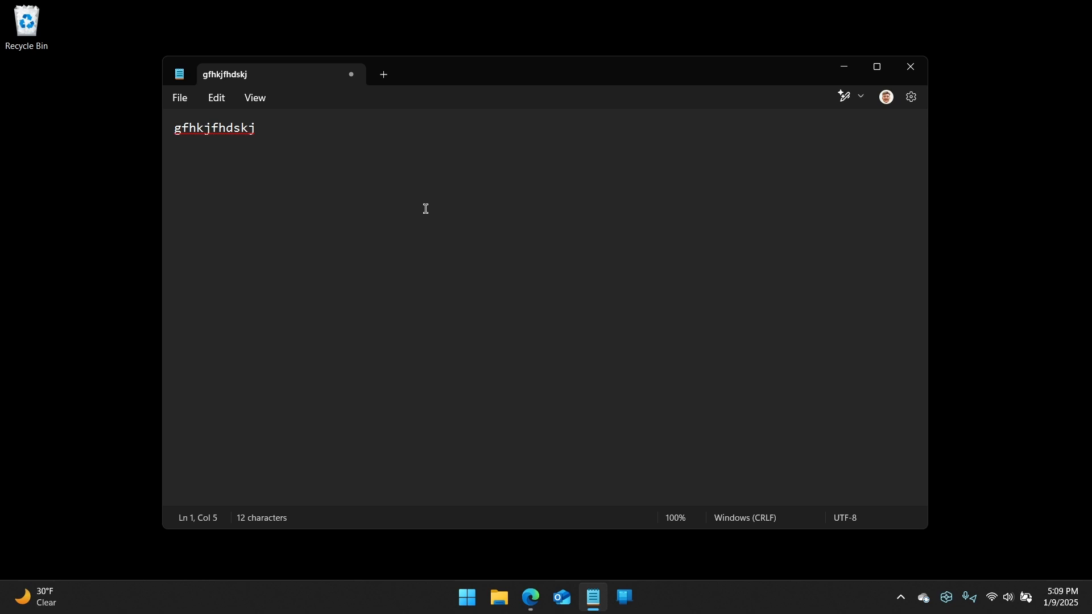
- Enter 'the qujick brown fox fdjlkfjd' and select all the text
type("the")
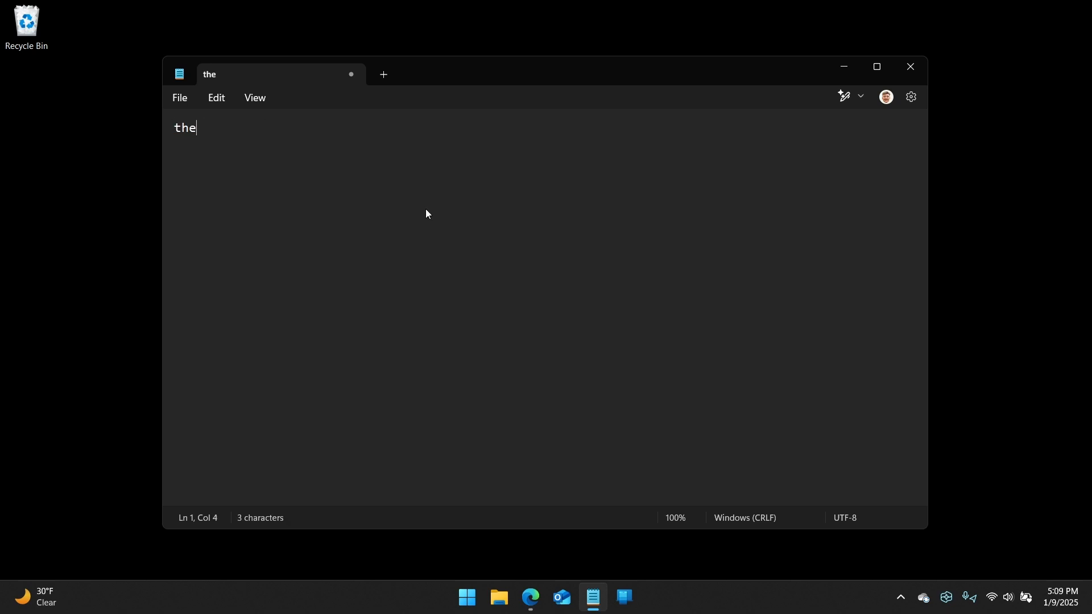
type("qujick")
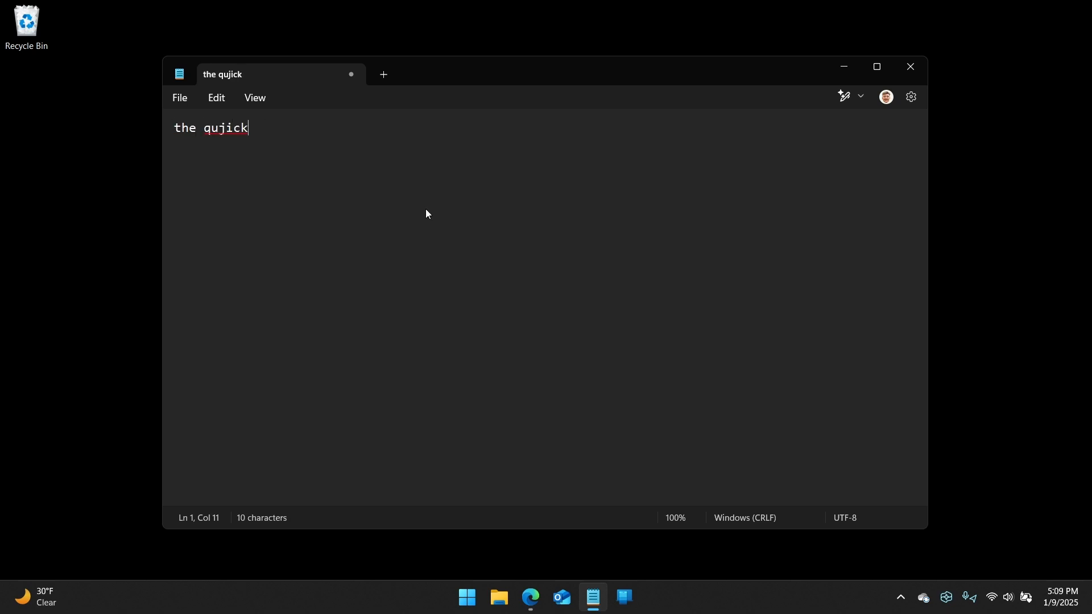
type("brown fox")
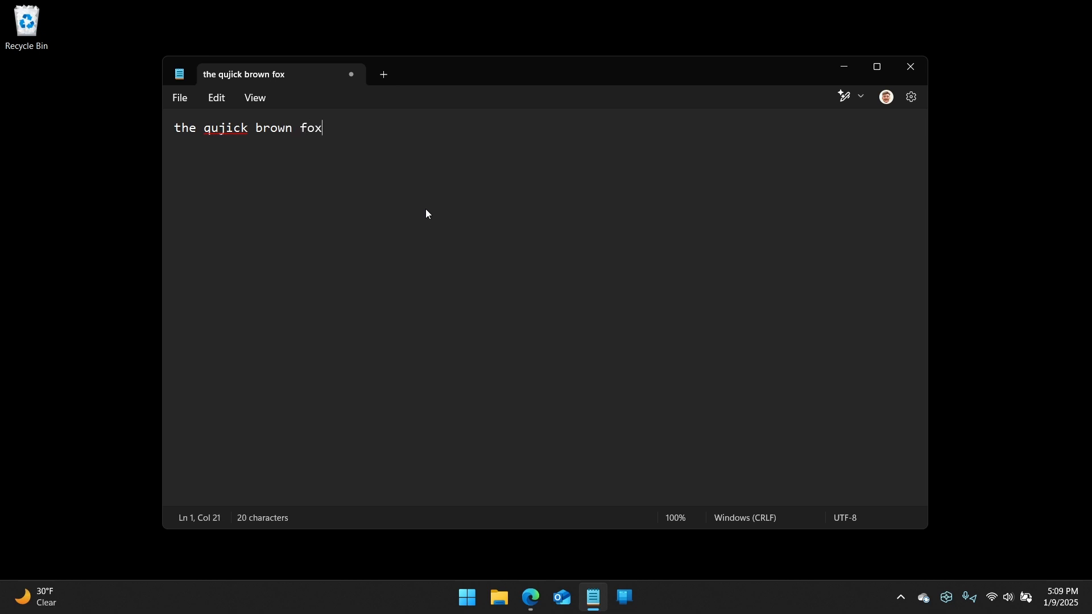
type("fdjlkfjd")
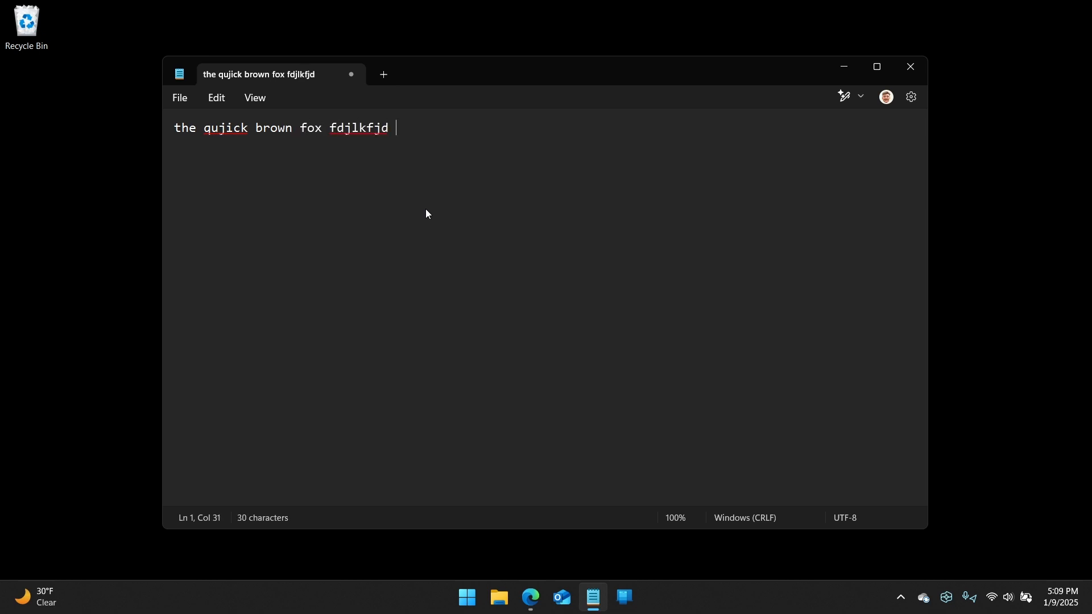
mouse_move(413, 173)
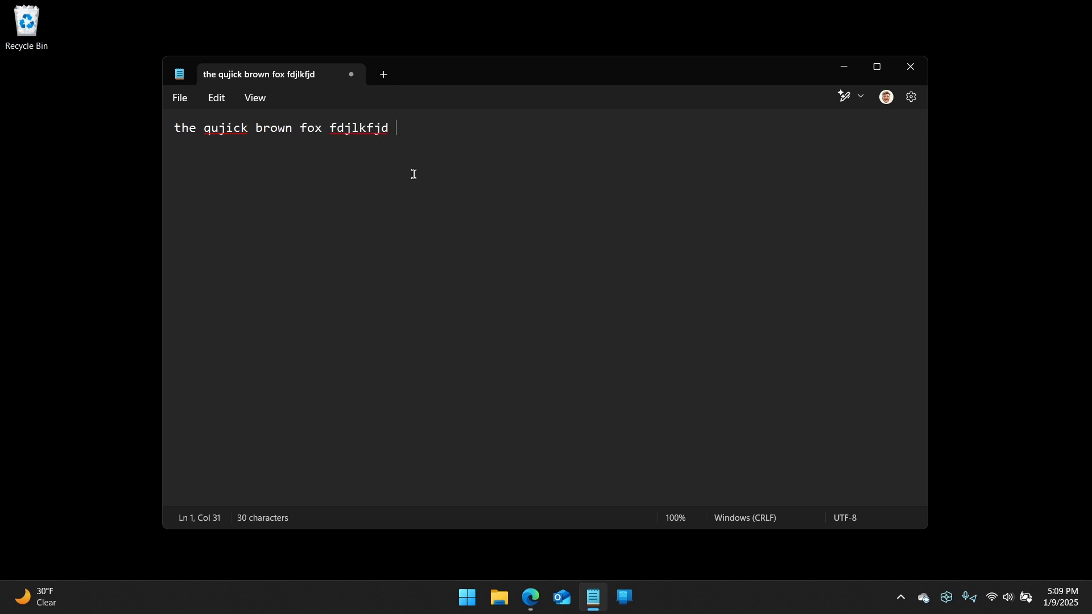
key("ctrl+a")
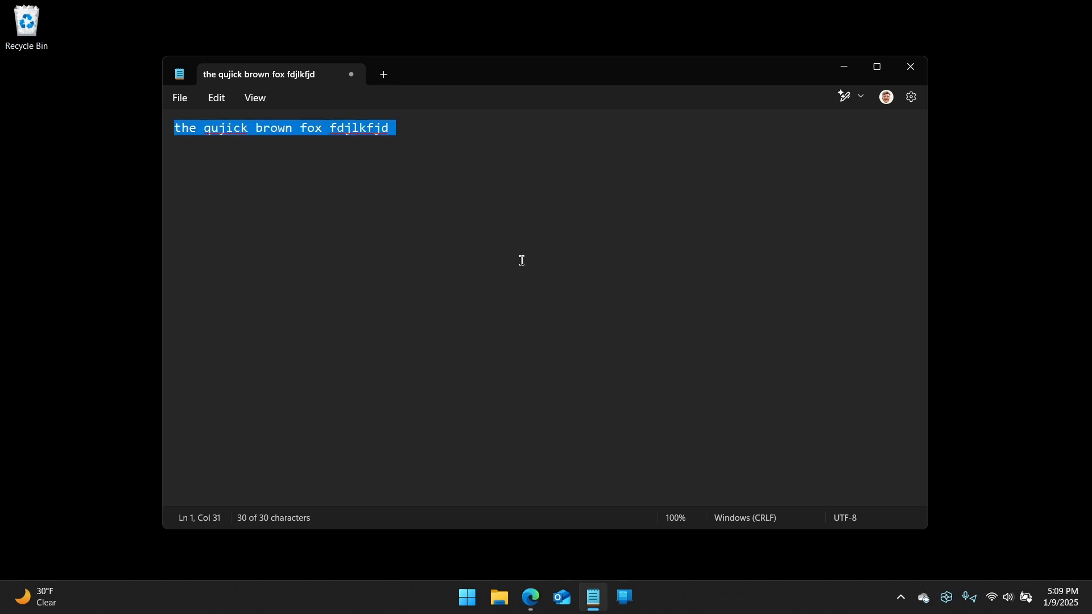
mouse_move(608, 77)
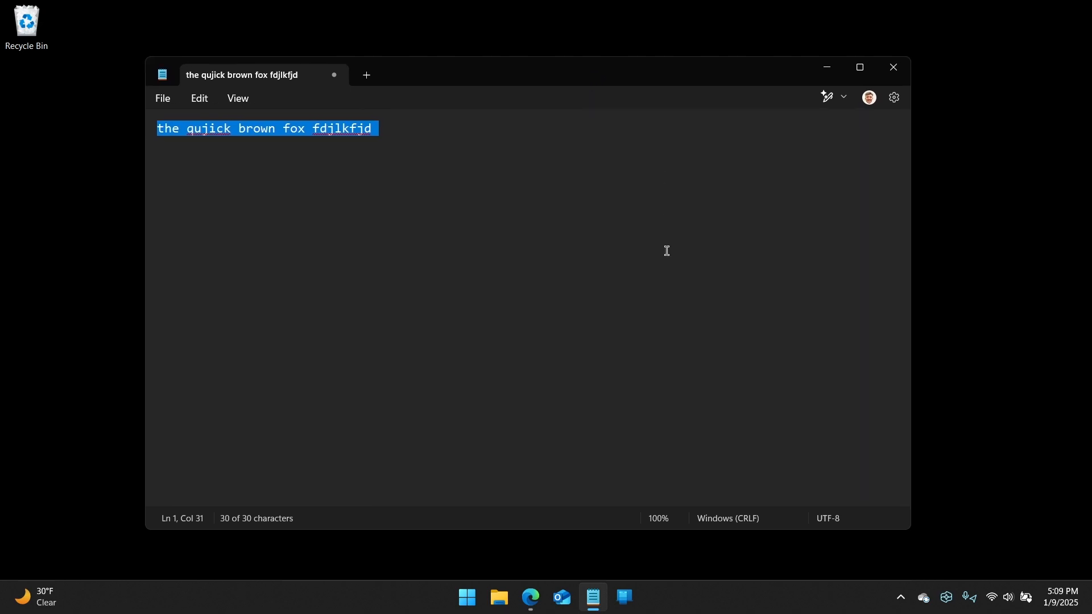
mouse_move(722, 257)
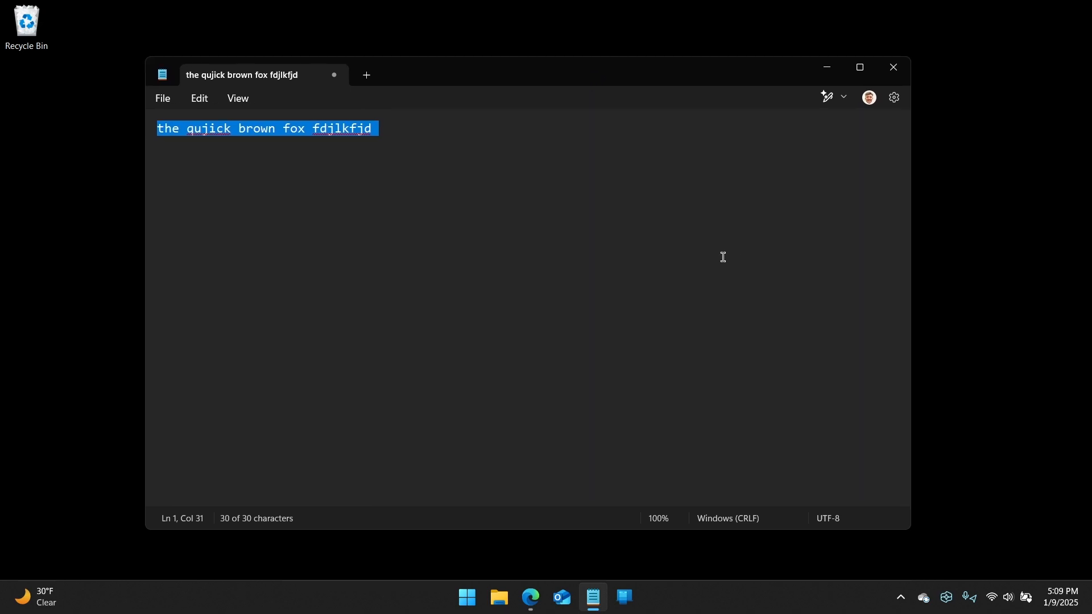
mouse_move(306, 128)
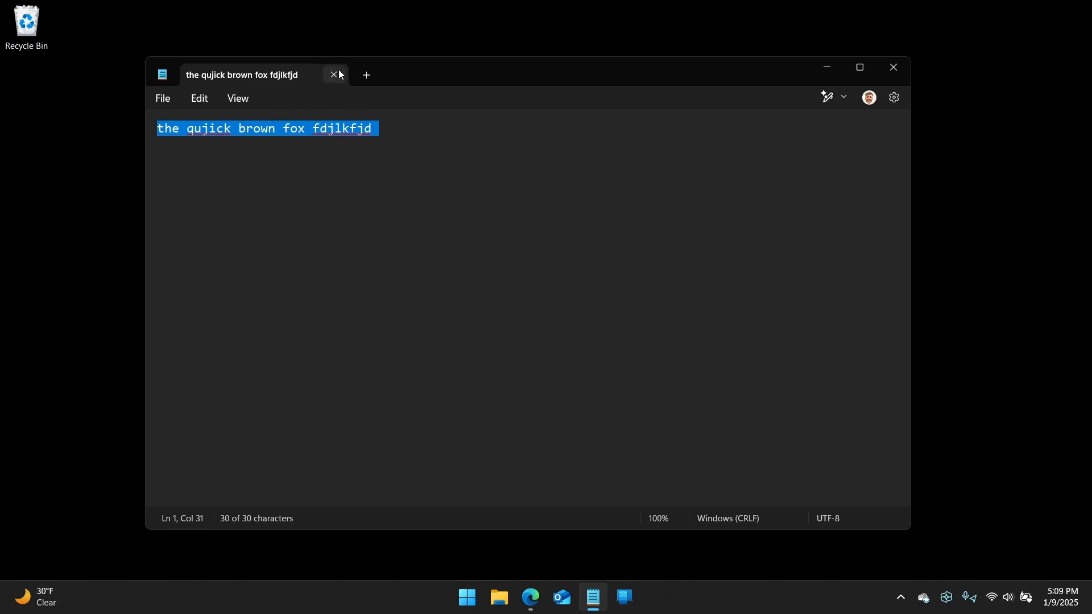
mouse_move(895, 67)
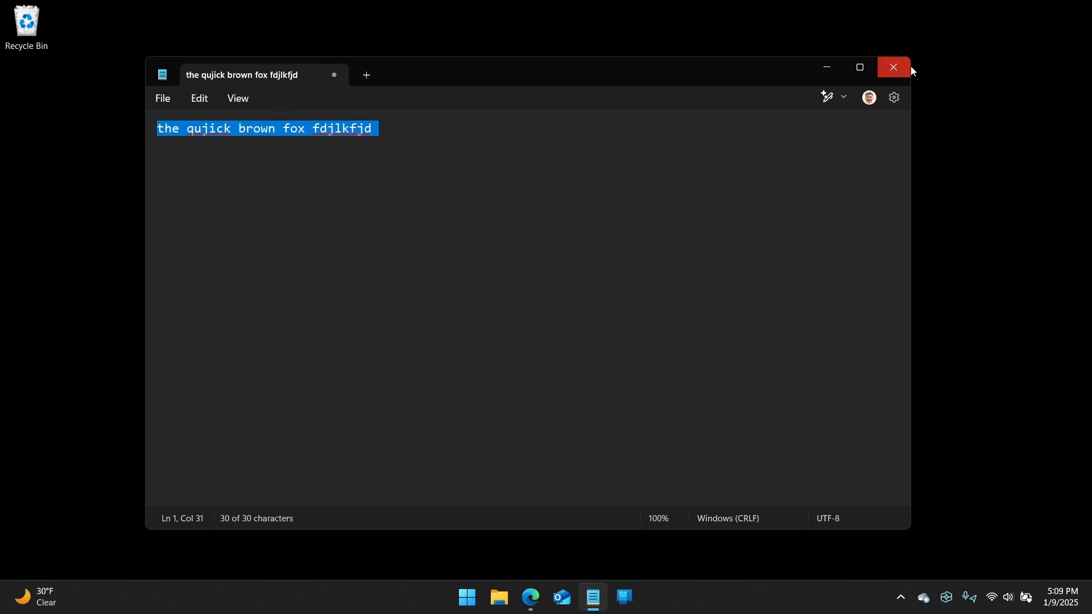
mouse_move(464, 279)
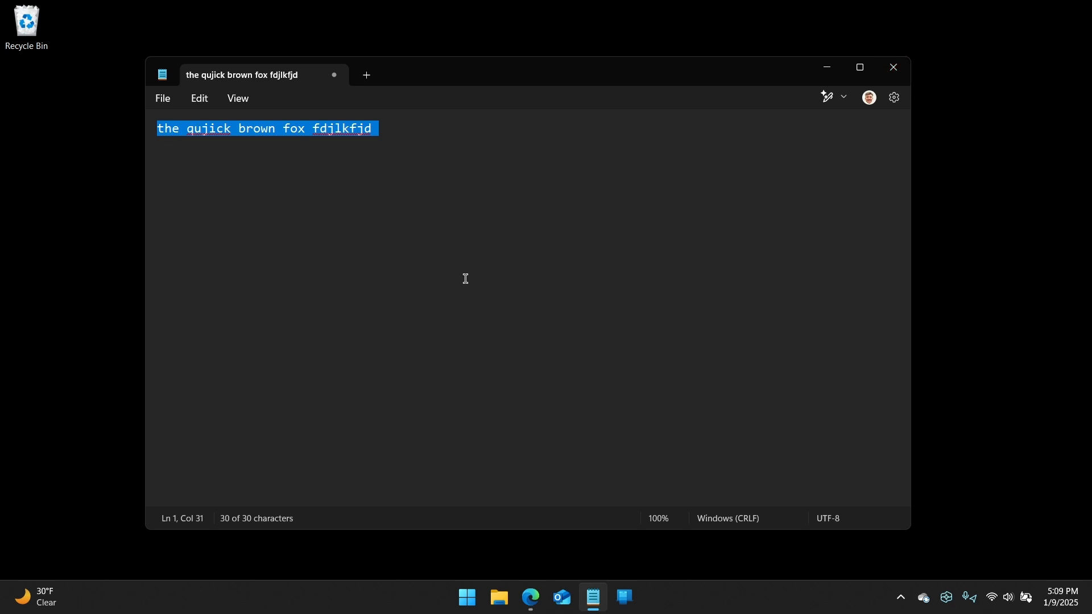
mouse_move(477, 286)
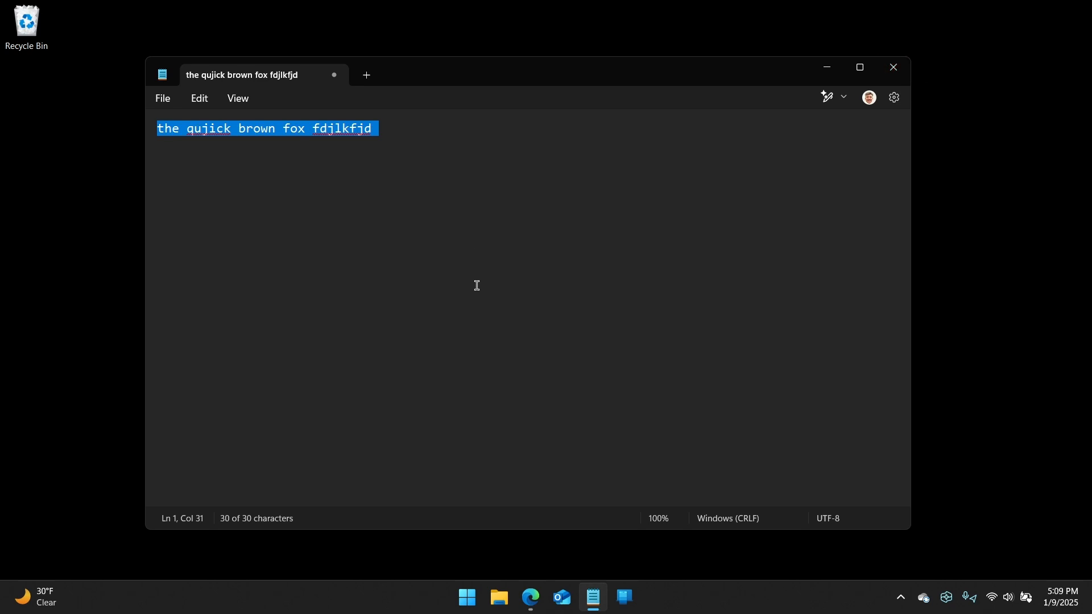
mouse_move(838, 239)
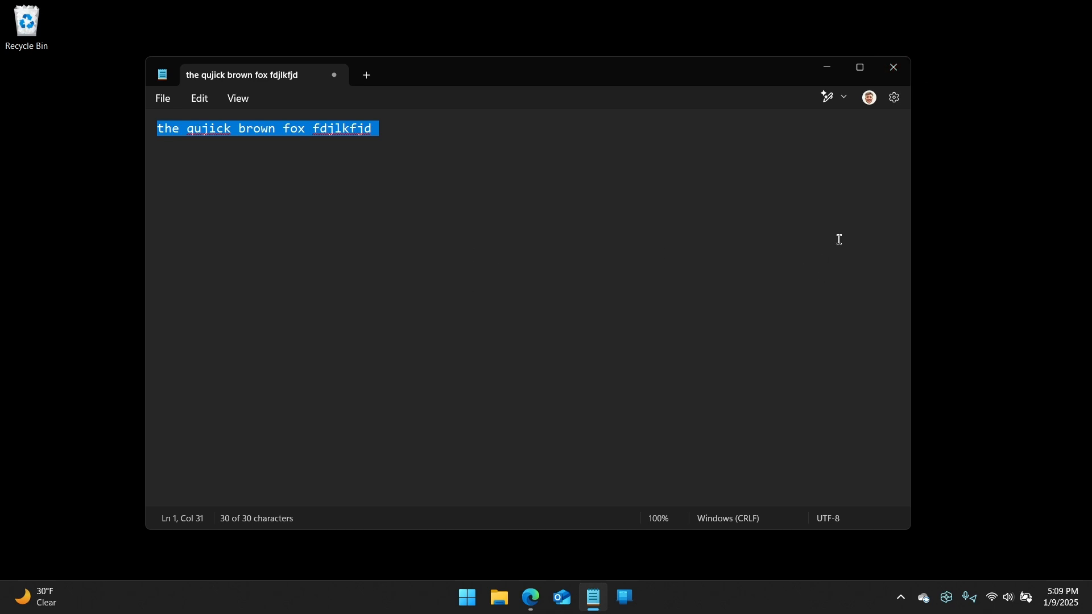
mouse_move(882, 98)
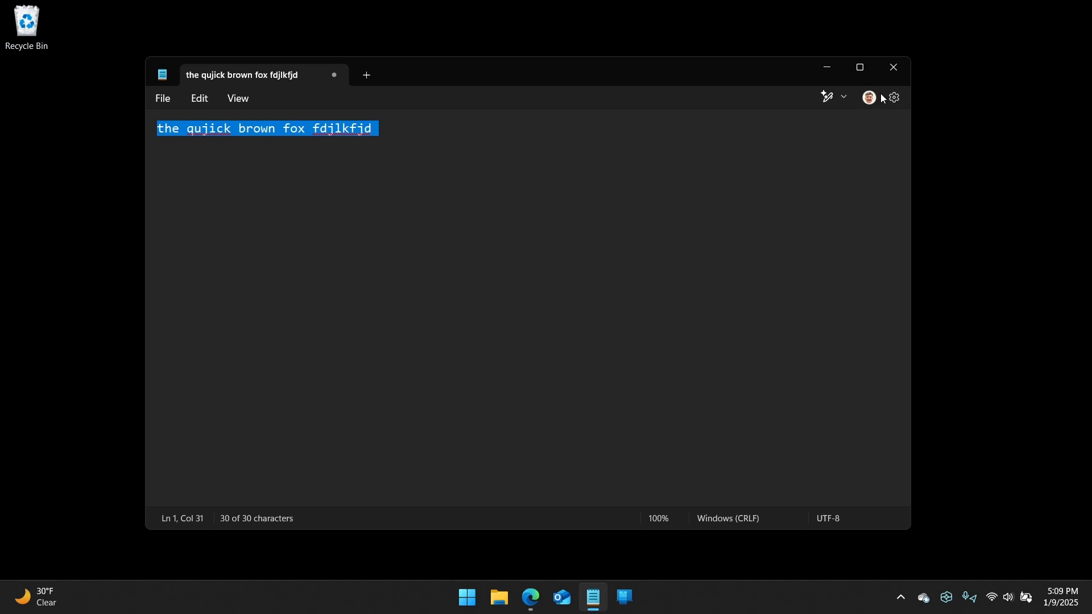
left_click(892, 67)
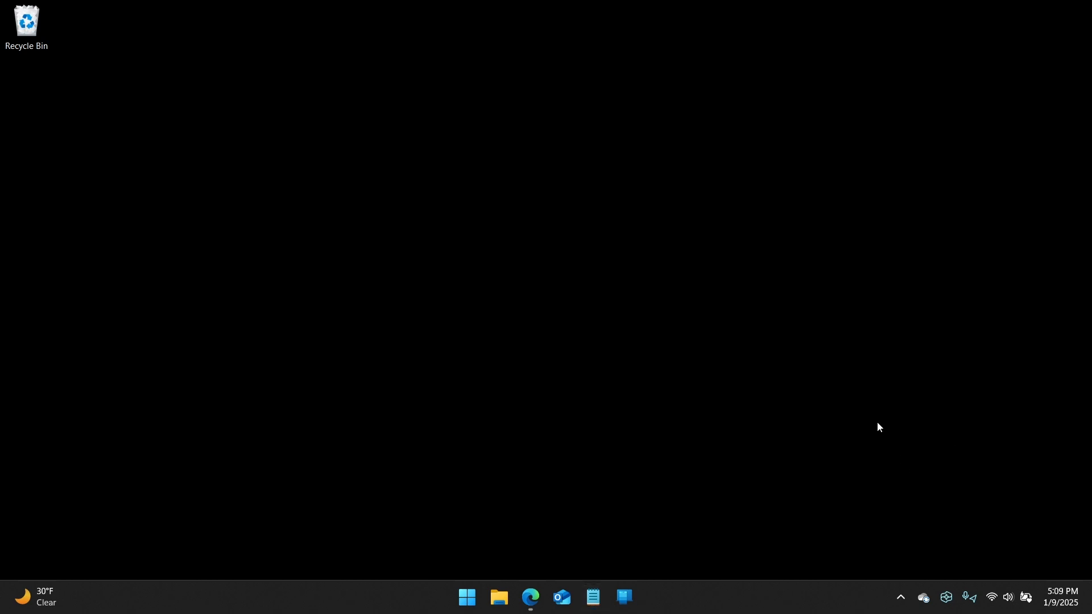
left_click(591, 598)
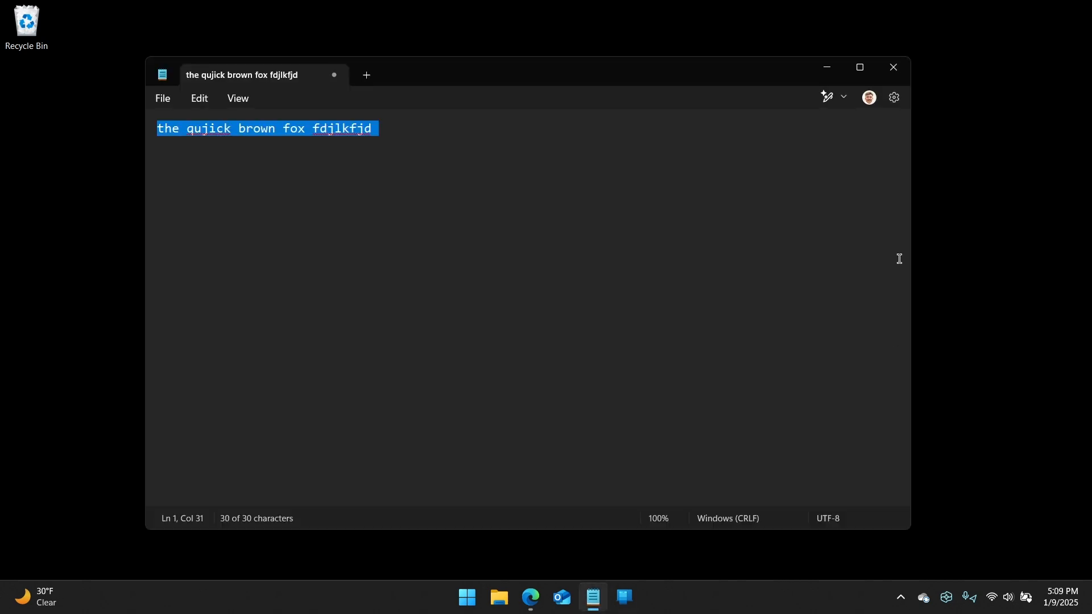
mouse_move(212, 120)
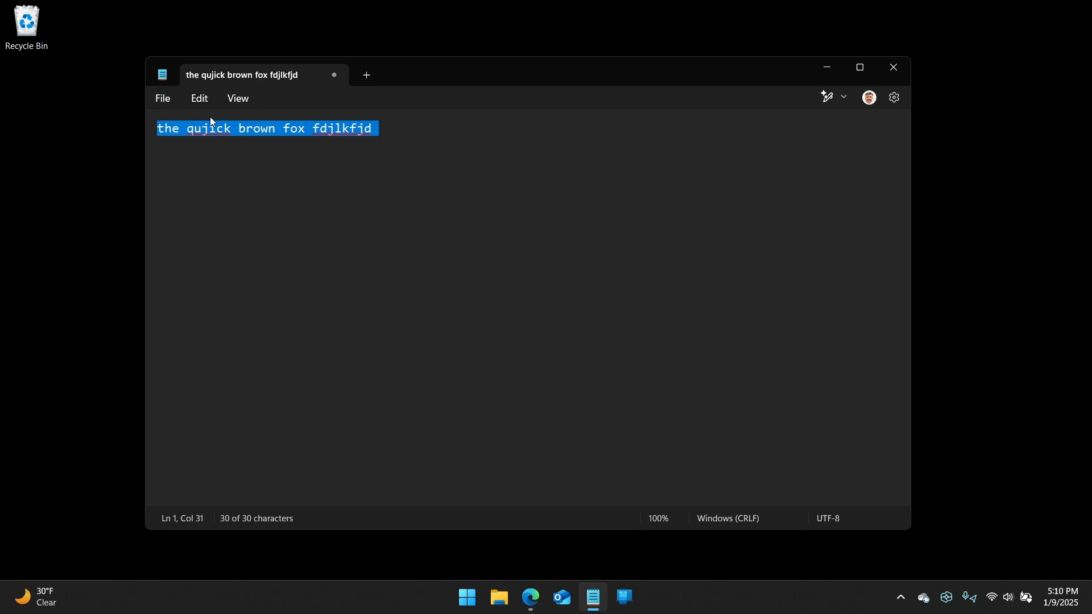
mouse_move(349, 188)
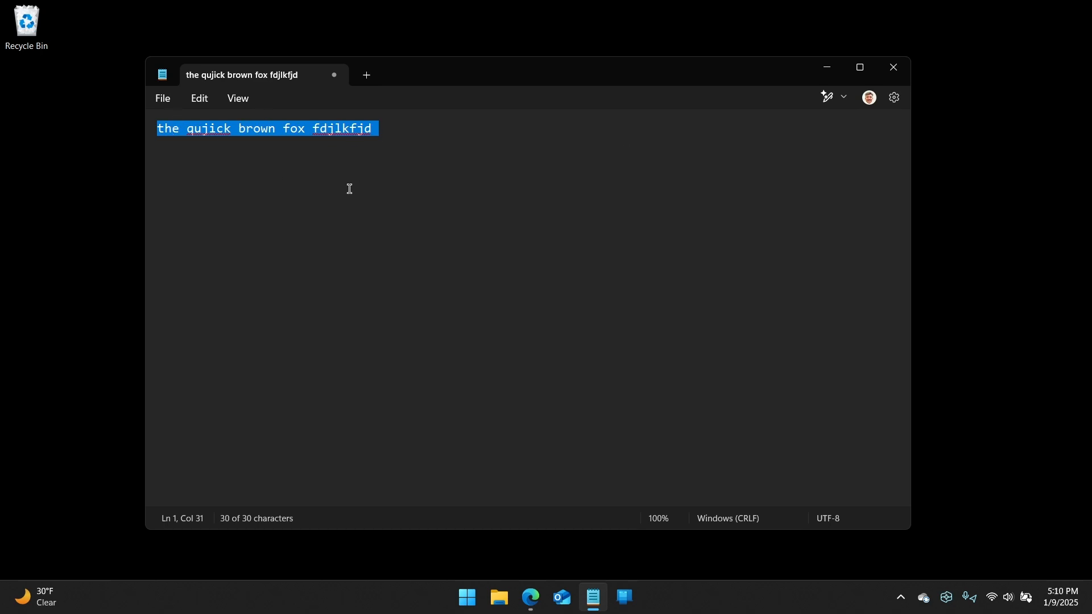
left_click(365, 75)
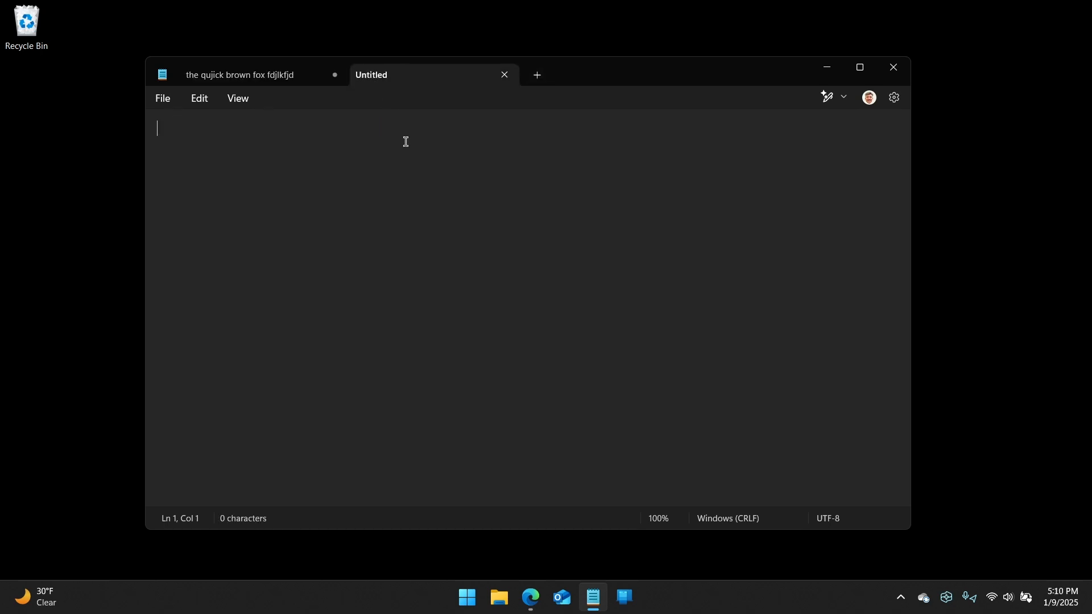
left_click(504, 76)
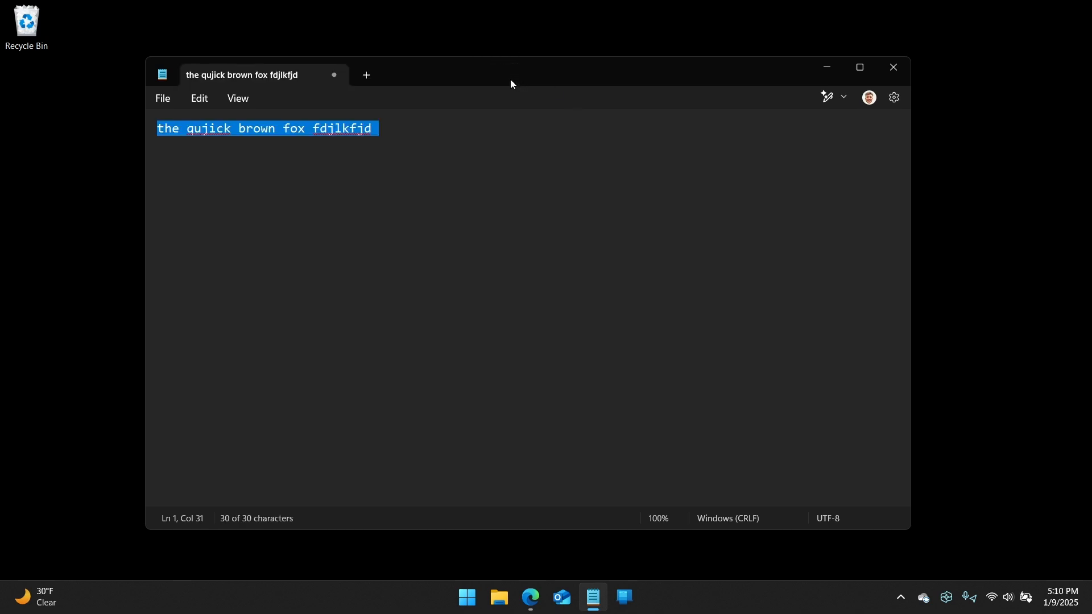
left_click(373, 128)
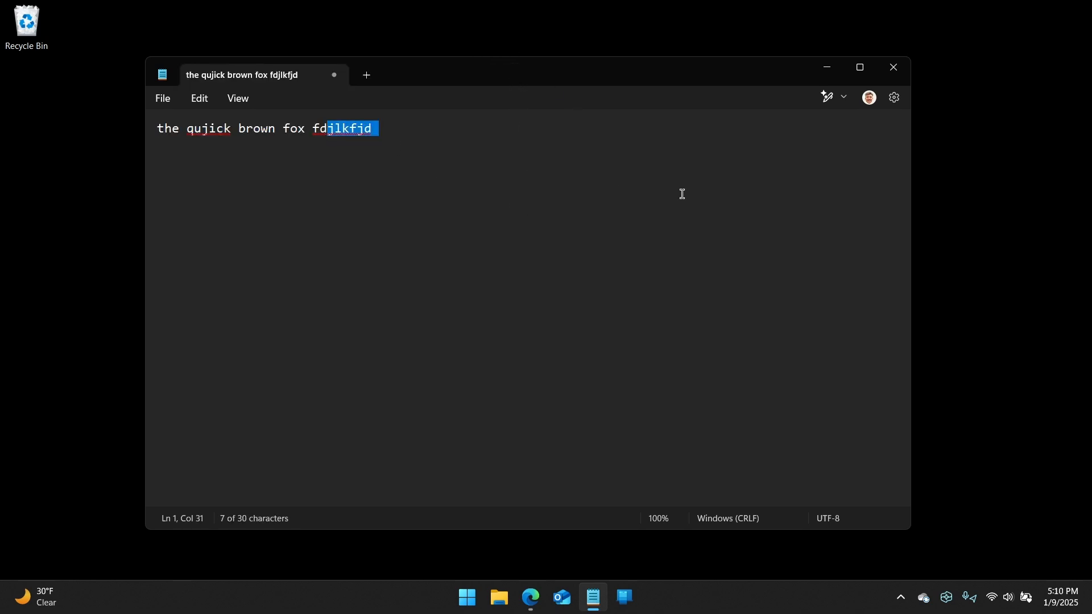
- In Settings, try 'Start new session' at startup, revert to continuing the previous session, and return to the document
left_click(894, 96)
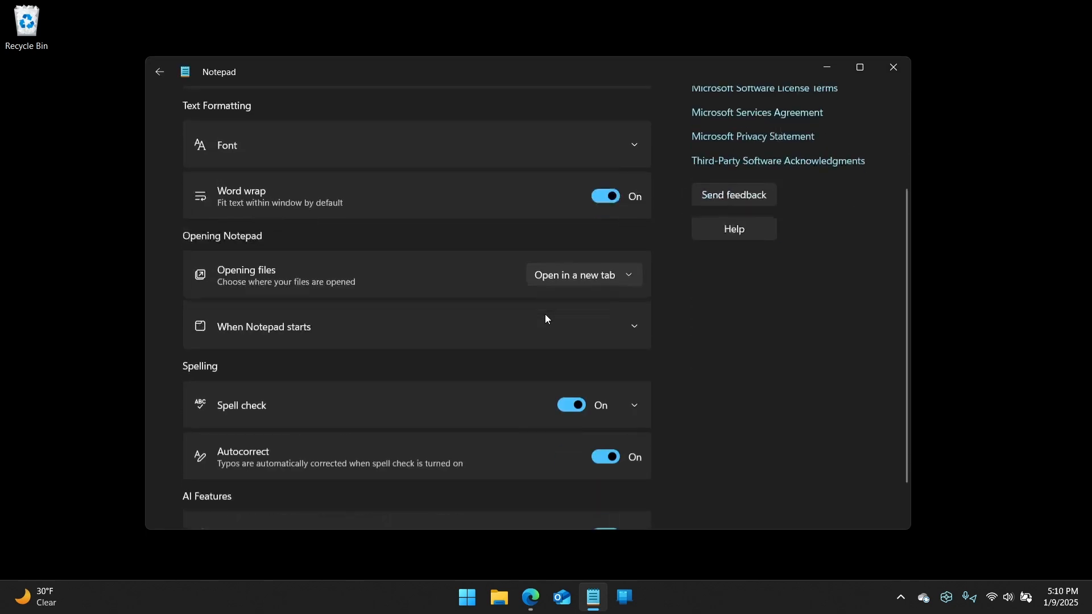
scroll("down", 3)
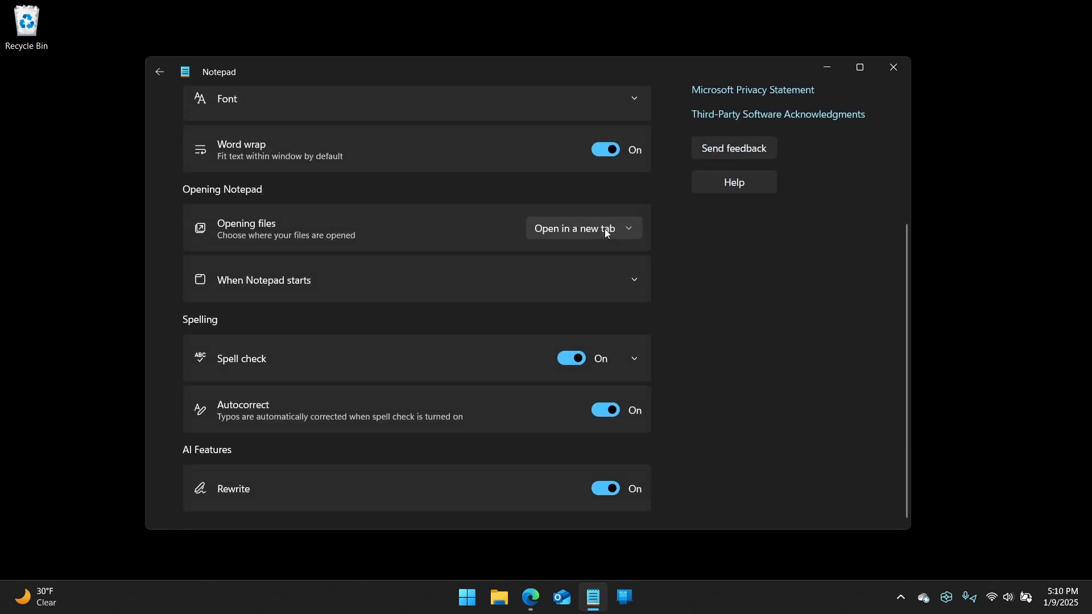
left_click(417, 279)
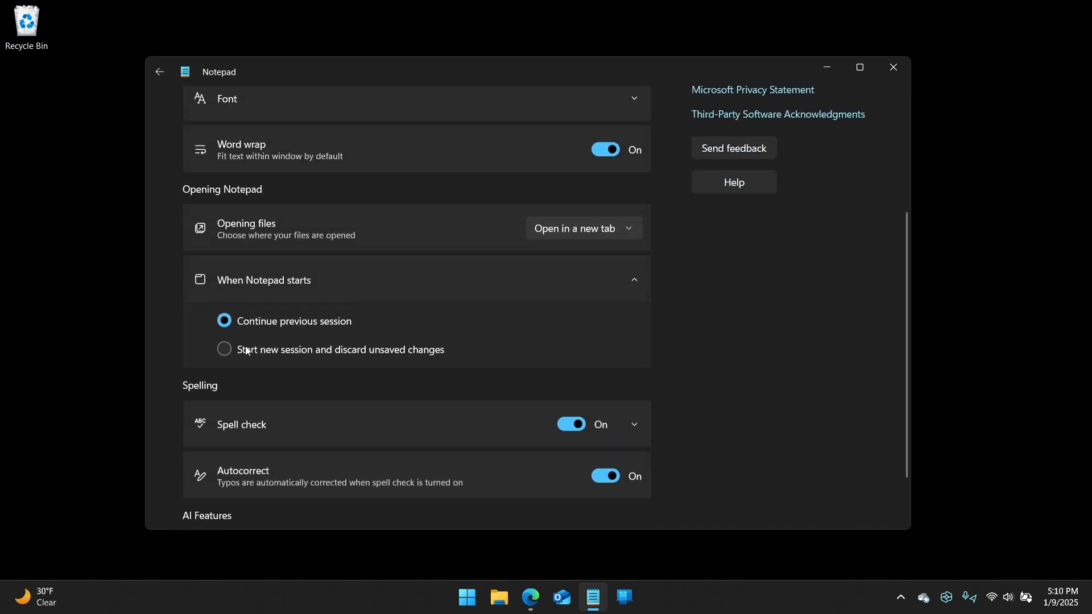
left_click(224, 349)
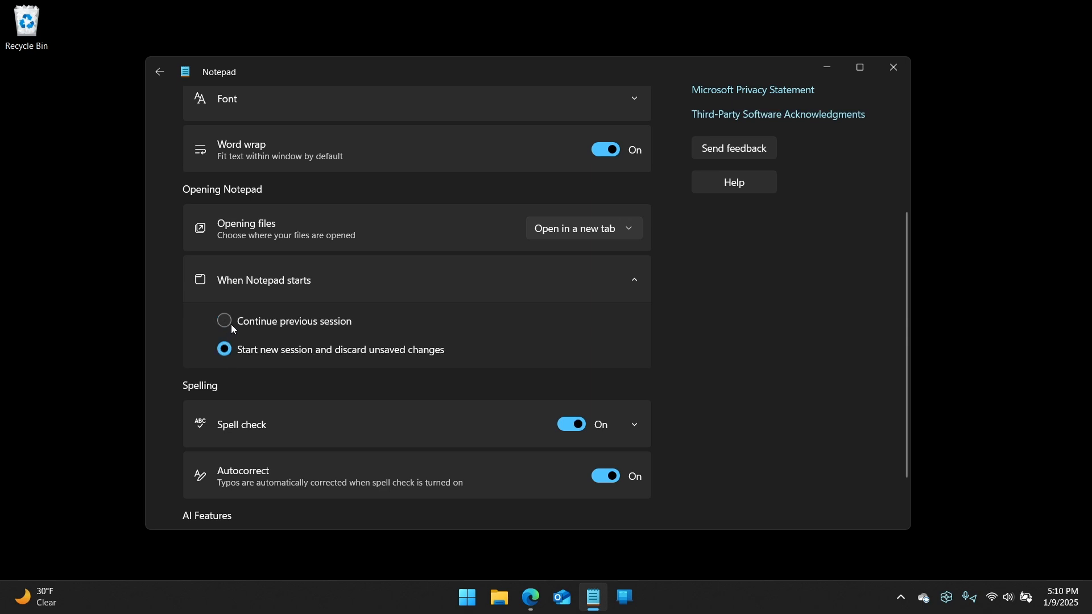
left_click(224, 321)
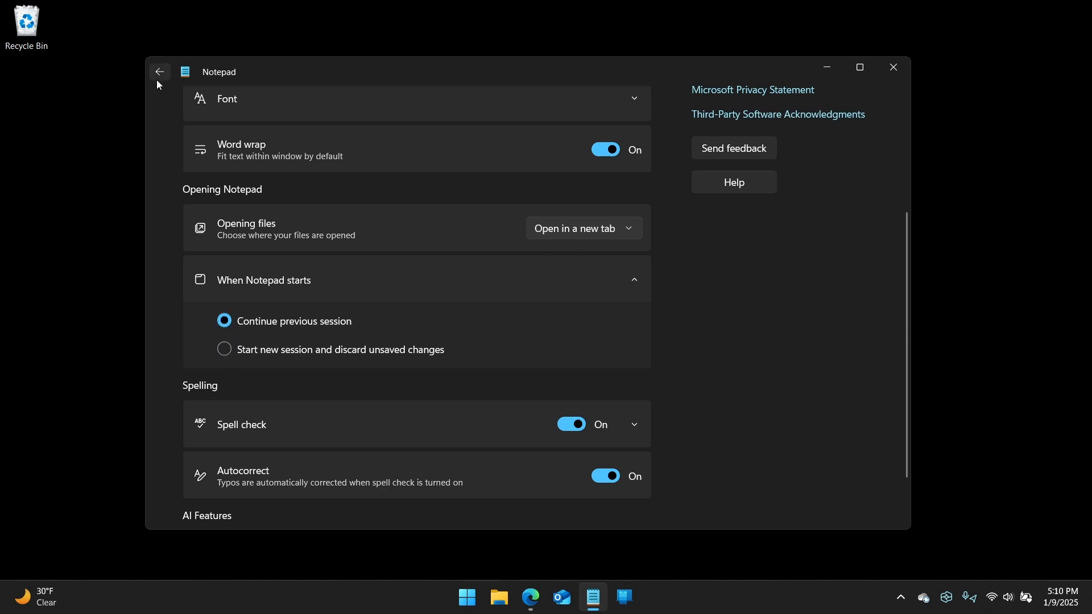
left_click(159, 72)
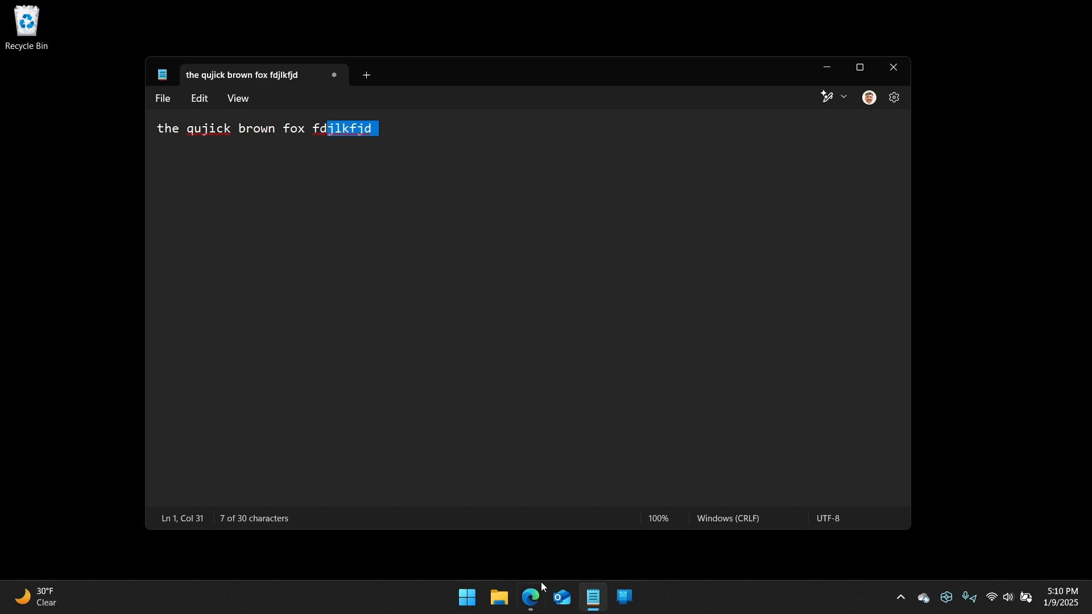
- In File Explorer, browse the Desktop folder and open the 'Topics to add' text file
left_click(499, 597)
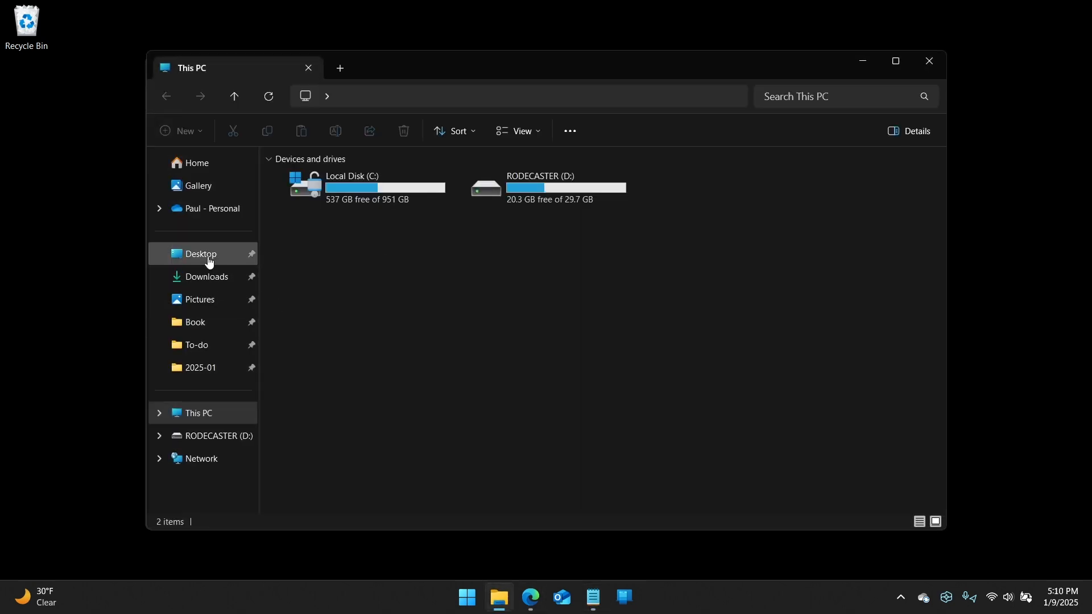
left_click(200, 254)
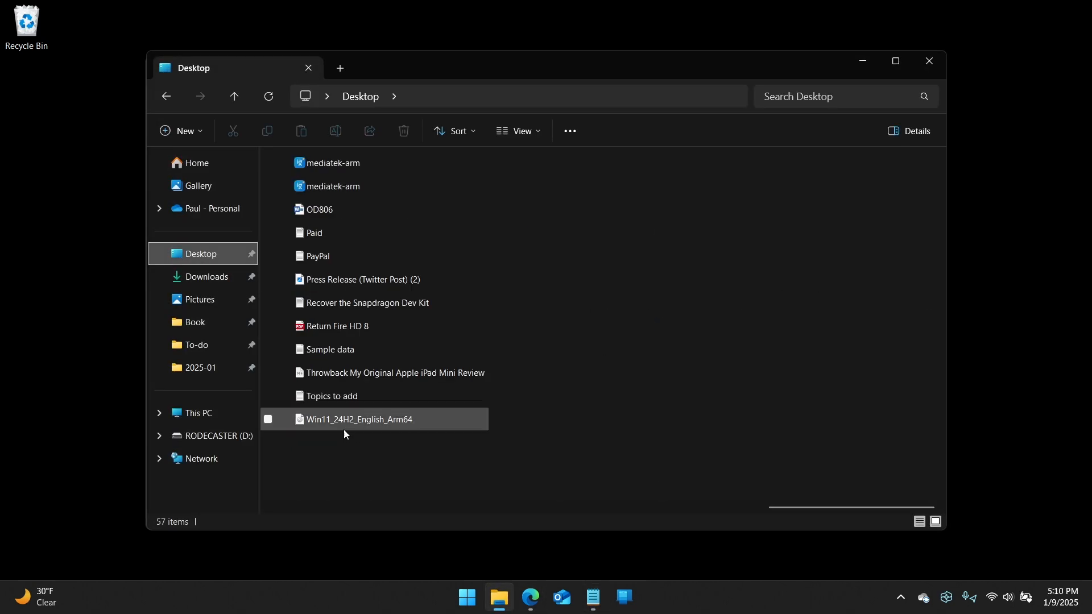
mouse_move(331, 396)
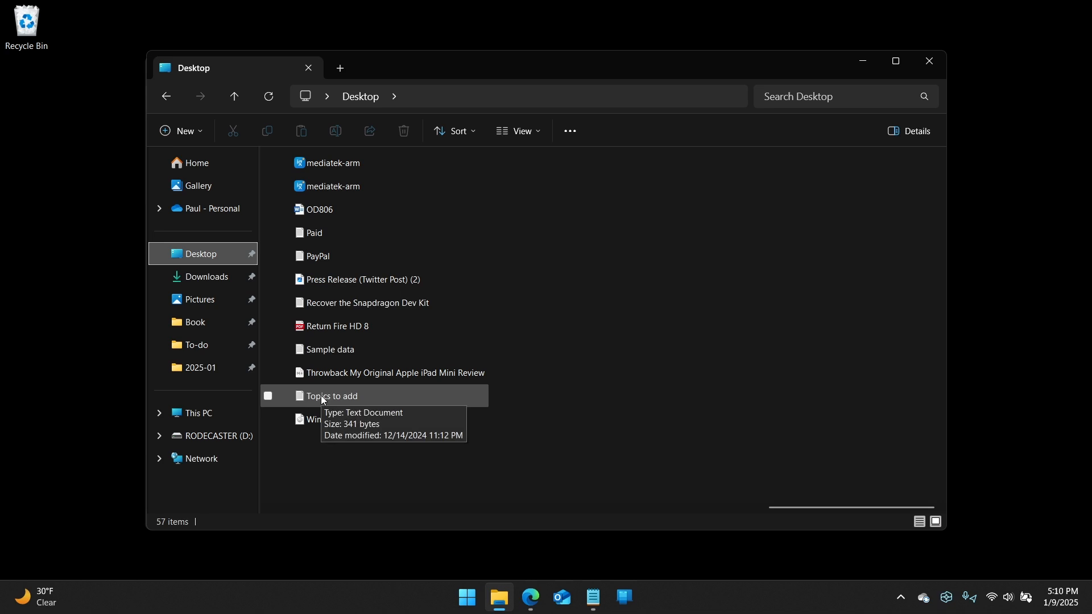
double_click(331, 396)
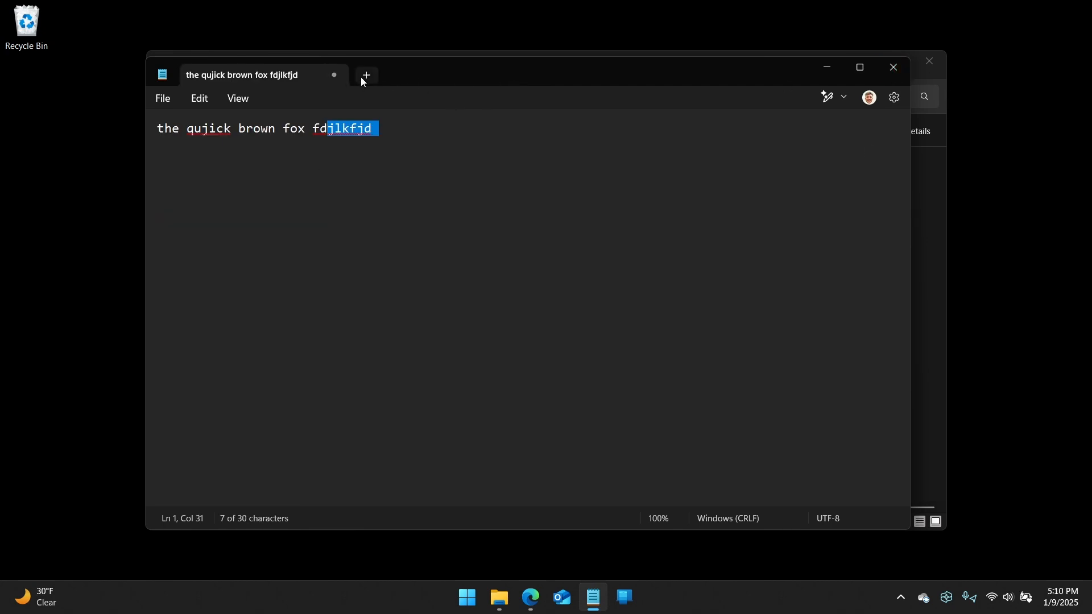
- Start a blank tab and close the brown fox note's tab, then go to Settings
left_click(365, 75)
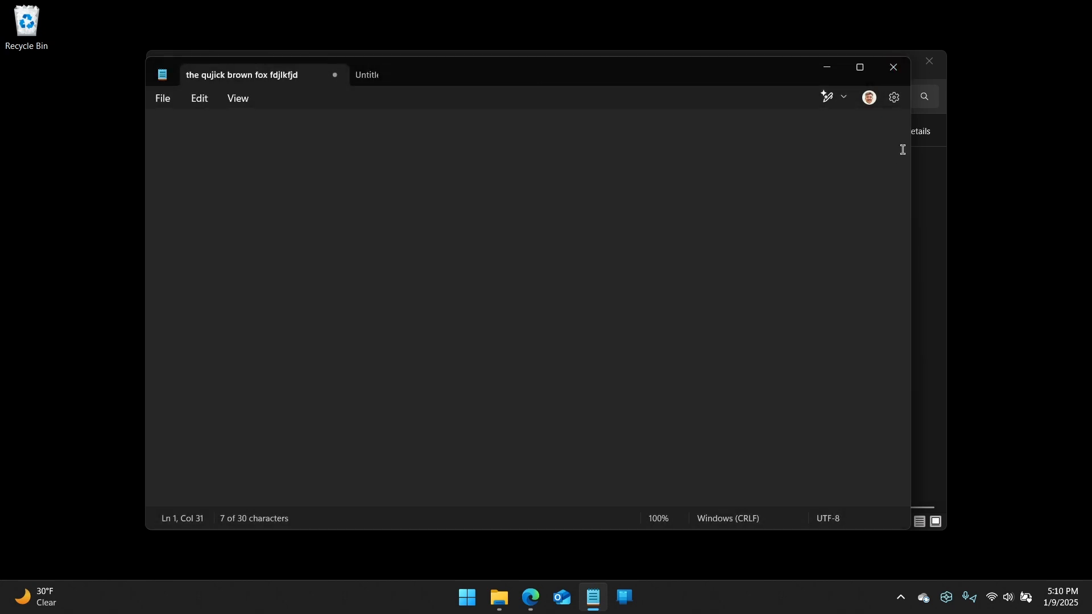
left_click(368, 75)
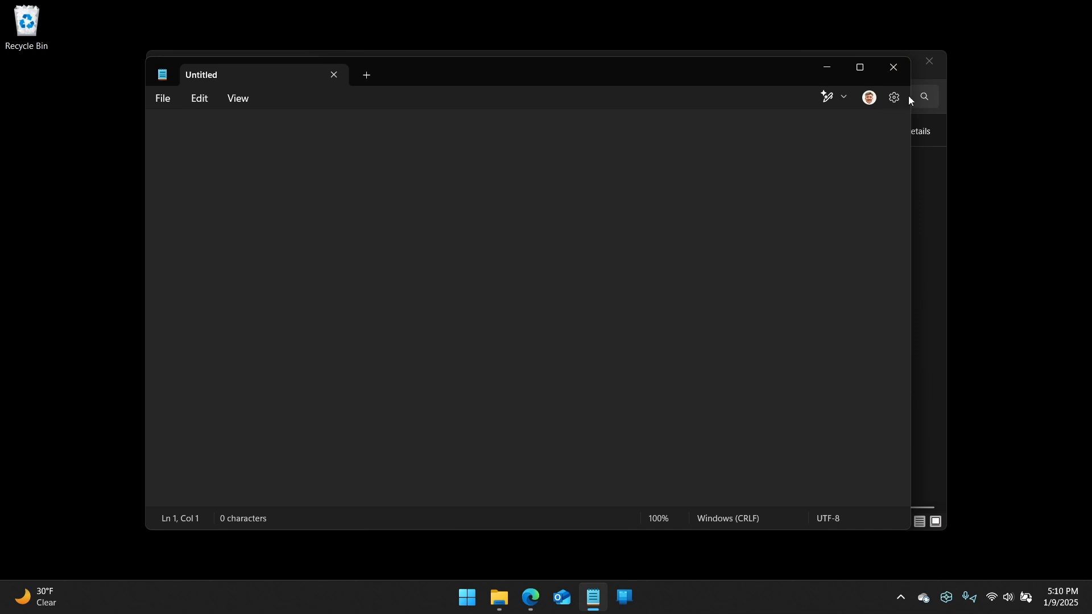
left_click(894, 97)
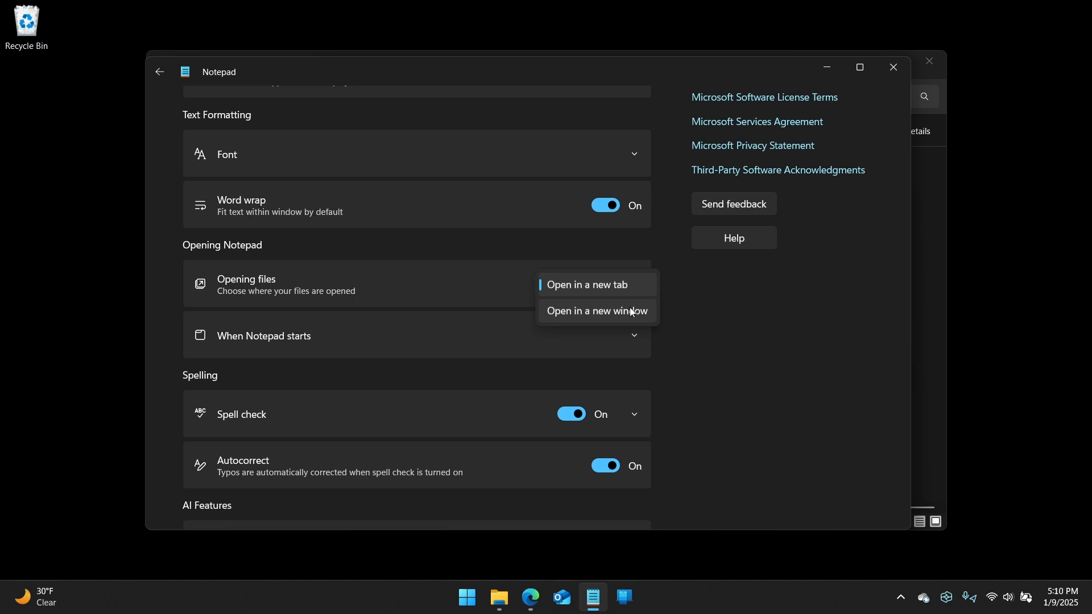
mouse_move(736, 299)
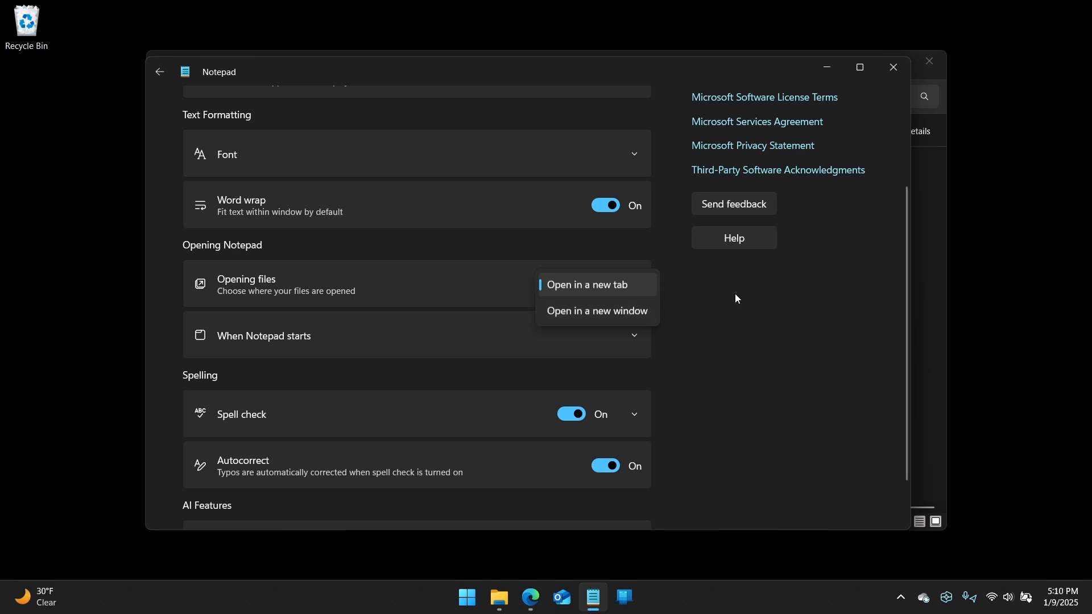
- Leave the Opening files setting on 'open in a new tab' and return to the document
left_click(588, 285)
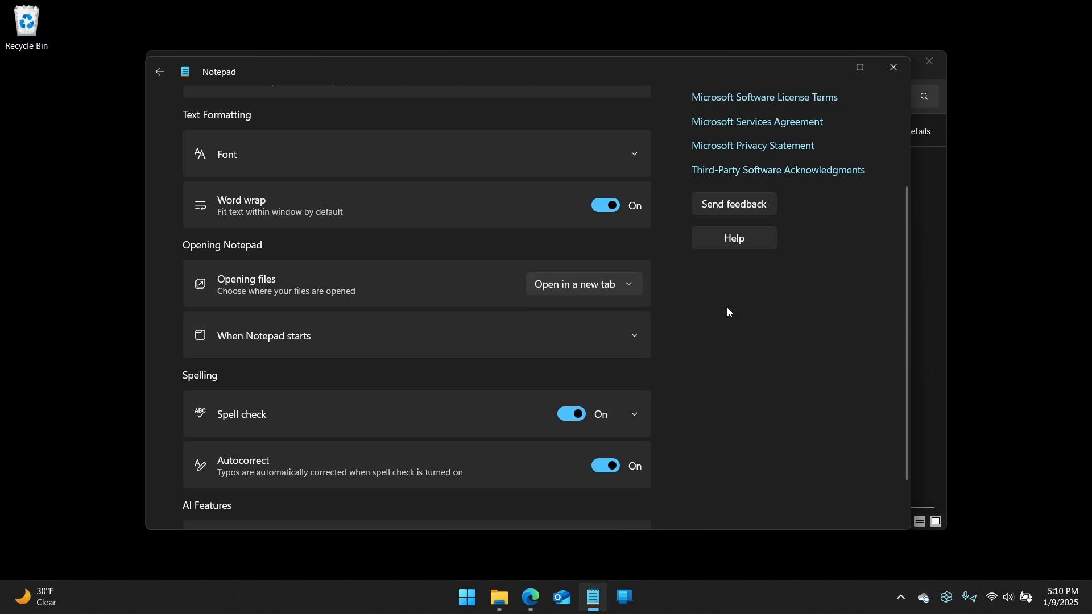
scroll("up", 3)
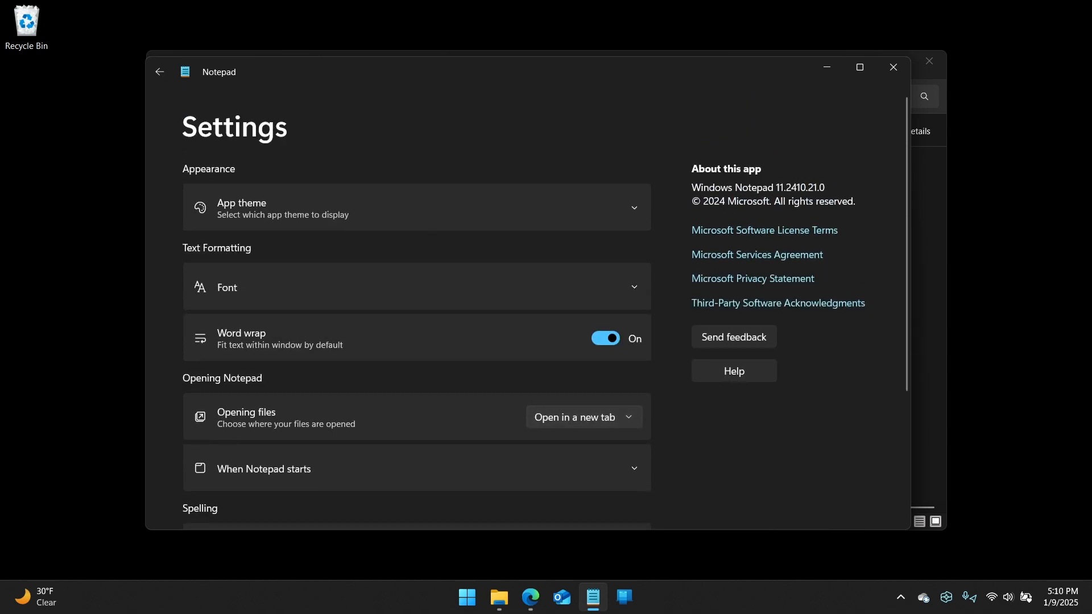
mouse_move(860, 67)
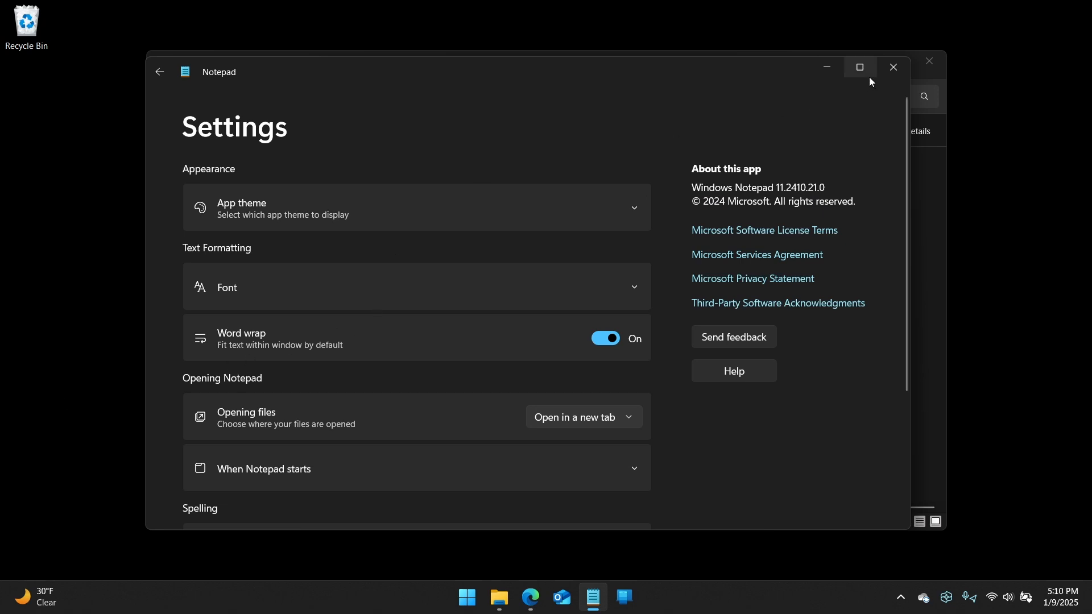
scroll("down", 3)
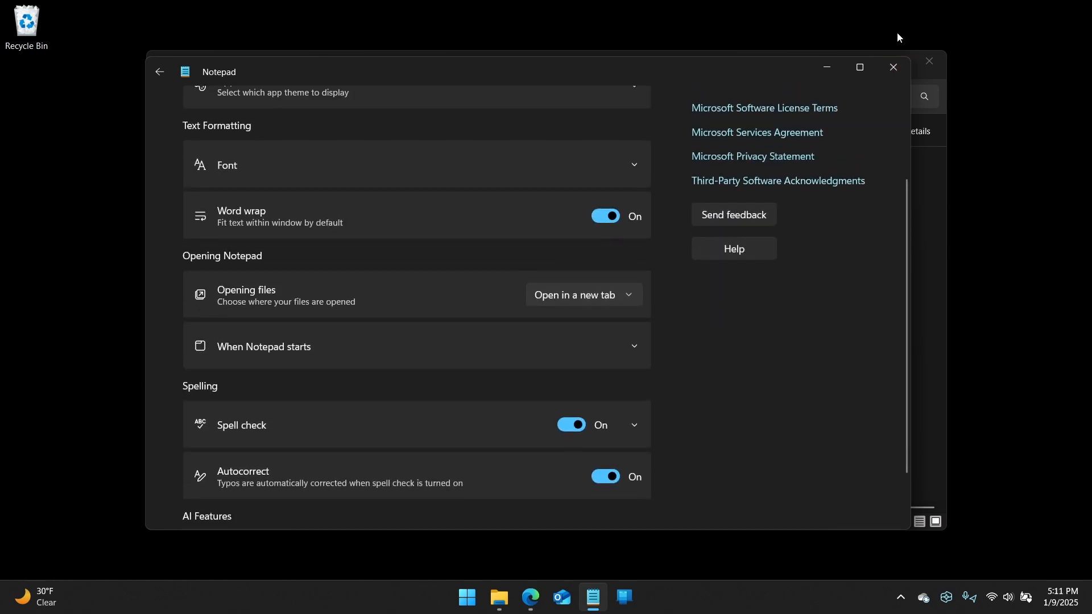
left_click(160, 72)
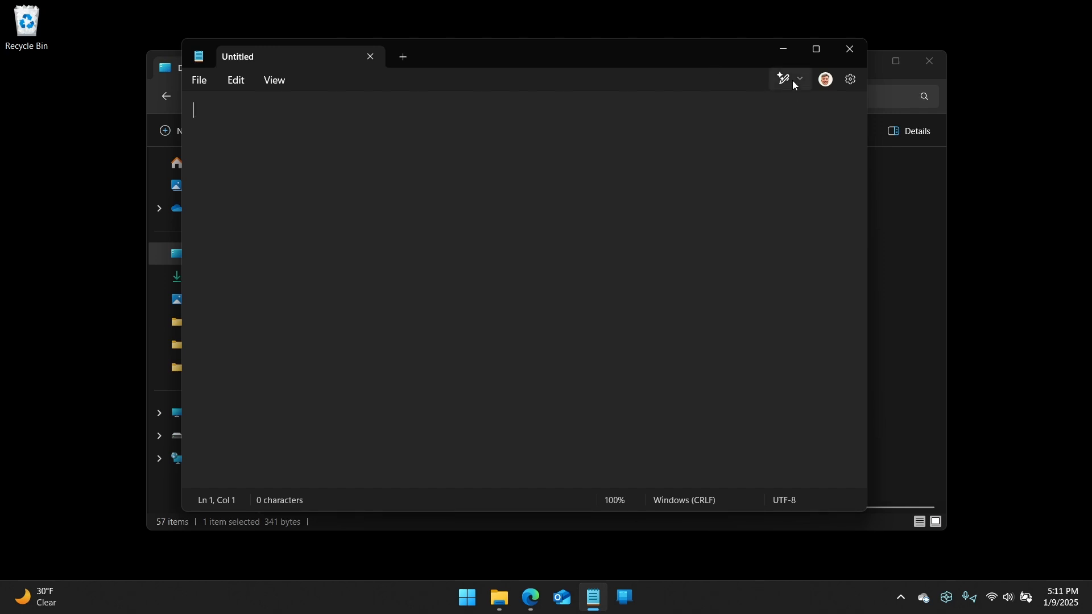
mouse_move(782, 79)
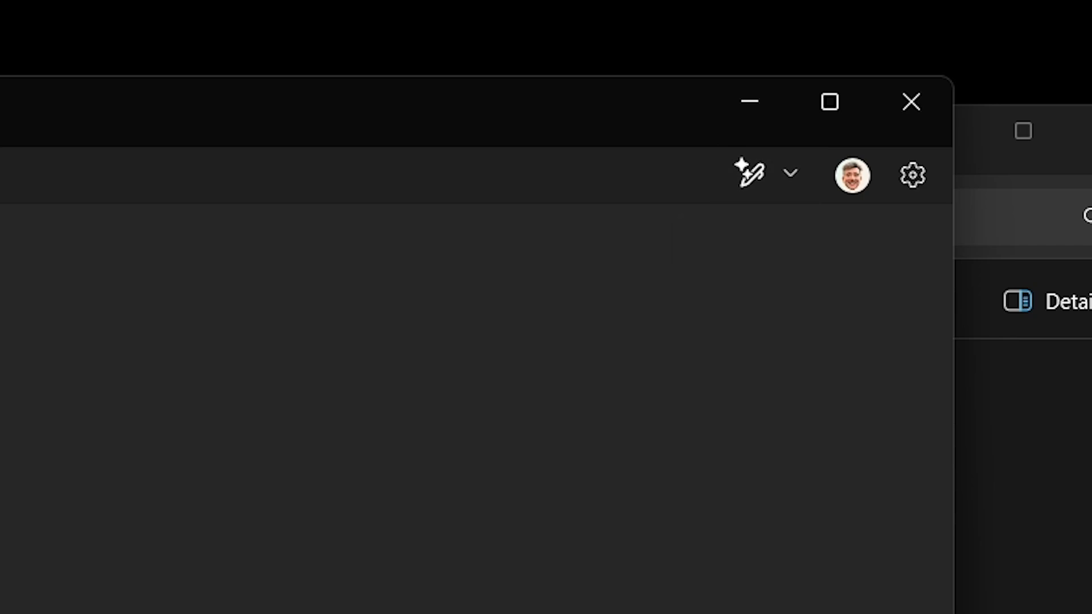
left_click(766, 173)
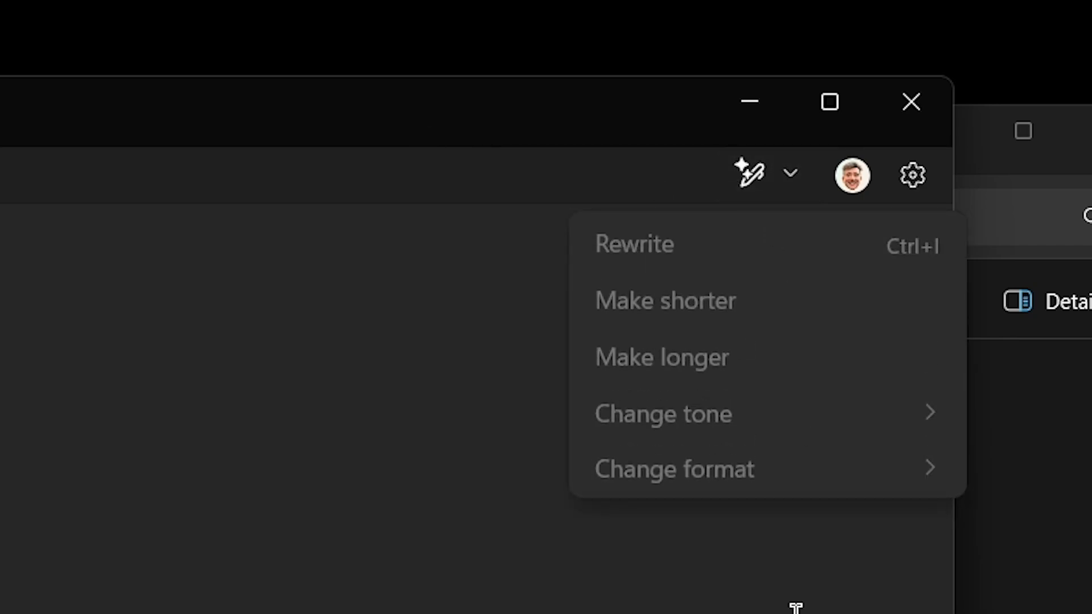
mouse_move(797, 581)
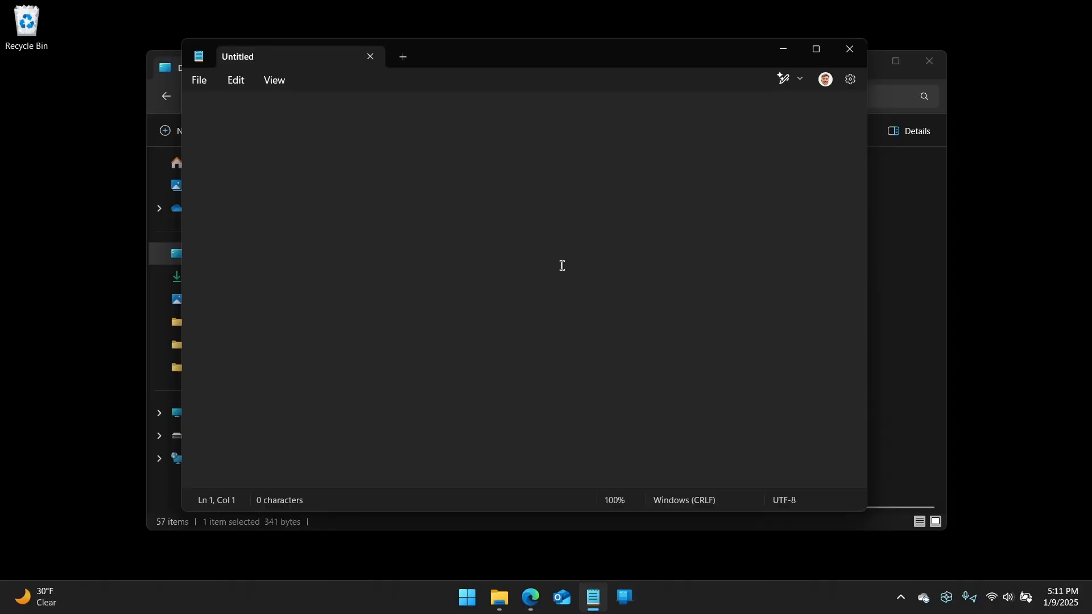
mouse_move(666, 488)
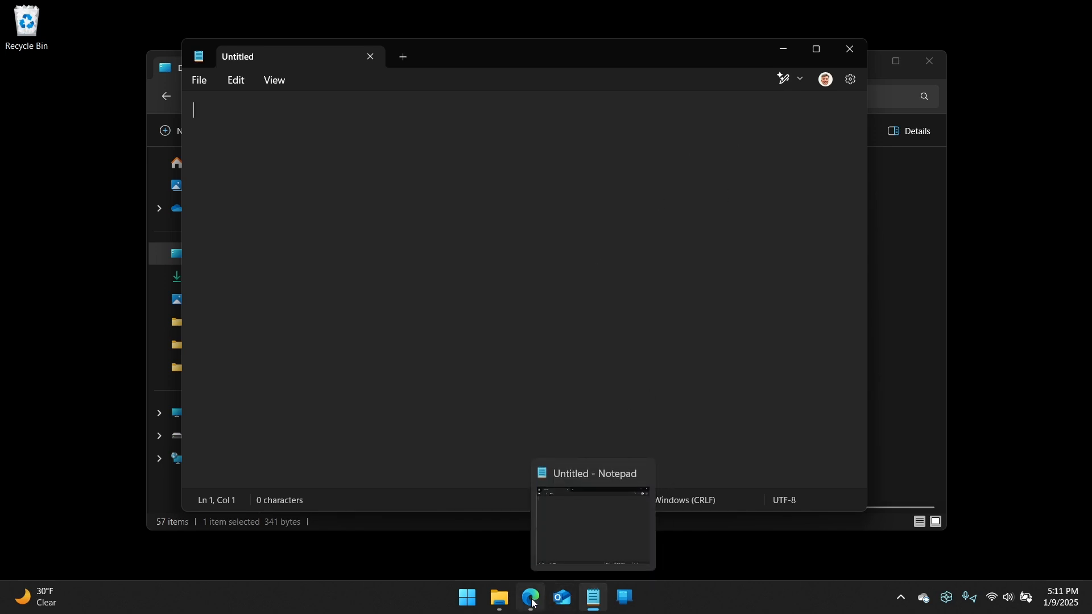
- In Edge, view the Thurrott Surface for Business article tab
left_click(530, 603)
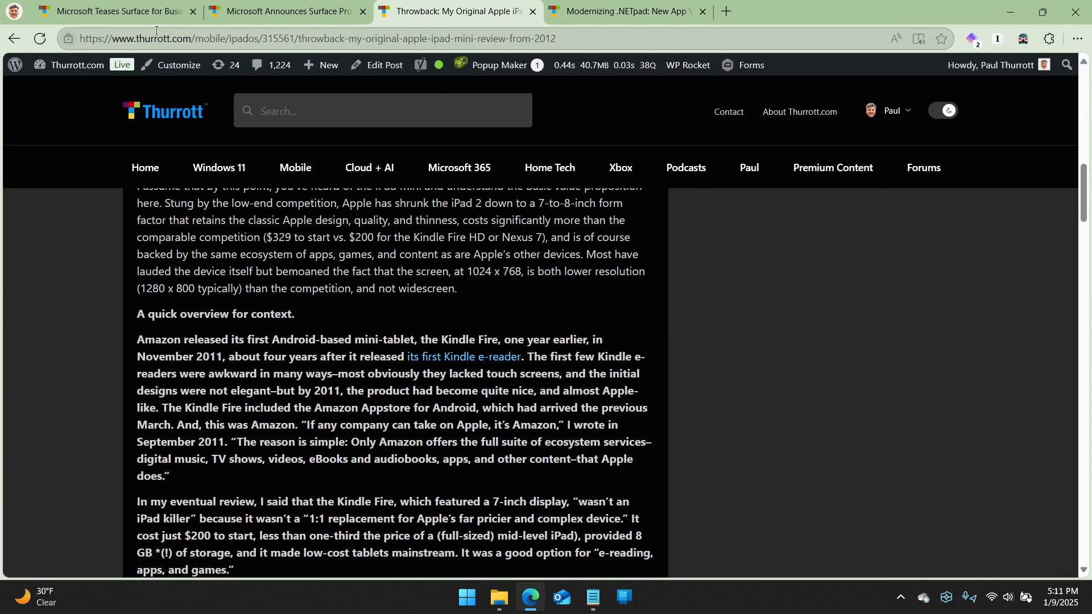
left_click(111, 11)
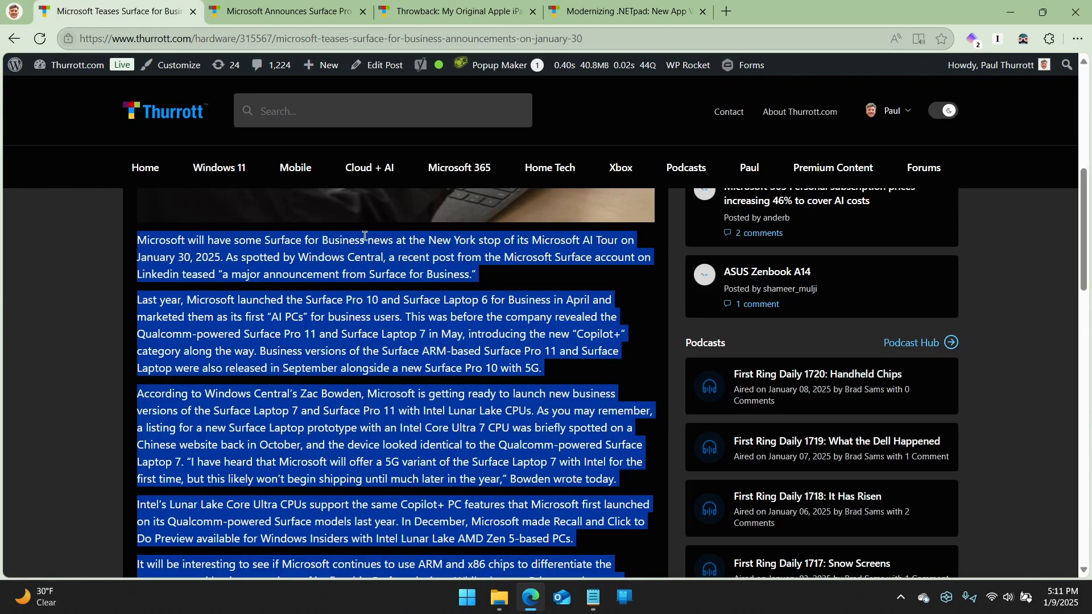
scroll("down", 3)
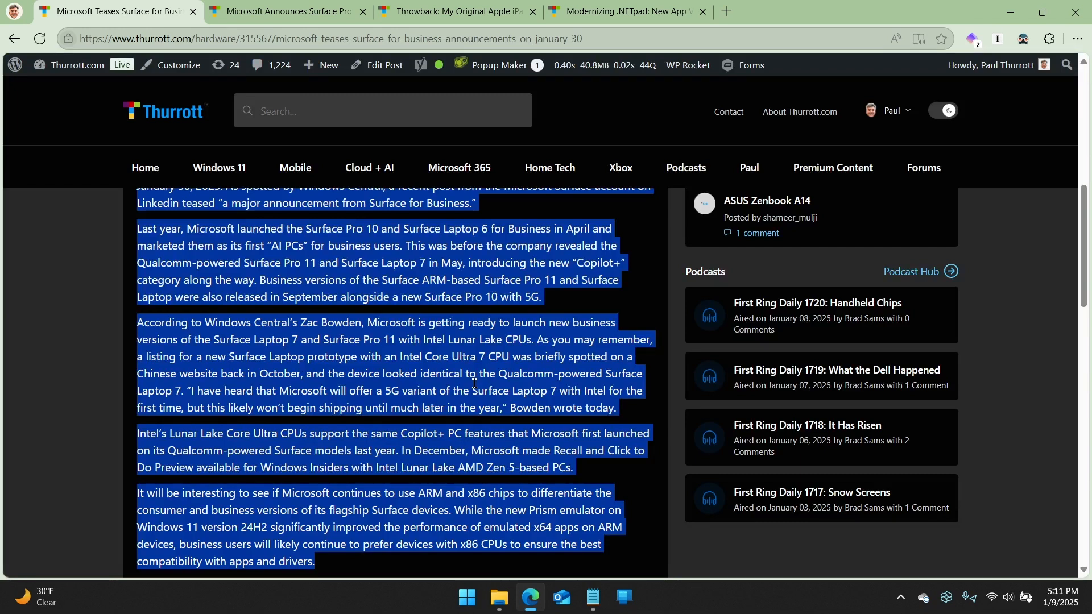
mouse_move(842, 411)
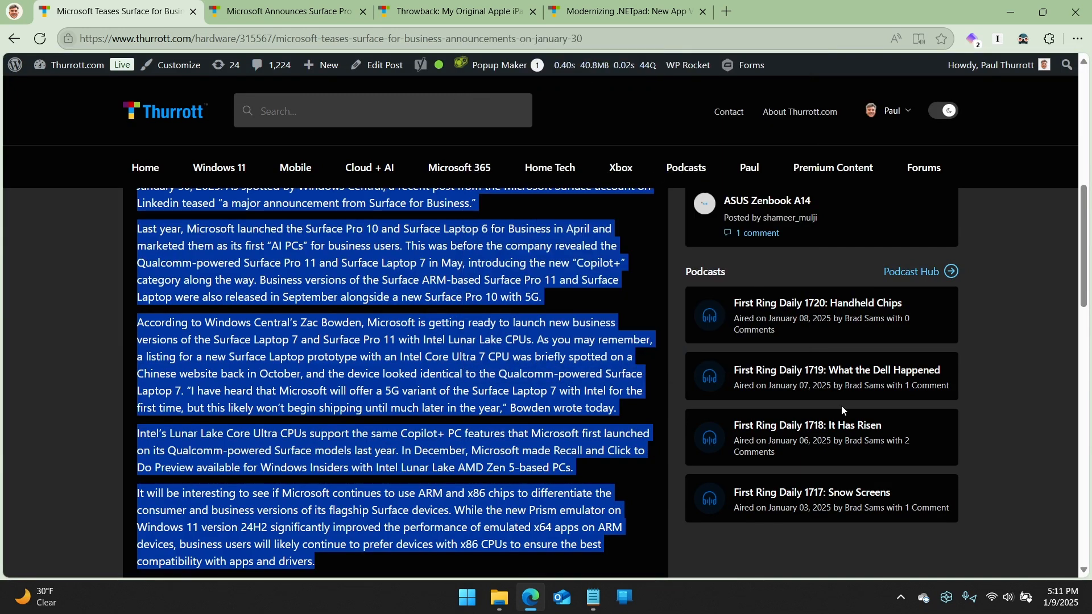
scroll("up", 3)
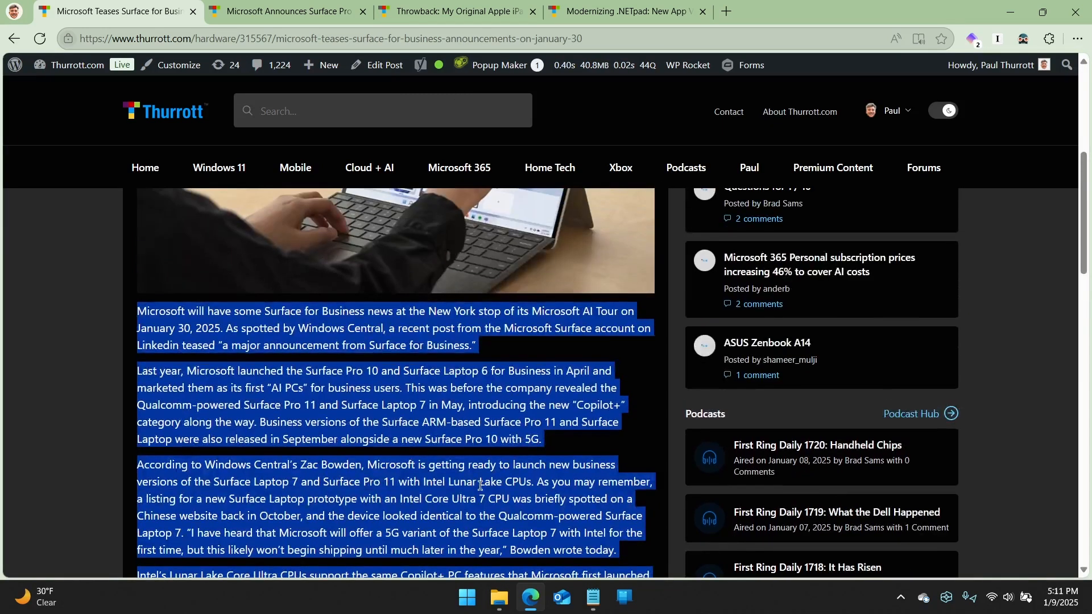
scroll("down", 3)
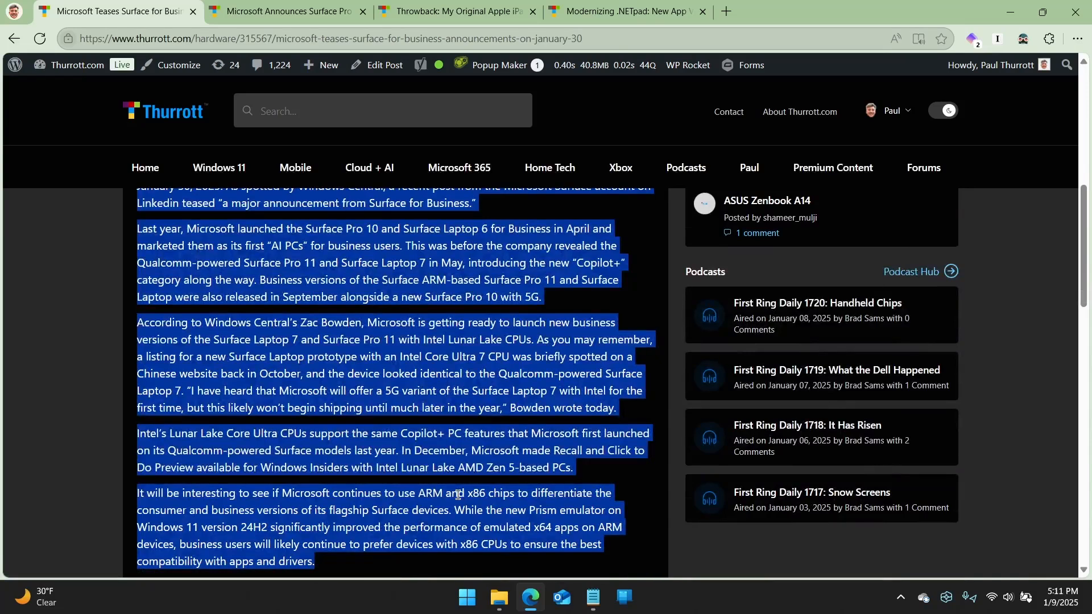
- Switch to the Surface Pro 10 and Surface Laptop 6 announcement article and scroll through it
left_click(591, 597)
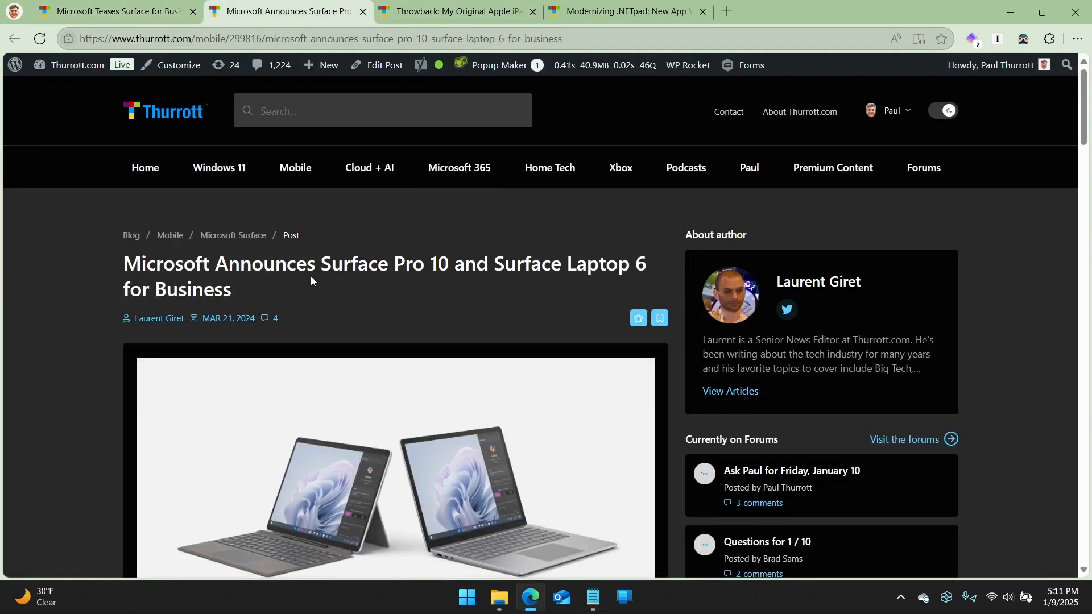
scroll("down", 3)
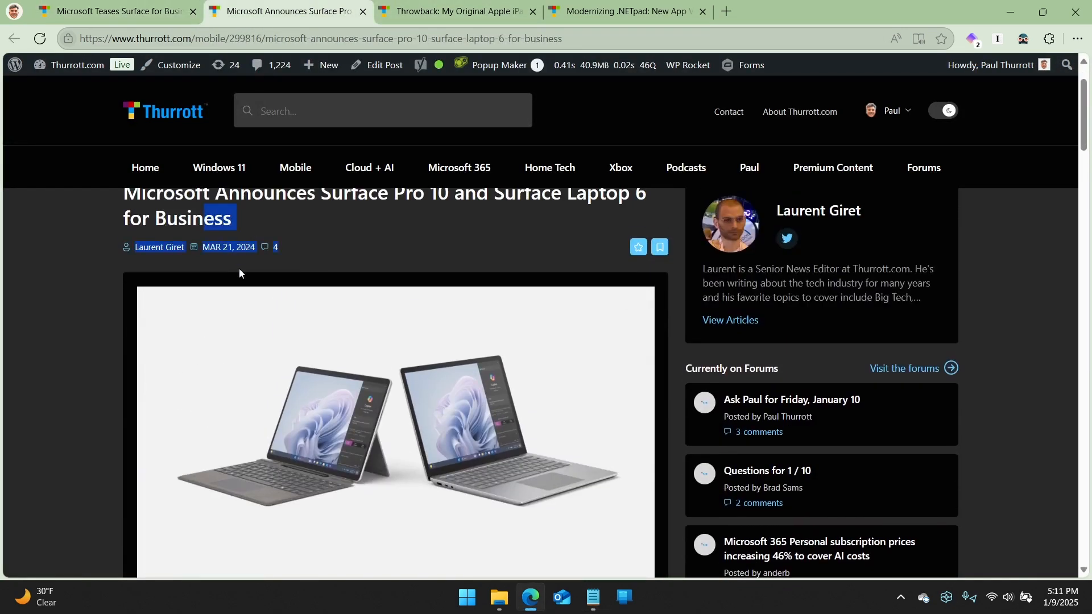
scroll("down", 3)
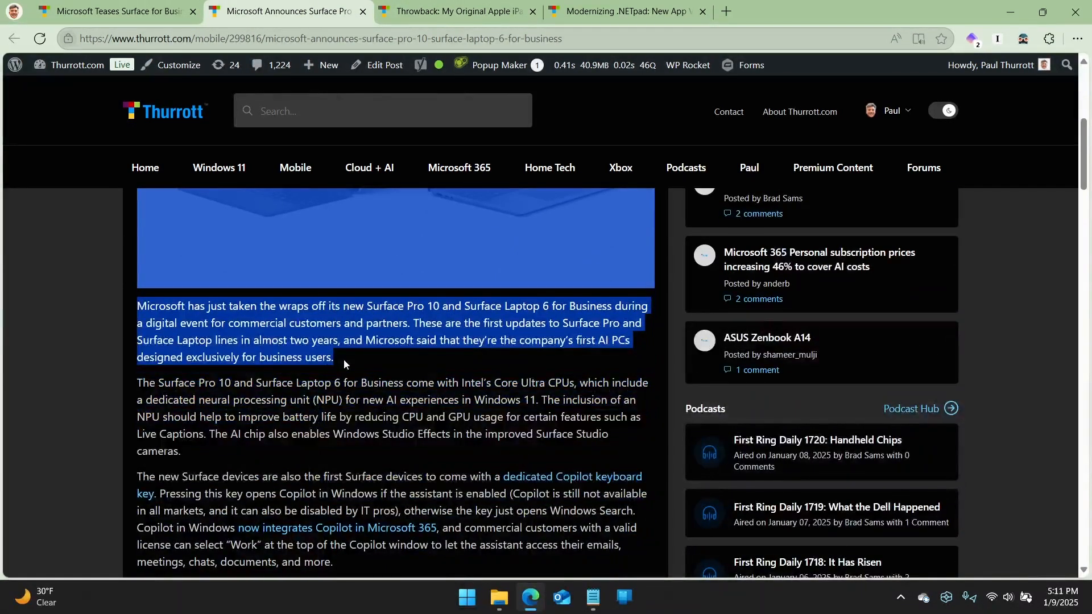
scroll("up", 3)
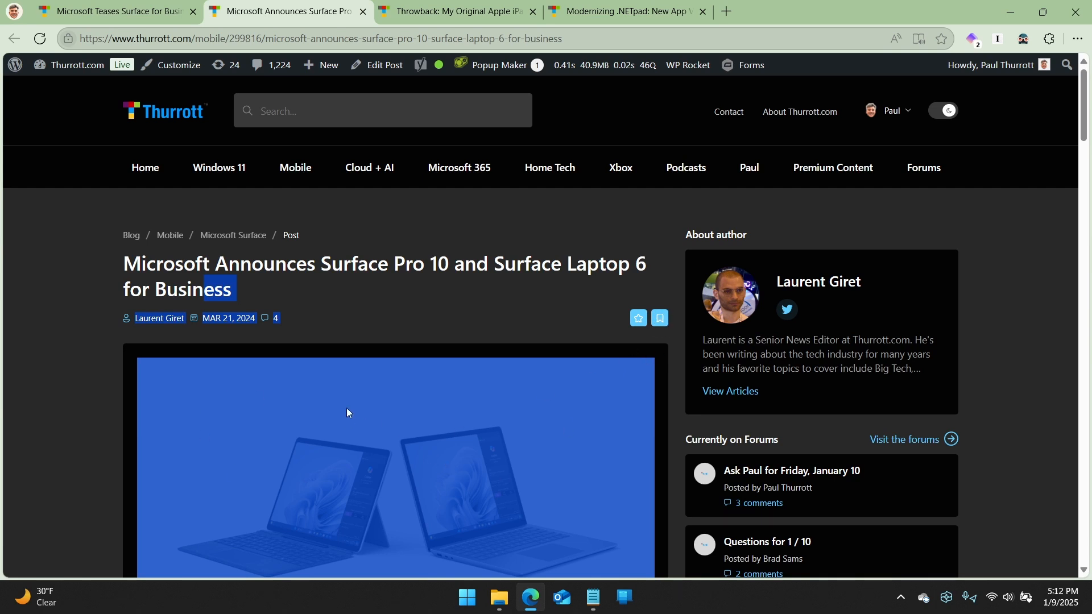
- Show the Notepad document with the 2,031-character Surface teaser article, scrolled to the top
left_click(592, 597)
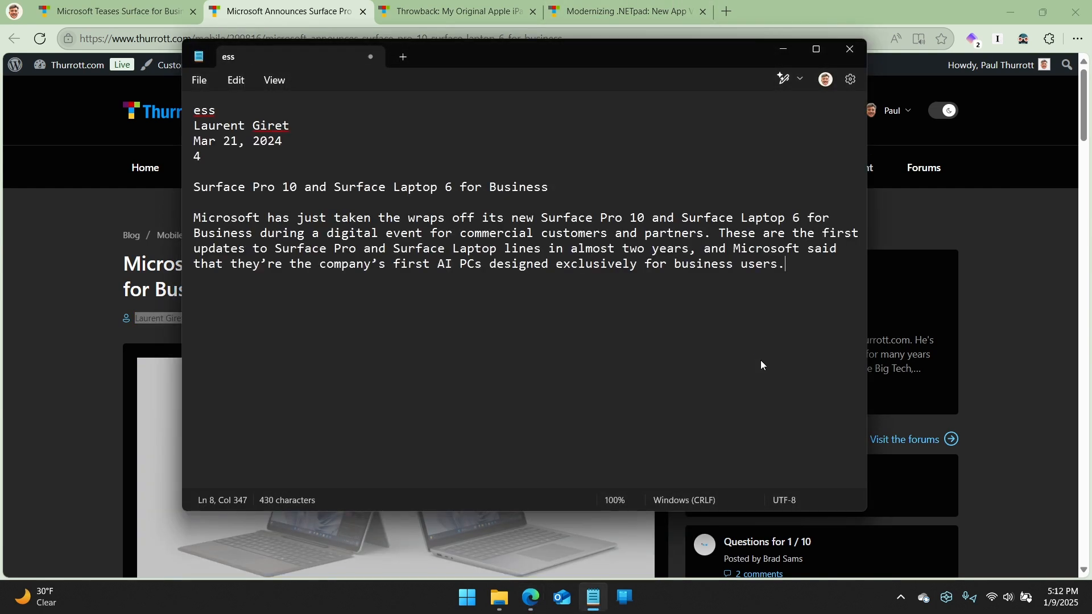
mouse_move(433, 262)
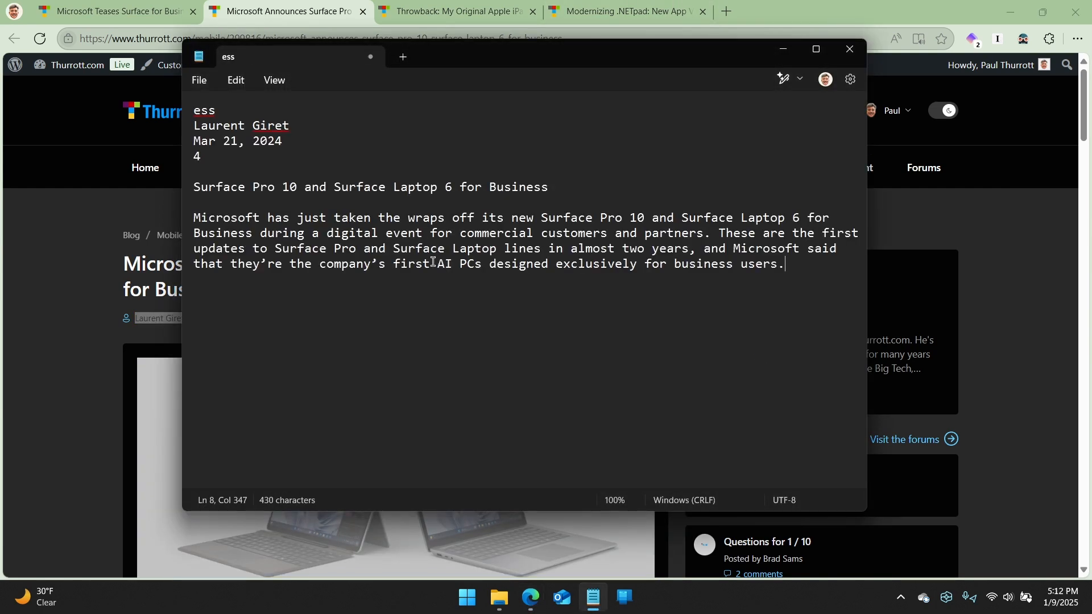
mouse_move(798, 271)
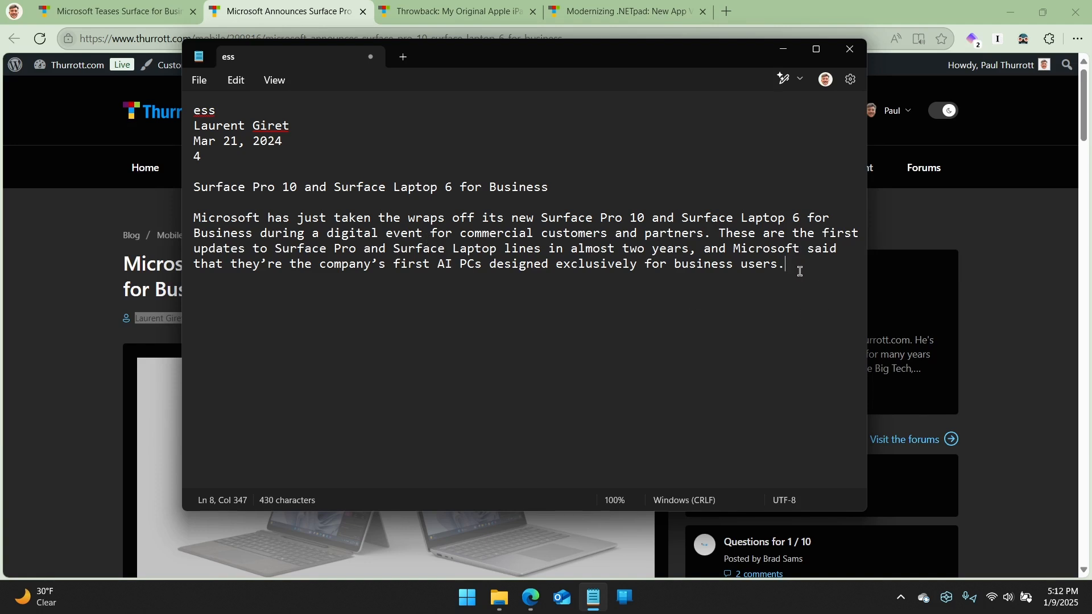
left_click(401, 57)
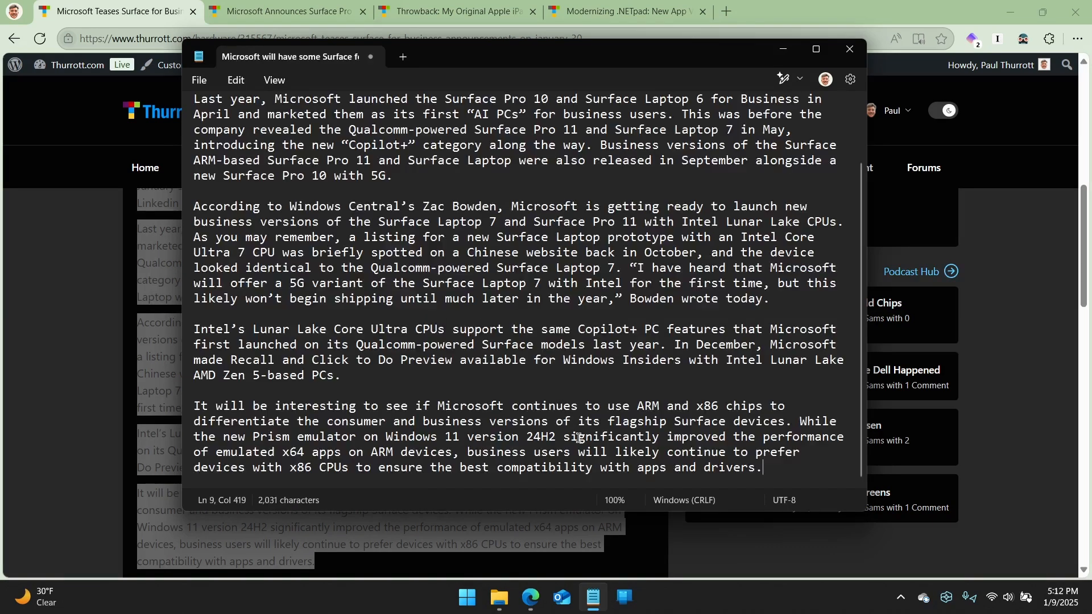
scroll("up", 3)
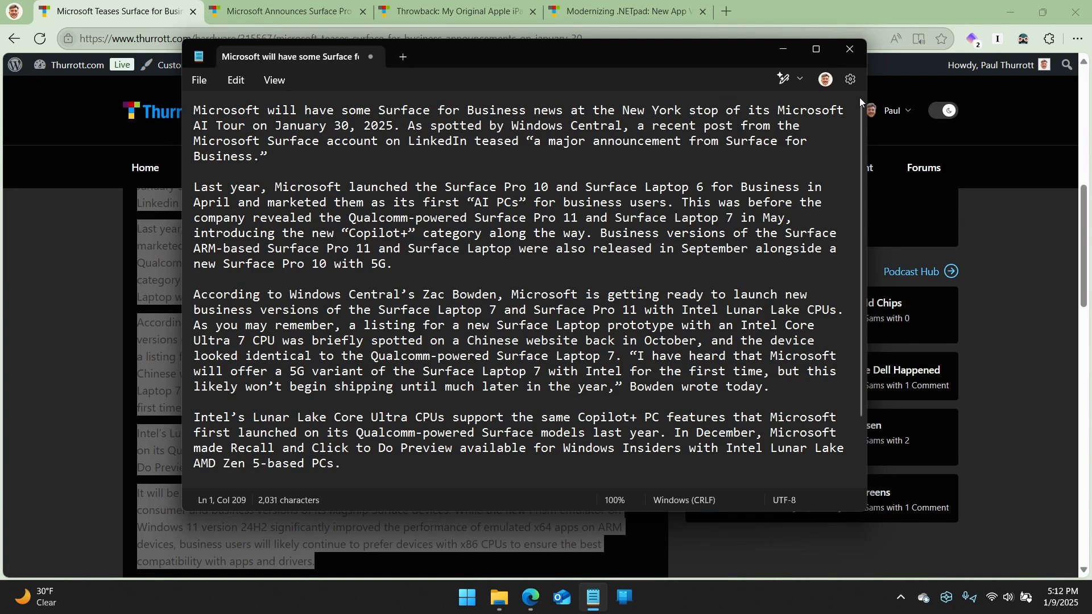
mouse_move(808, 66)
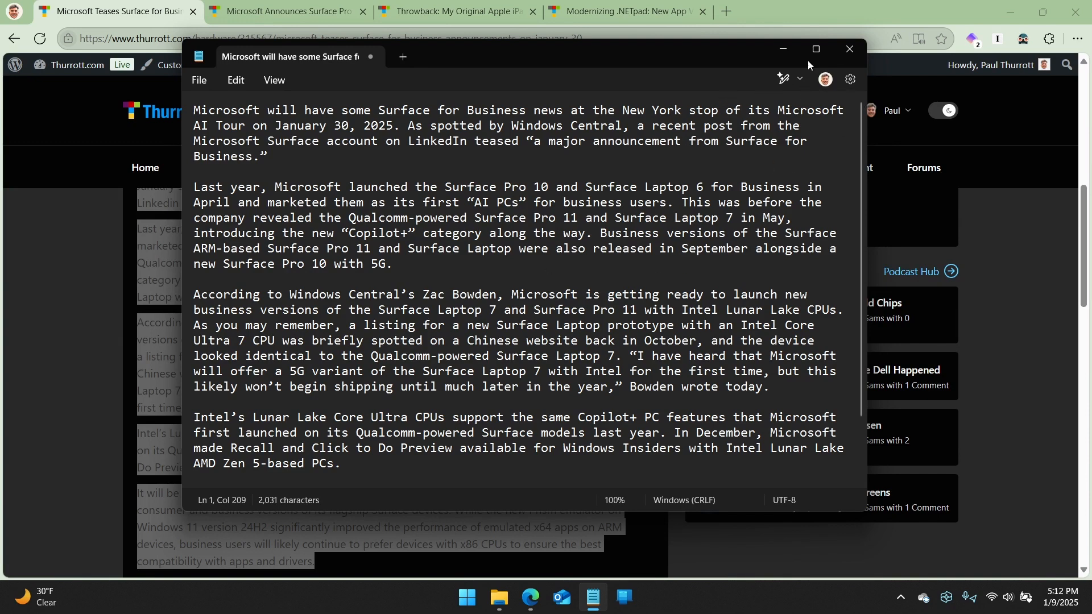
- Open the Copilot Rewrite options with their tone and format choices
left_click(783, 79)
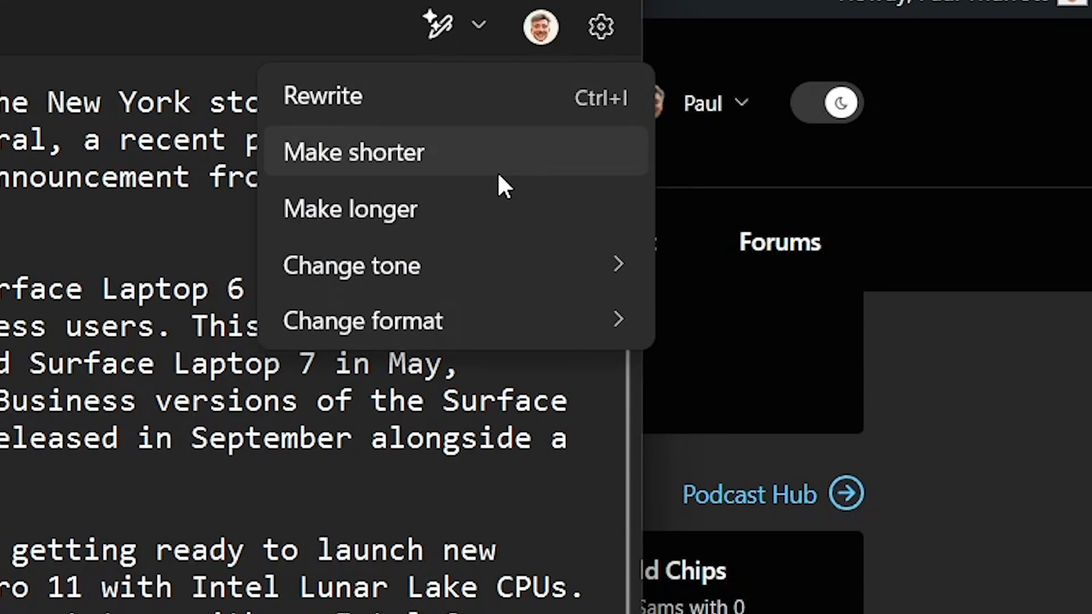
mouse_move(506, 265)
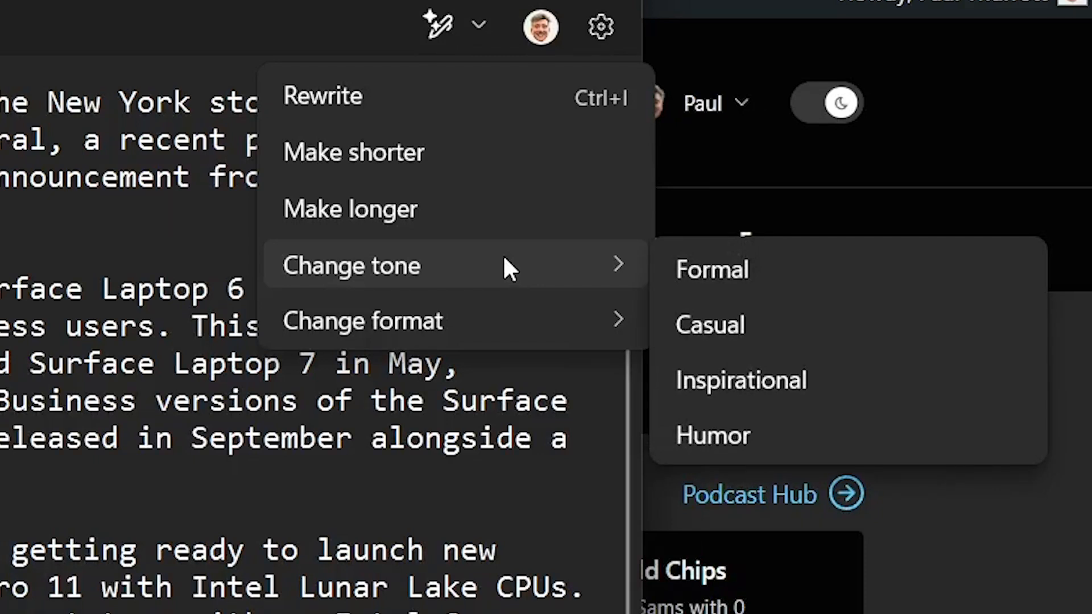
mouse_move(498, 321)
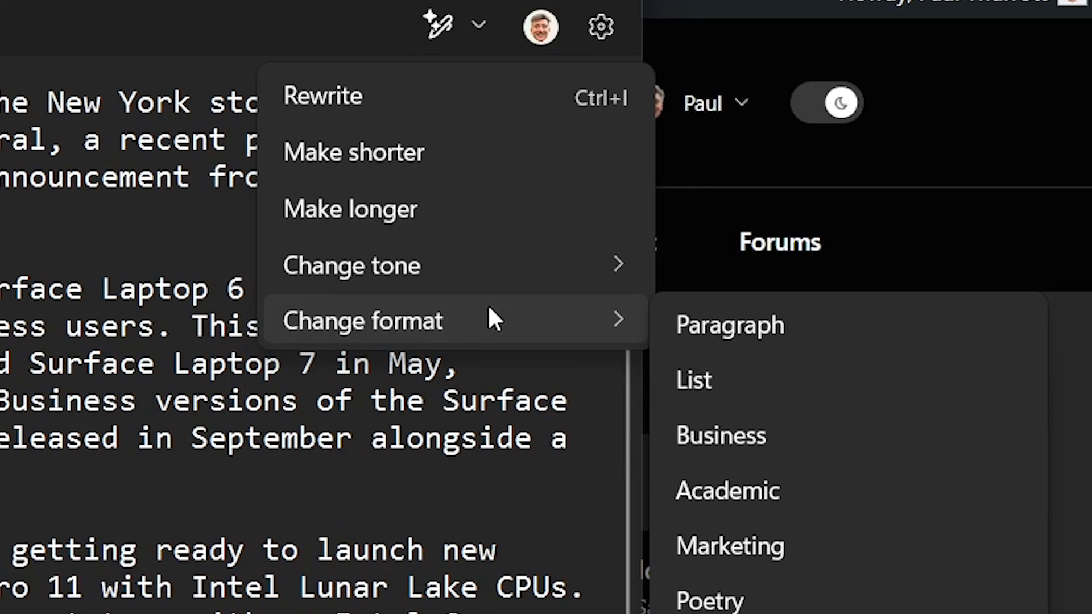
mouse_move(351, 265)
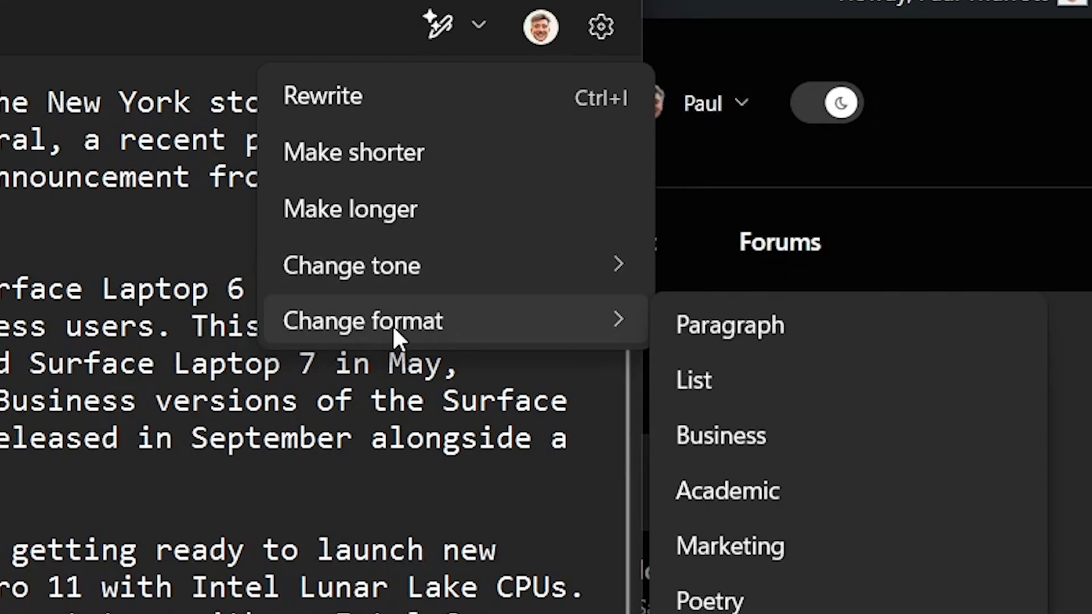
mouse_move(450, 415)
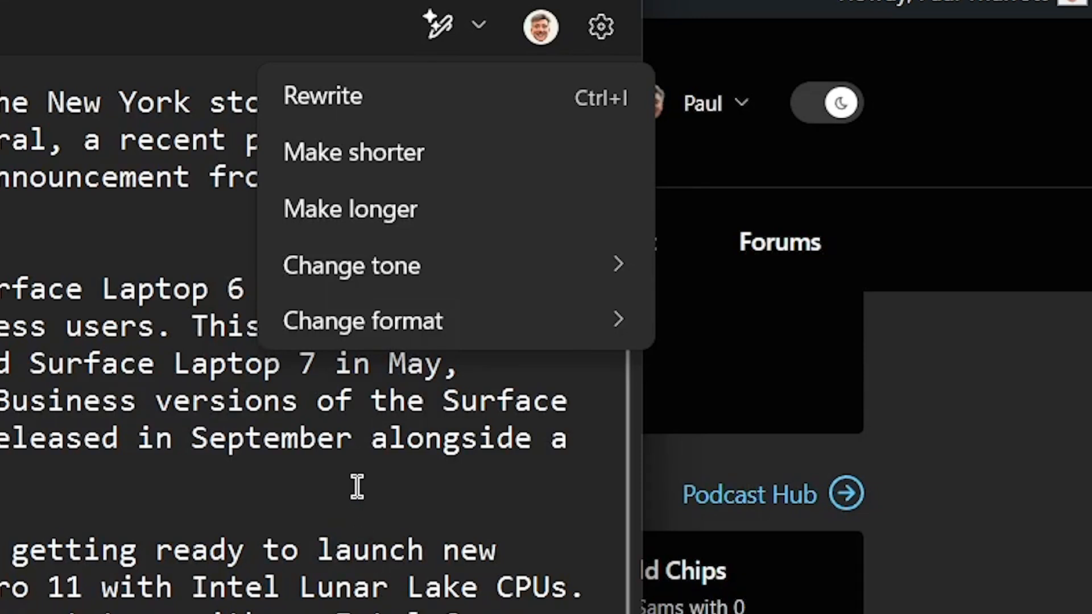
mouse_move(371, 385)
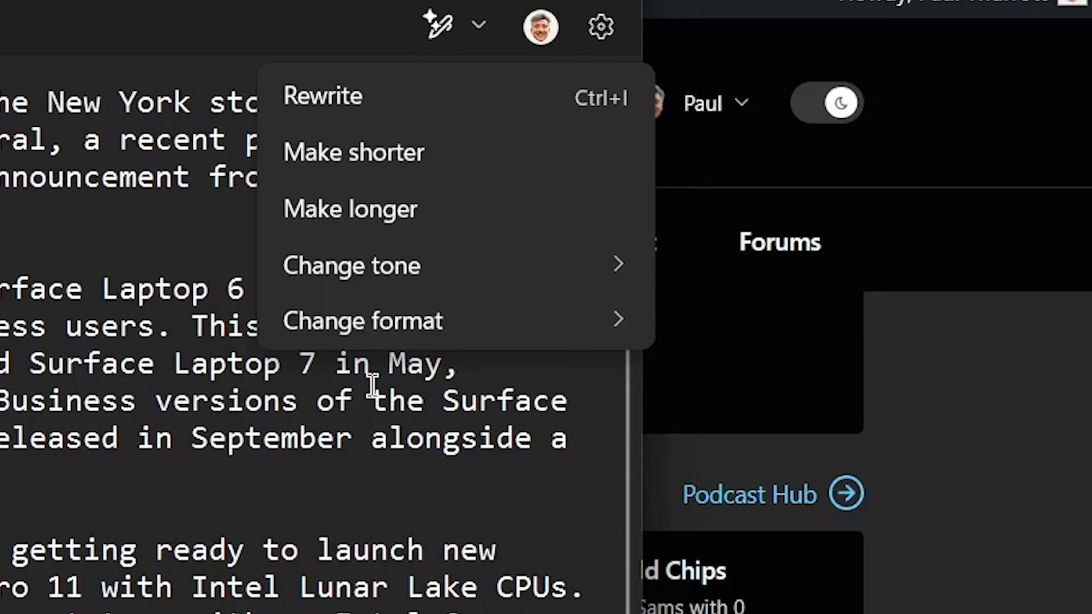
mouse_move(485, 436)
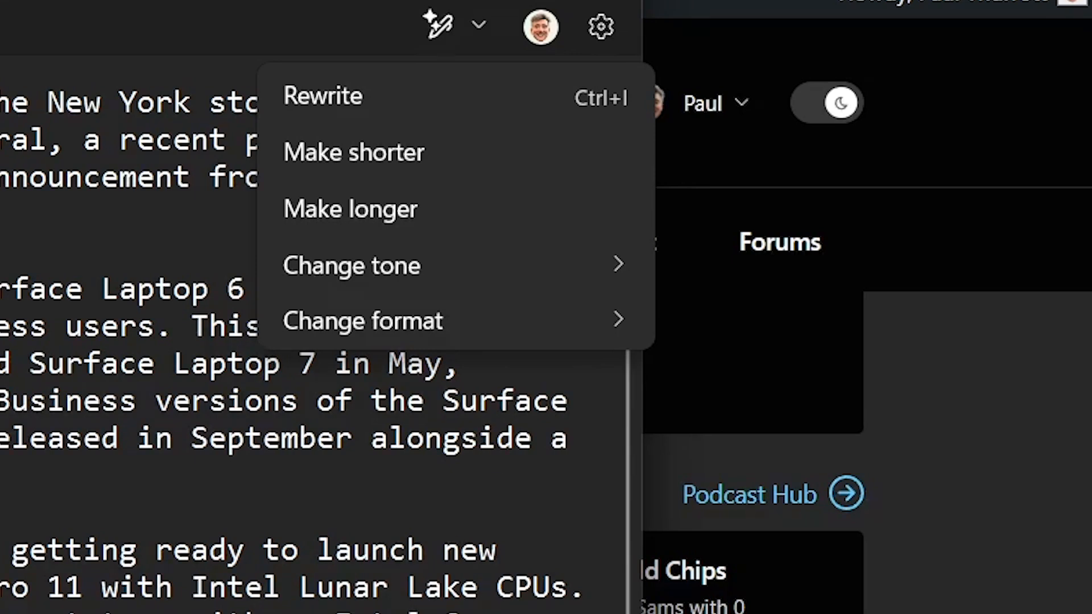
mouse_move(428, 105)
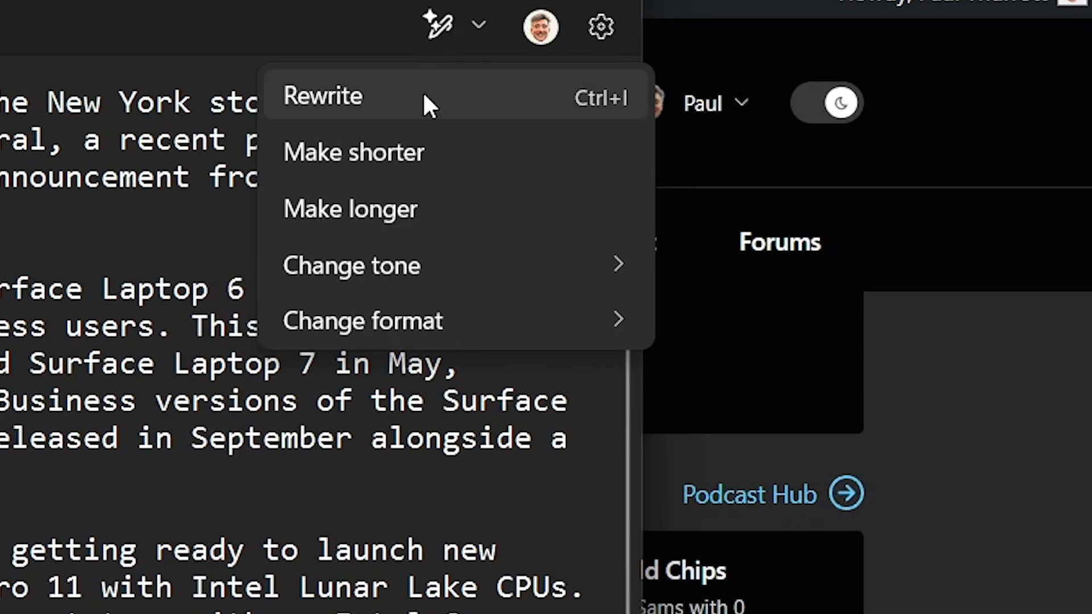
- Rewrite the whole Surface article with Copilot and check the Length choices without changing them
left_click(322, 95)
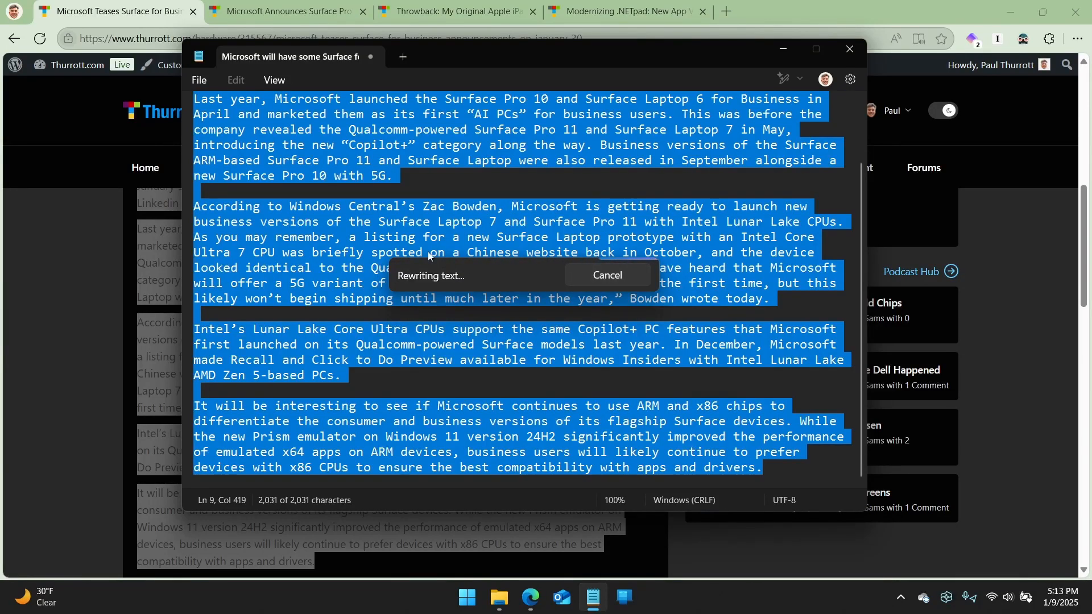
mouse_move(473, 310)
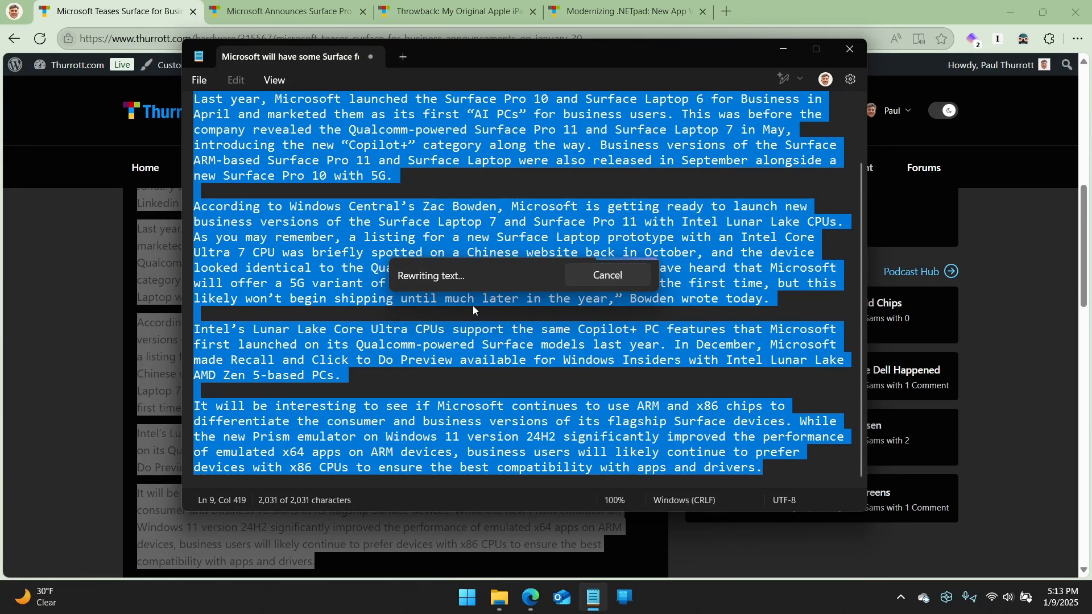
mouse_move(681, 379)
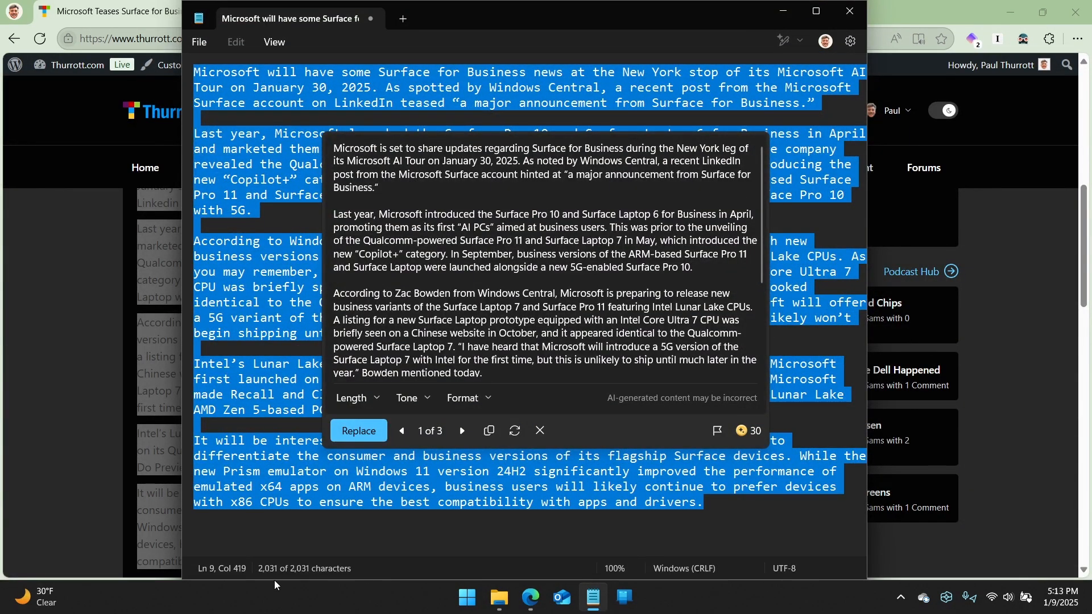
mouse_move(444, 515)
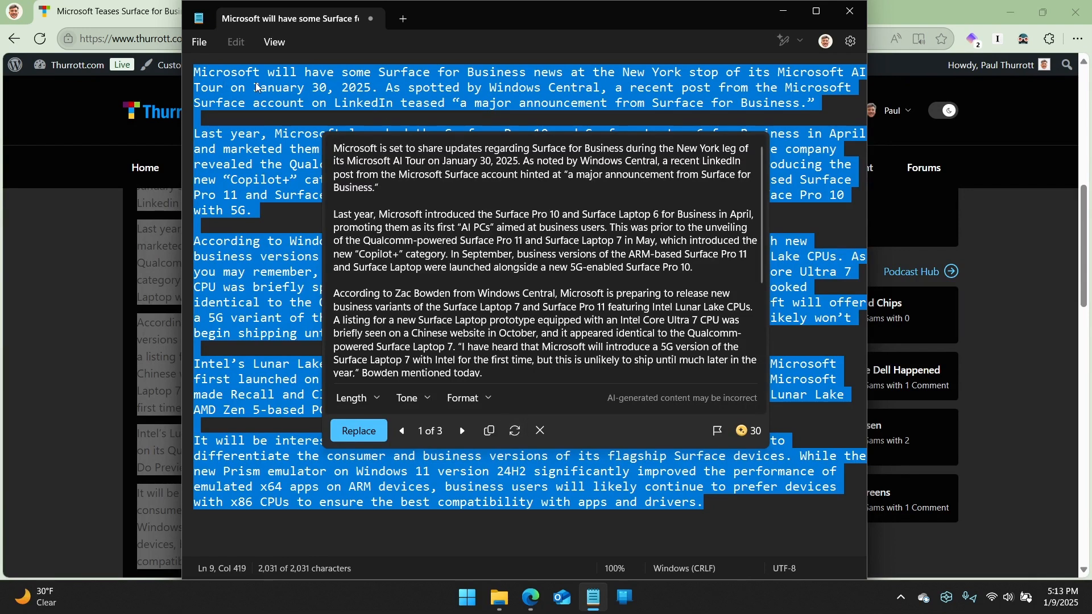
mouse_move(672, 82)
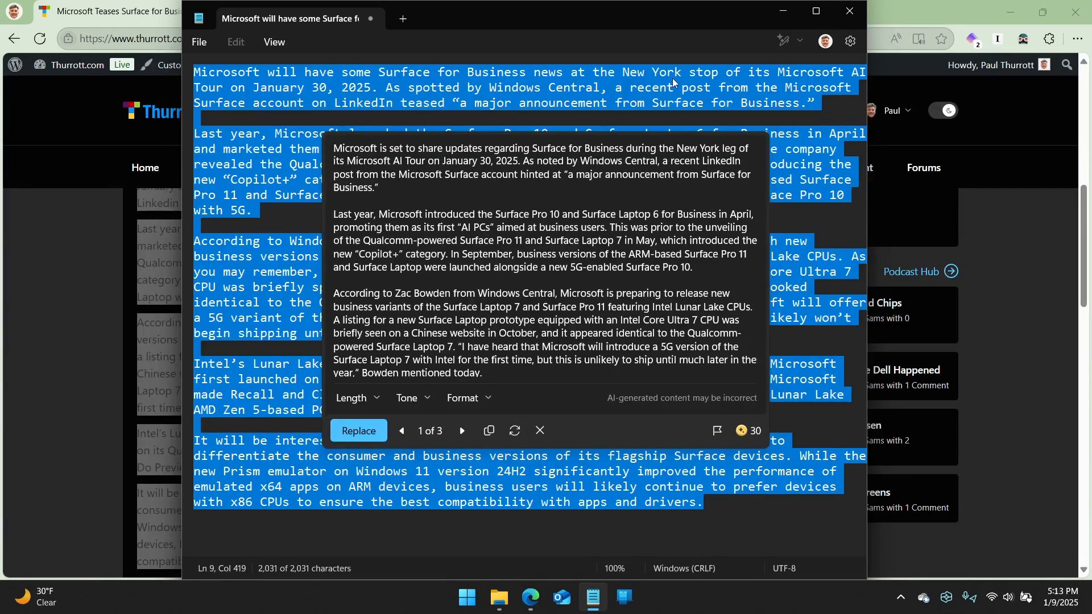
mouse_move(411, 91)
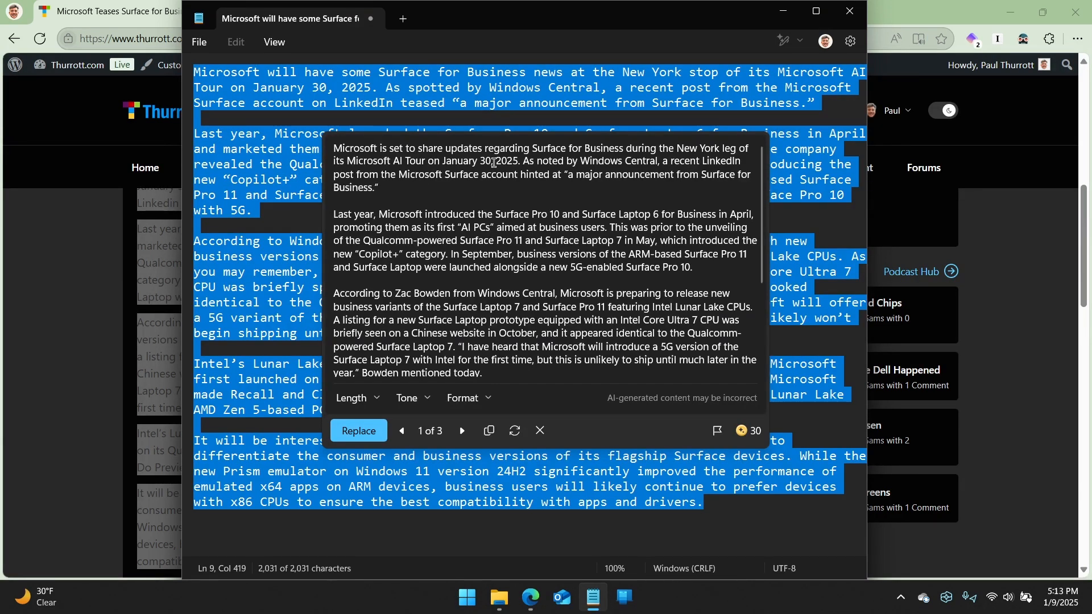
mouse_move(601, 300)
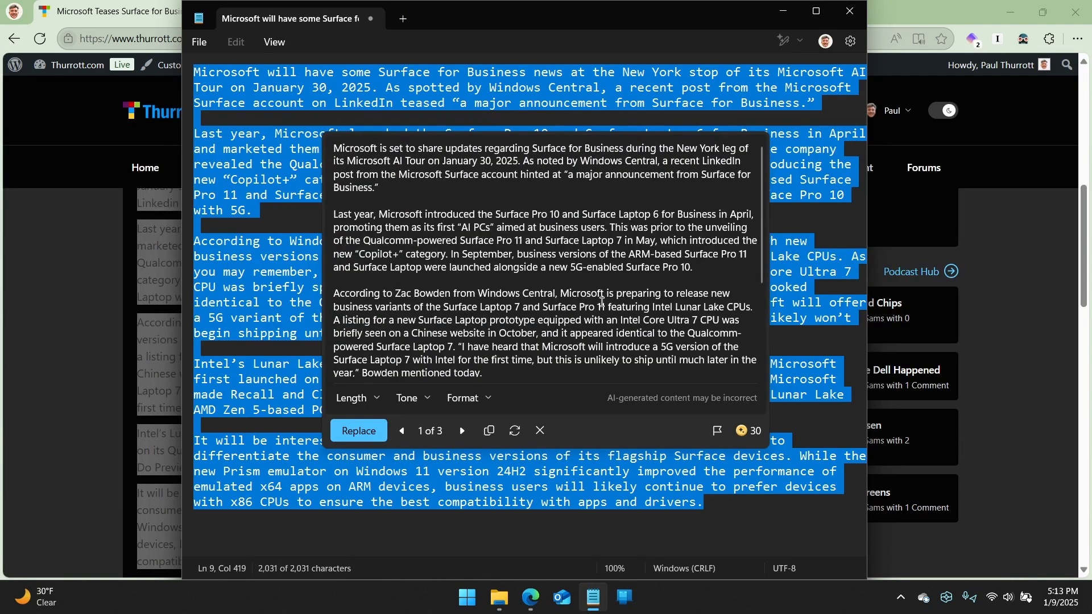
mouse_move(564, 285)
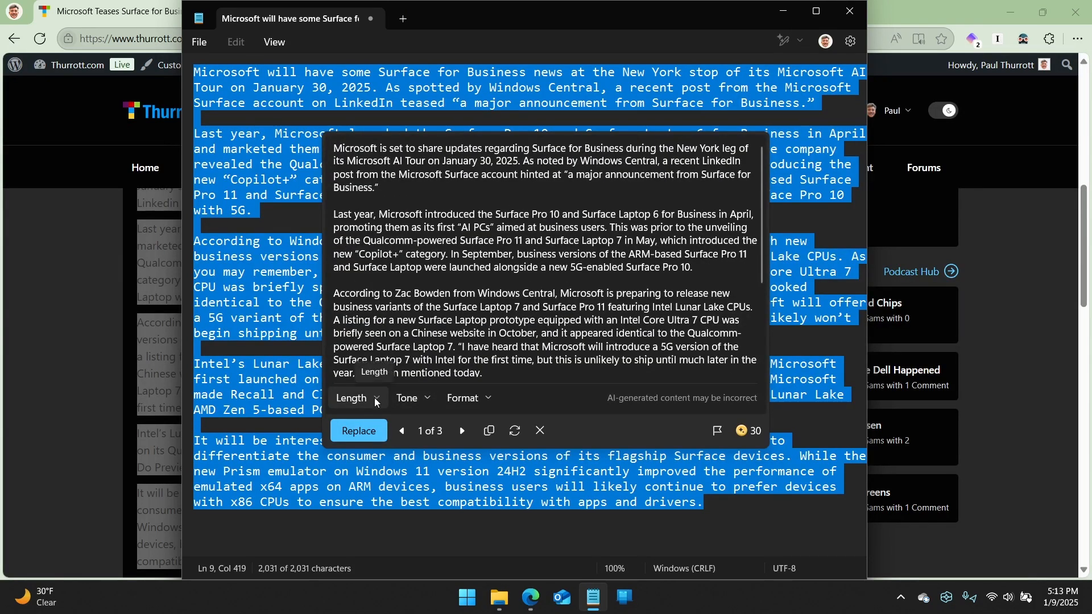
left_click(358, 399)
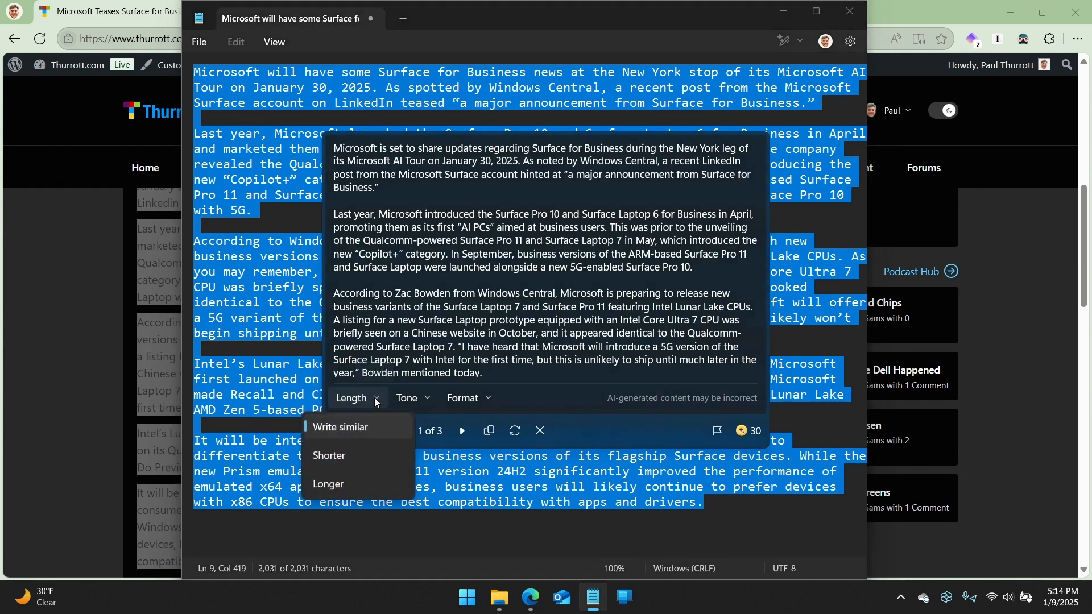
mouse_move(380, 455)
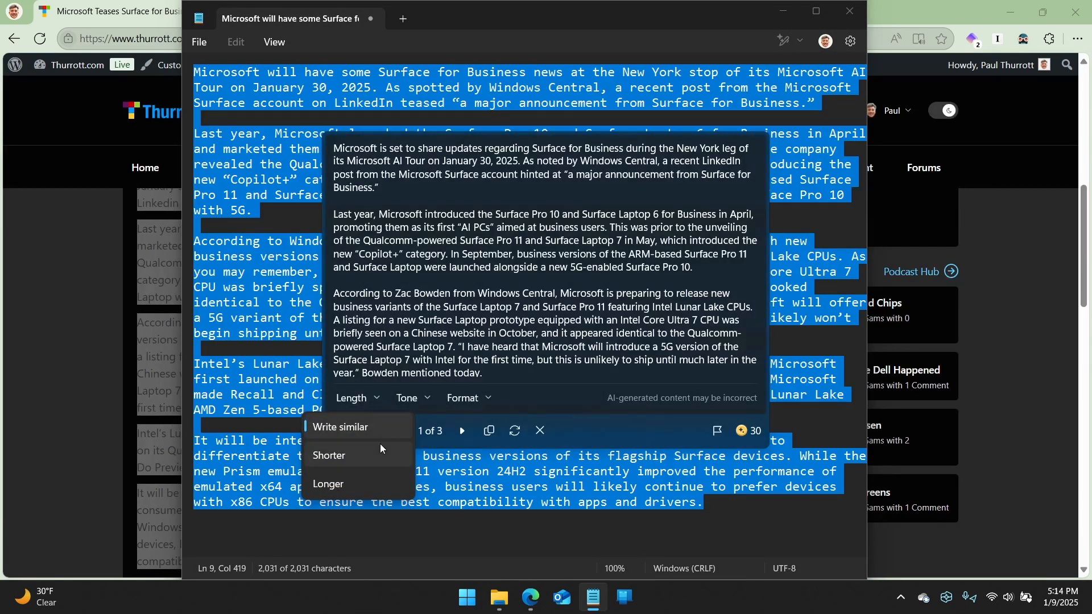
mouse_move(558, 249)
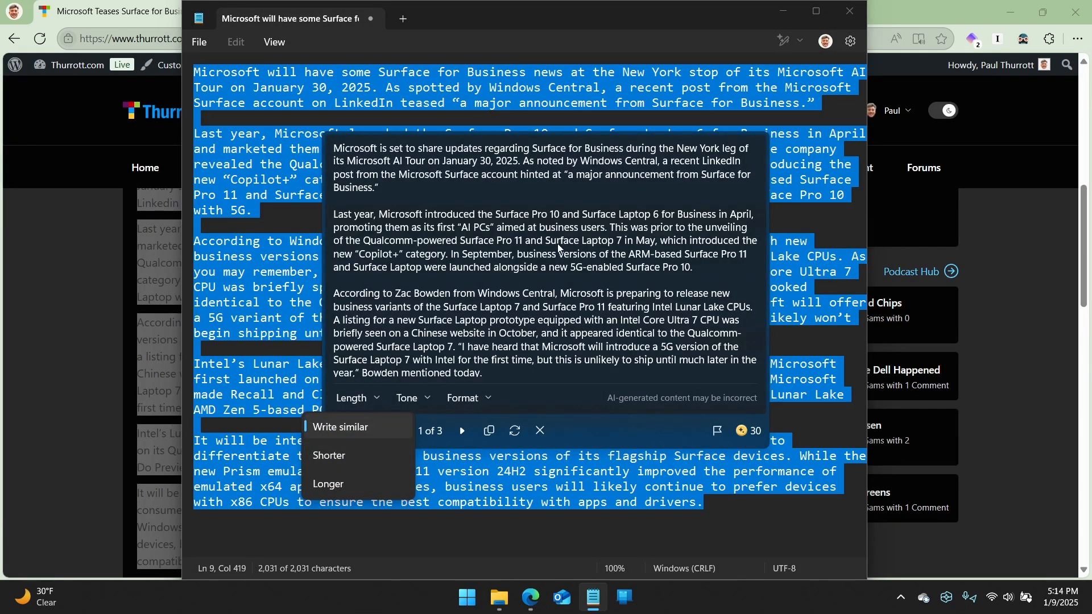
left_click(360, 430)
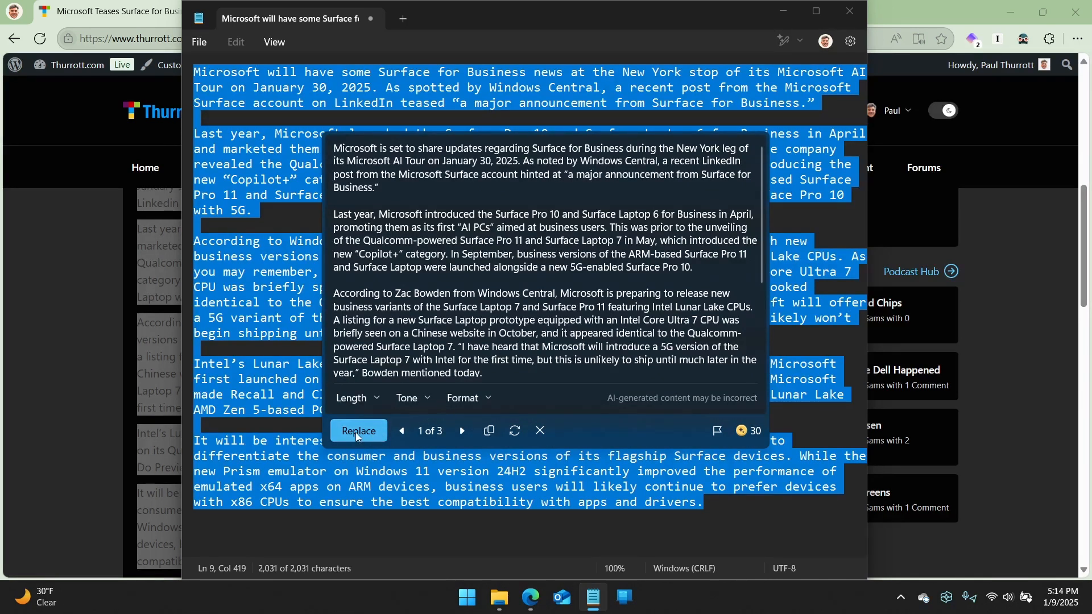
- Dismiss the suggestions, request a shorter Copilot rewrite, and start editing so the 'Keep rewriting text?' prompt appears
left_click(358, 430)
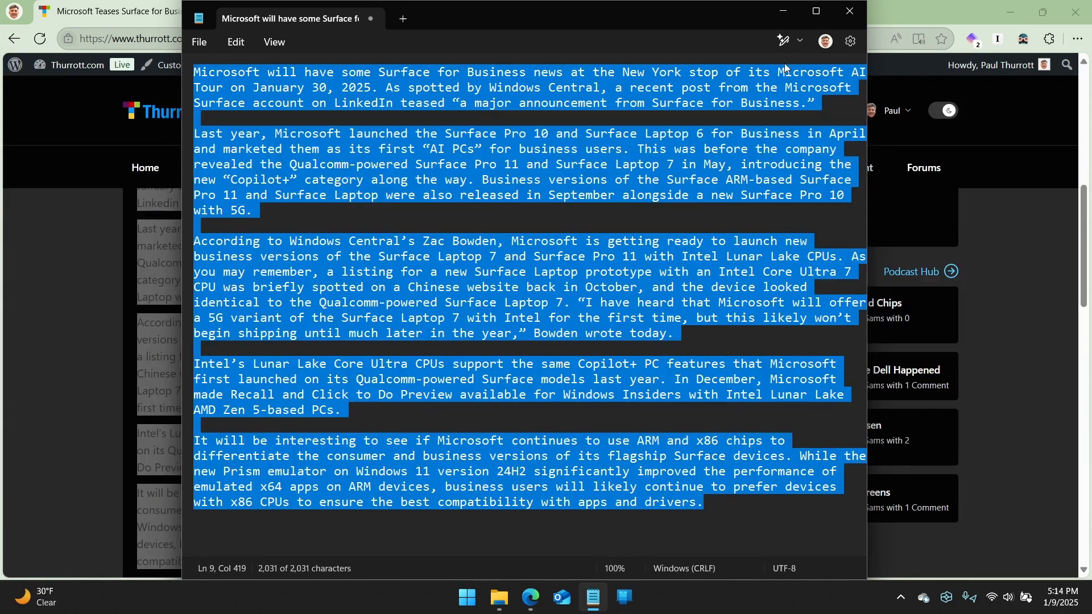
left_click(782, 41)
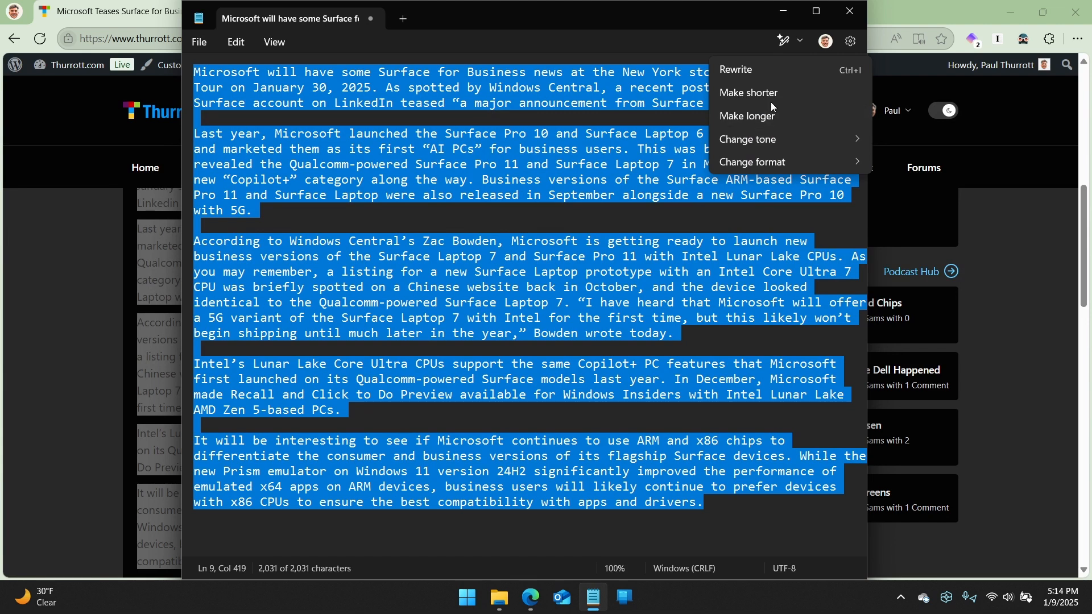
left_click(736, 70)
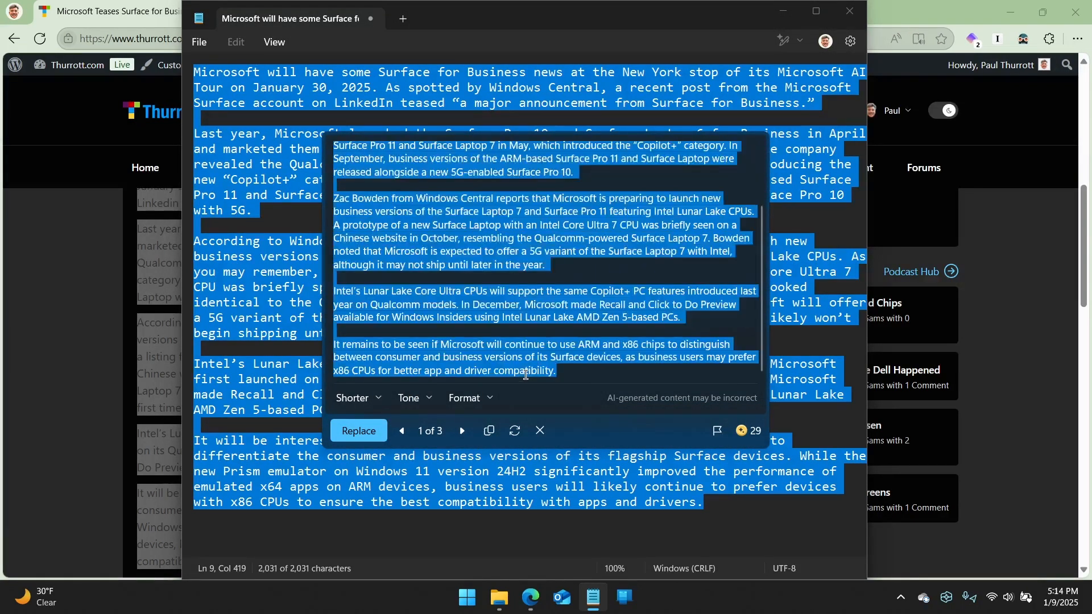
mouse_move(419, 442)
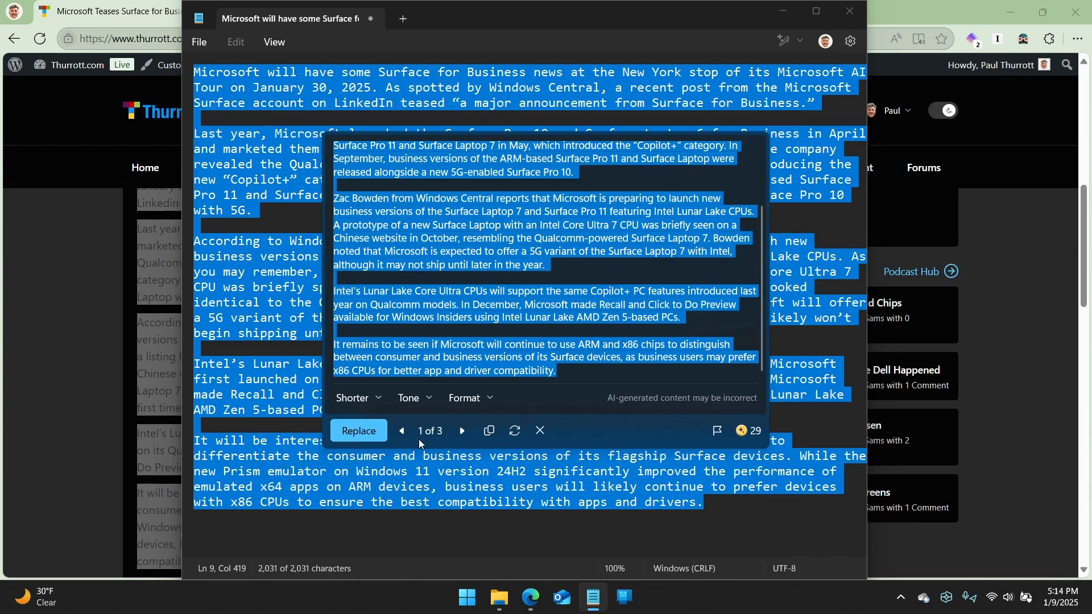
left_click(539, 430)
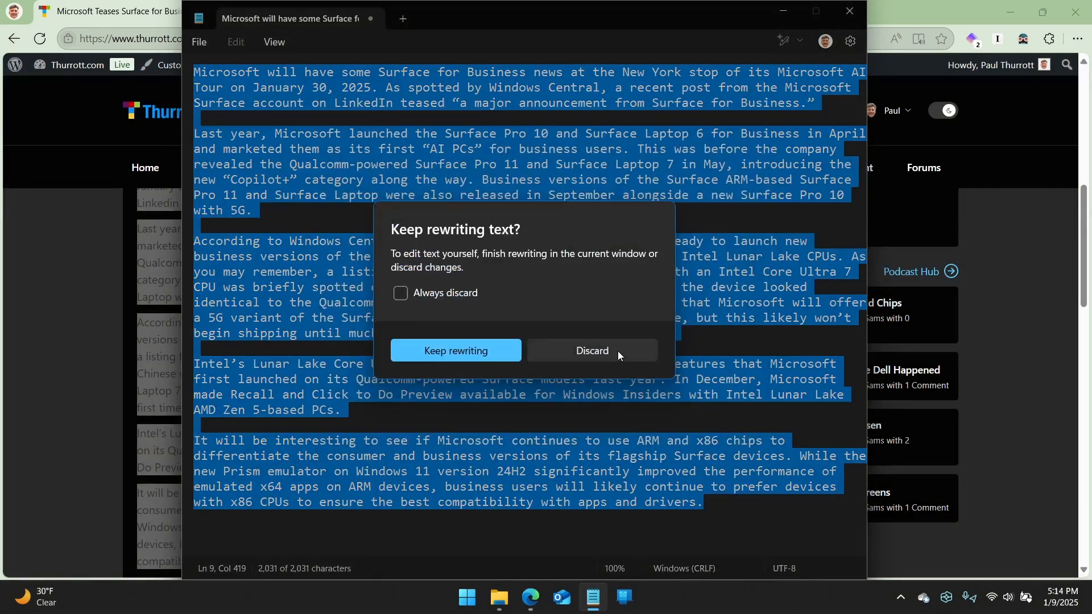
- Discard the pending rewrite and close the rewritten copy's window with Don't save
left_click(592, 350)
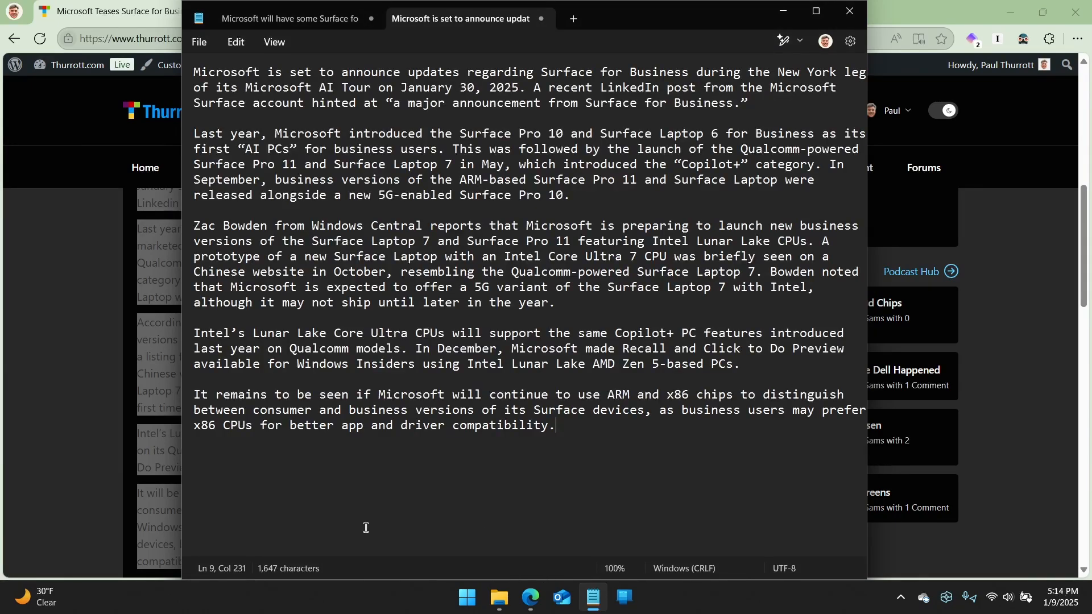
mouse_move(558, 265)
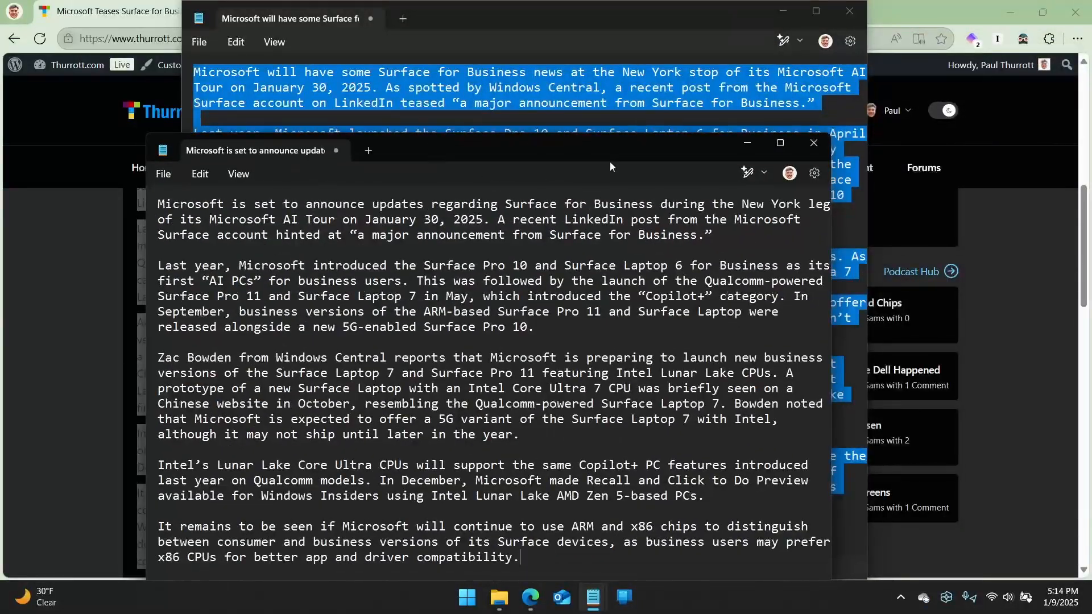
left_click(813, 143)
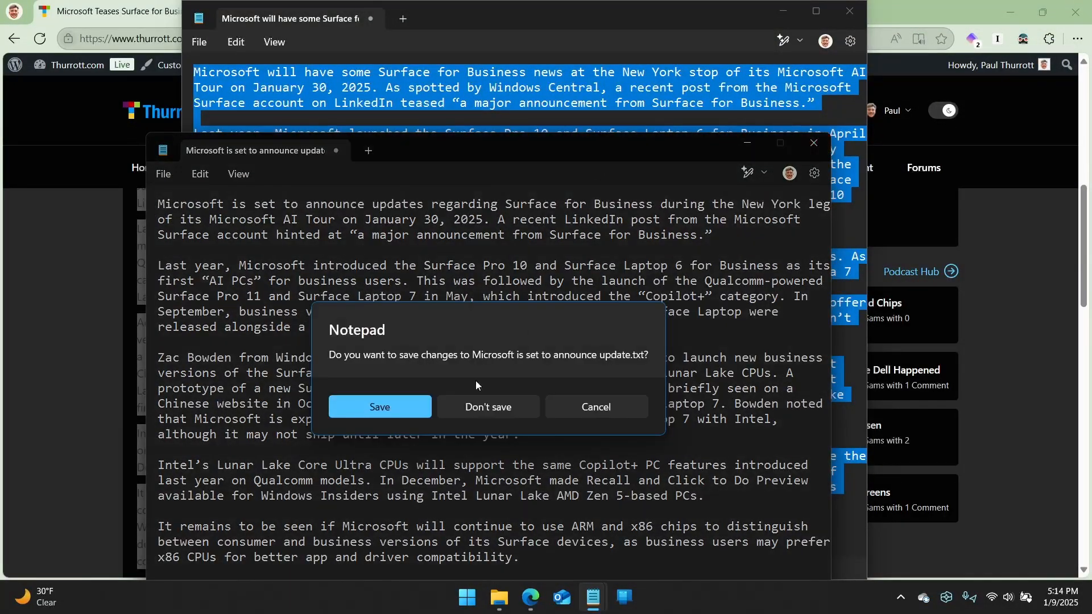
left_click(489, 407)
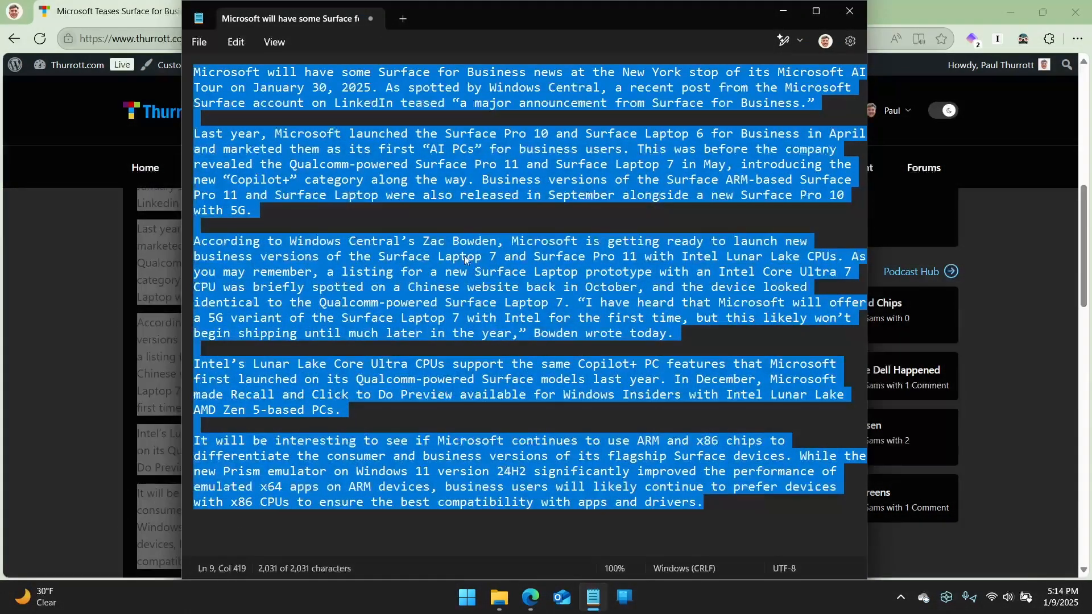
left_click(783, 40)
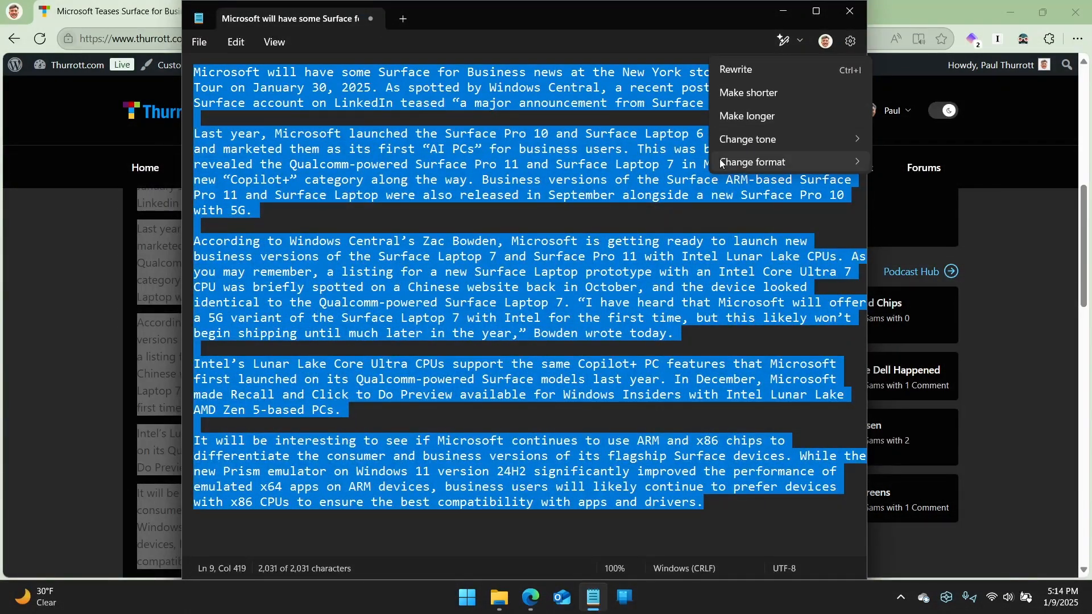
left_click(752, 162)
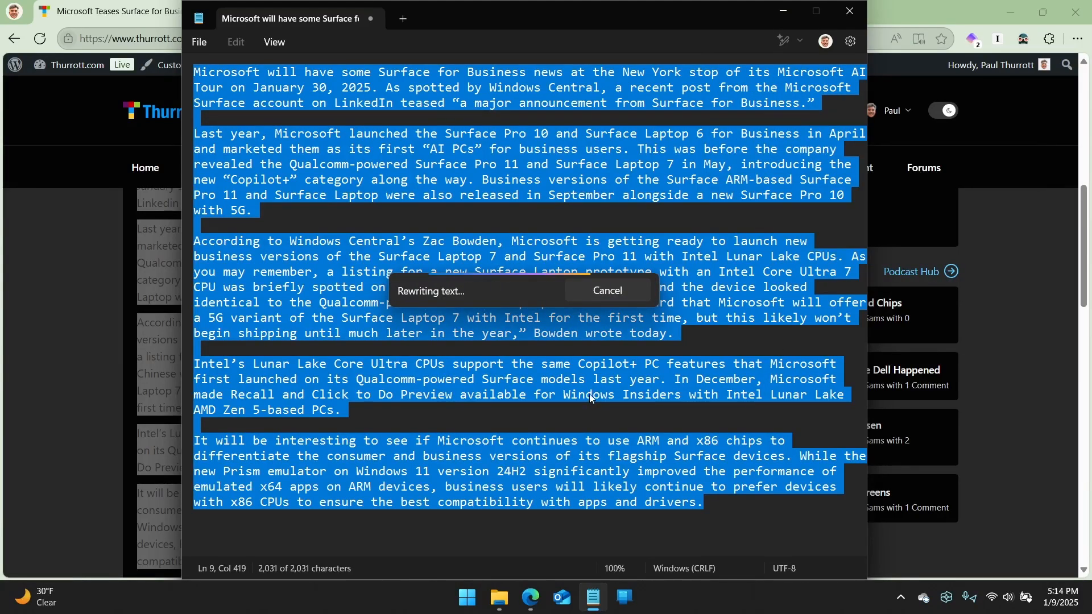
mouse_move(591, 386)
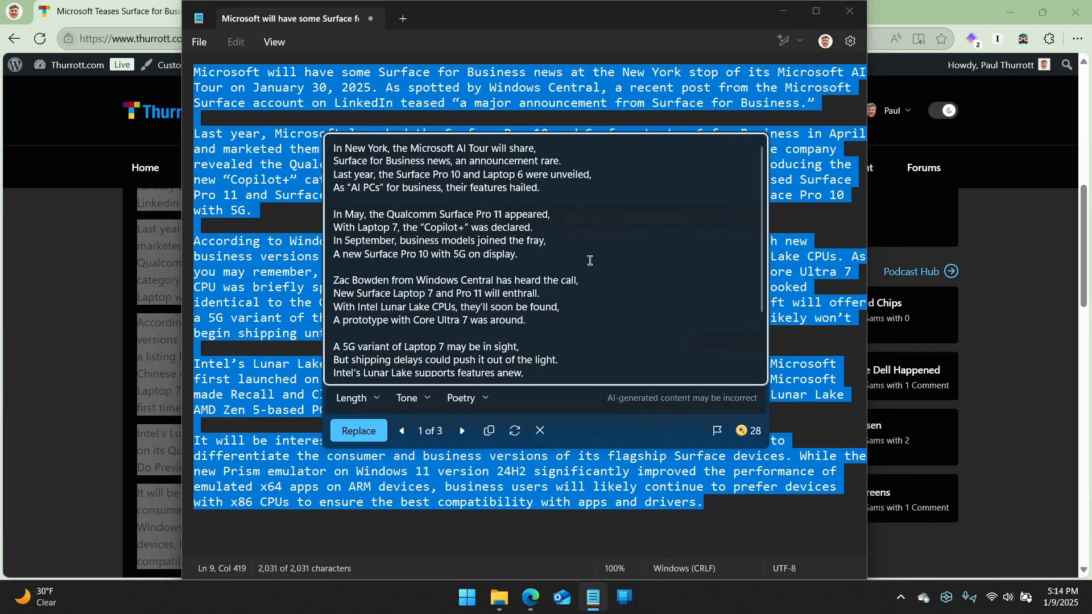
mouse_move(619, 311)
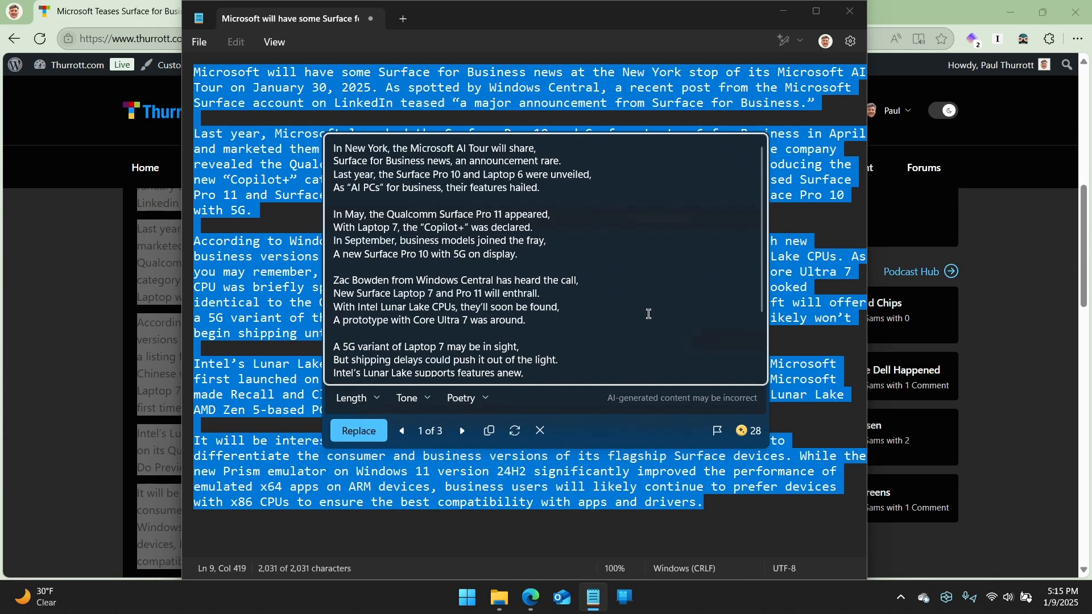
mouse_move(663, 289)
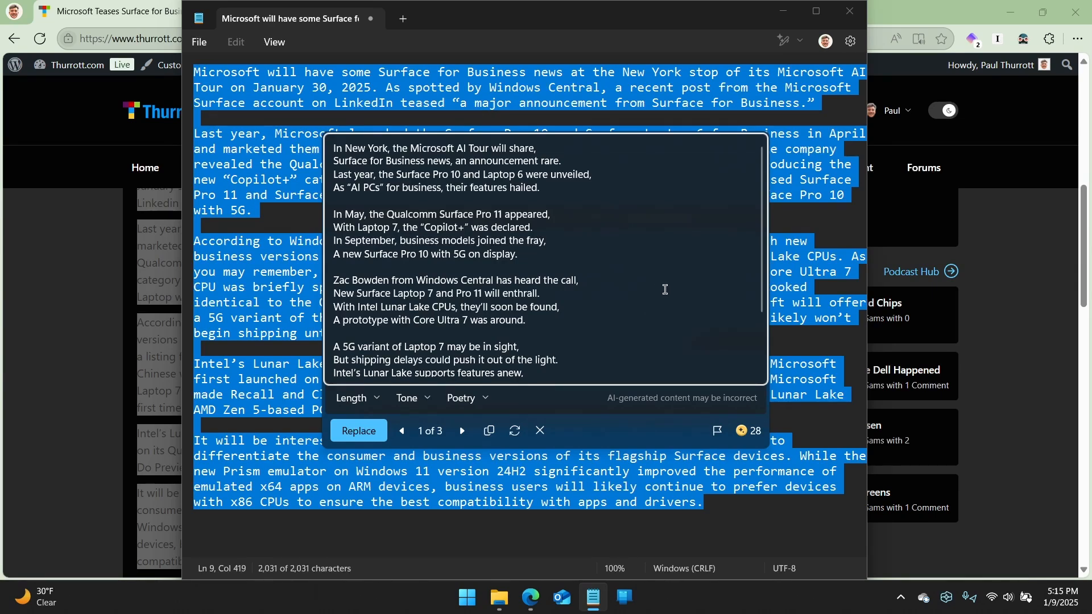
mouse_move(656, 297)
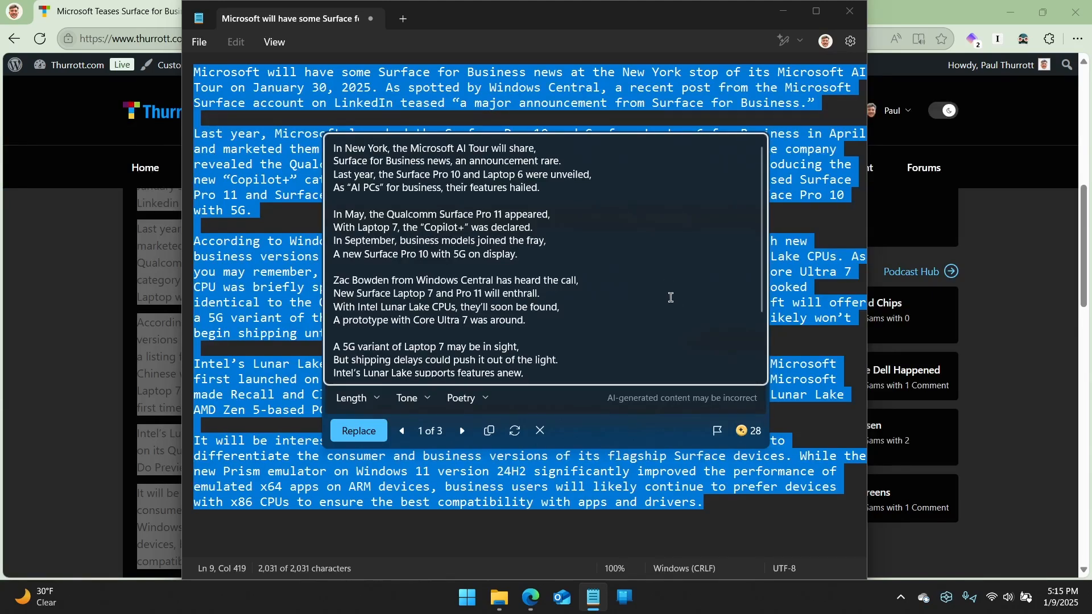
mouse_move(622, 272)
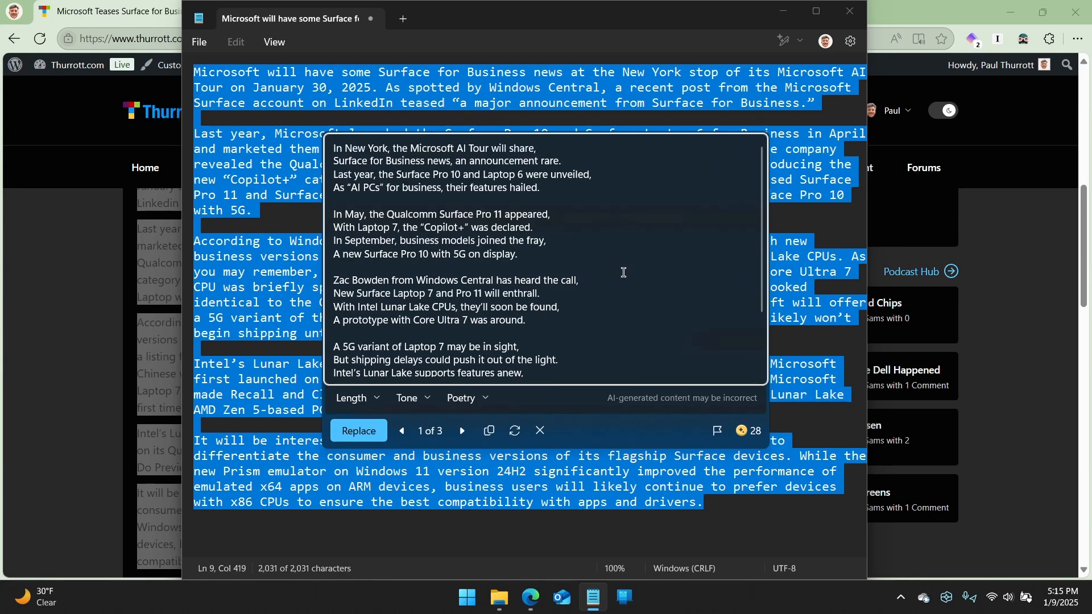
mouse_move(630, 288)
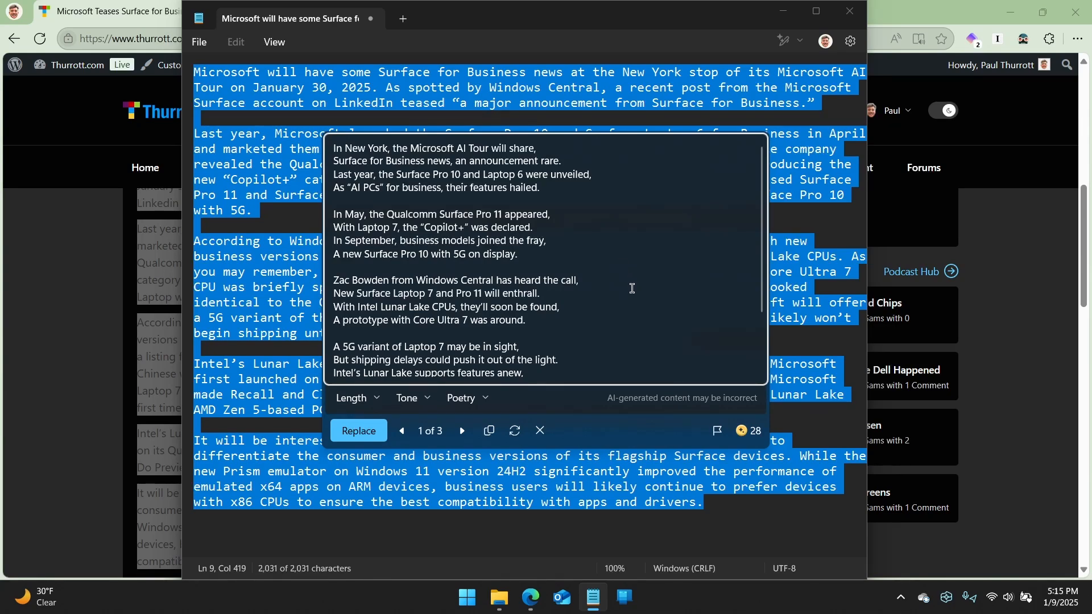
scroll("down", 3)
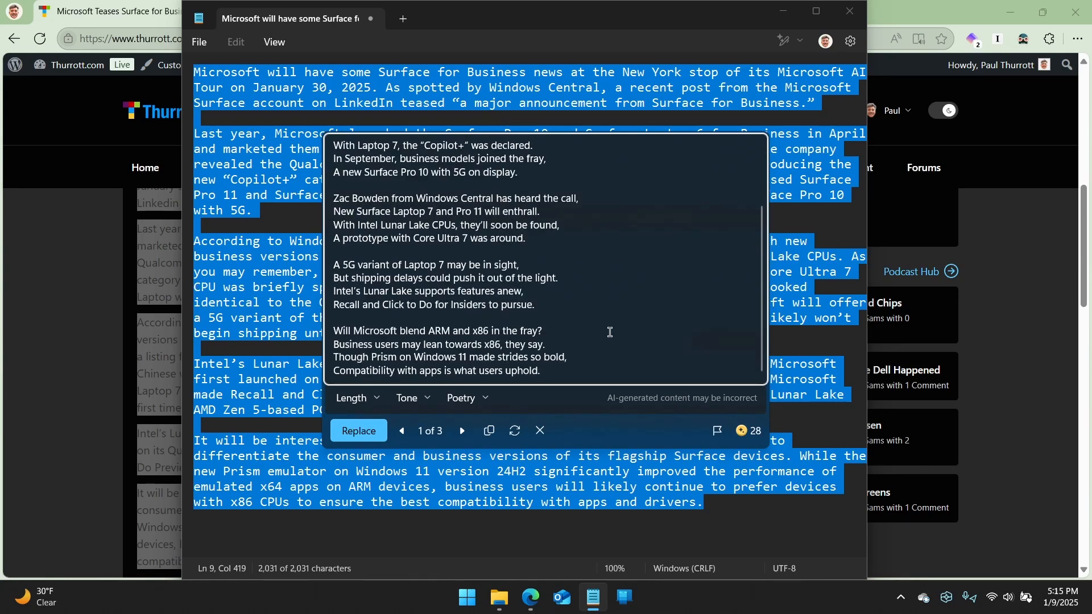
scroll("up", 3)
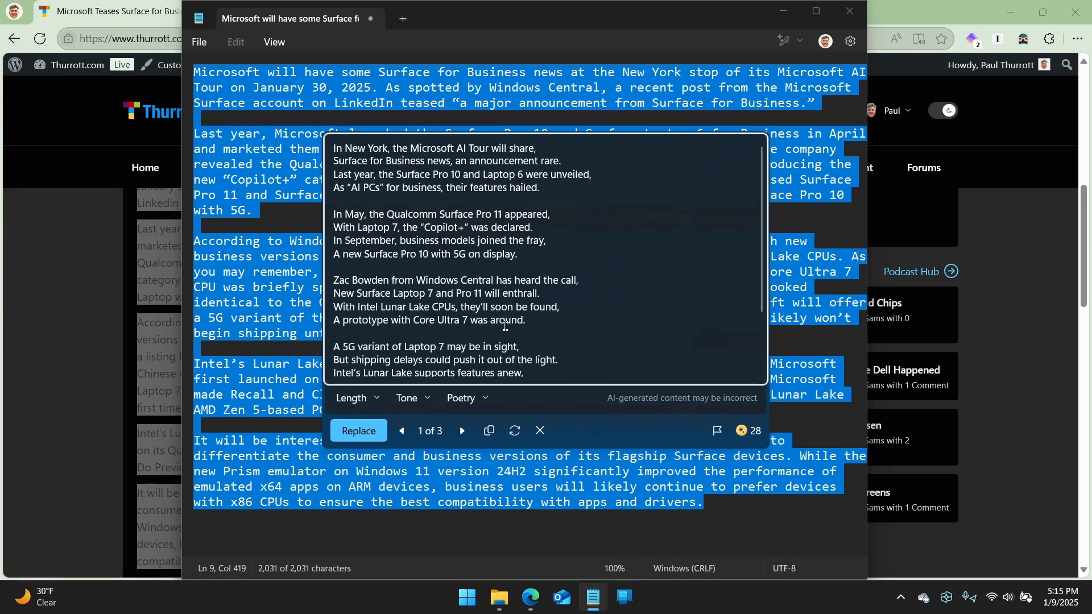
scroll("down", 3)
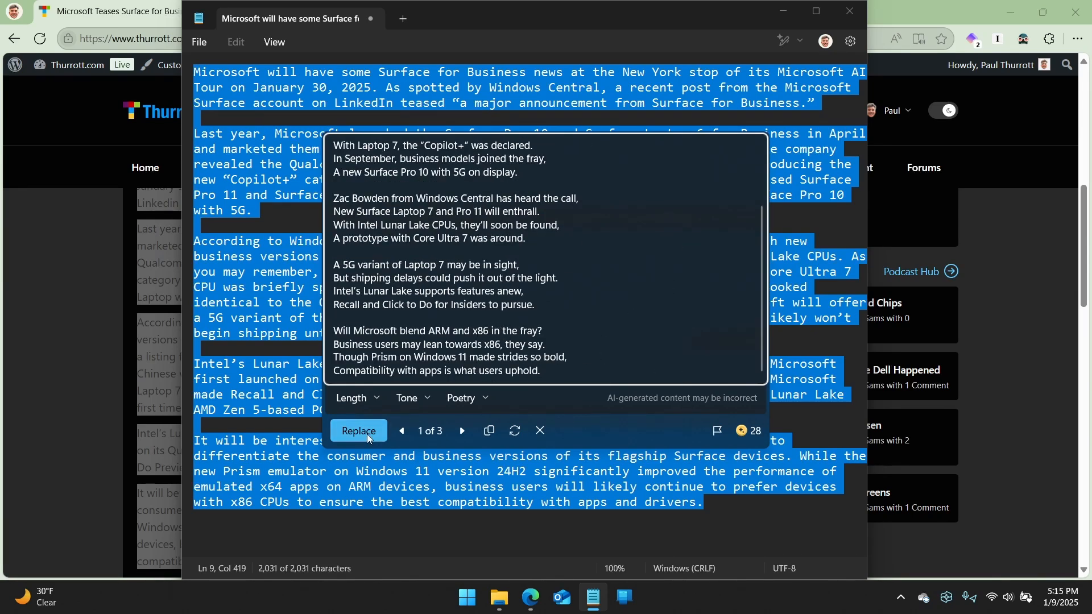
left_click(467, 399)
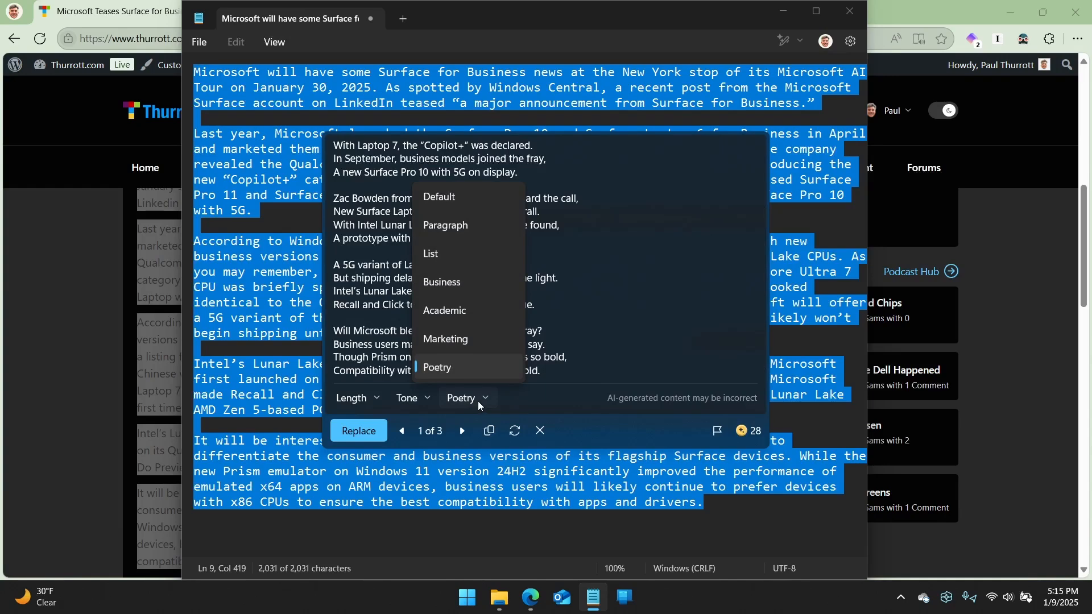
mouse_move(466, 311)
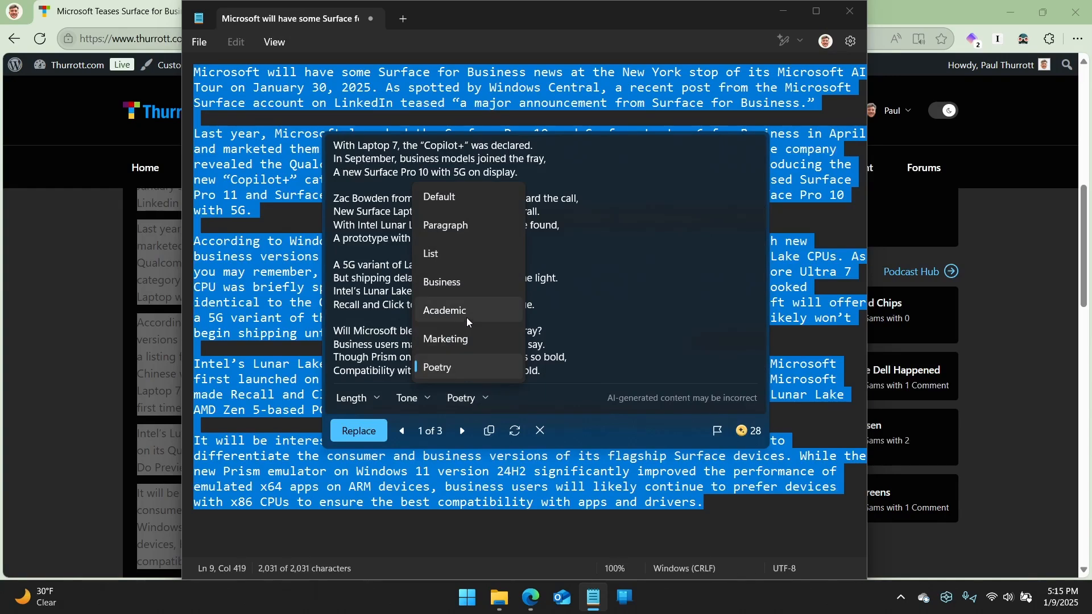
mouse_move(553, 283)
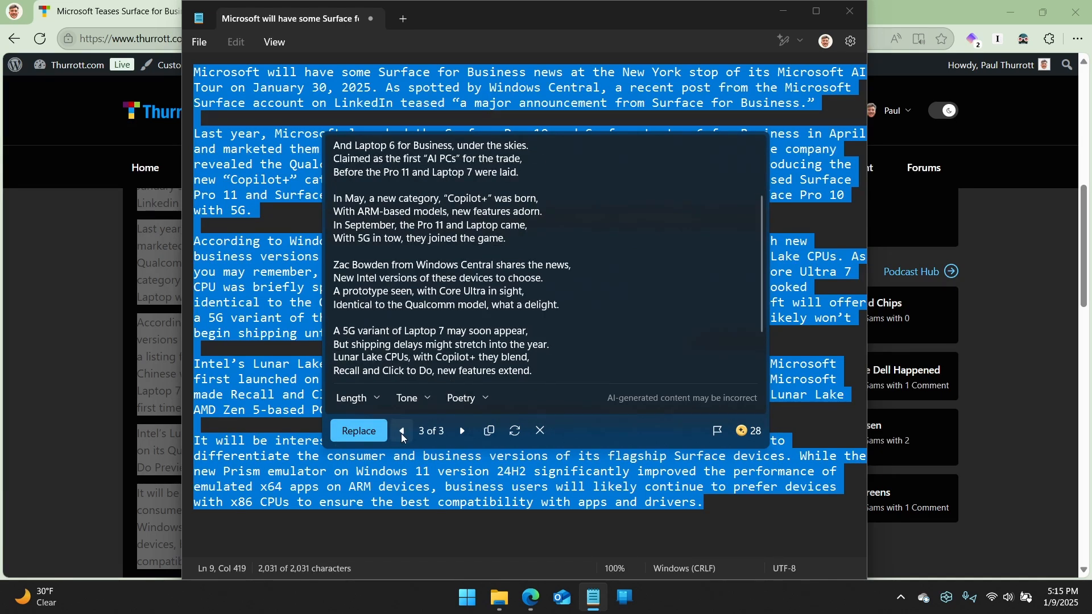
left_click(400, 431)
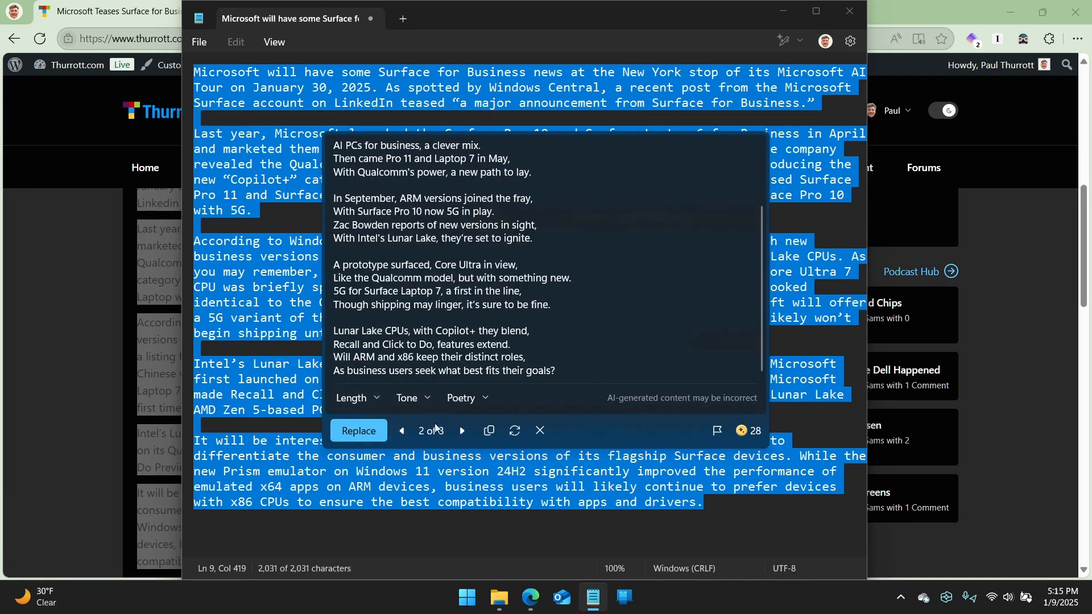
left_click(464, 398)
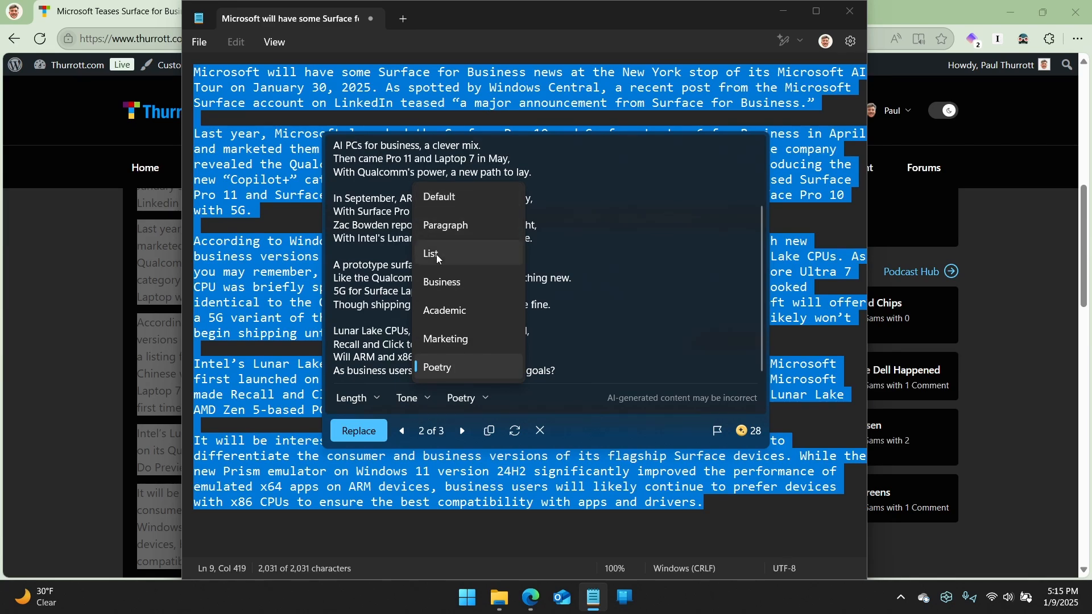
left_click(432, 253)
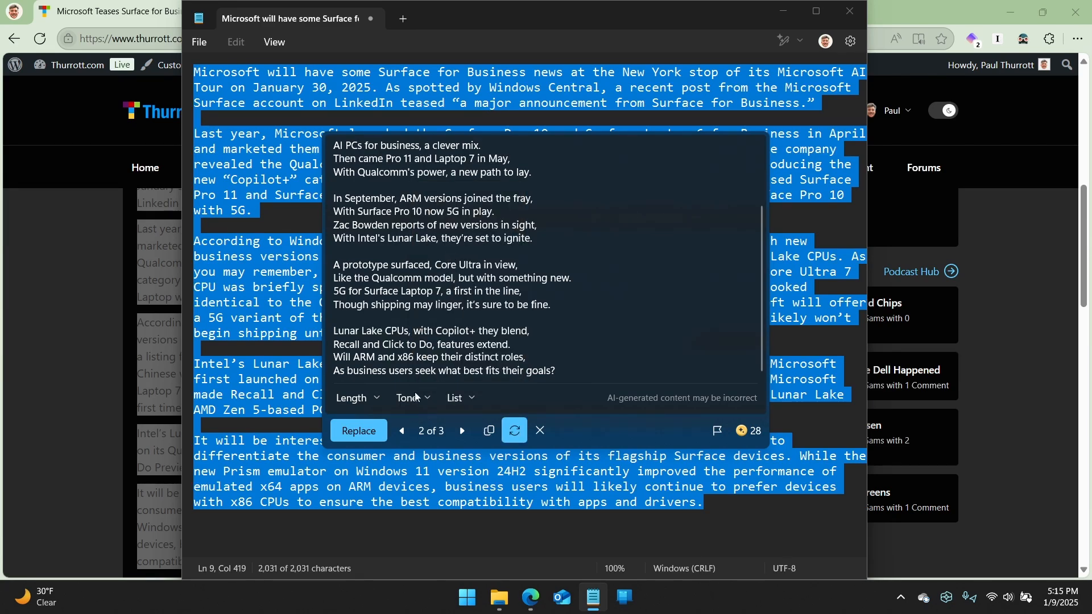
left_click(358, 430)
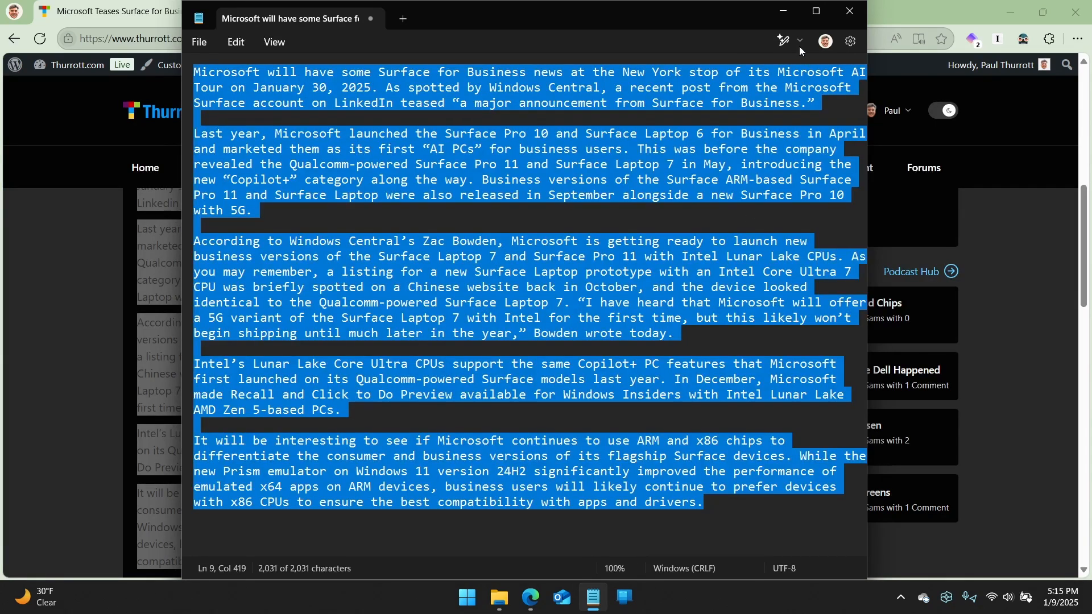
left_click(783, 41)
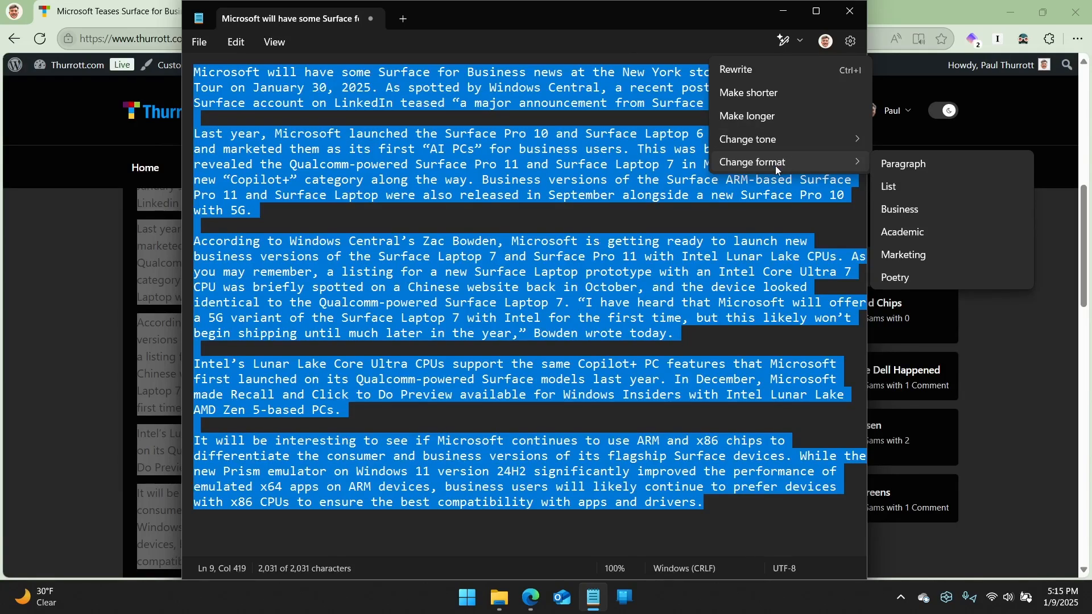
mouse_move(692, 274)
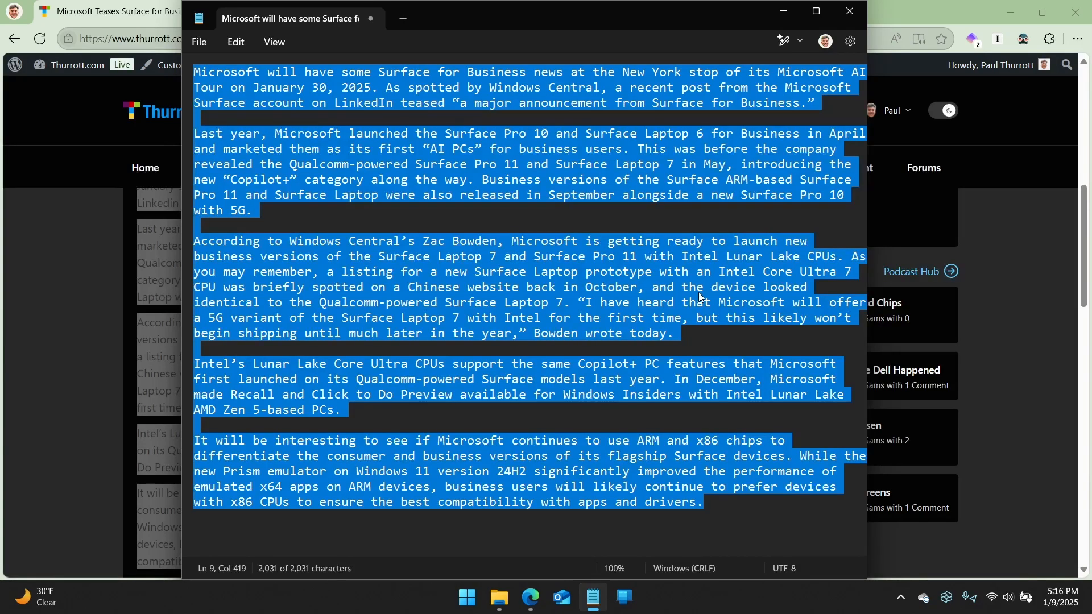
mouse_move(919, 6)
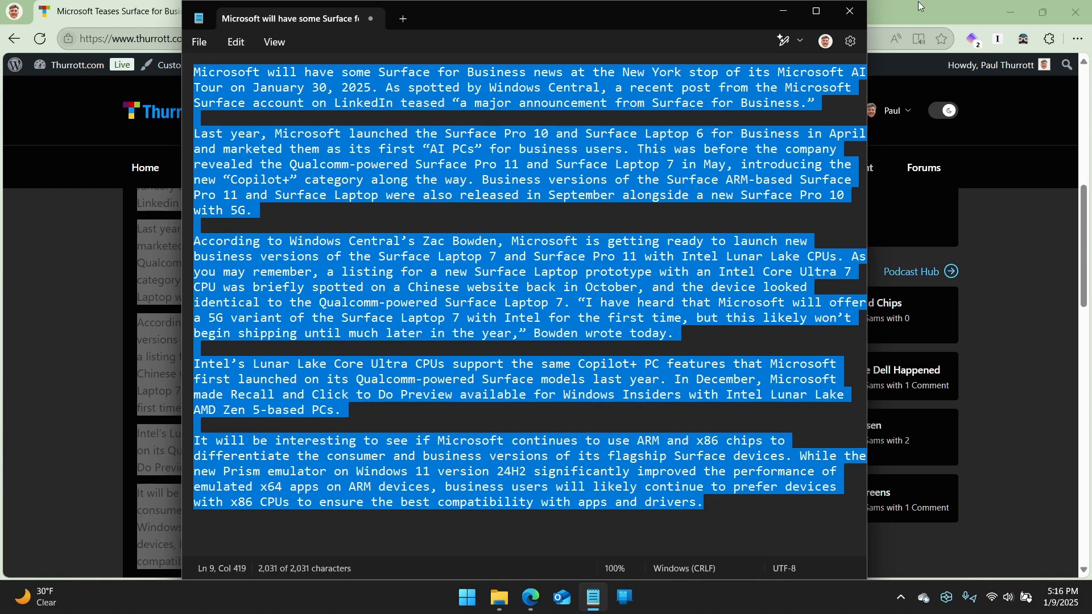
left_click(825, 41)
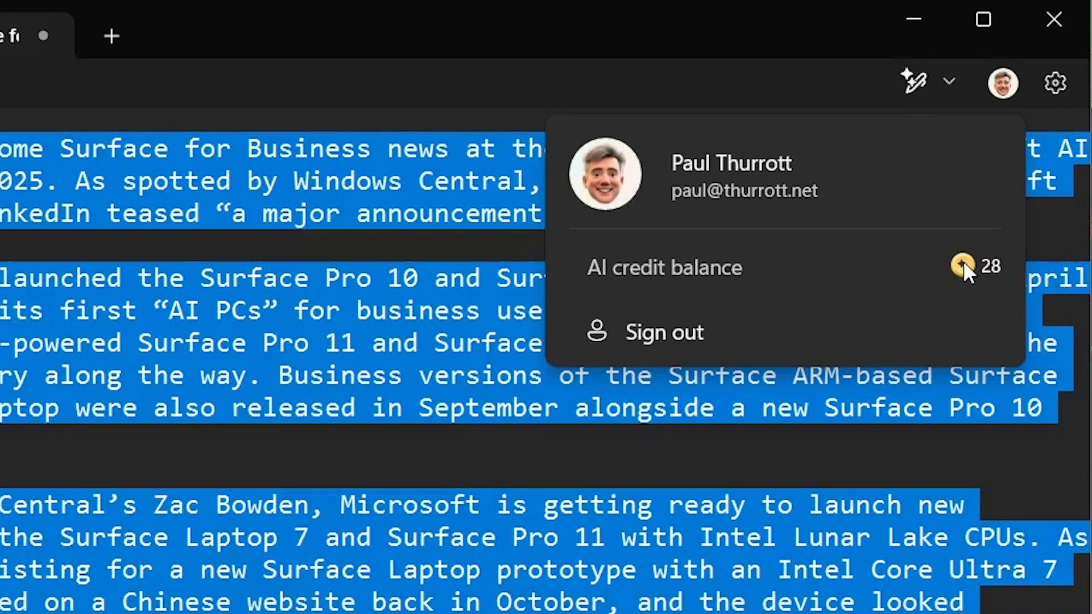
mouse_move(864, 604)
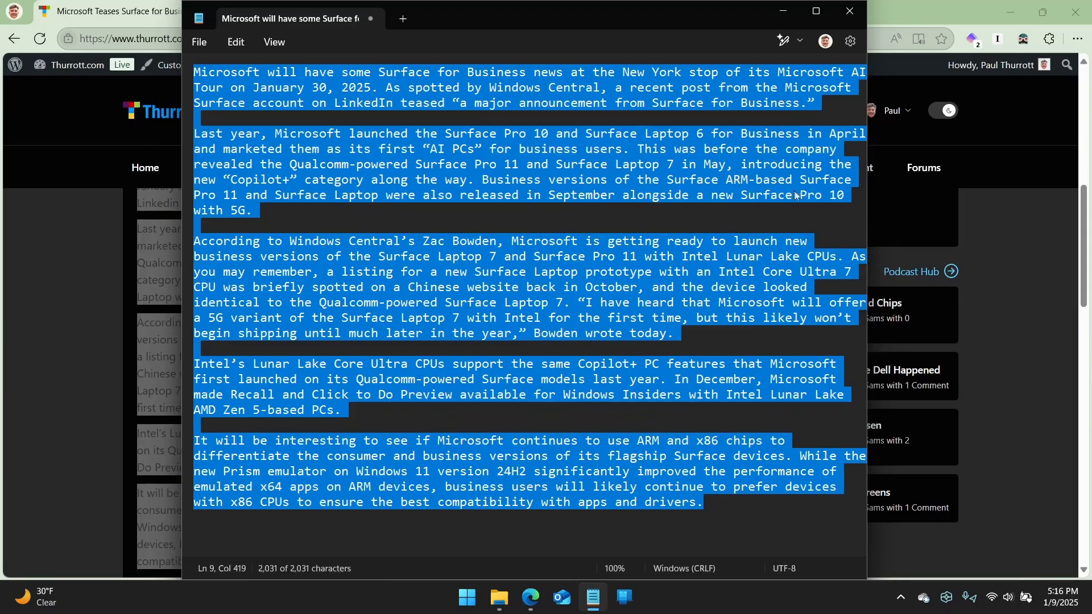
left_click(783, 41)
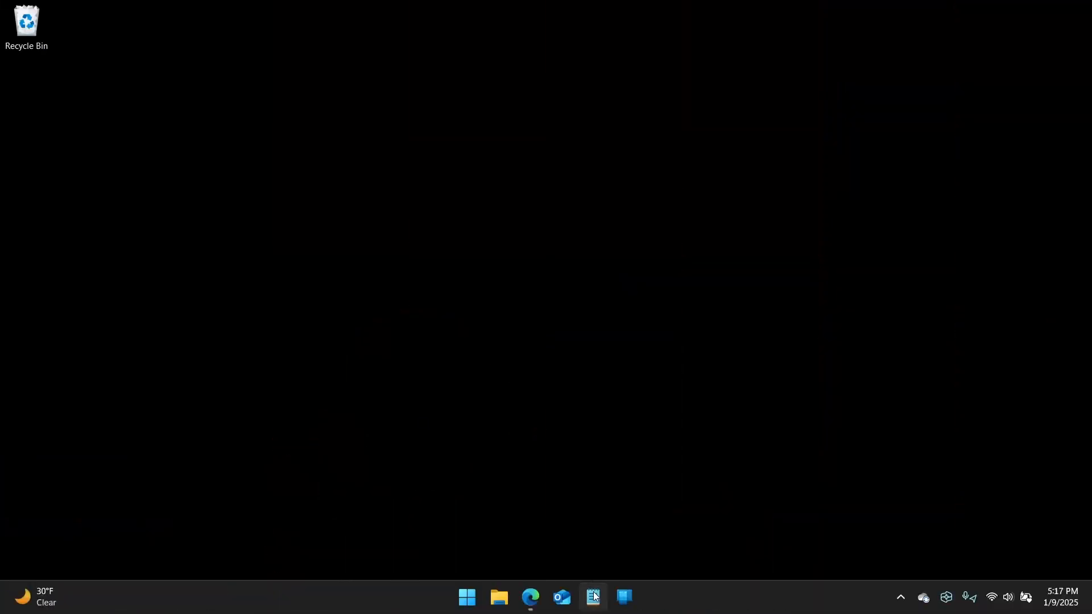
- Check Notepad's taskbar jump list, then bring up File Explorer showing the Book folder
right_click(593, 597)
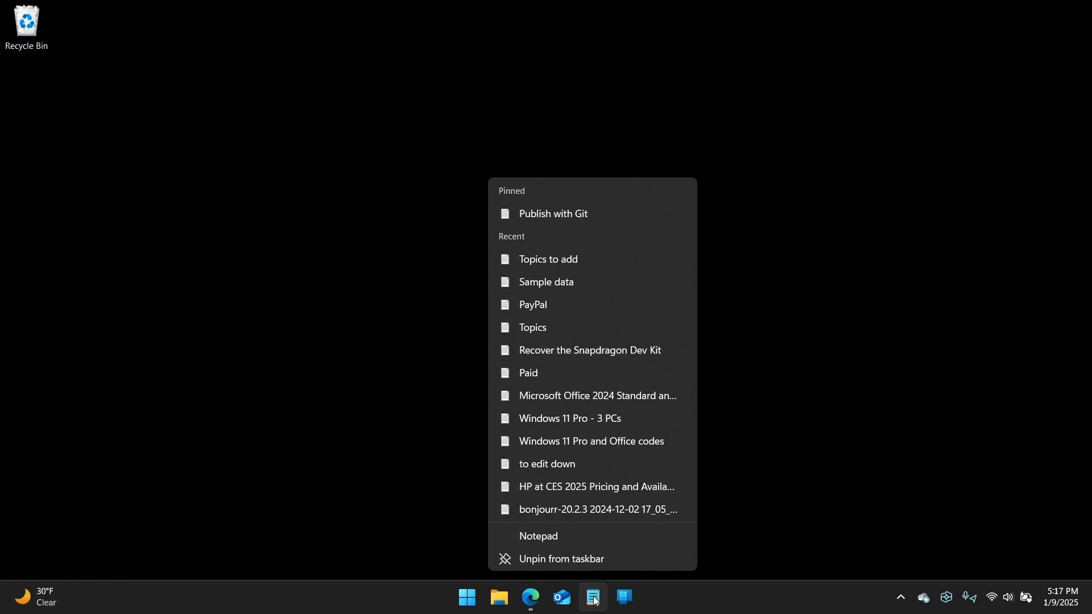
mouse_move(629, 536)
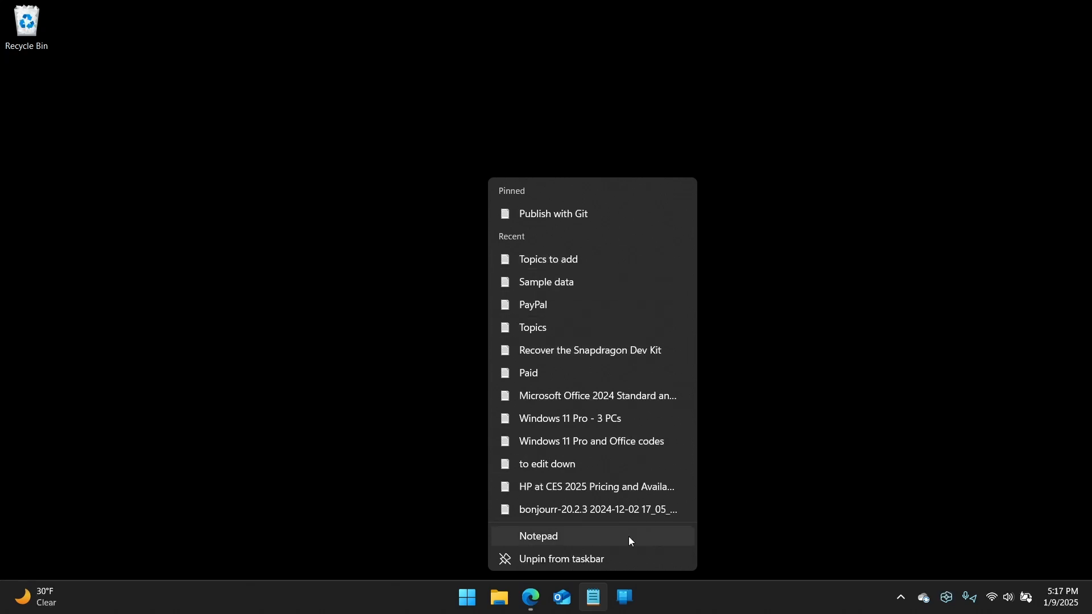
mouse_move(630, 214)
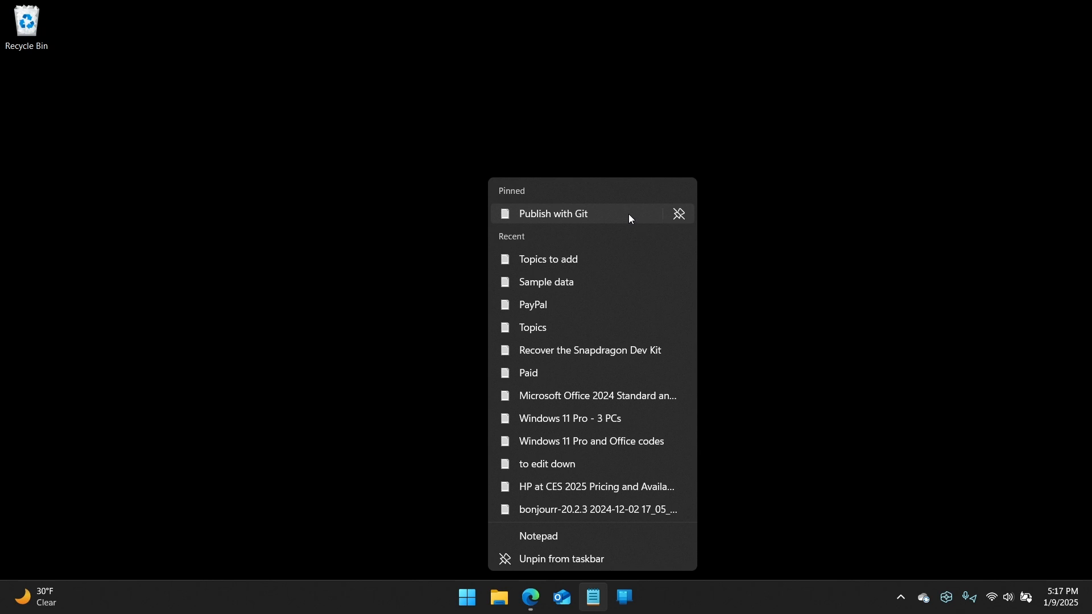
mouse_move(552, 218)
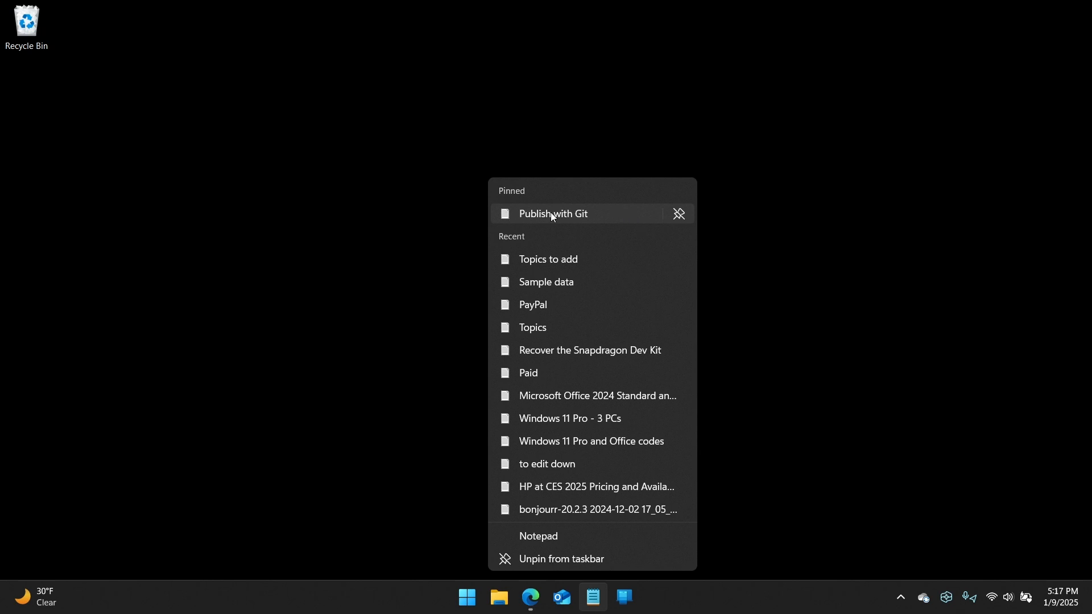
mouse_move(565, 295)
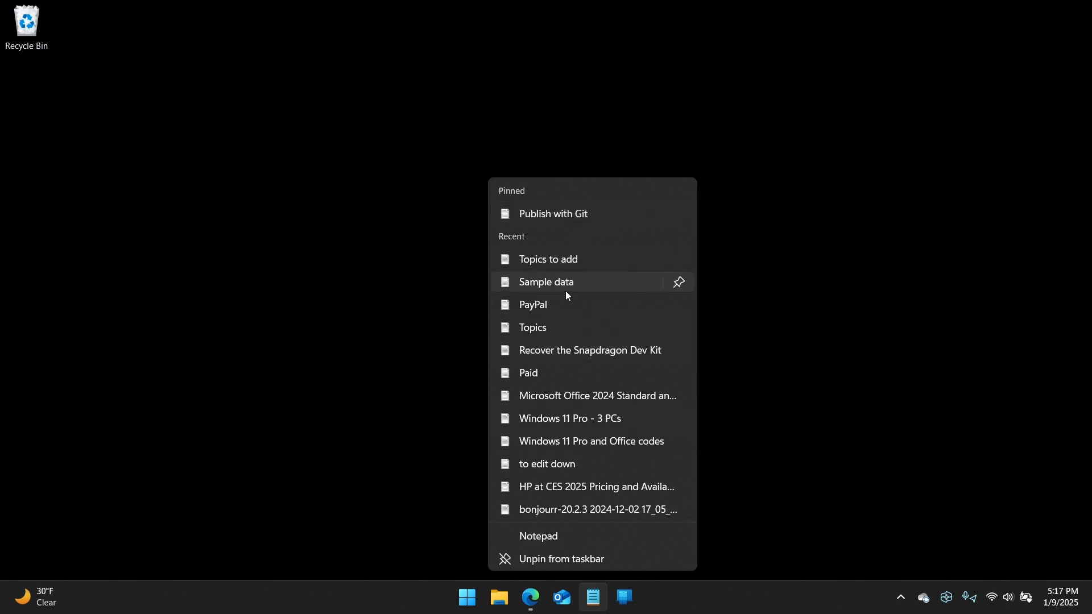
mouse_move(608, 214)
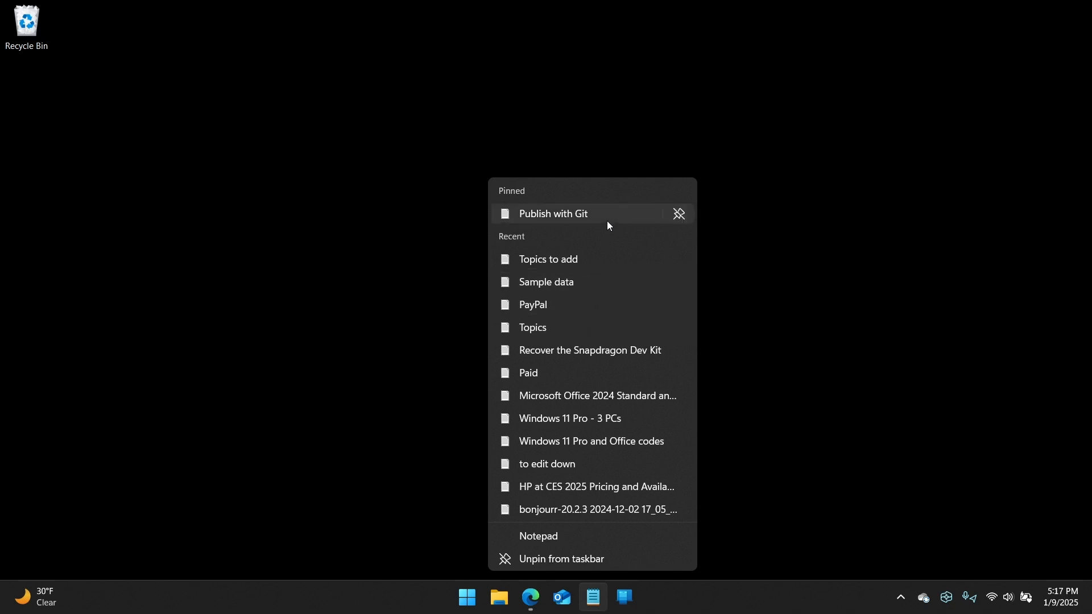
left_click(498, 597)
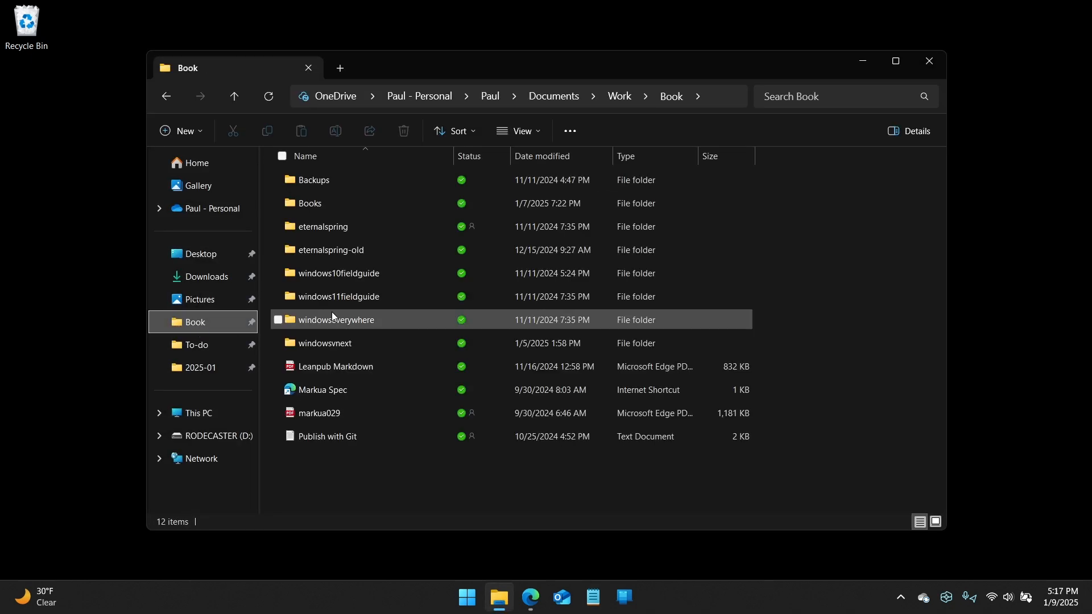
- Select the windows11fieldguide item and get the Book folder window off the desktop
double_click(340, 296)
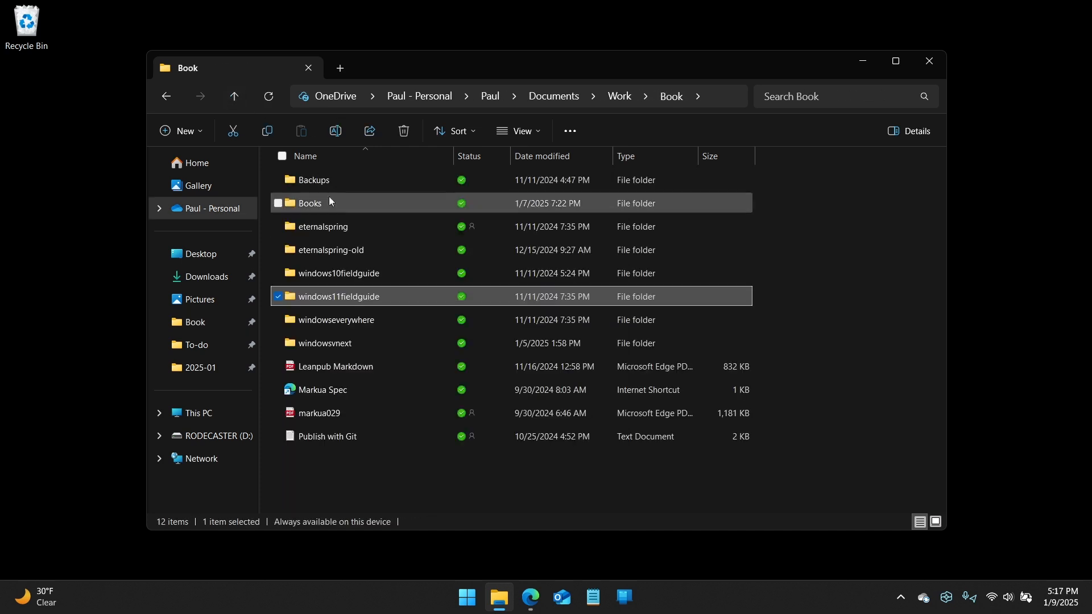
left_click(325, 436)
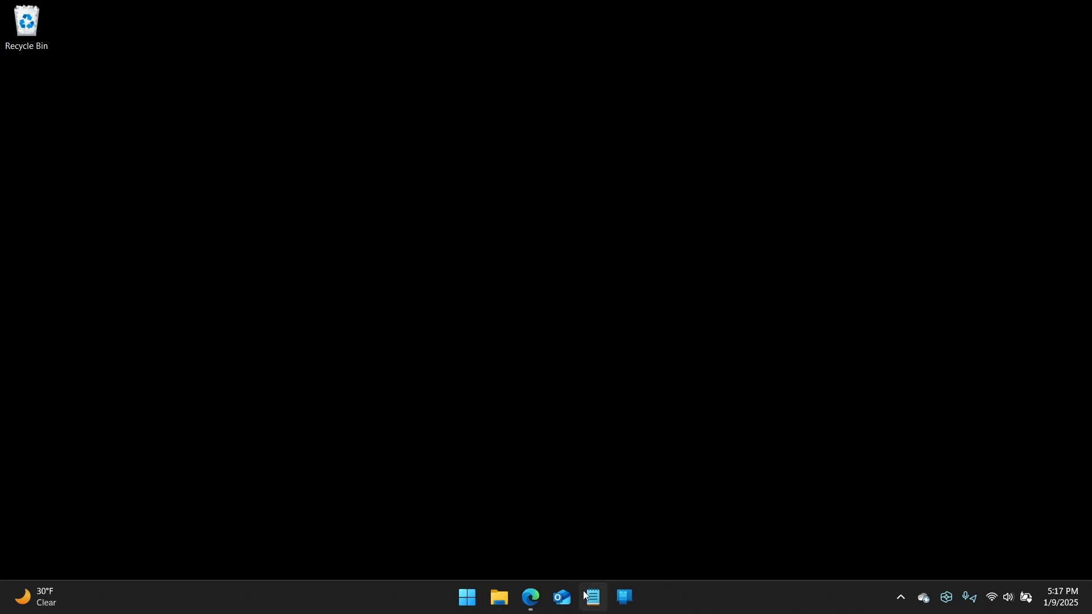
right_click(592, 597)
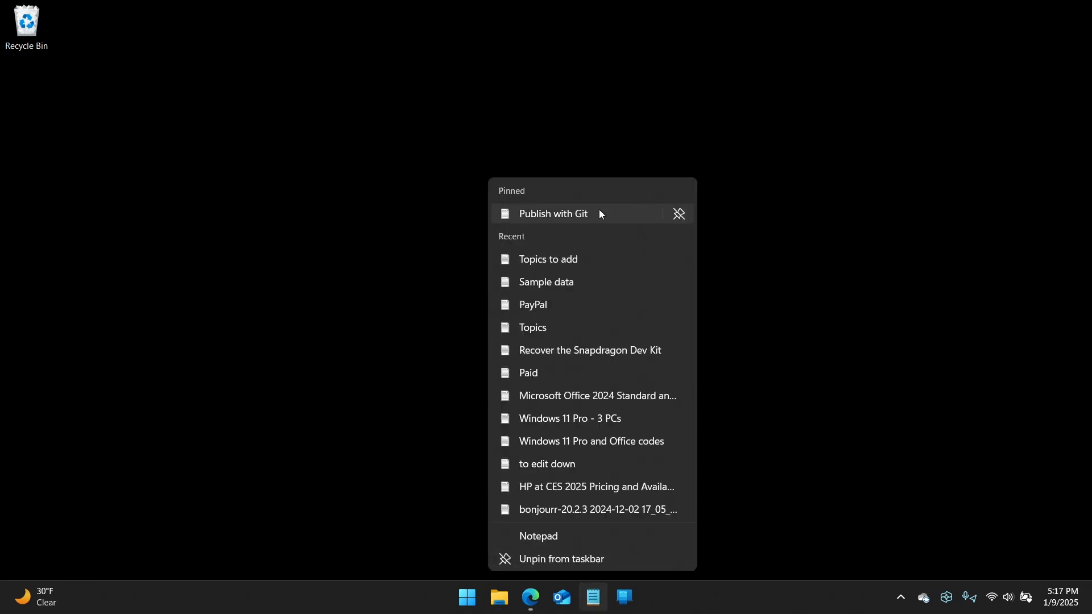
mouse_move(679, 212)
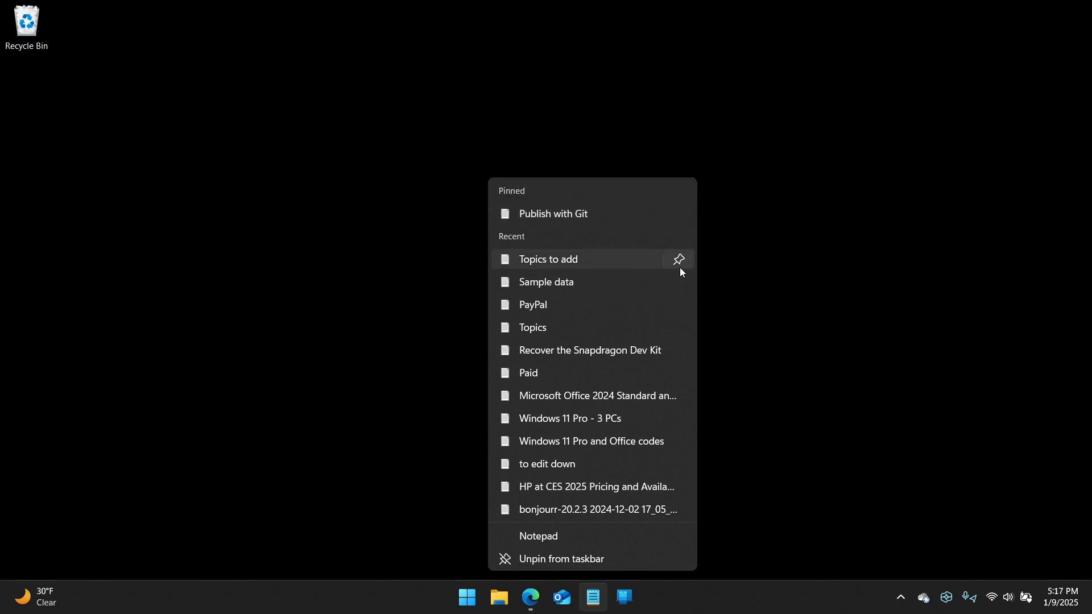
mouse_move(679, 376)
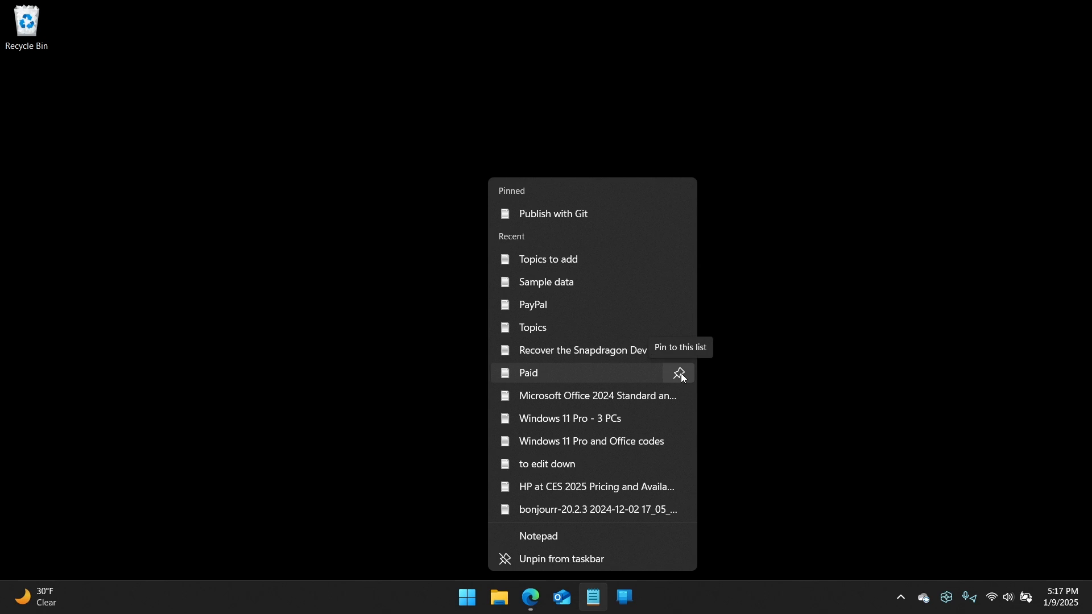
mouse_move(763, 316)
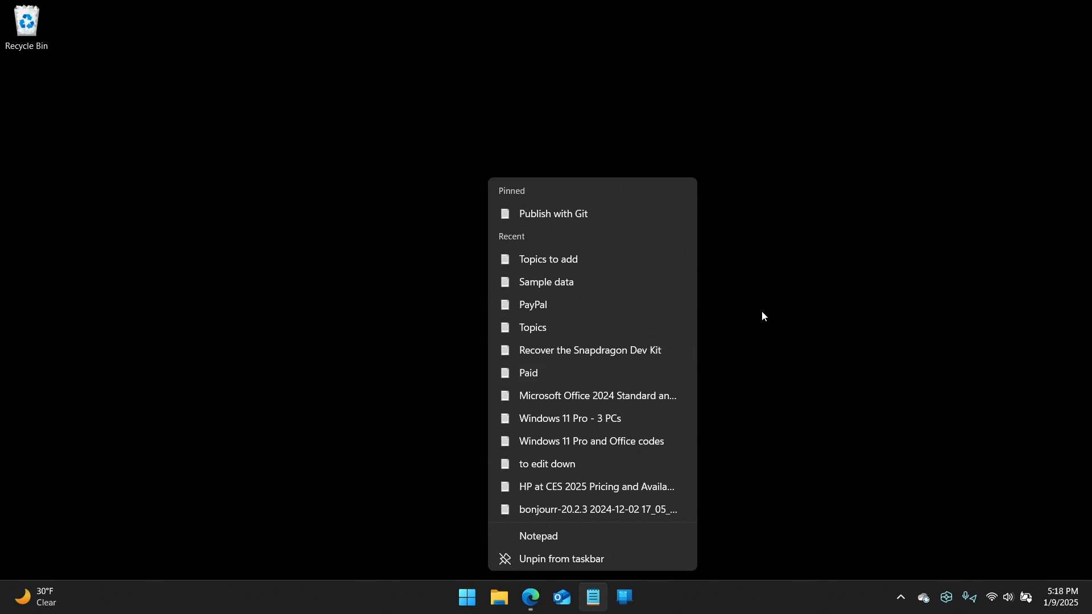
left_click(429, 420)
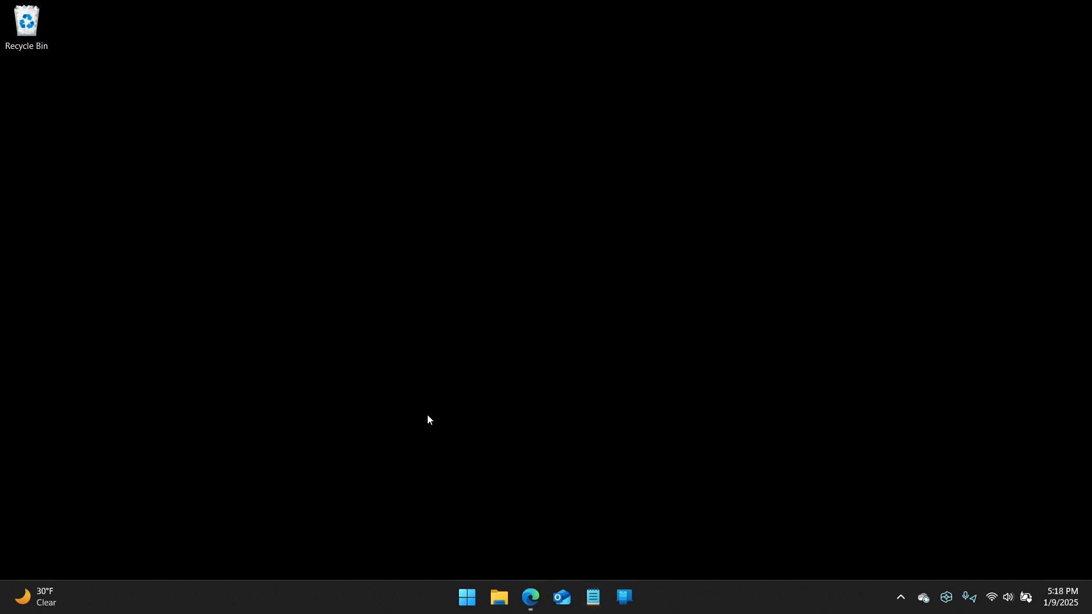
mouse_move(612, 604)
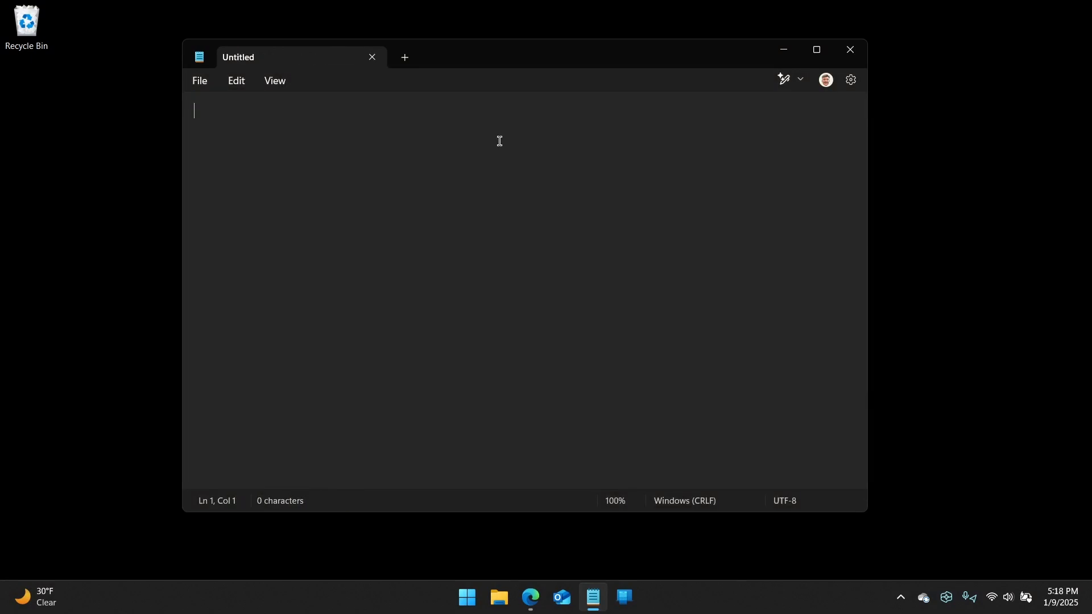
mouse_move(639, 241)
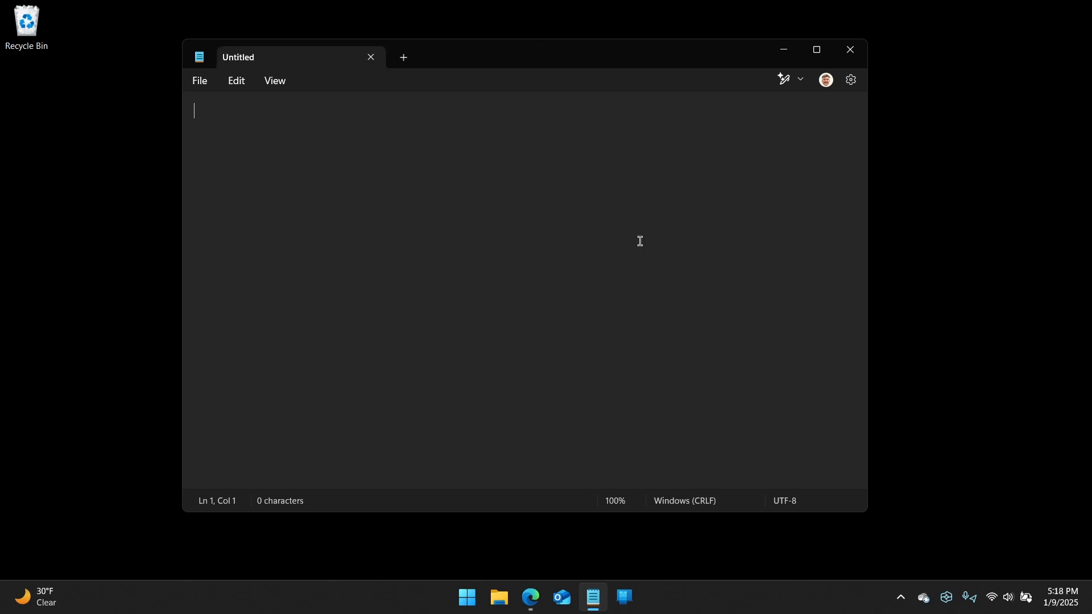
left_click(402, 57)
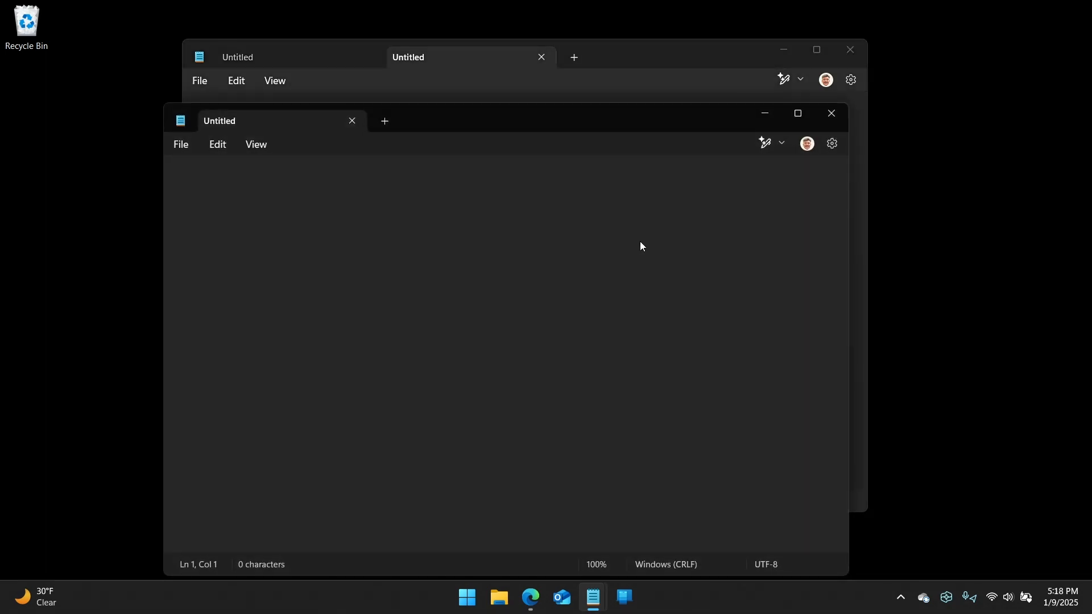
mouse_move(850, 80)
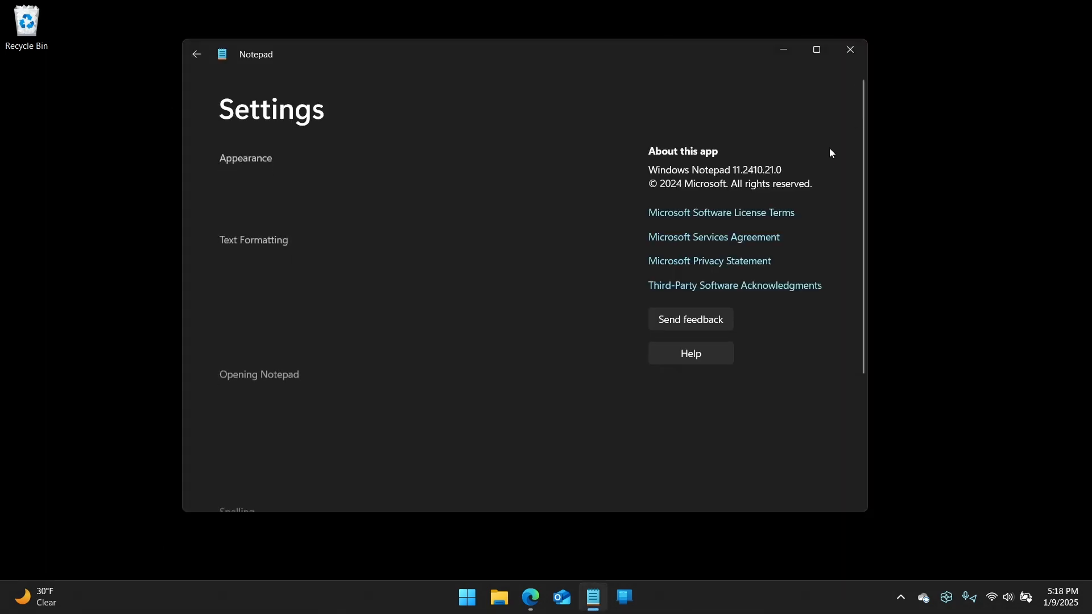
left_click(197, 54)
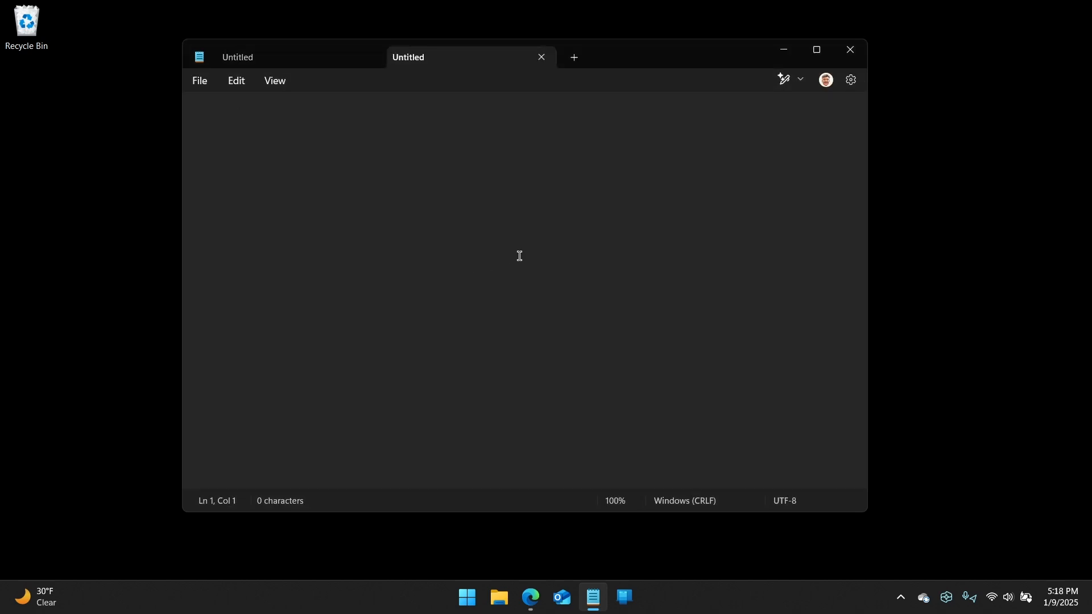
left_click(541, 57)
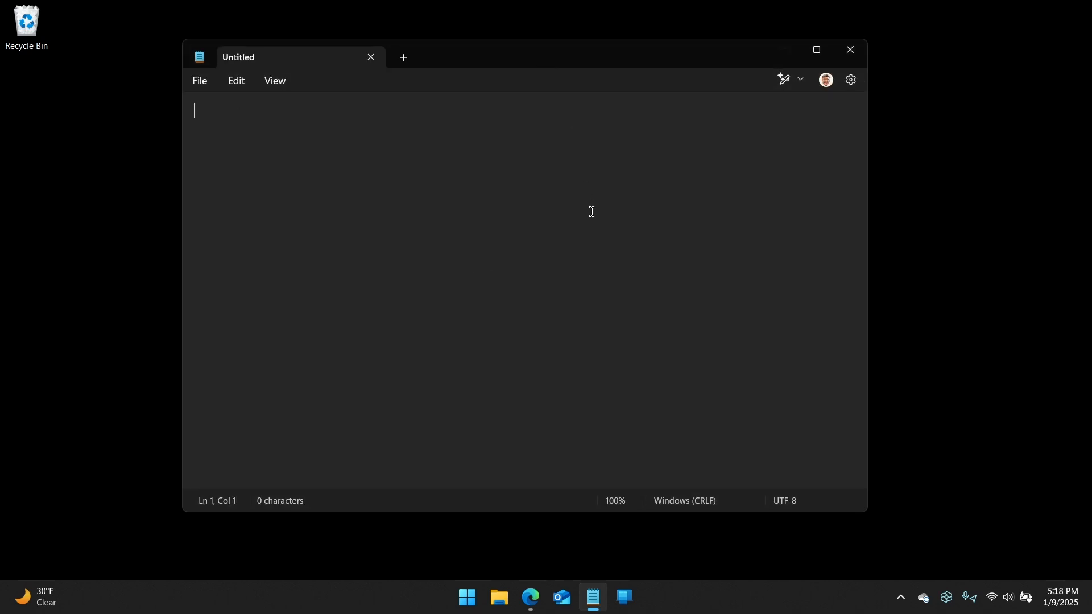
mouse_move(785, 294)
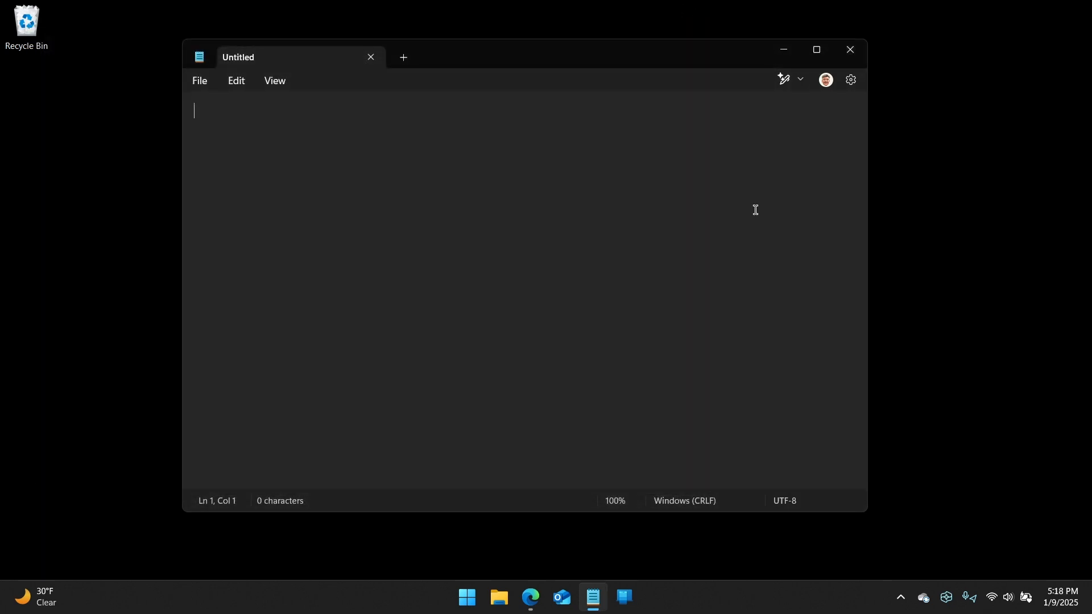
left_click(849, 49)
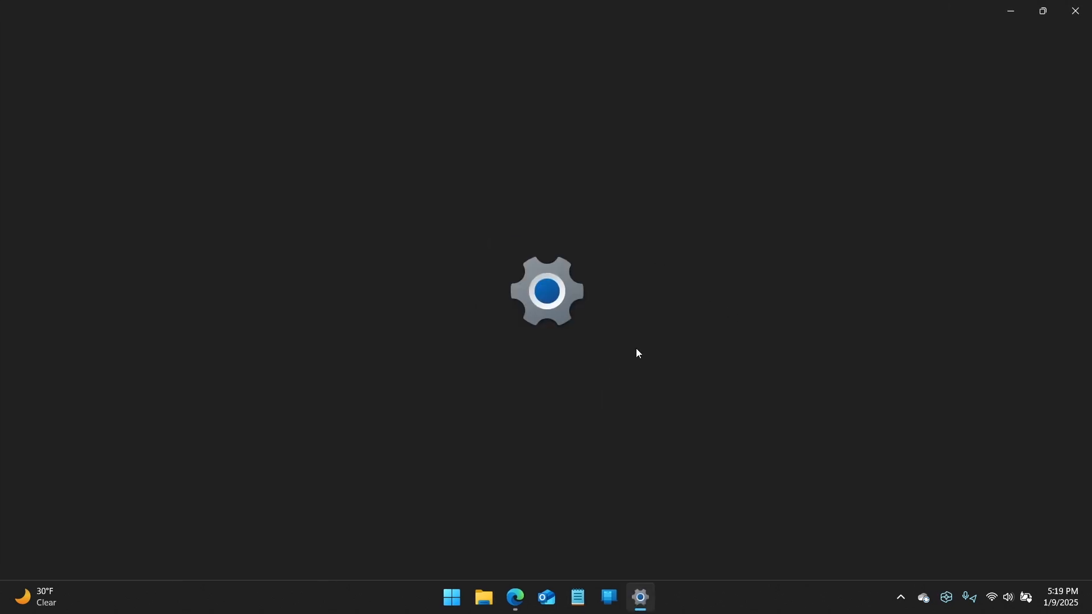
mouse_move(676, 350)
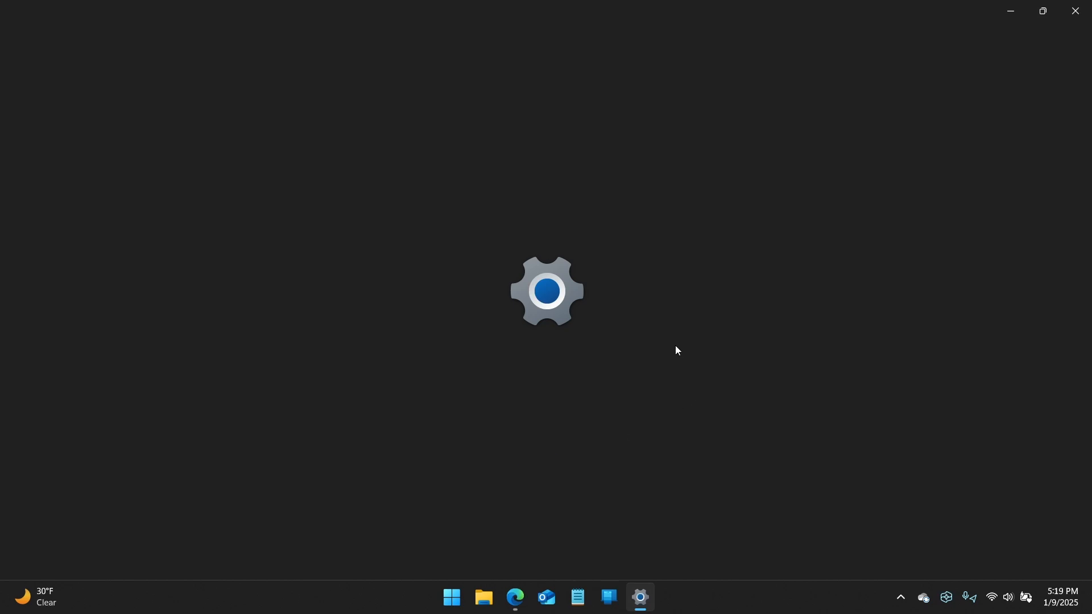
mouse_move(439, 388)
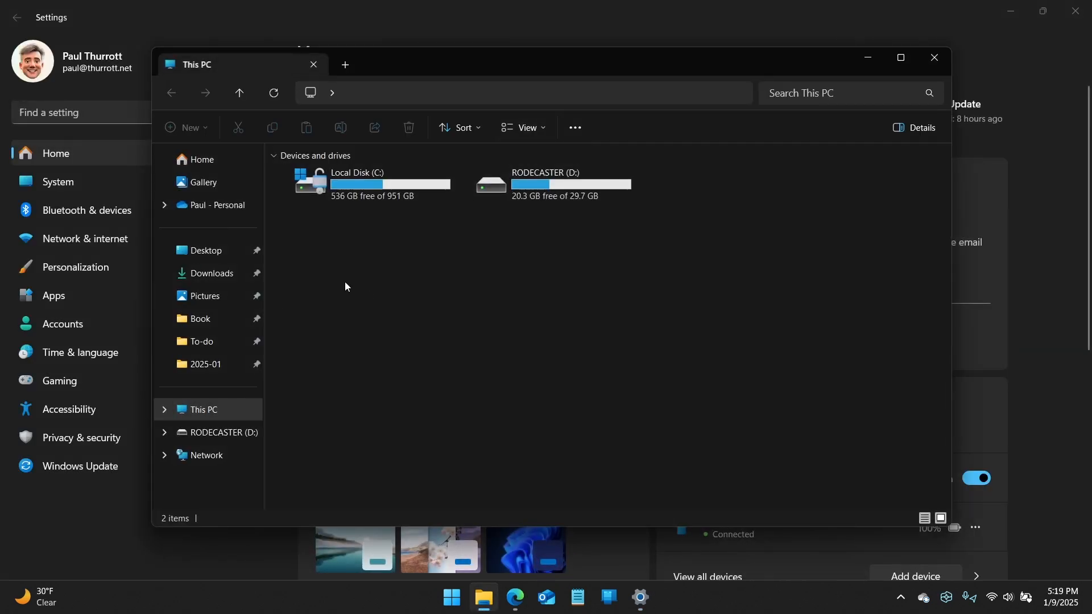
- Browse into Local Disk (C:) Windows\System32 and select the notepad application
left_click(391, 184)
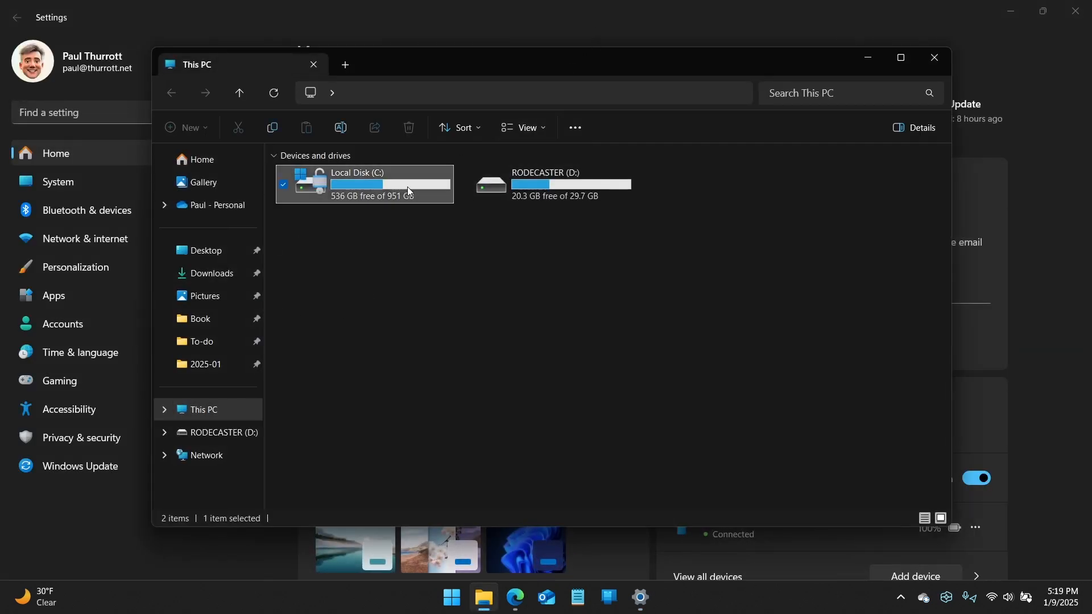
double_click(358, 184)
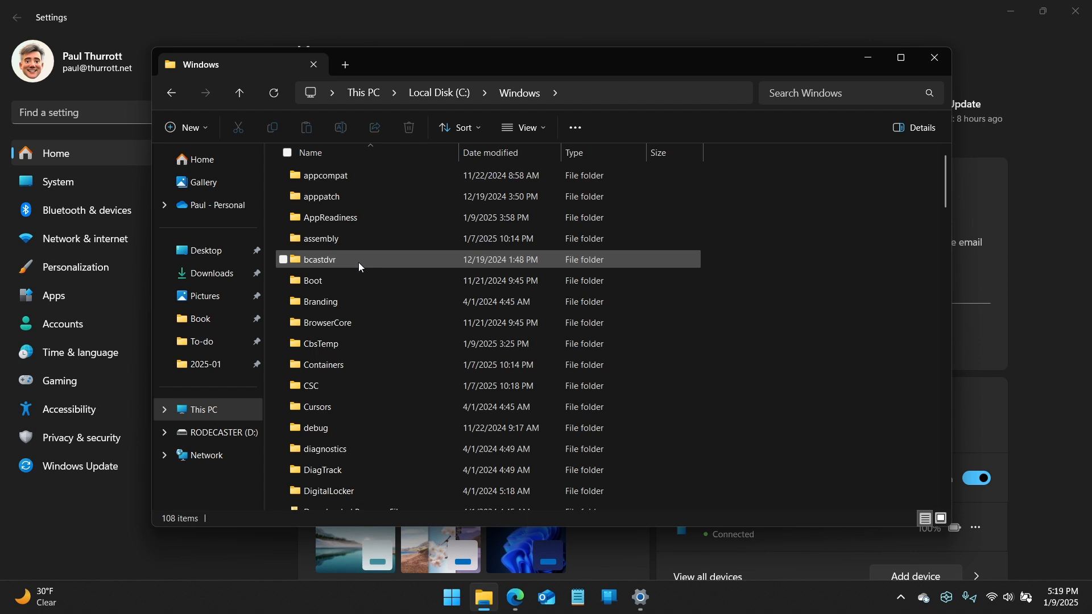
scroll("down", 3)
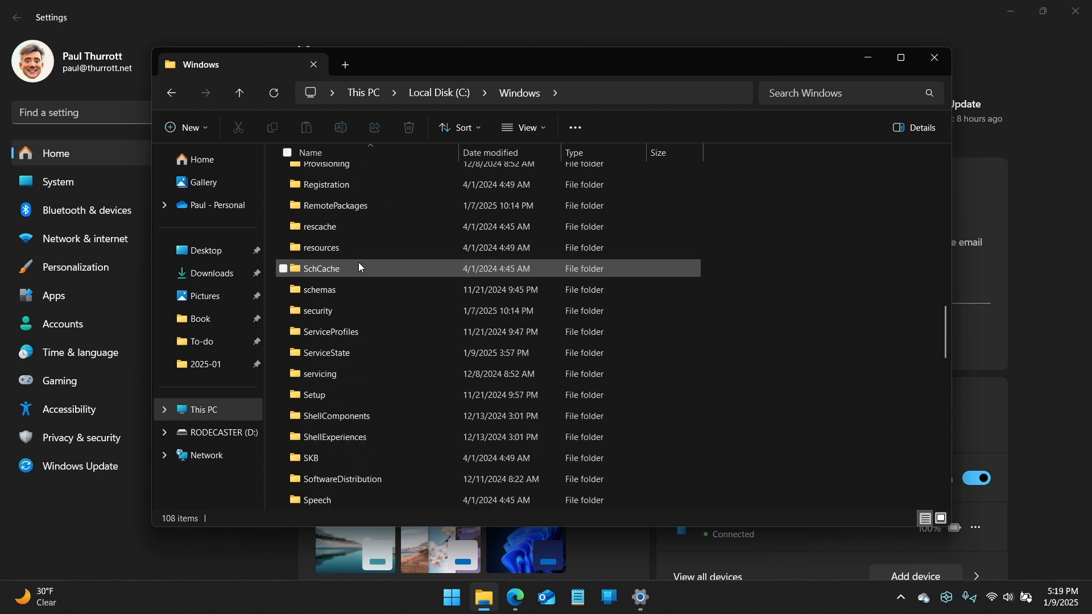
scroll("down", 3)
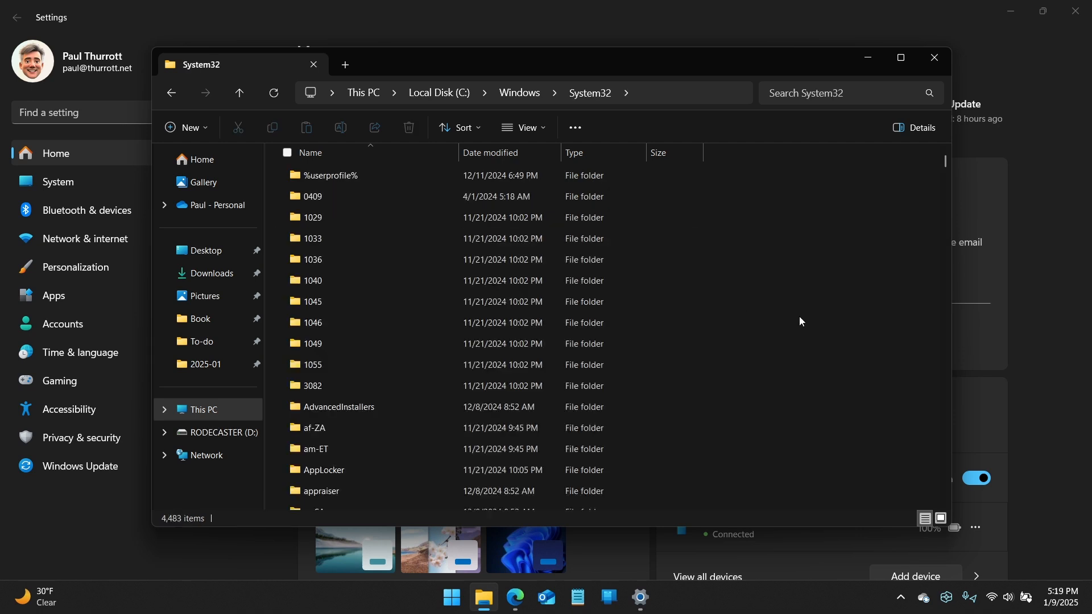
scroll("down", 3)
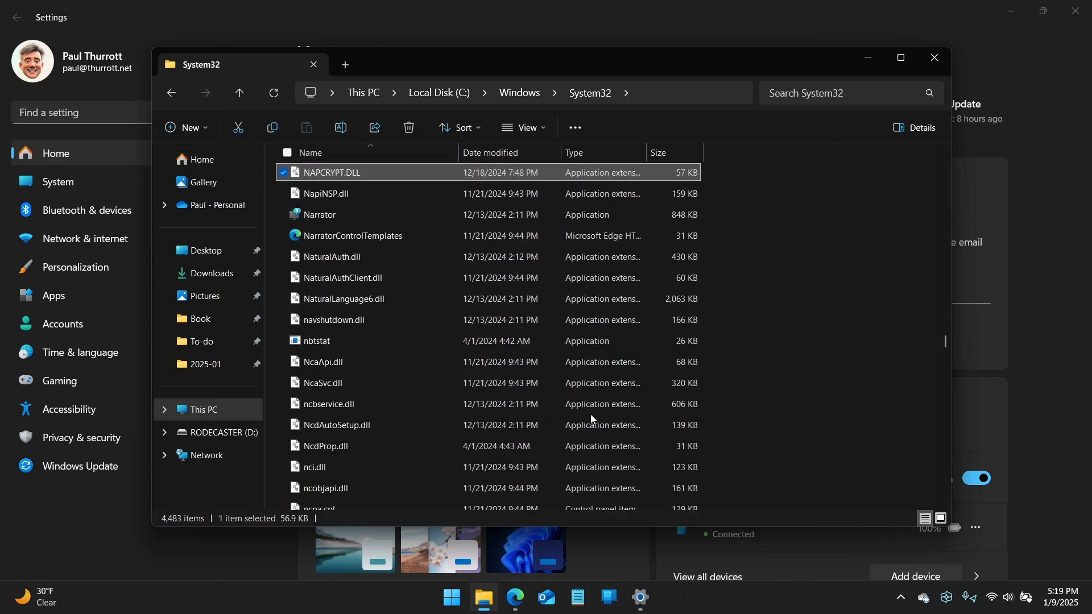
scroll("down", 3)
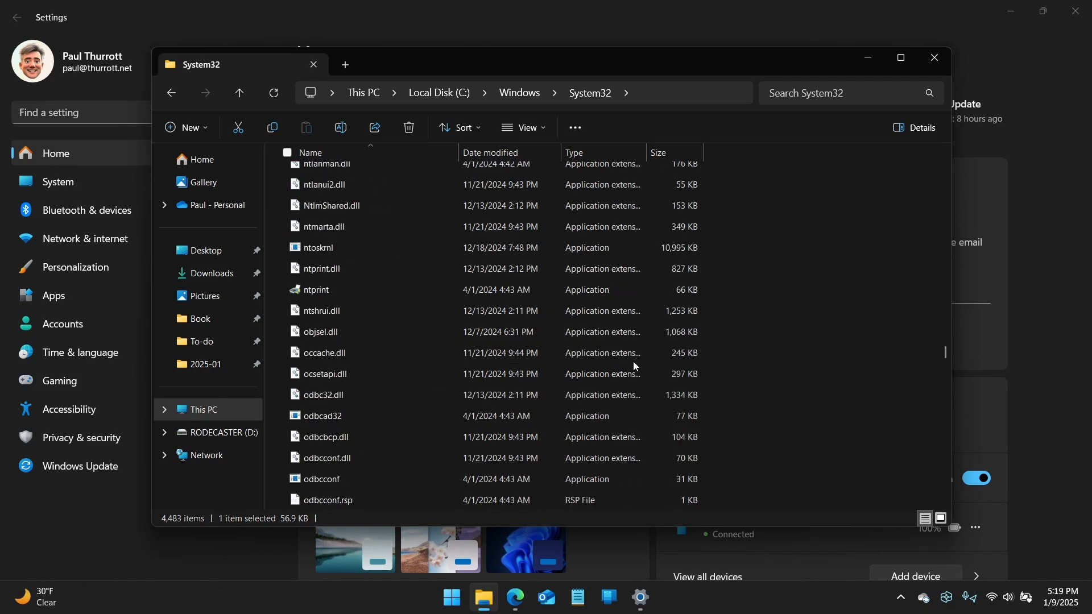
scroll("up", 3)
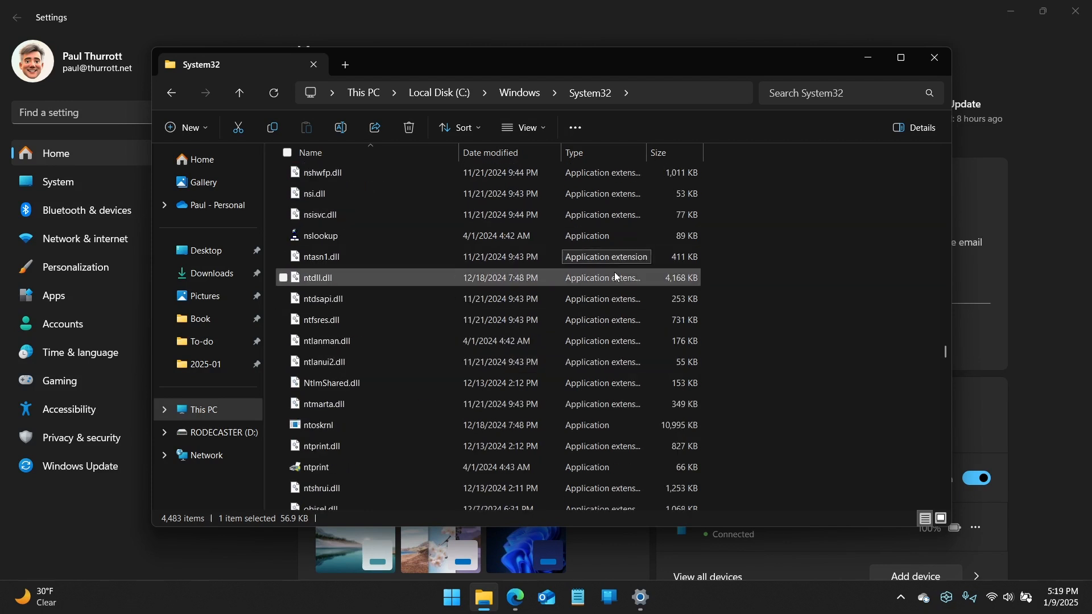
scroll("up", 3)
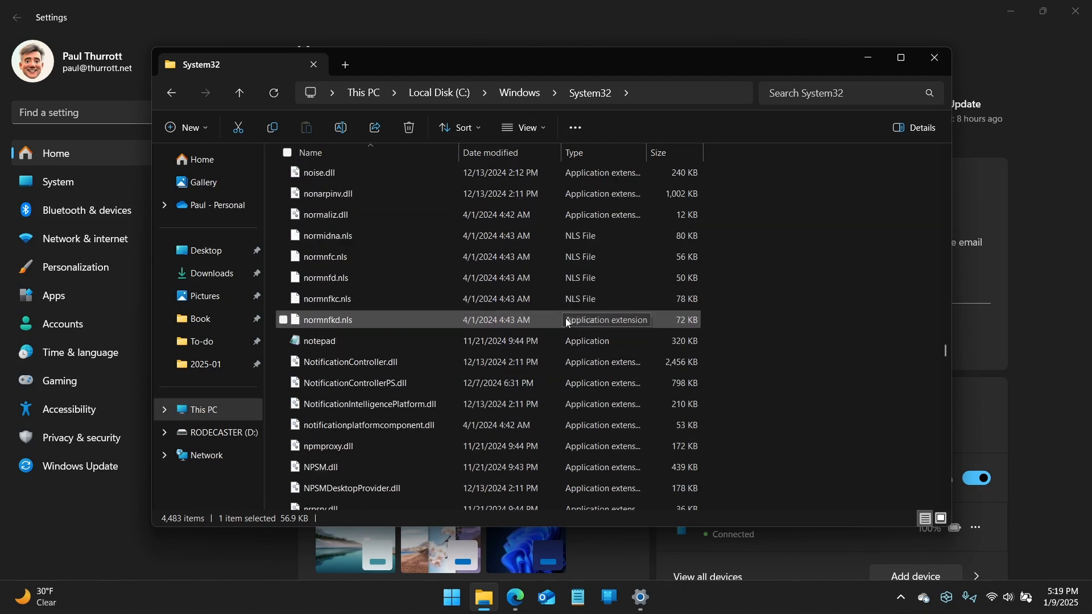
left_click(319, 340)
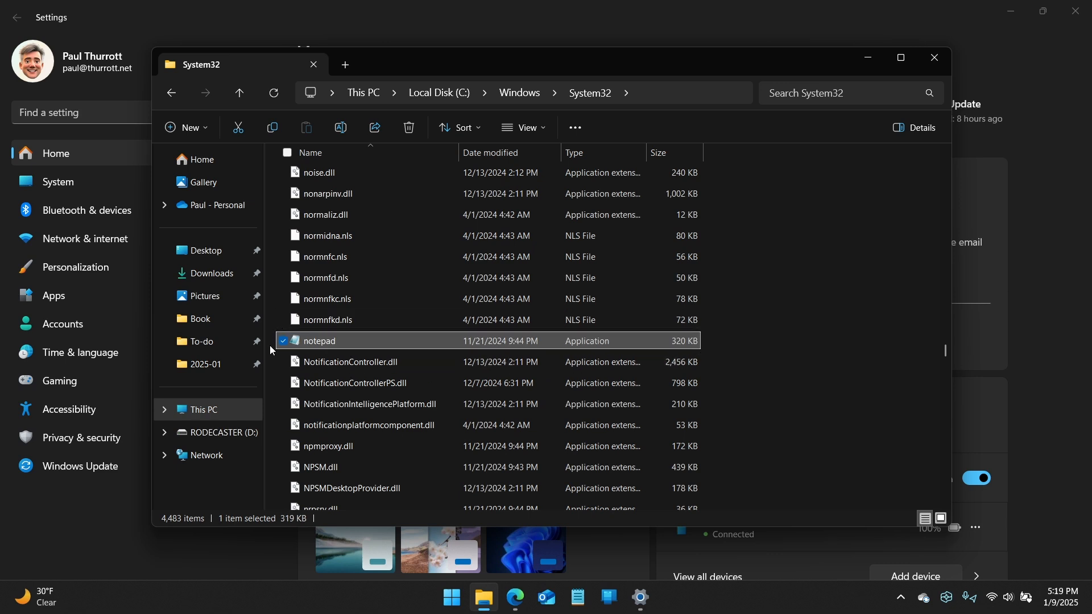
mouse_move(294, 336)
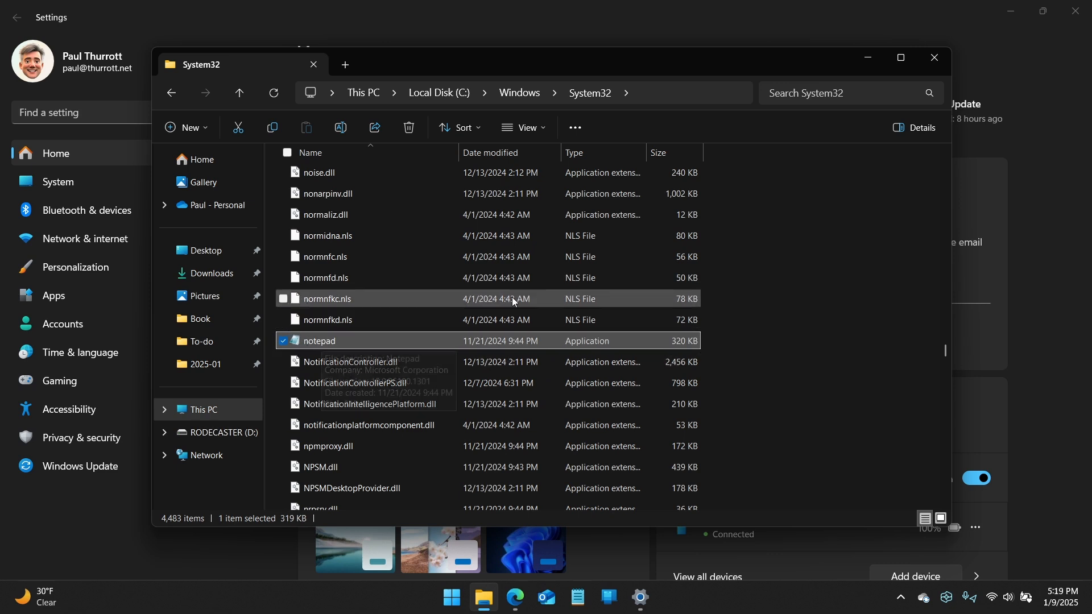
mouse_move(328, 343)
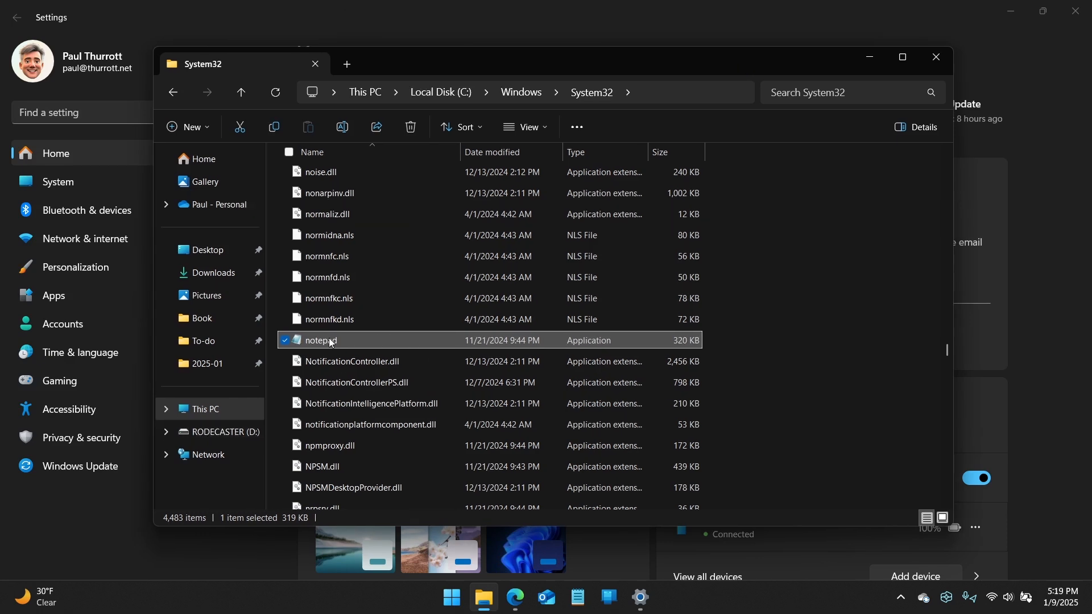
- Launch classic notepad.exe from System32 and close its blank window again
double_click(321, 340)
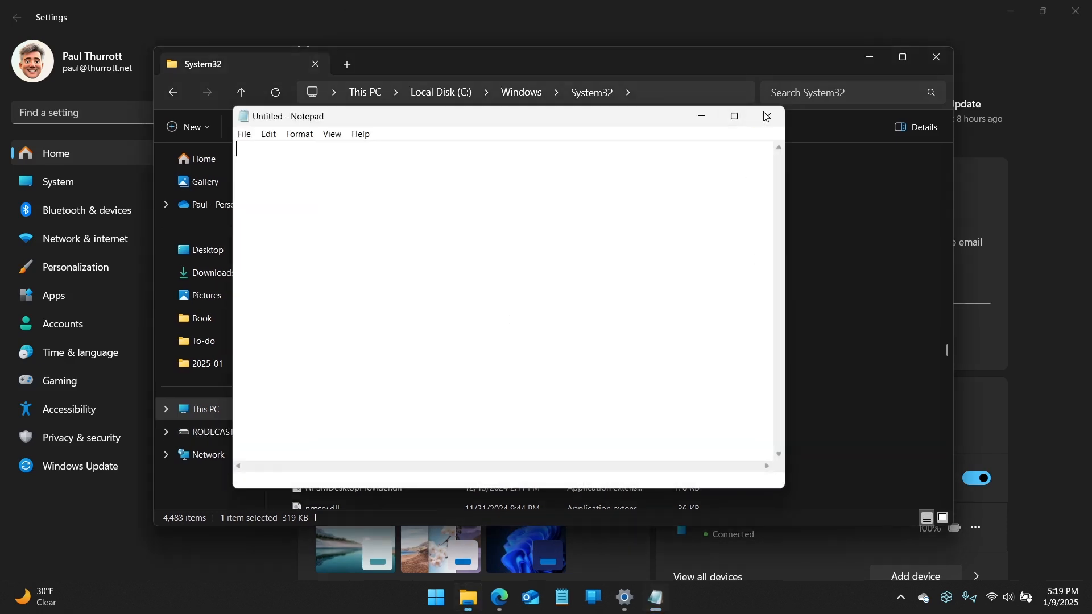
left_click(764, 116)
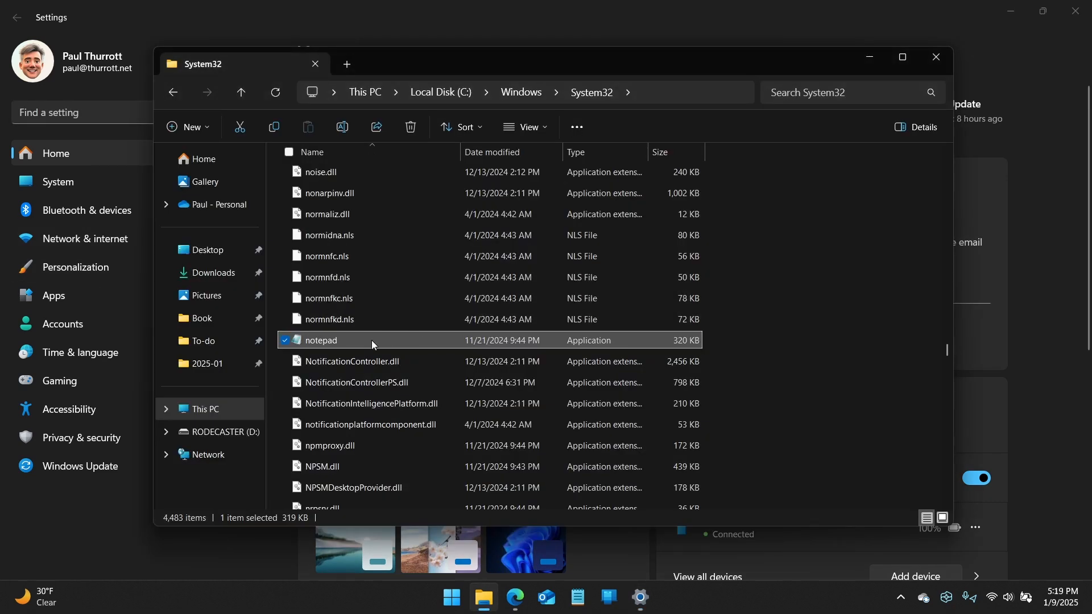
mouse_move(79, 287)
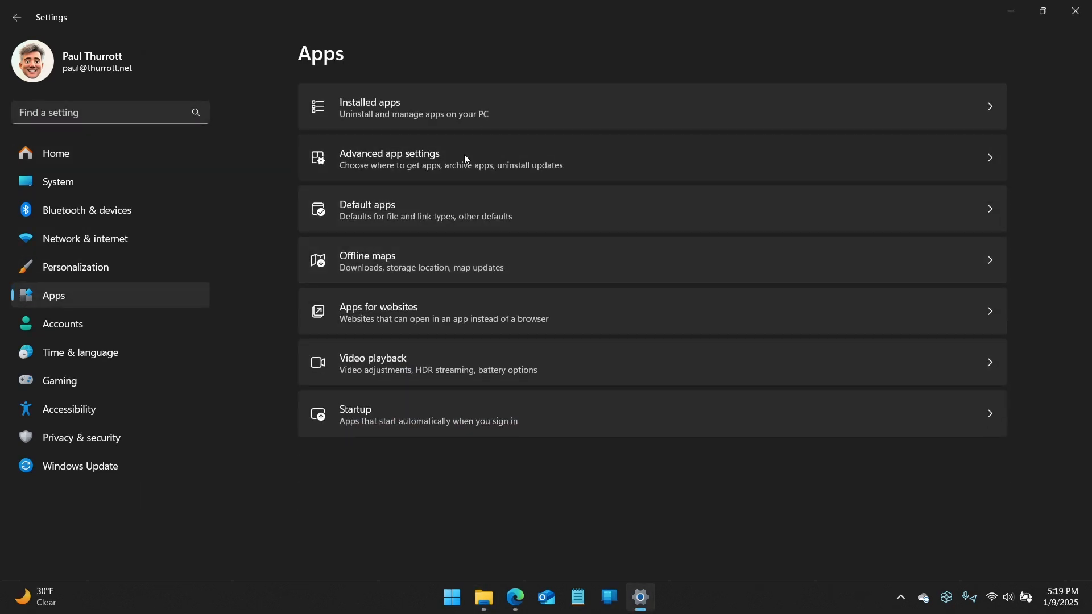
- In Advanced app settings > App execution aliases, switch the Notepad (notepad.exe) alias Off
left_click(450, 158)
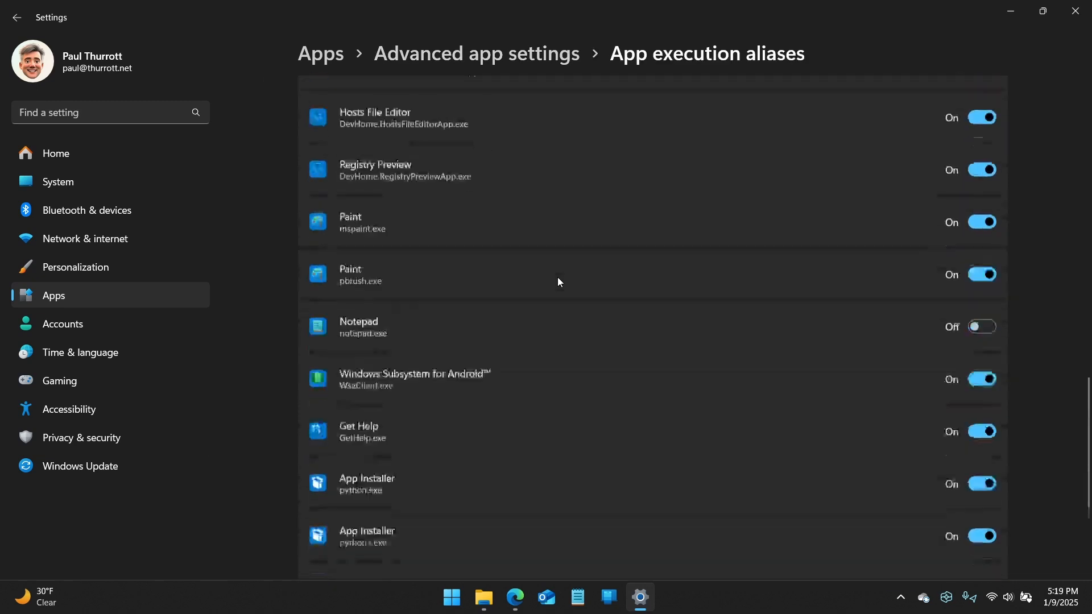
scroll("down", 3)
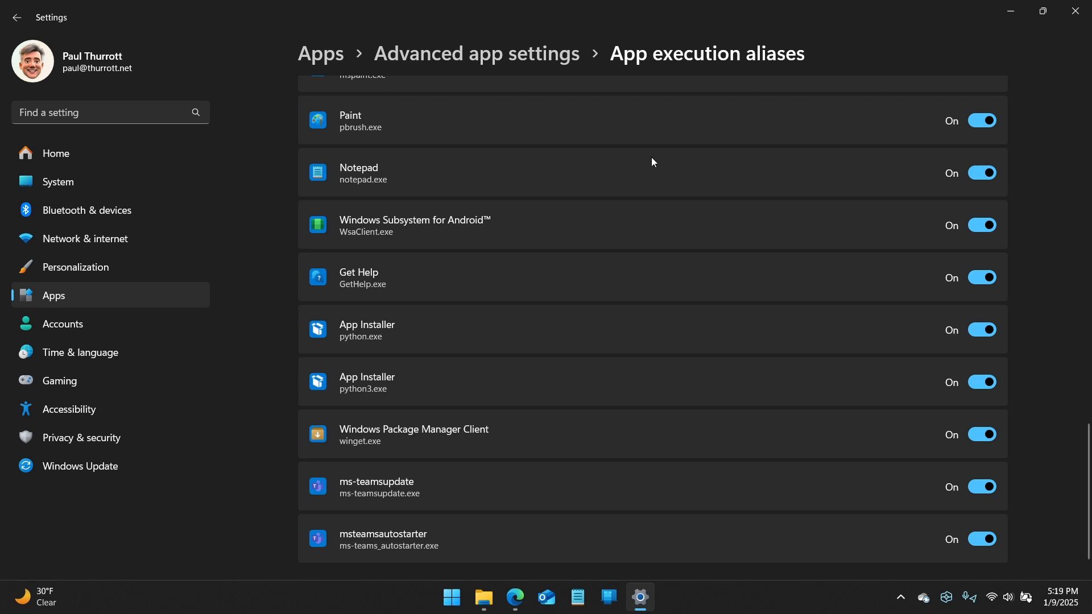
left_click(982, 173)
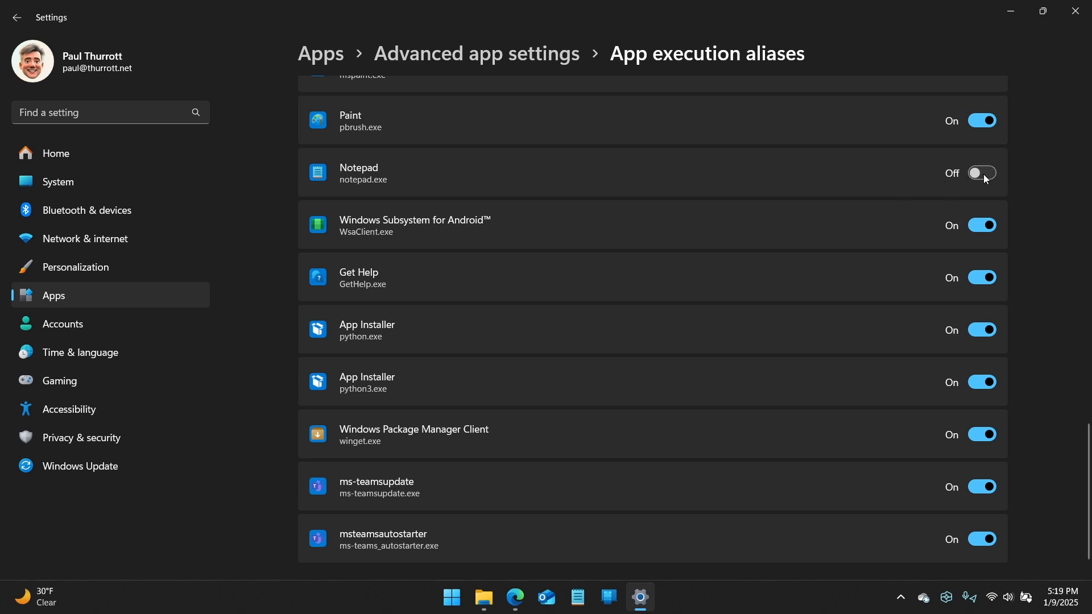
mouse_move(989, 175)
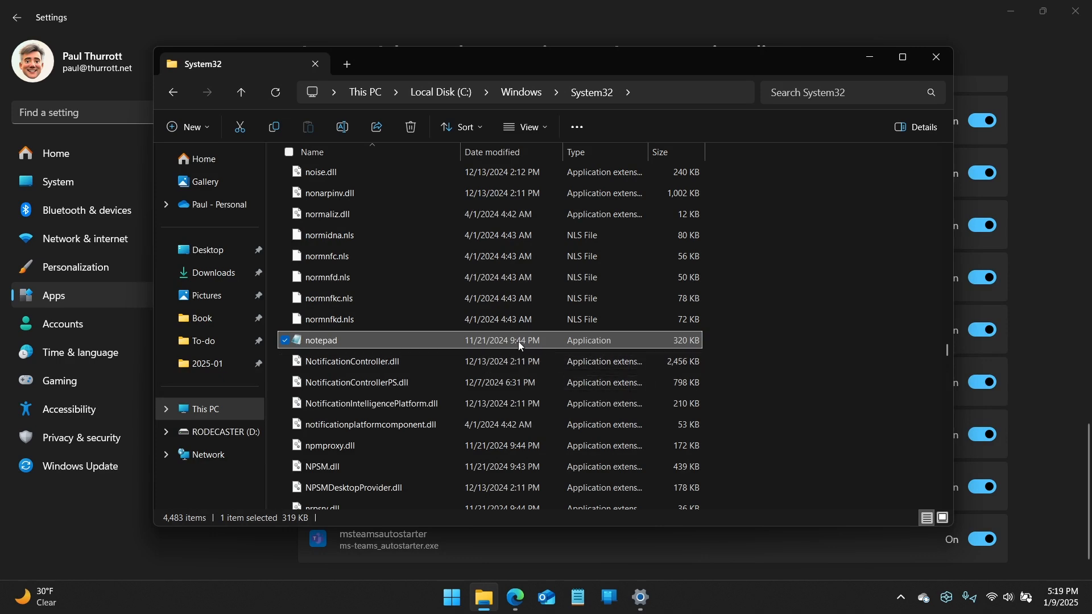
double_click(321, 340)
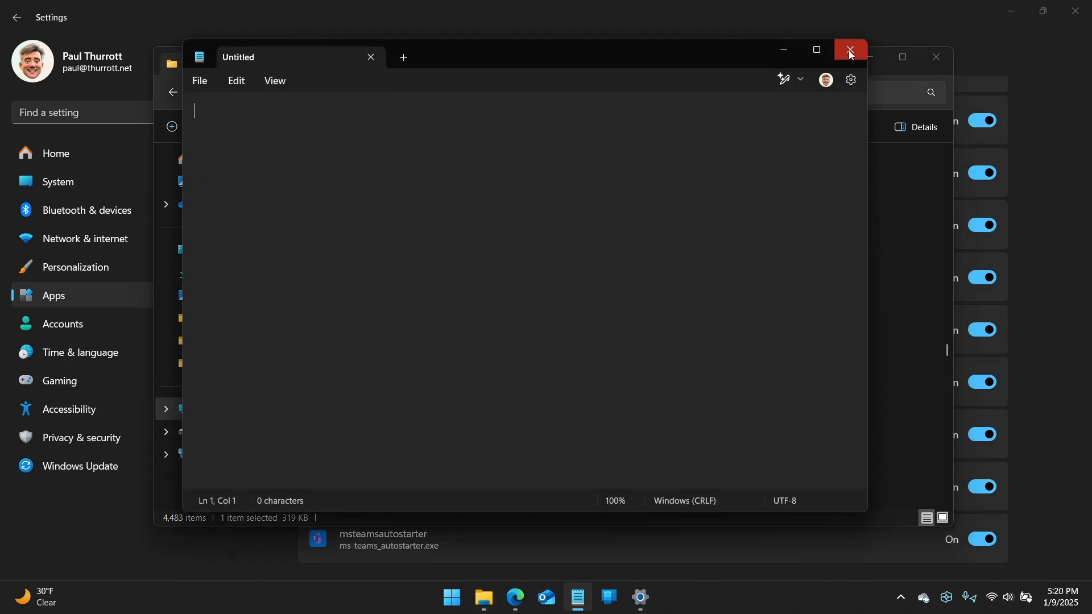
left_click(848, 53)
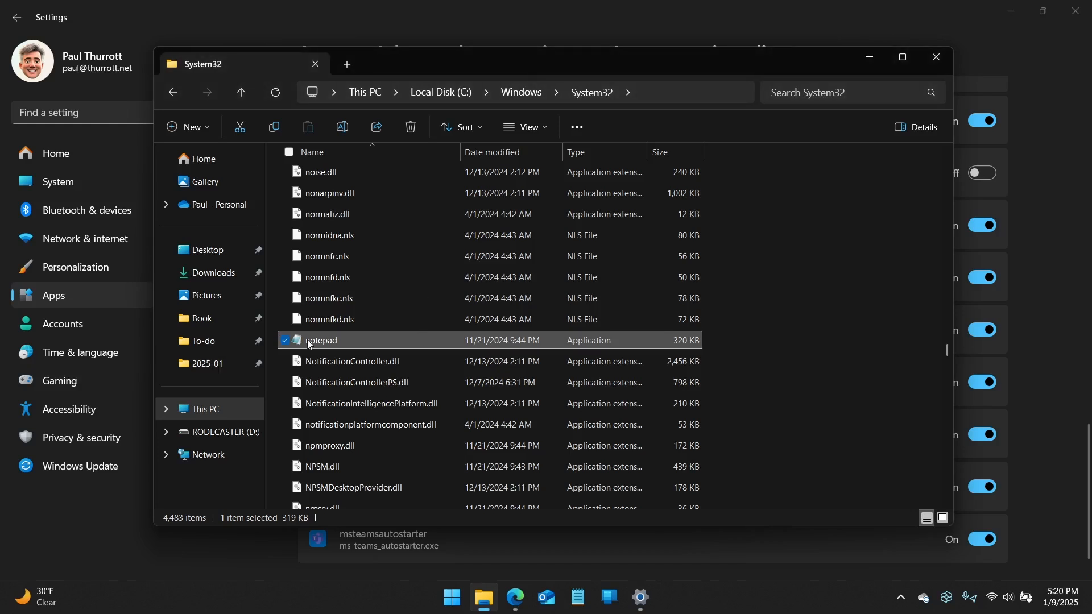
double_click(322, 341)
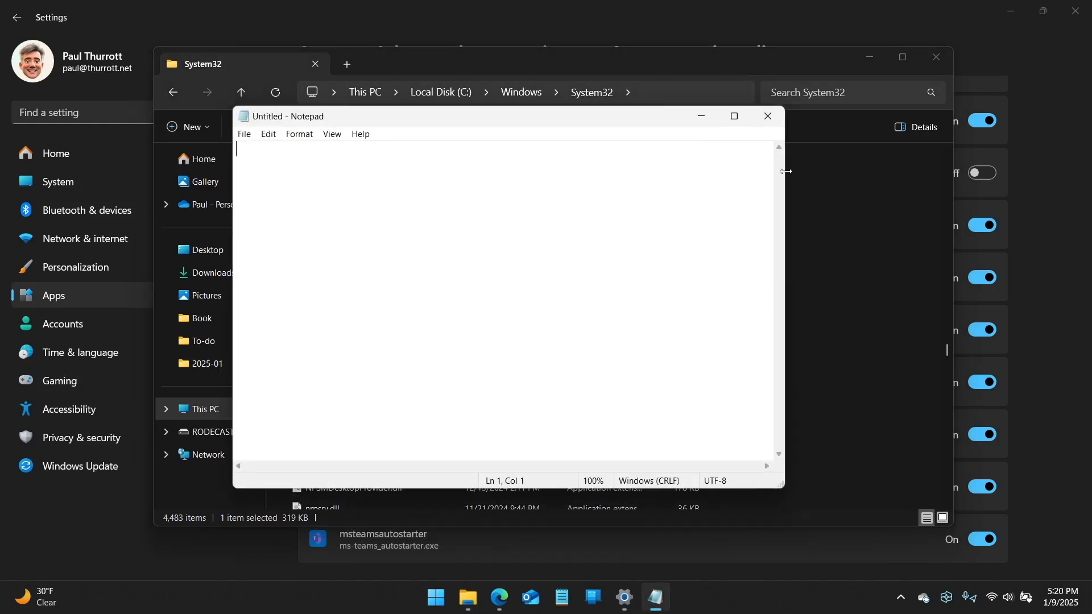
mouse_move(265, 186)
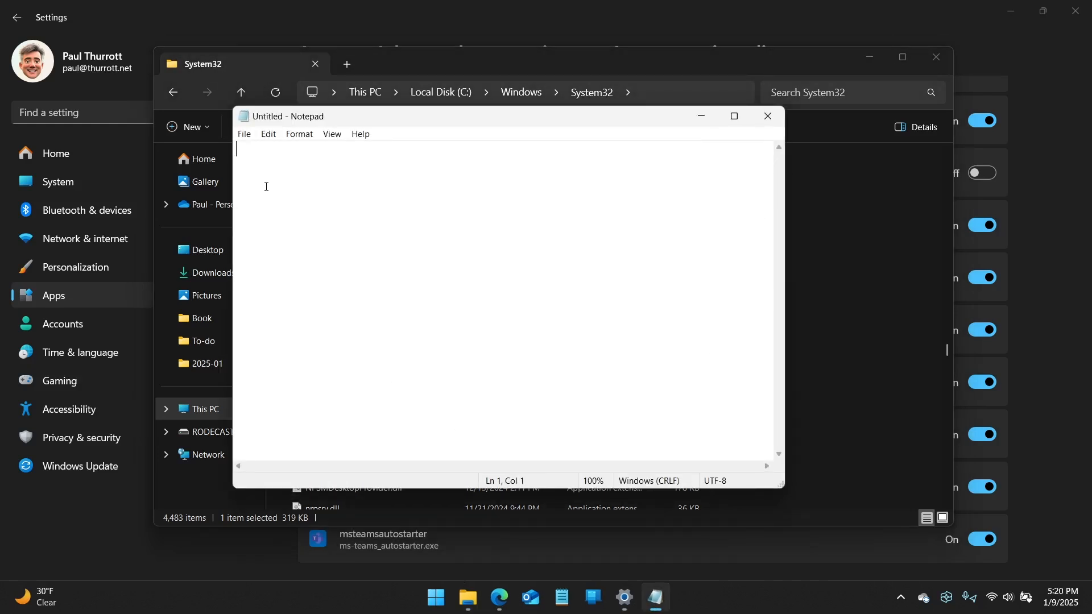
left_click(244, 134)
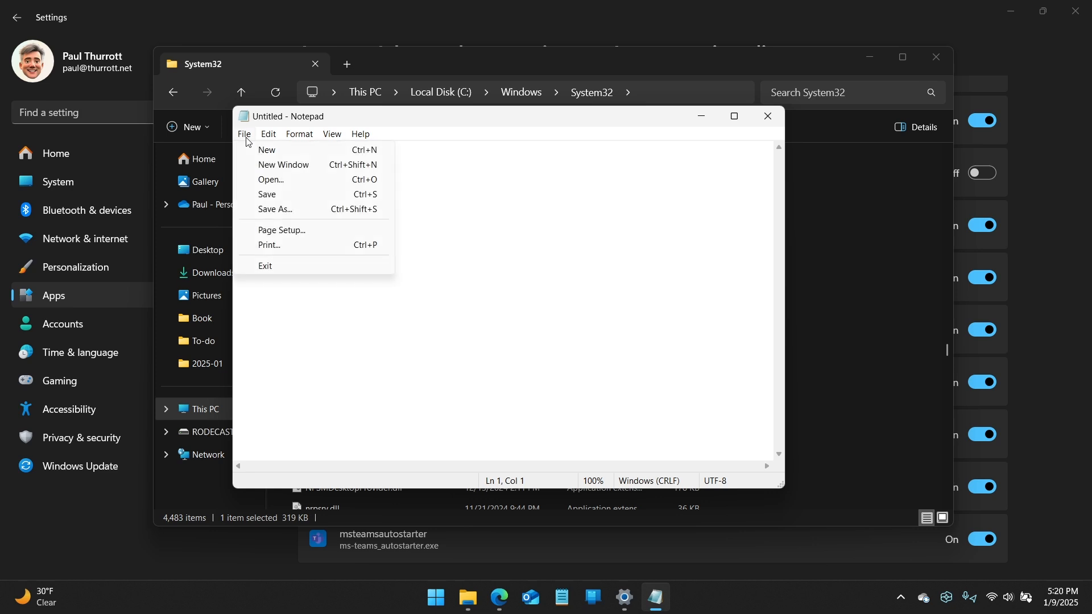
mouse_move(270, 270)
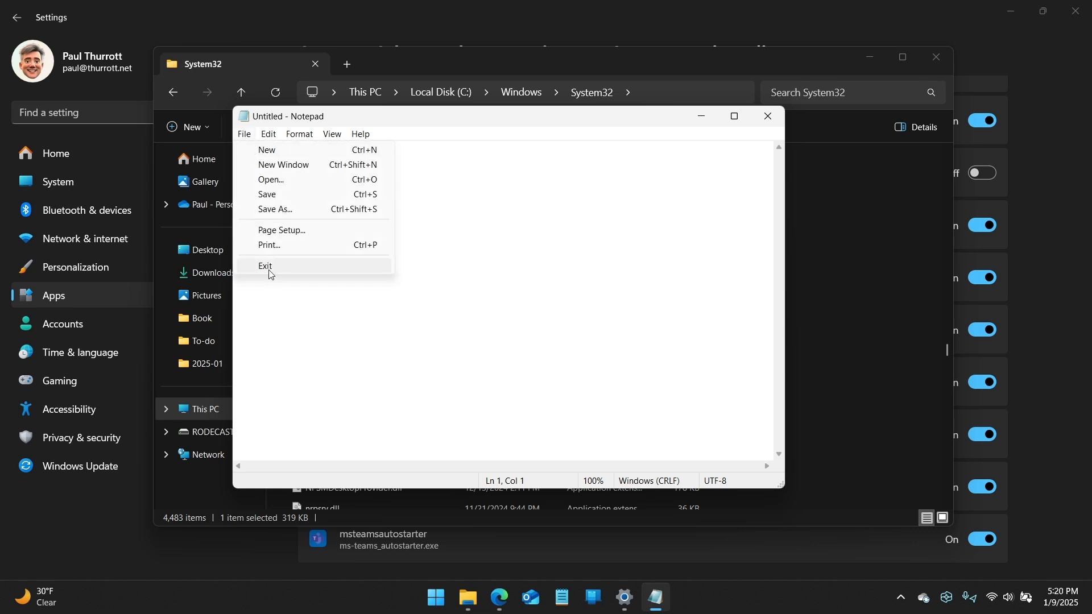
left_click(299, 135)
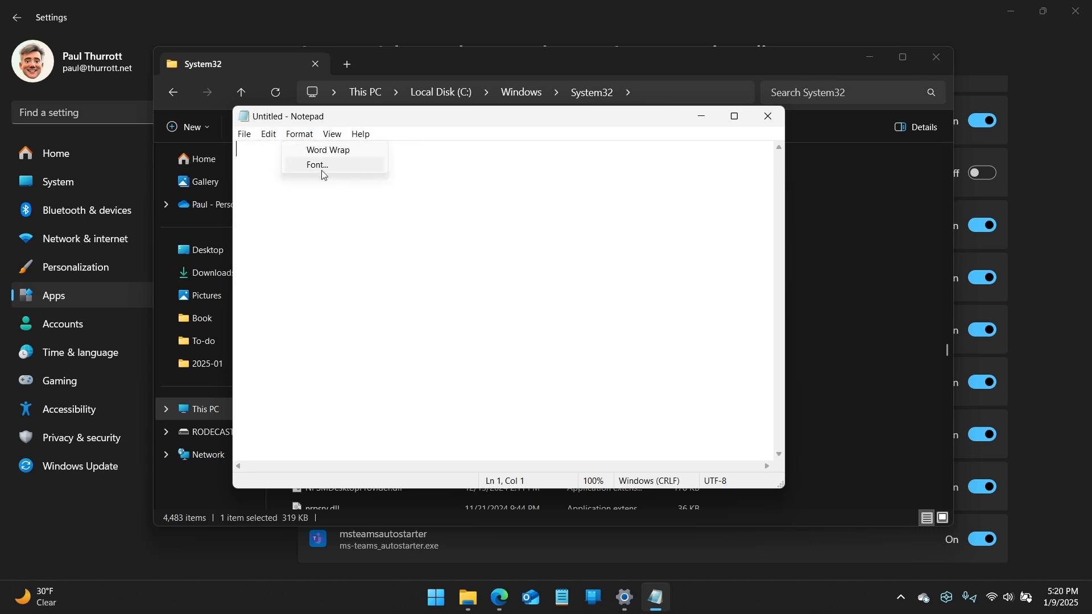
left_click(361, 134)
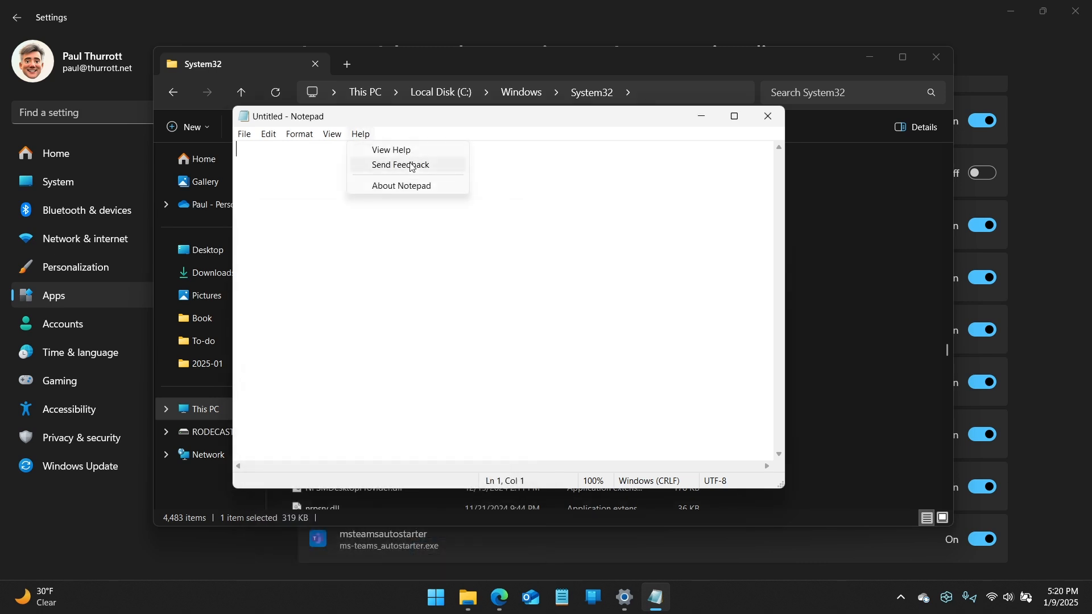
left_click(402, 185)
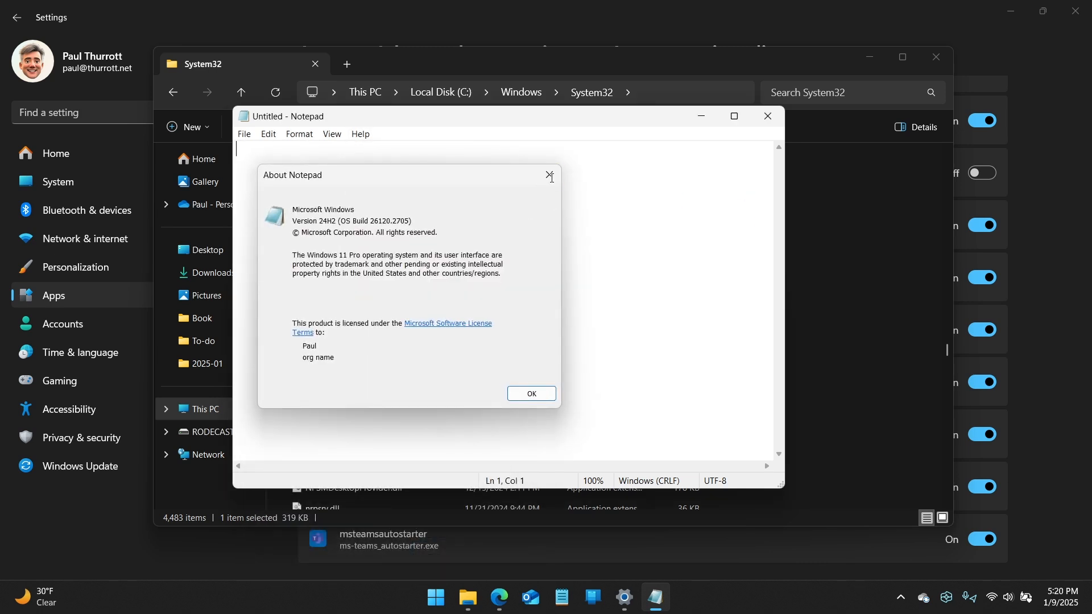
left_click(531, 393)
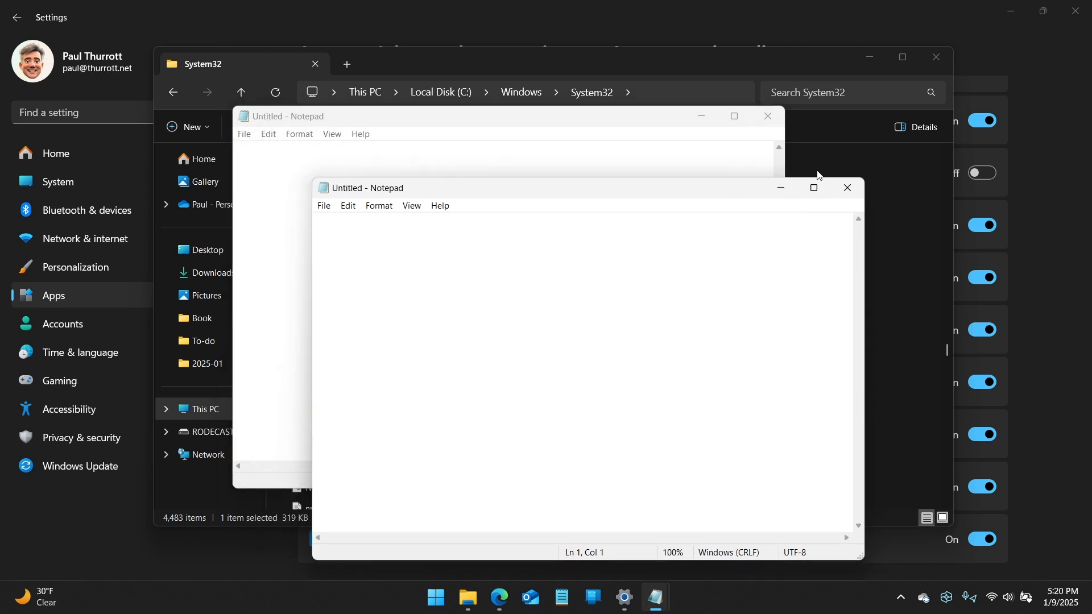
left_click(846, 188)
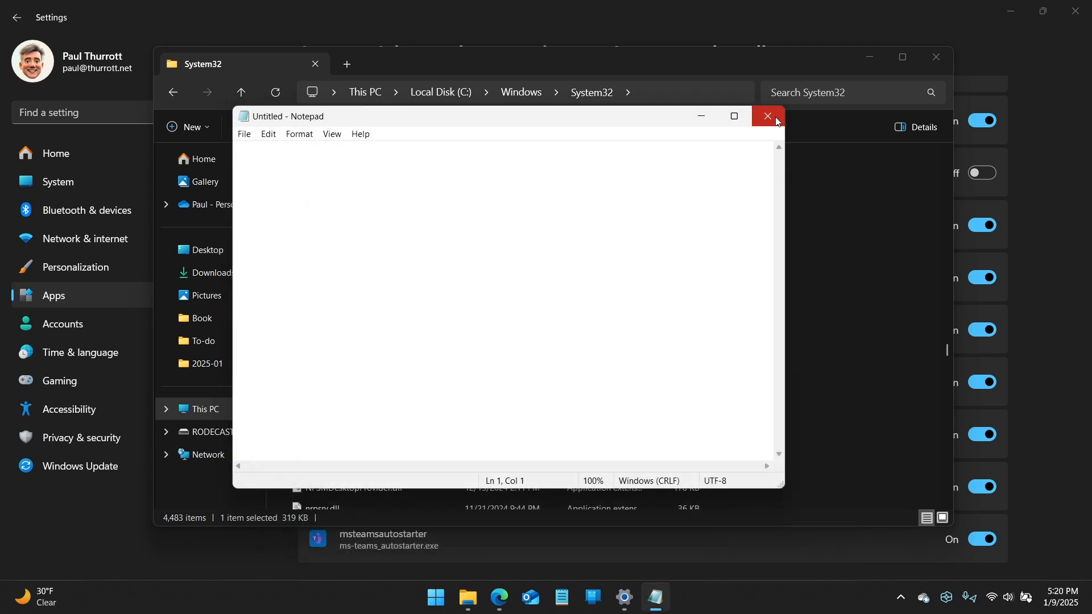
mouse_move(768, 116)
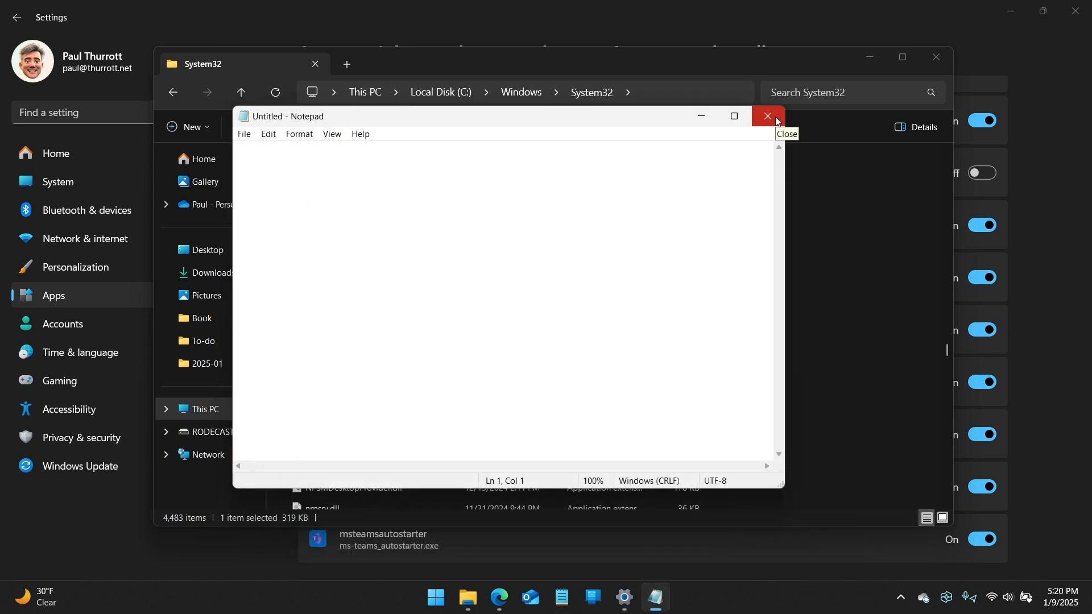
mouse_move(785, 118)
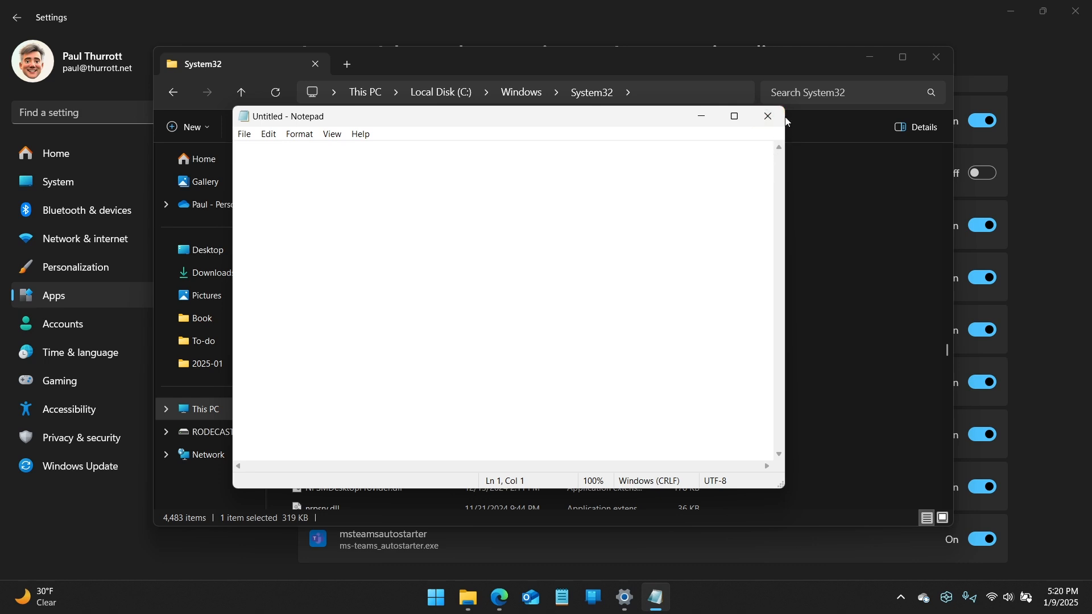
left_click(767, 116)
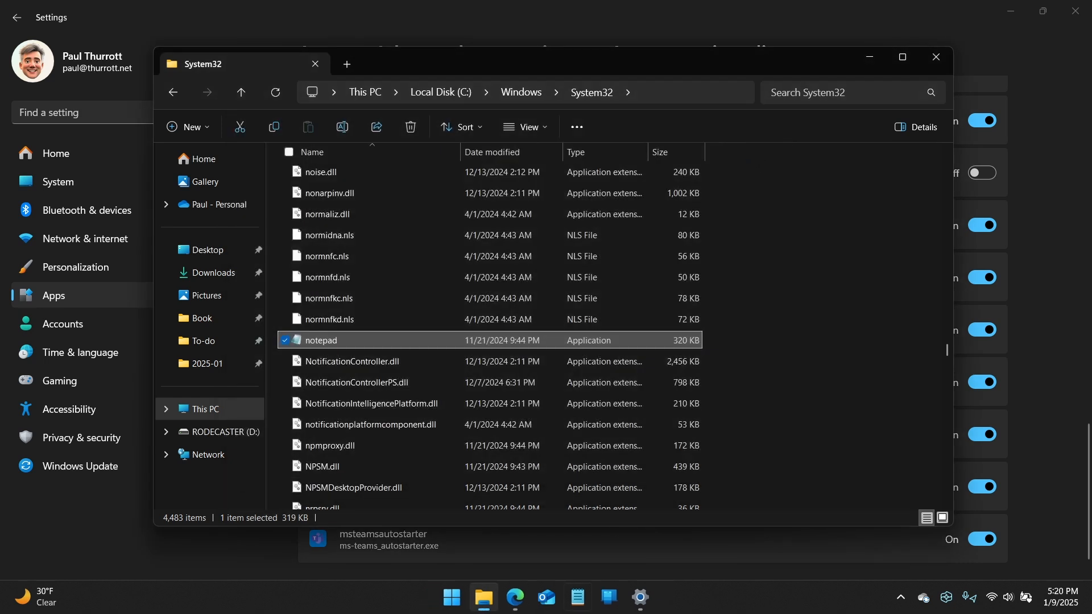
- Create a Desktop shortcut to System32 notepad via 'Create shortcuts here'
left_click(450, 597)
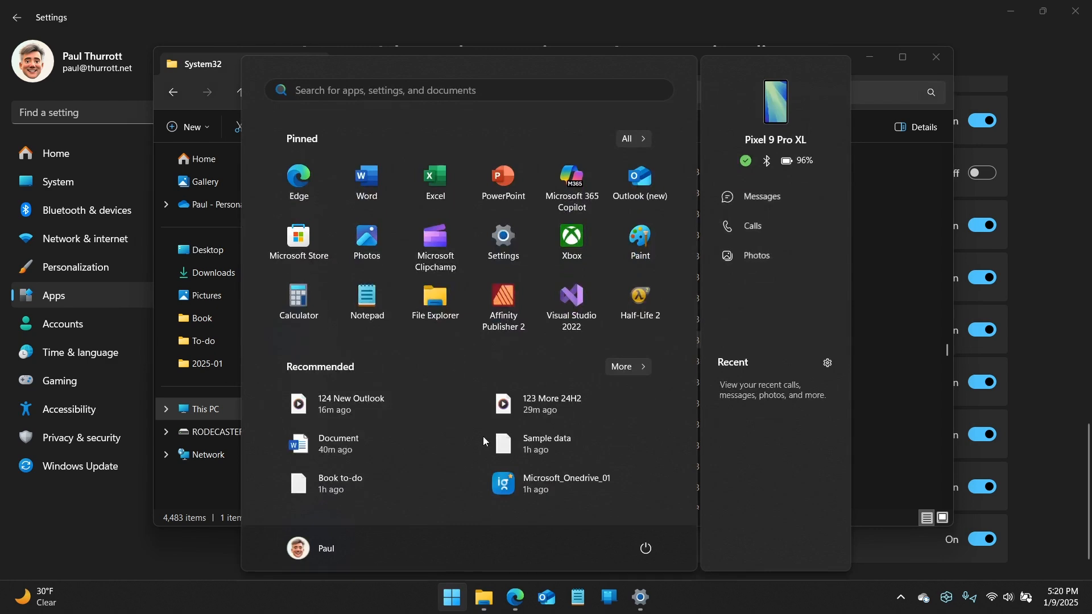
left_click(365, 299)
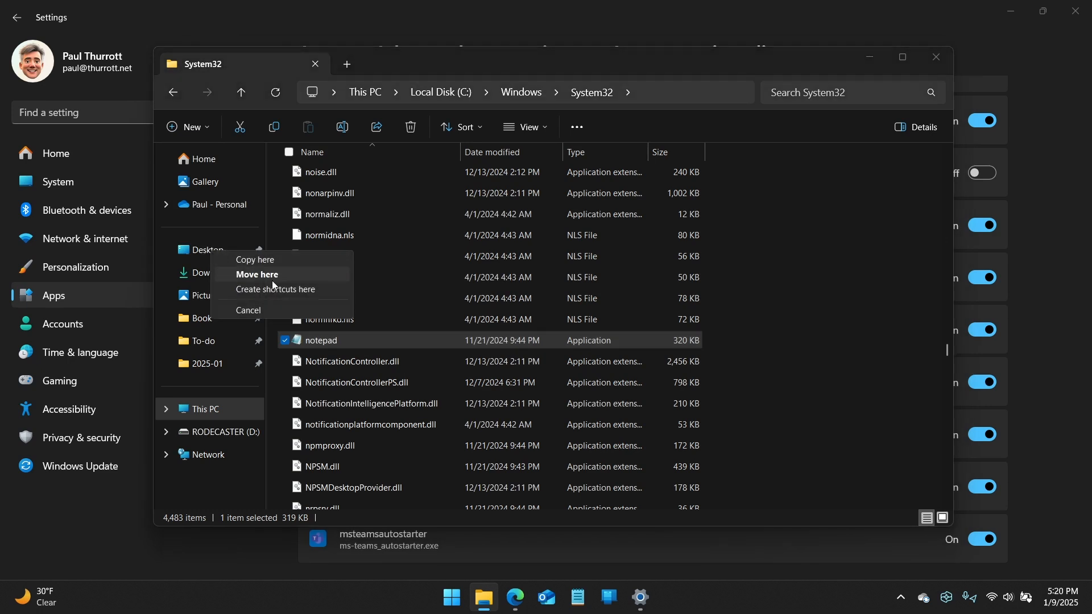
left_click(258, 275)
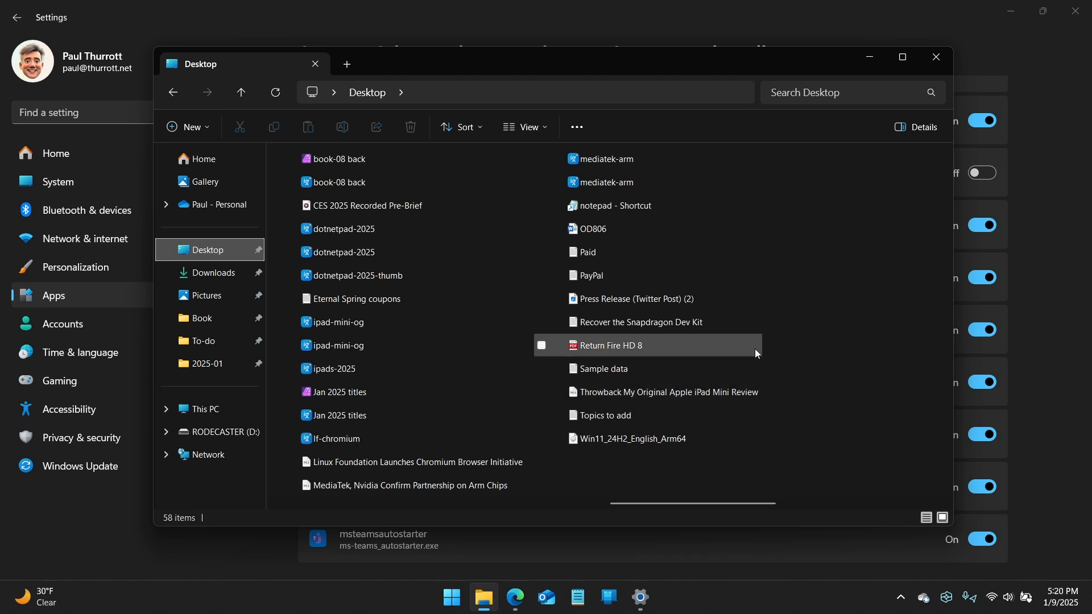
- Launch classic Notepad from the new 'notepad - Shortcut' and close it
left_click(616, 206)
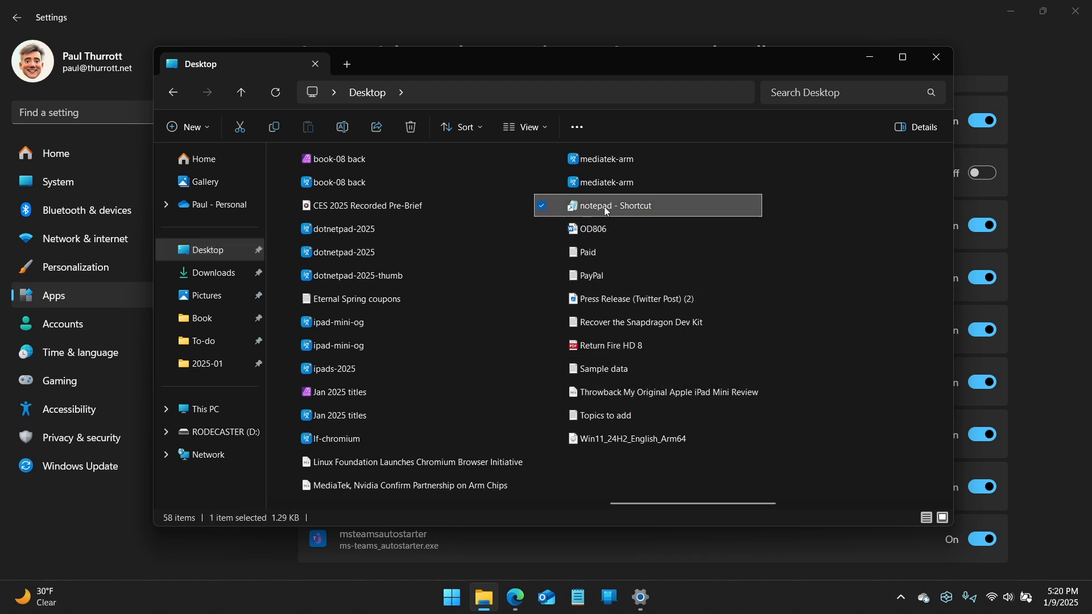
mouse_move(583, 206)
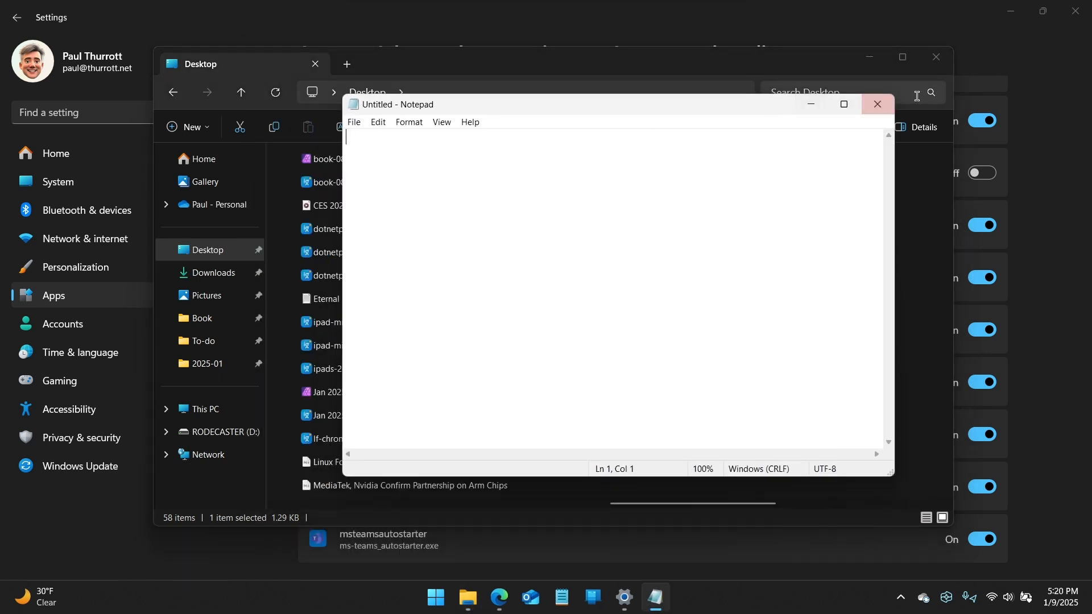
left_click(876, 104)
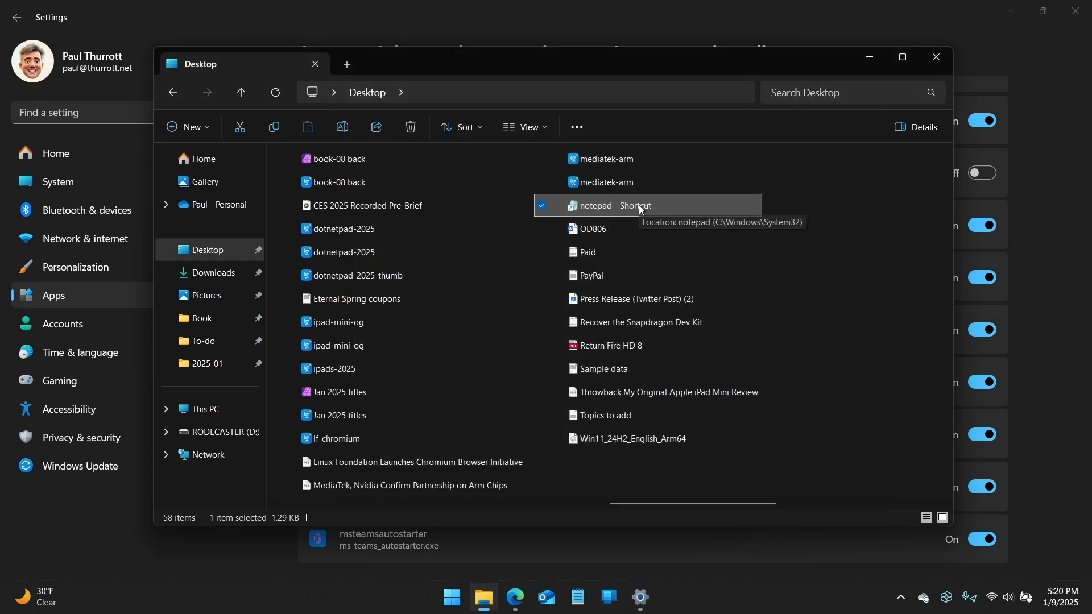